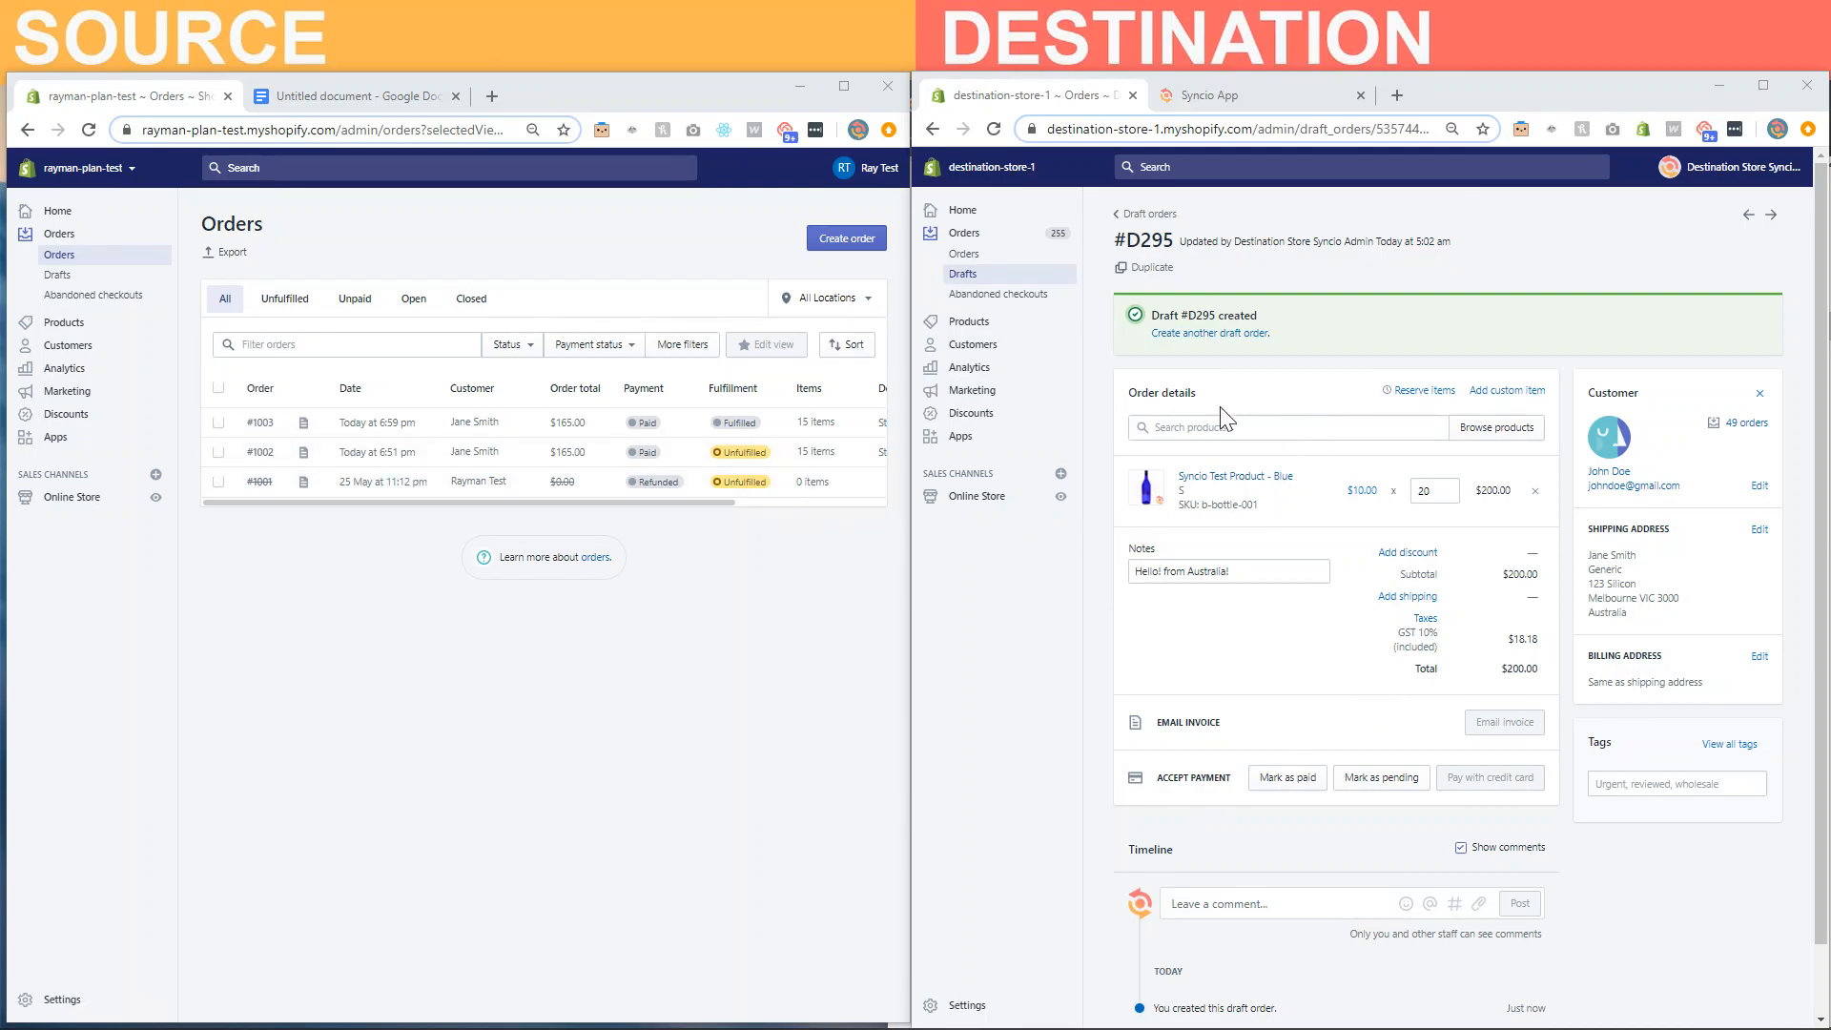
Open Syncio's order push module, then view the Google Docs notes on order-push requirements
click(1225, 95)
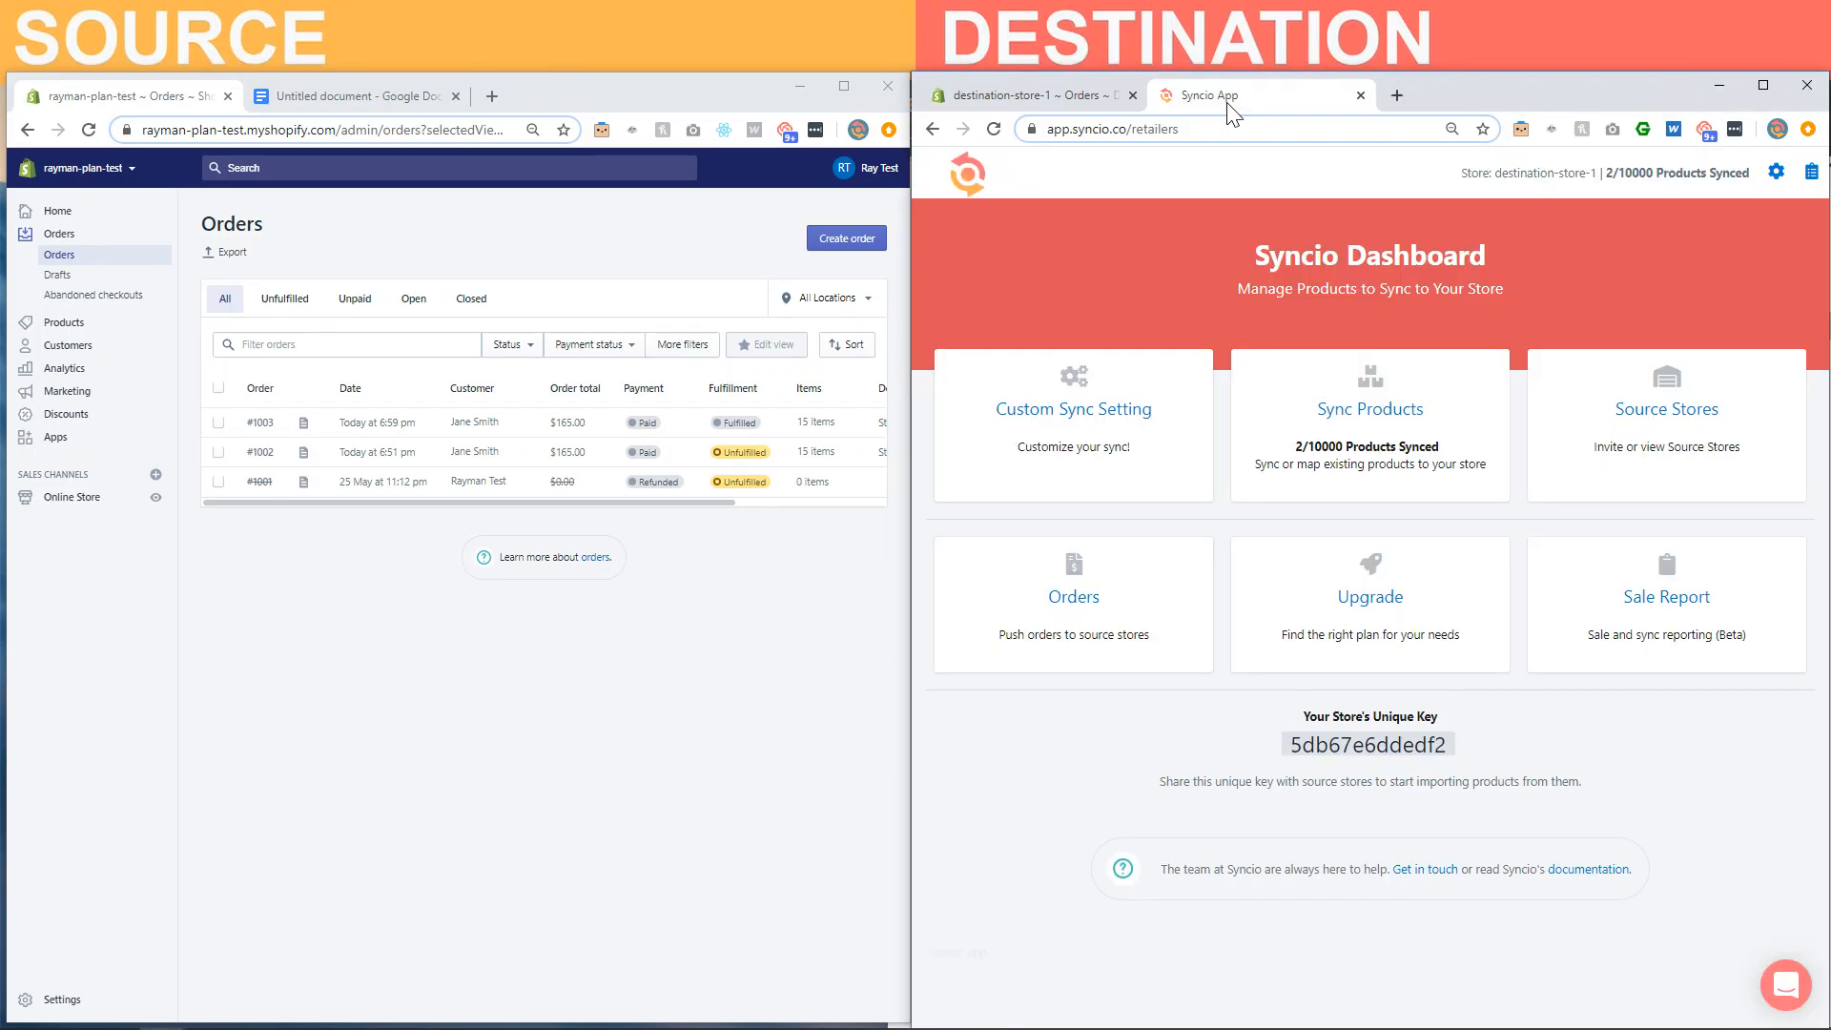
mouse_move(1101, 622)
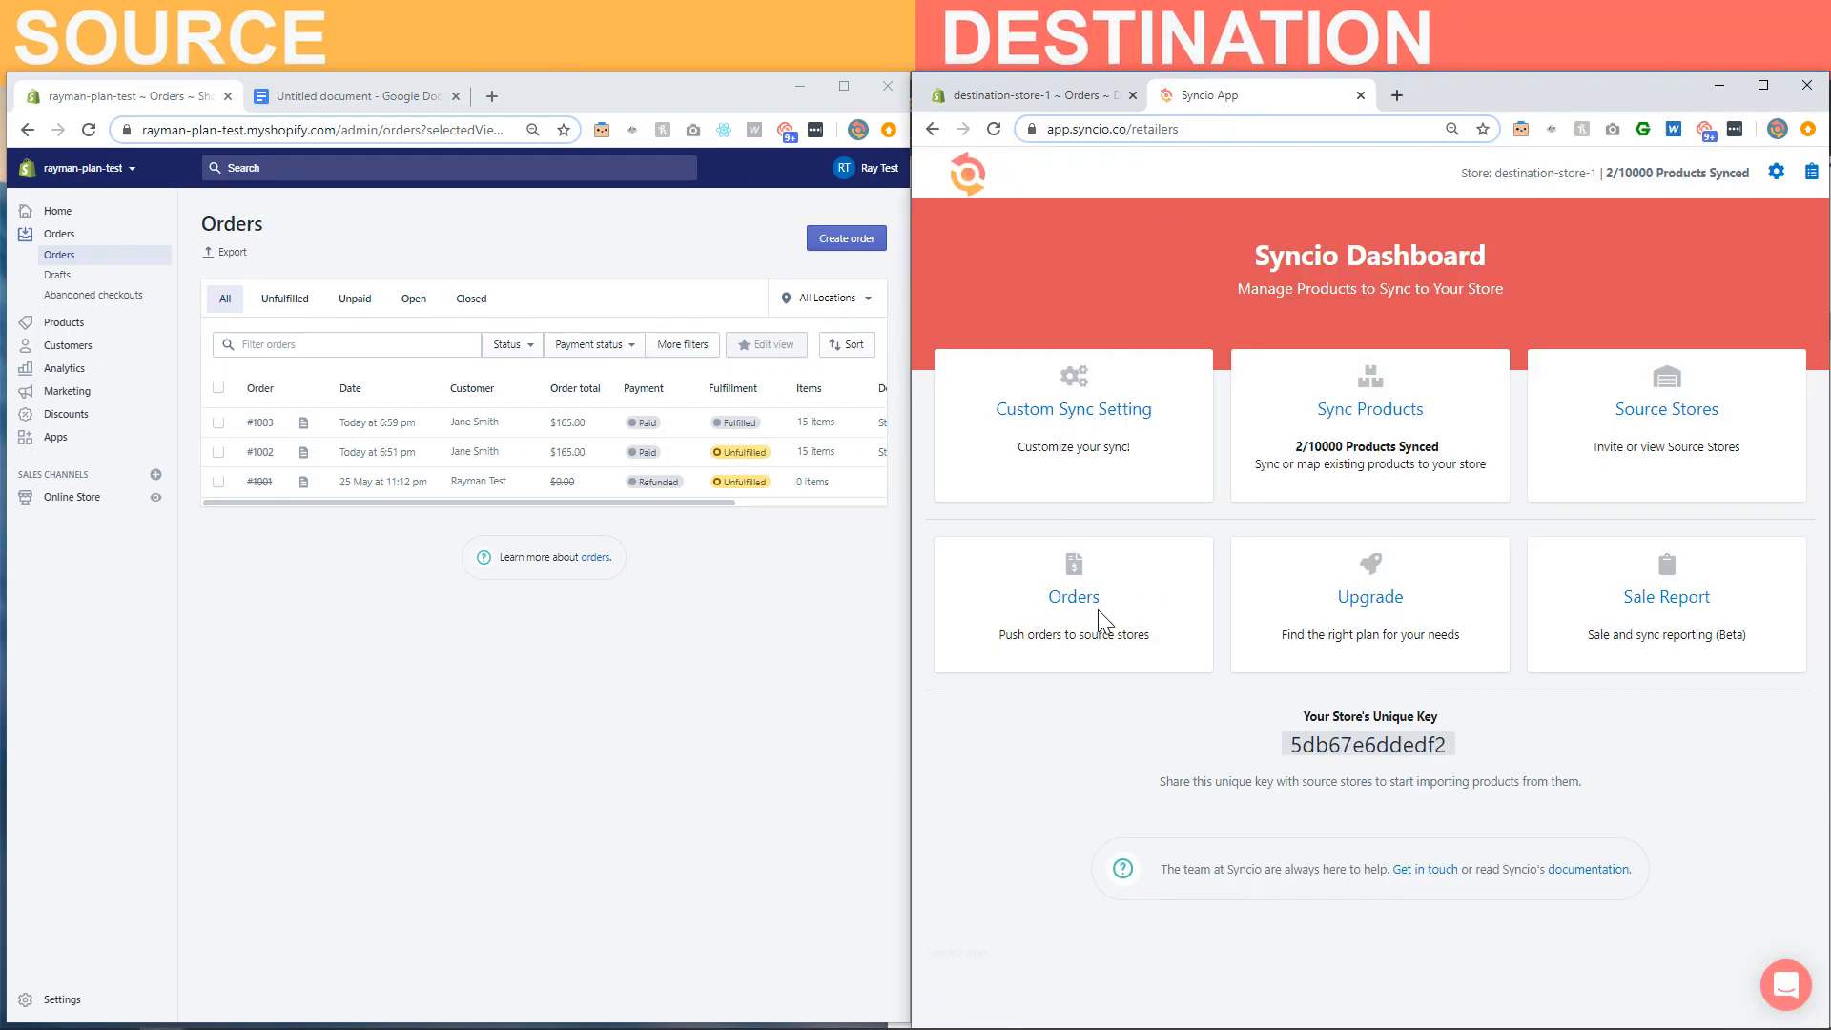
click(1072, 597)
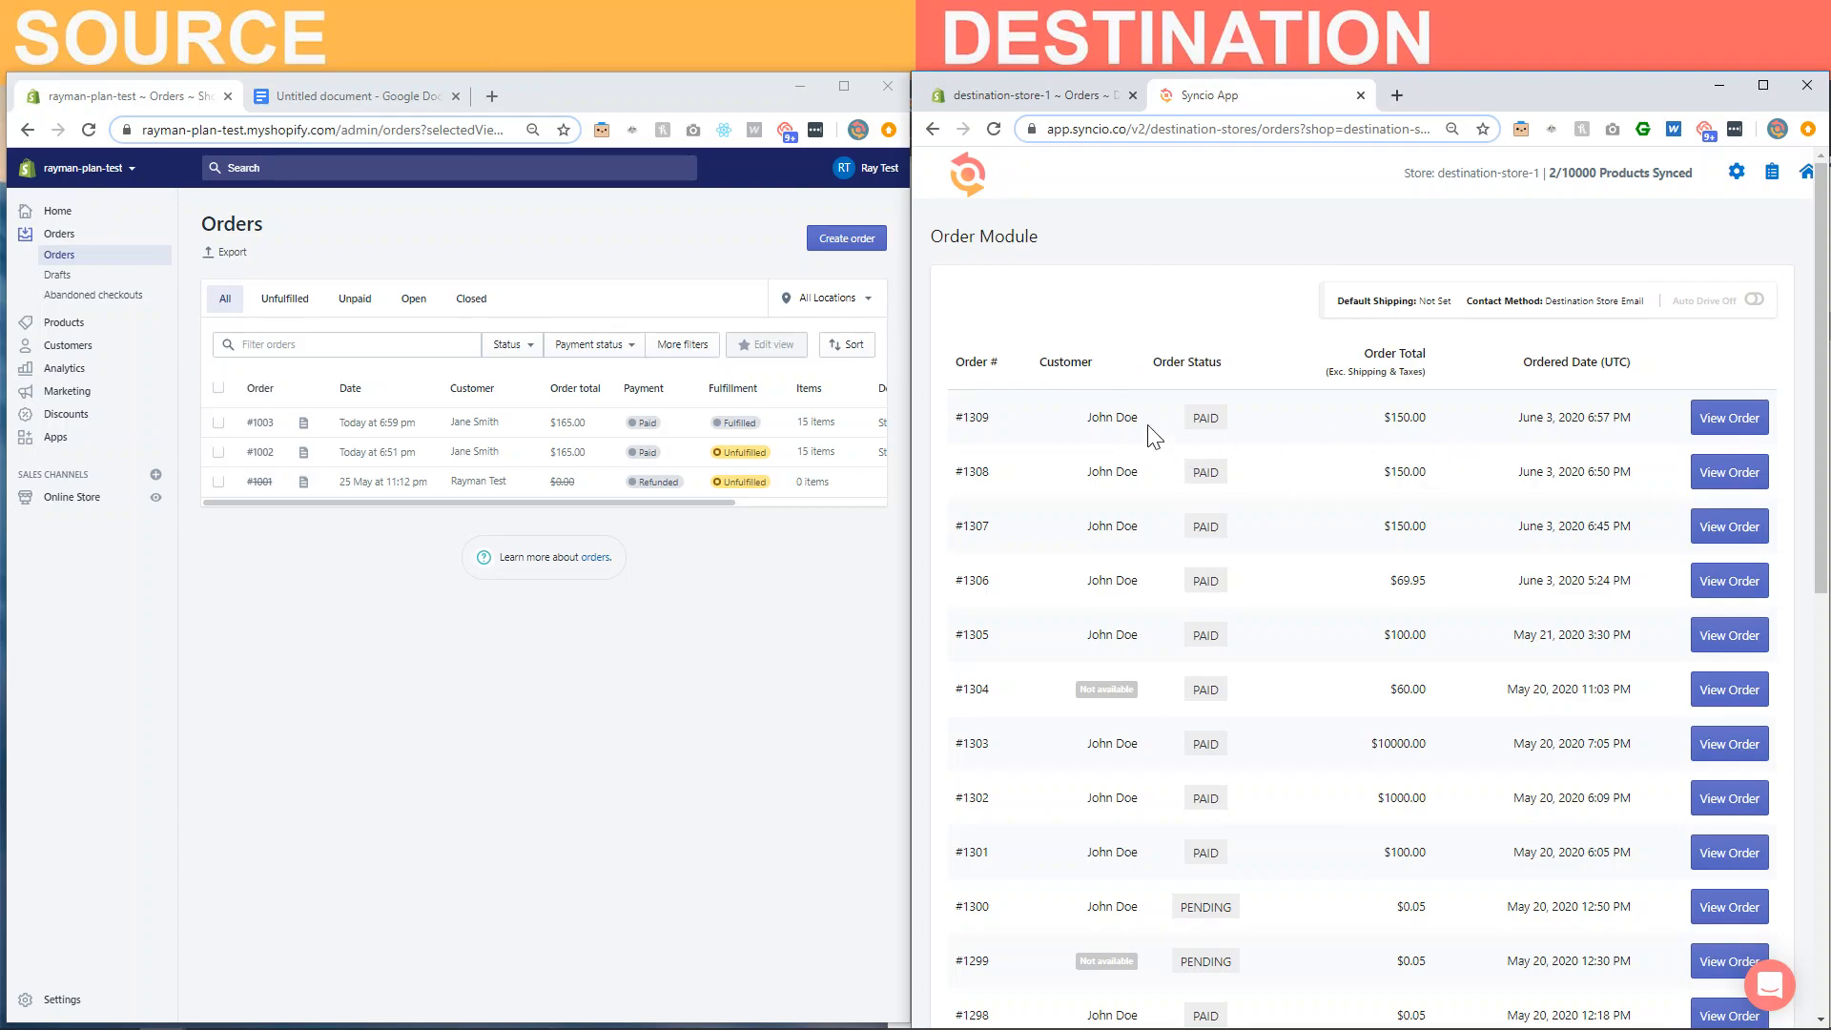
mouse_move(1349, 515)
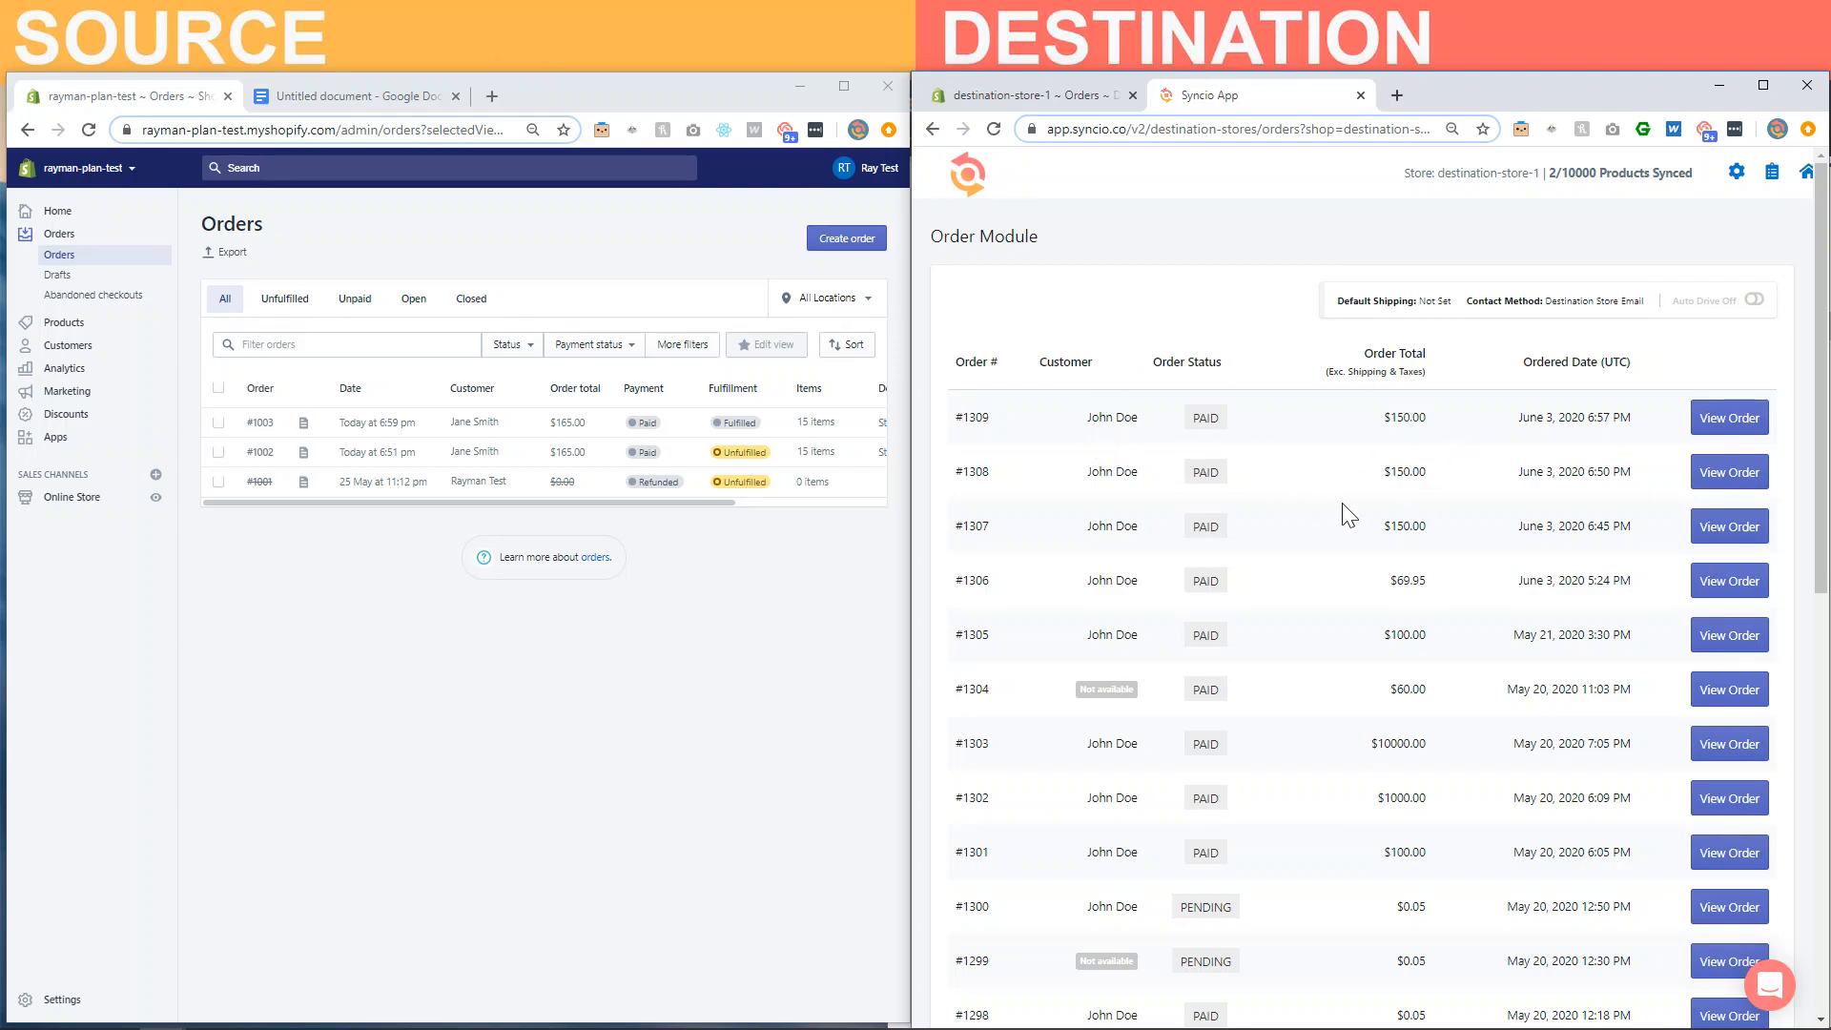
mouse_move(1343, 486)
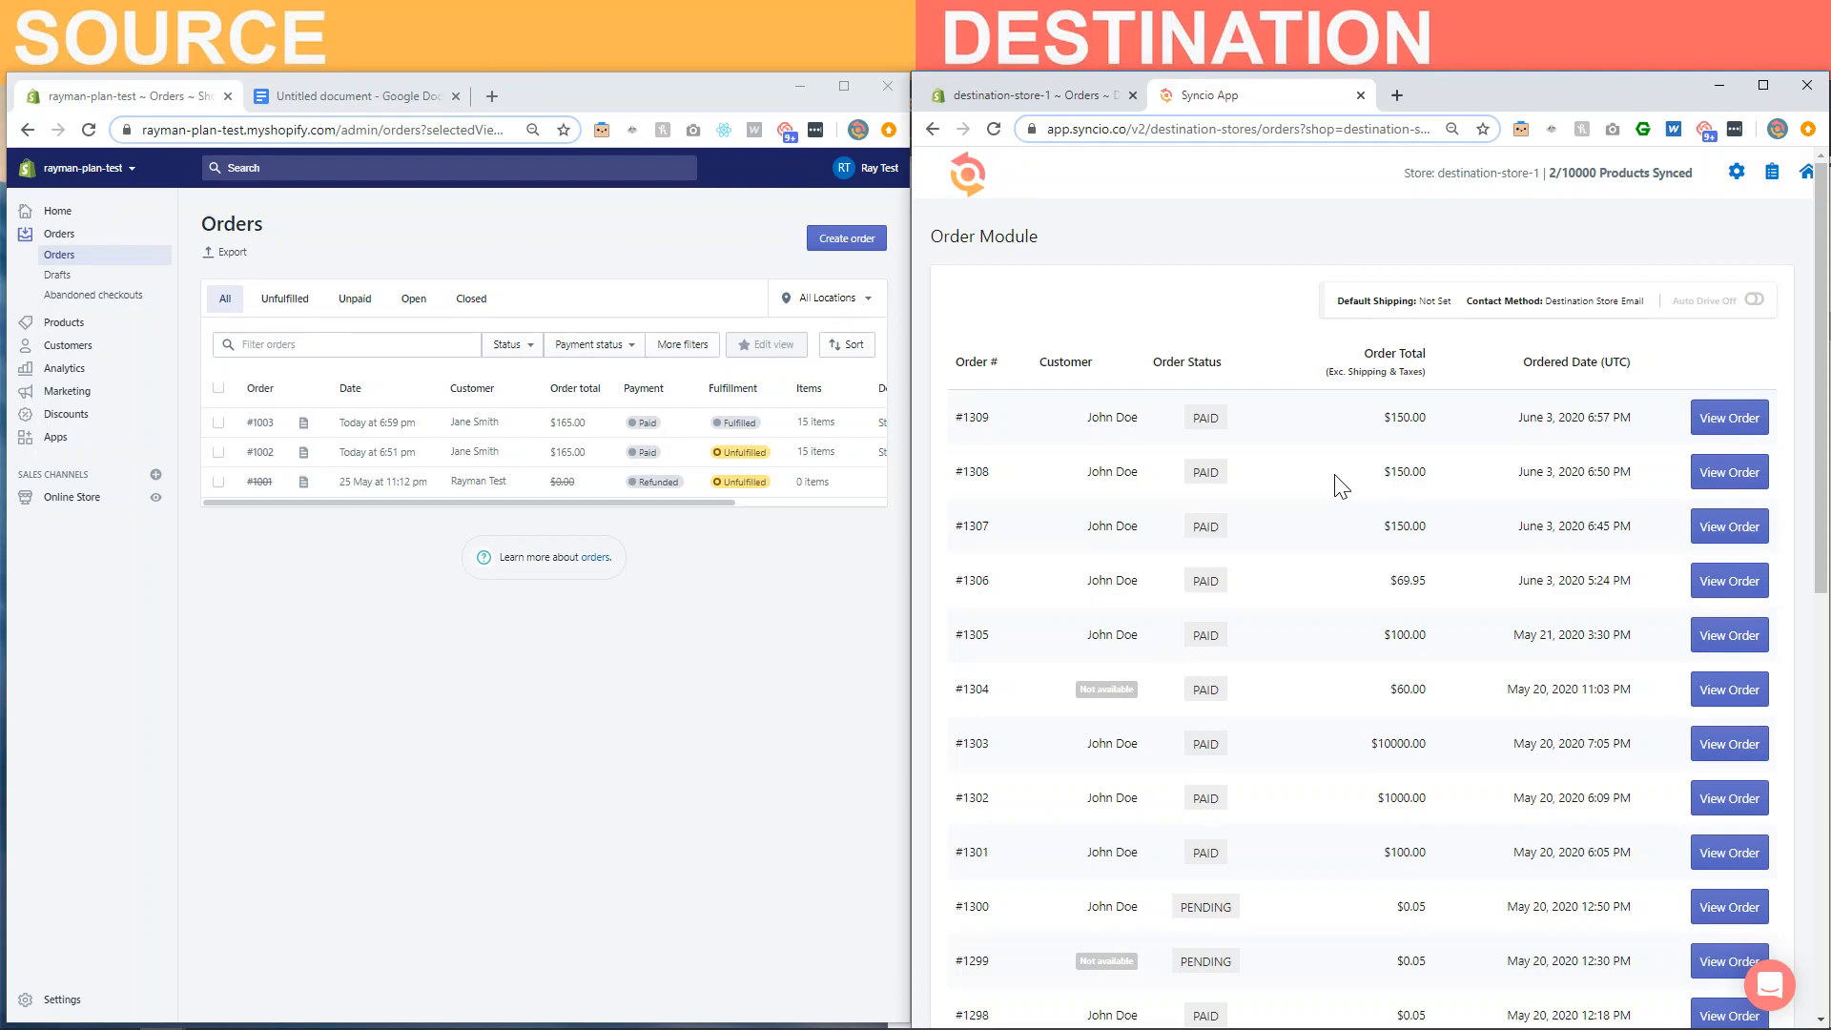
mouse_move(1114, 275)
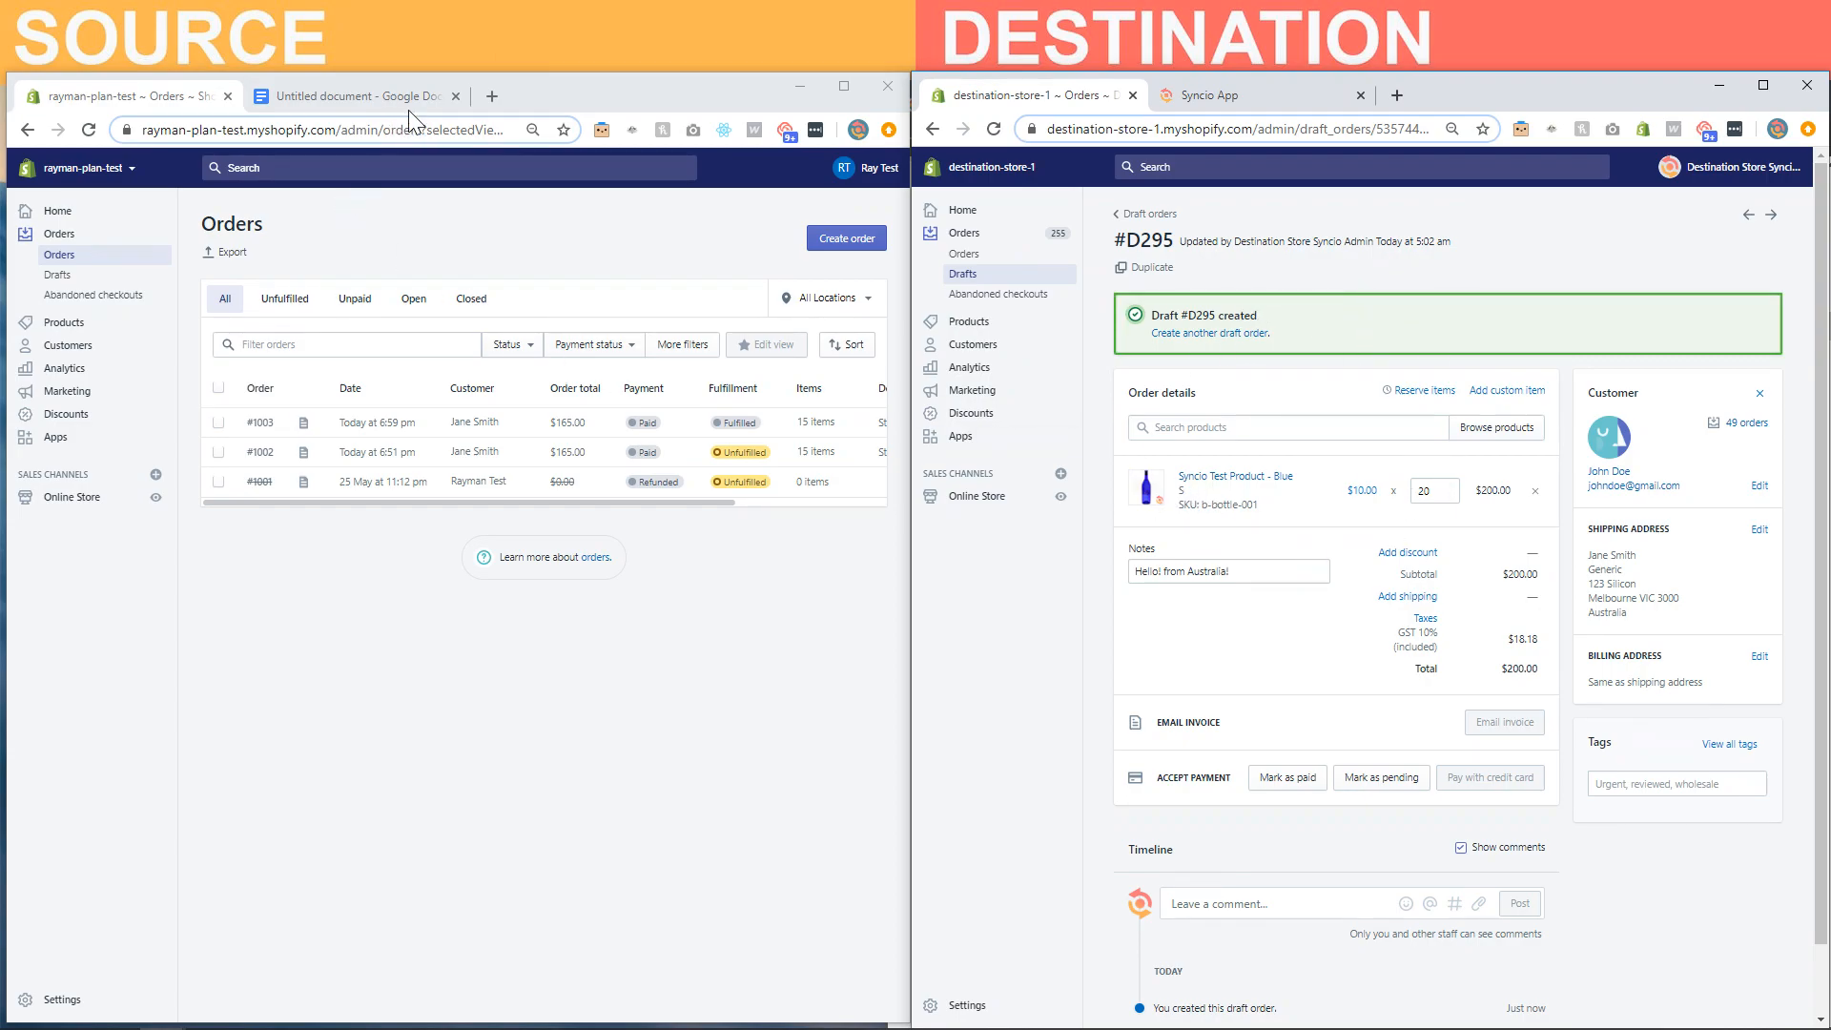
click(354, 95)
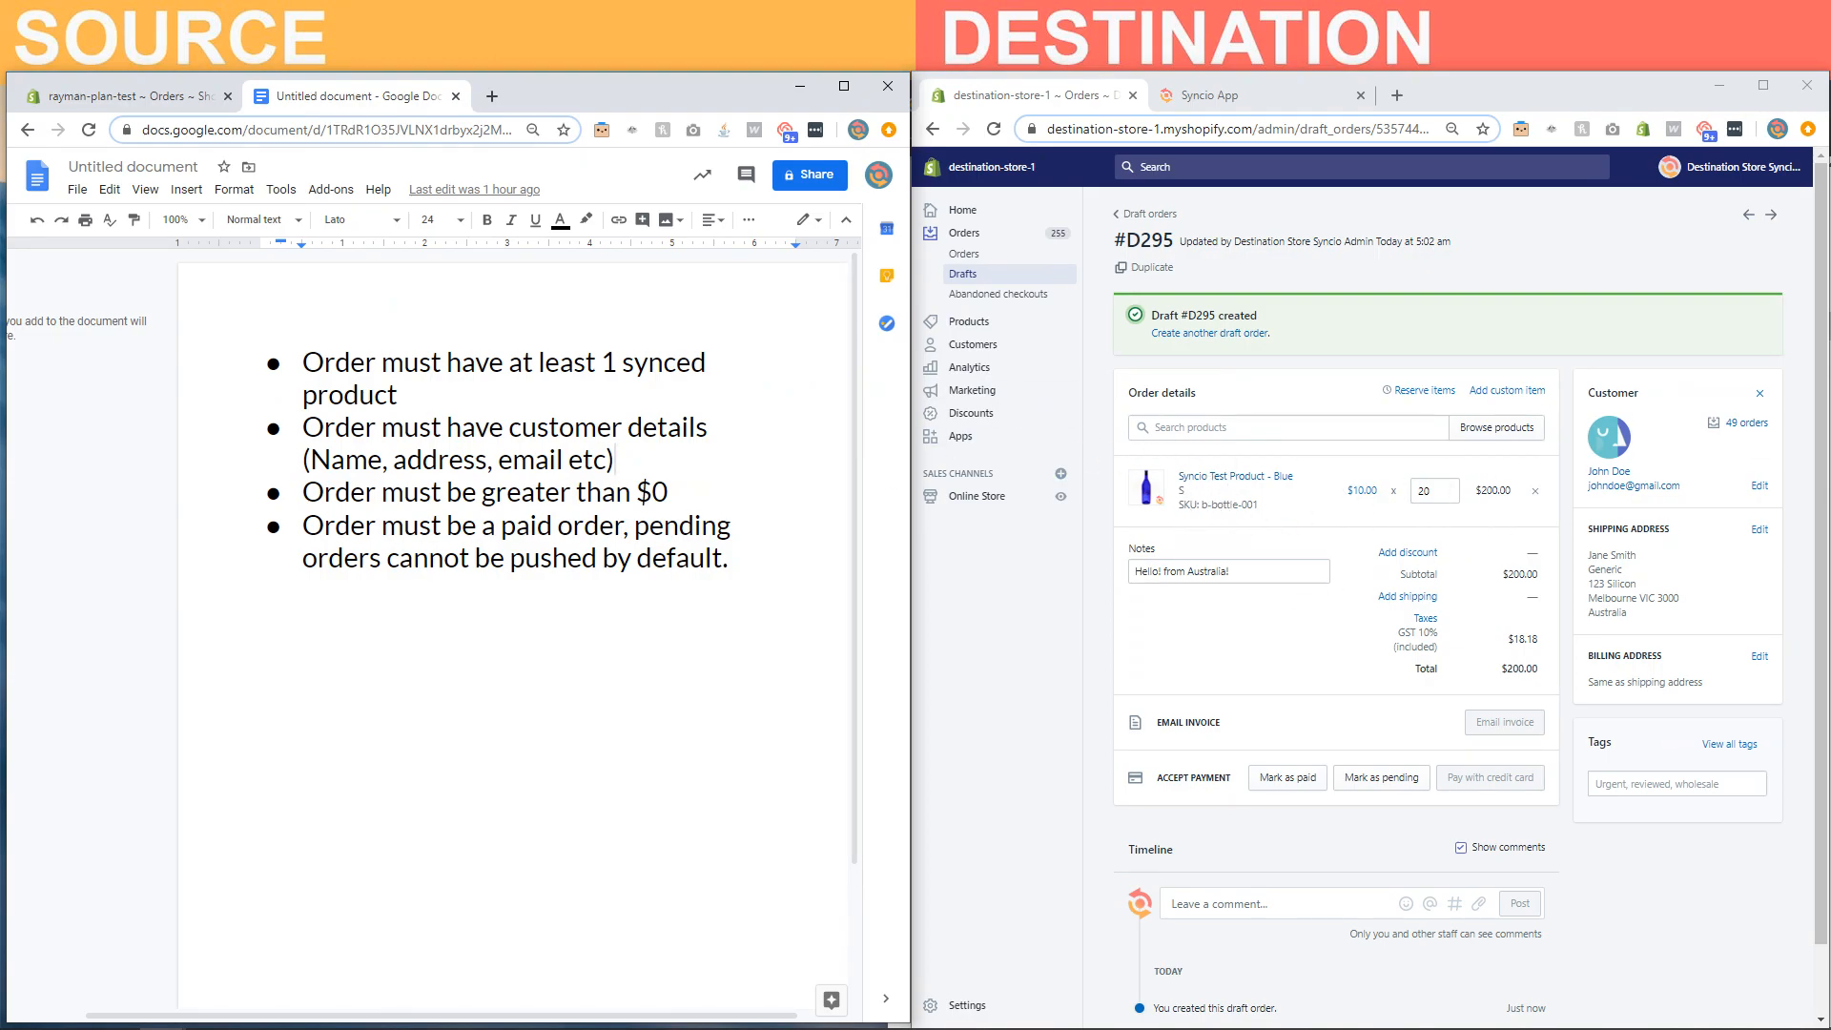
drag(303, 362, 727, 559)
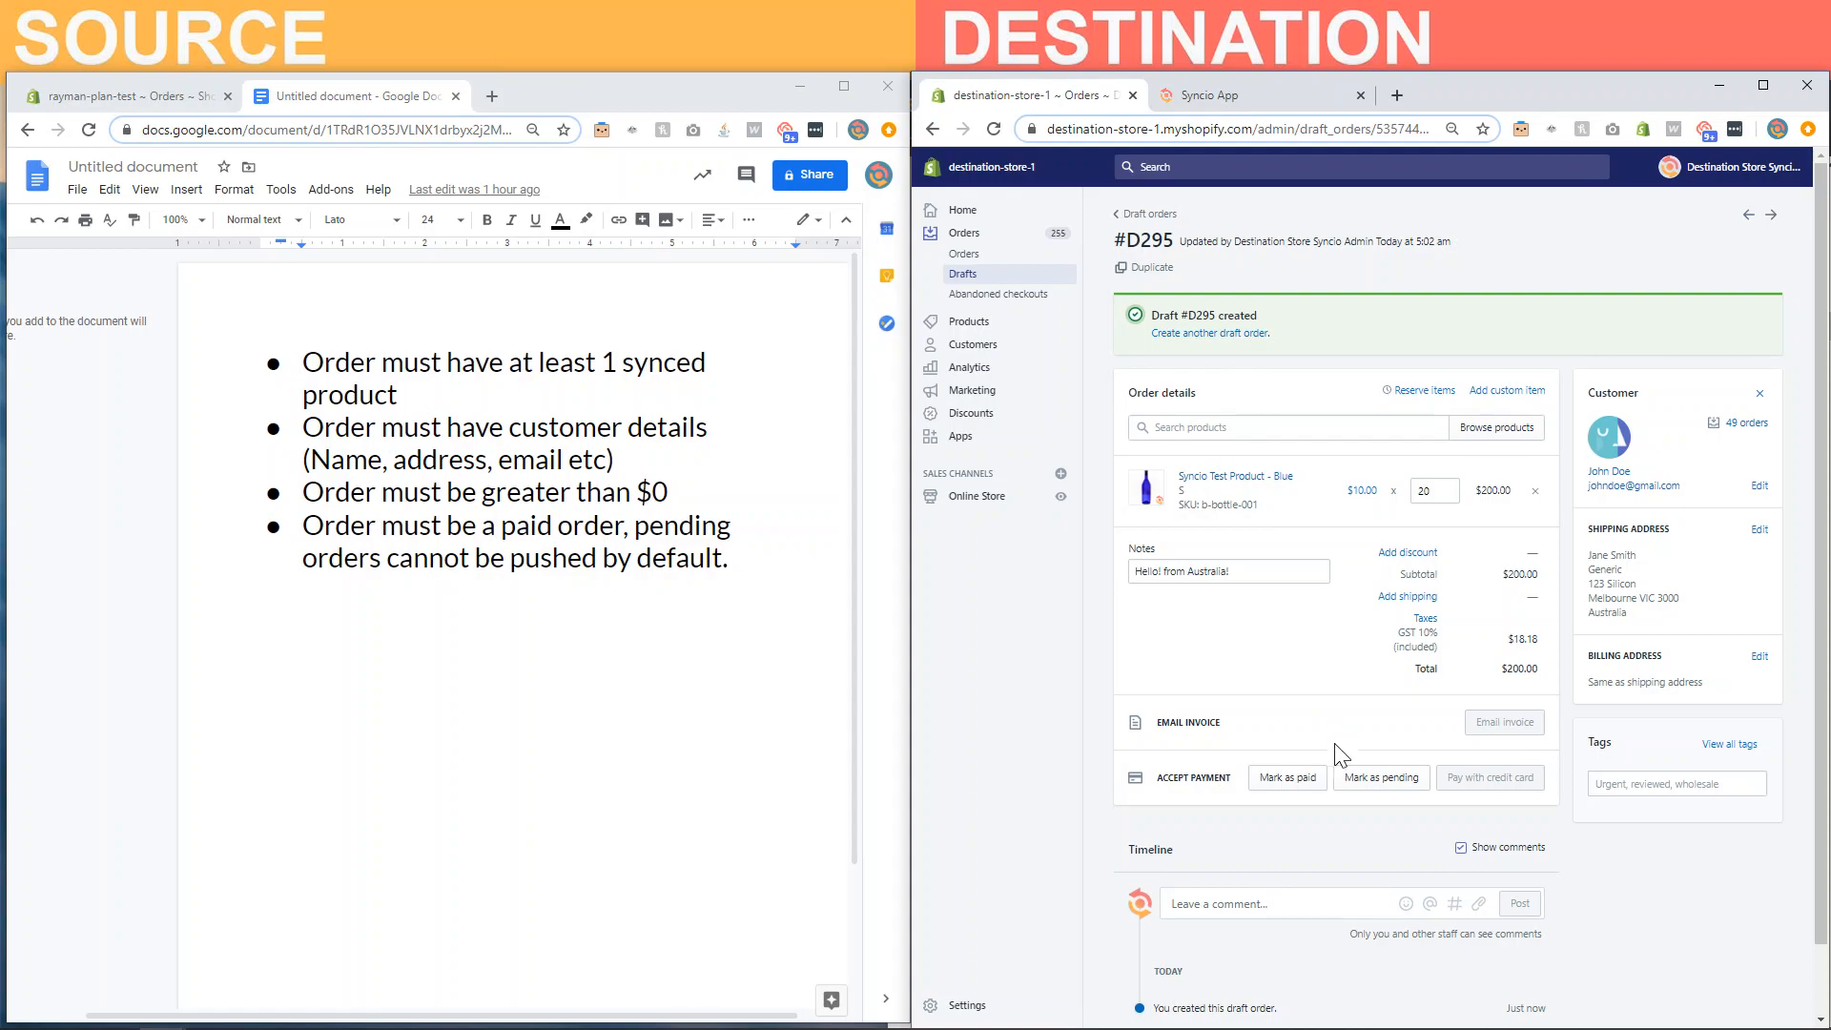
Turn on Auto Drive in Syncio's Order Module and show the Contact Method choices
click(1213, 95)
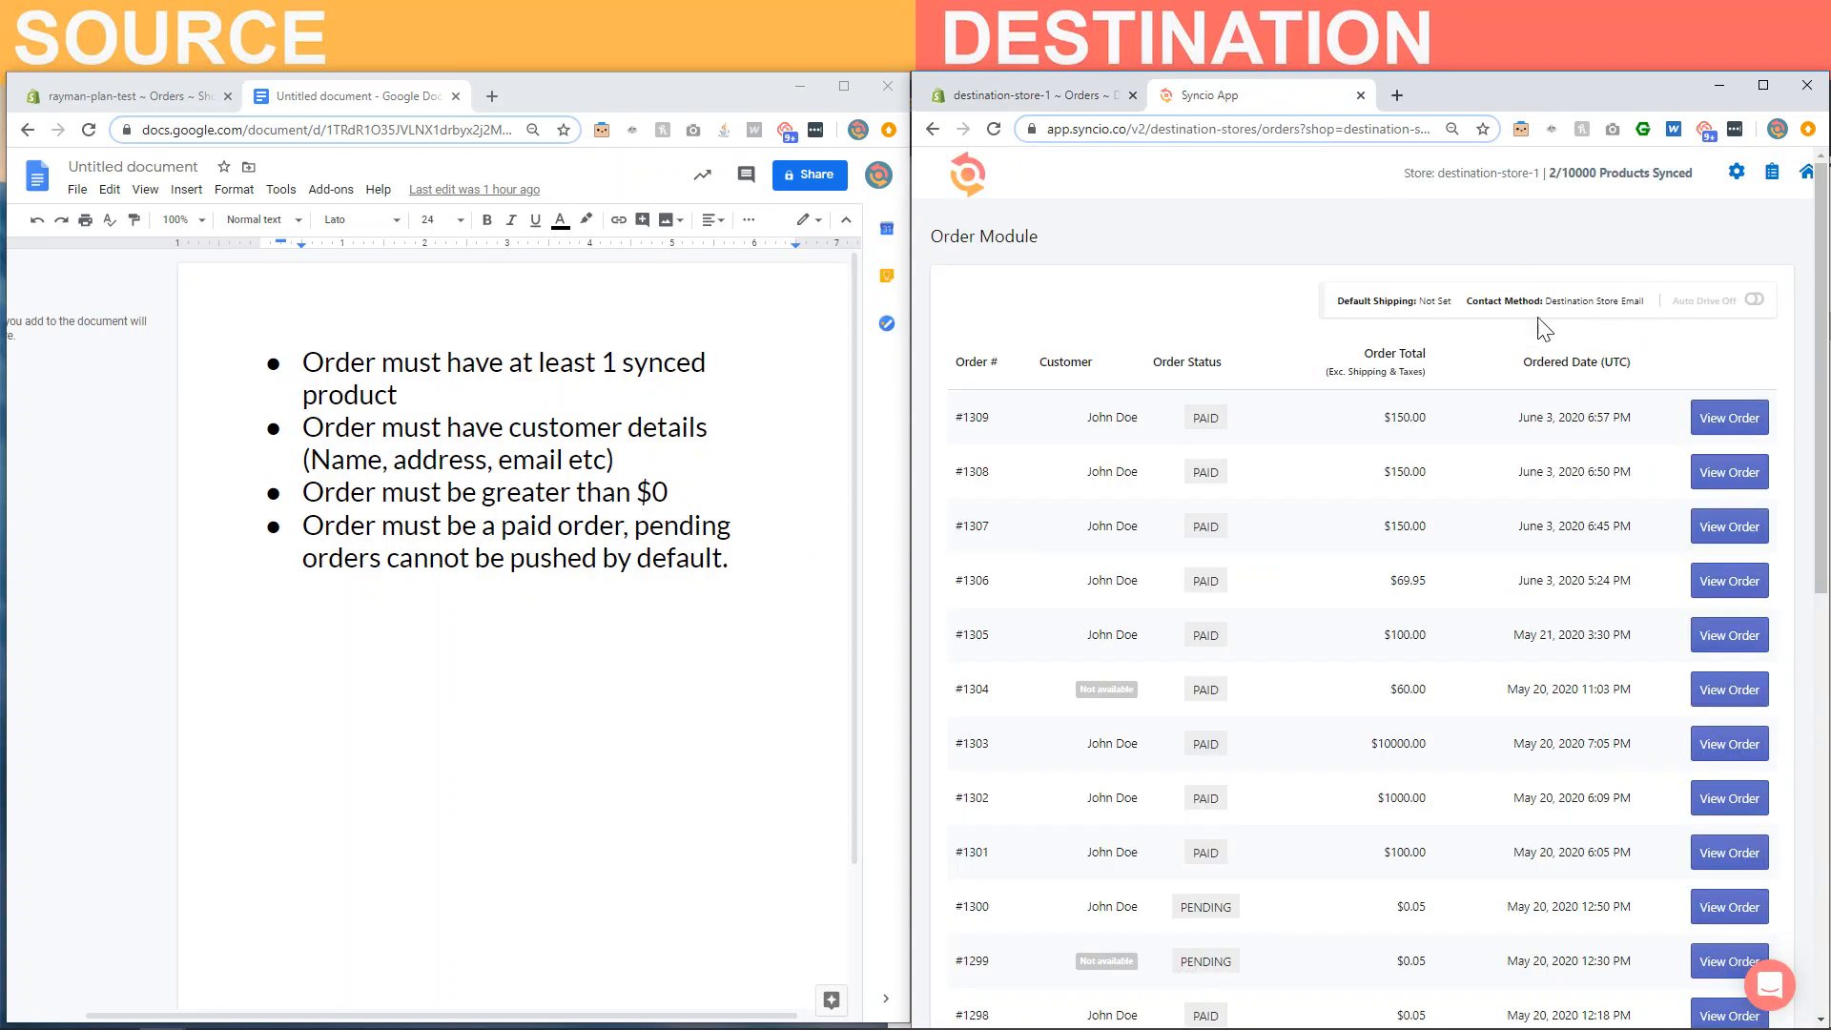
click(1755, 301)
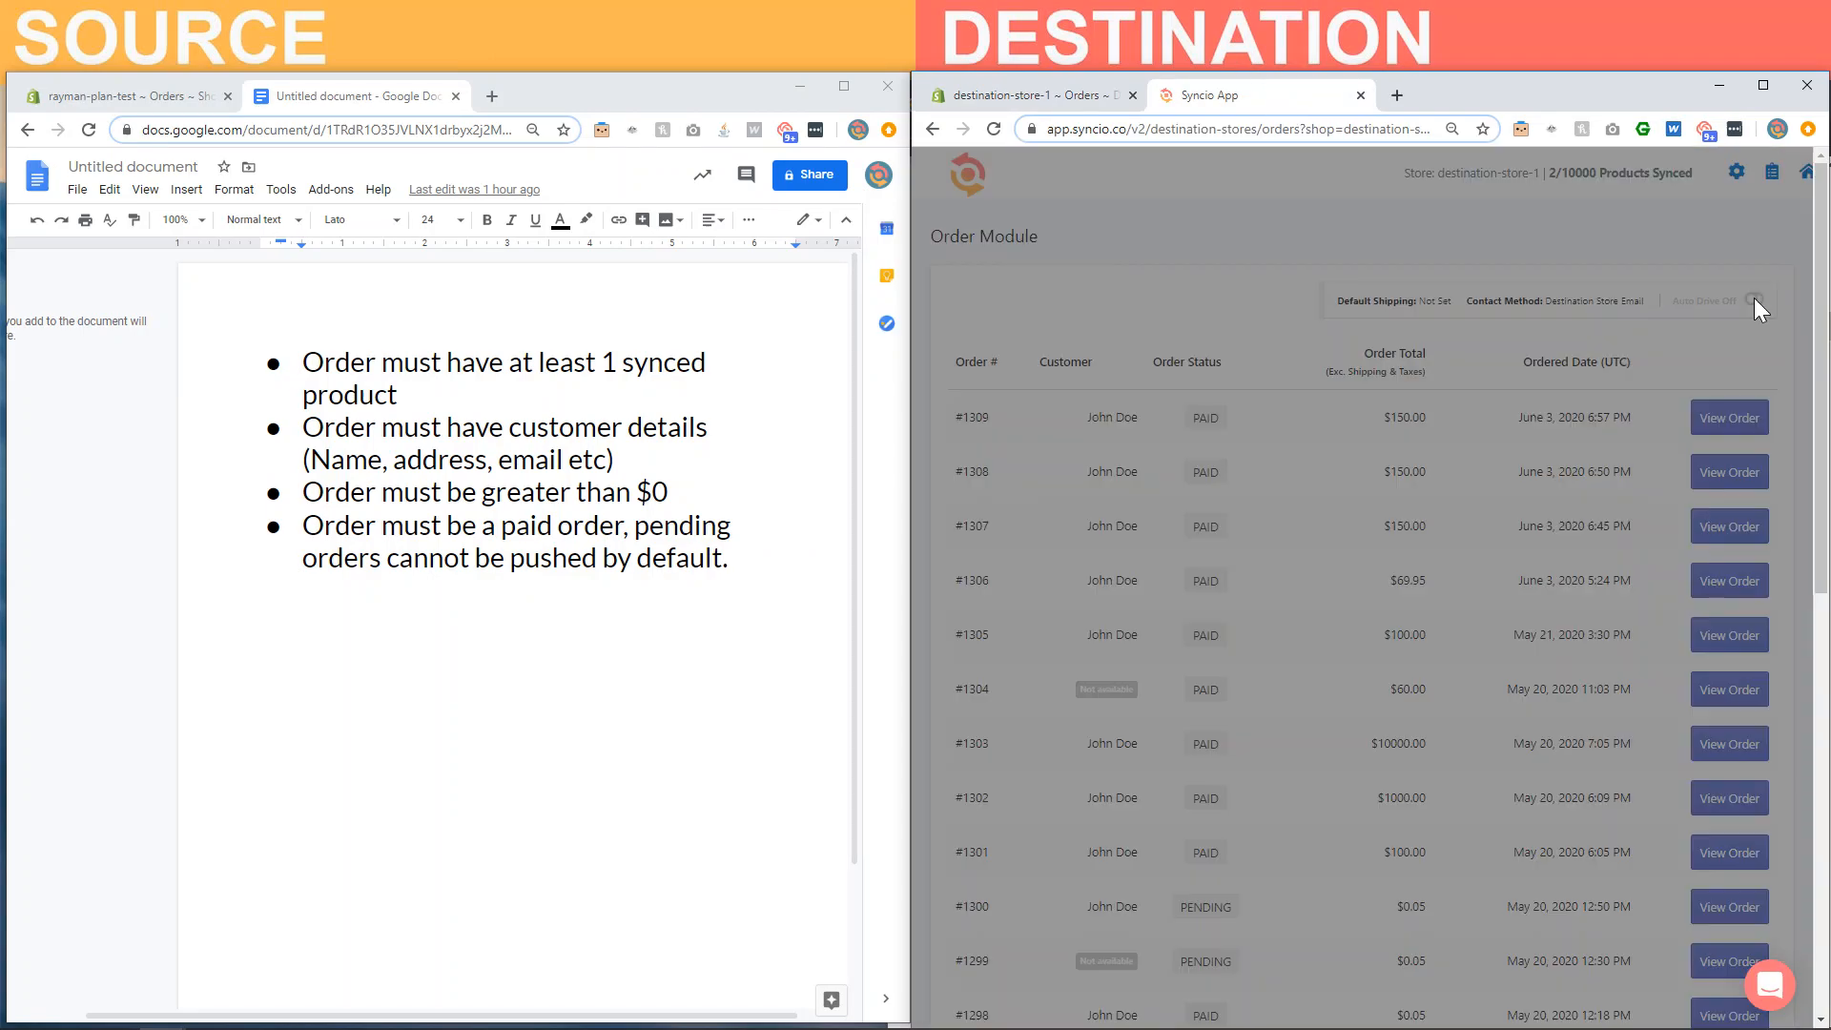
click(1762, 302)
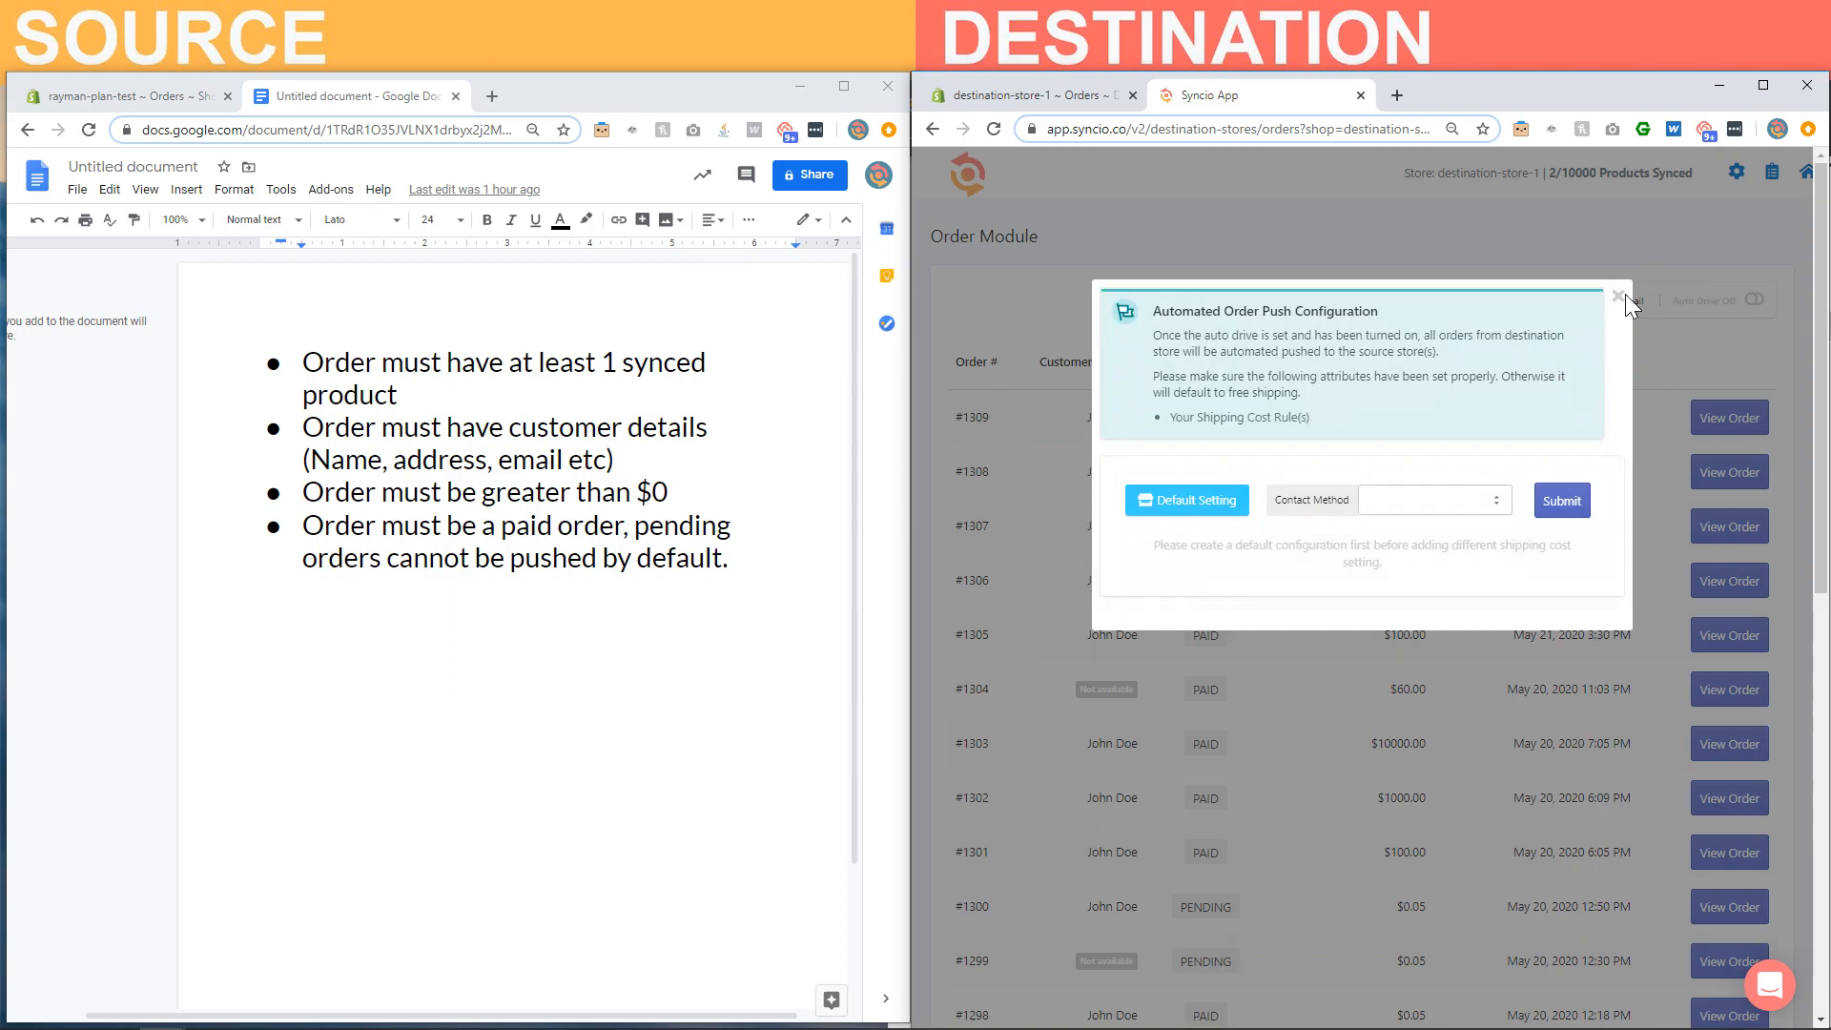
click(1618, 298)
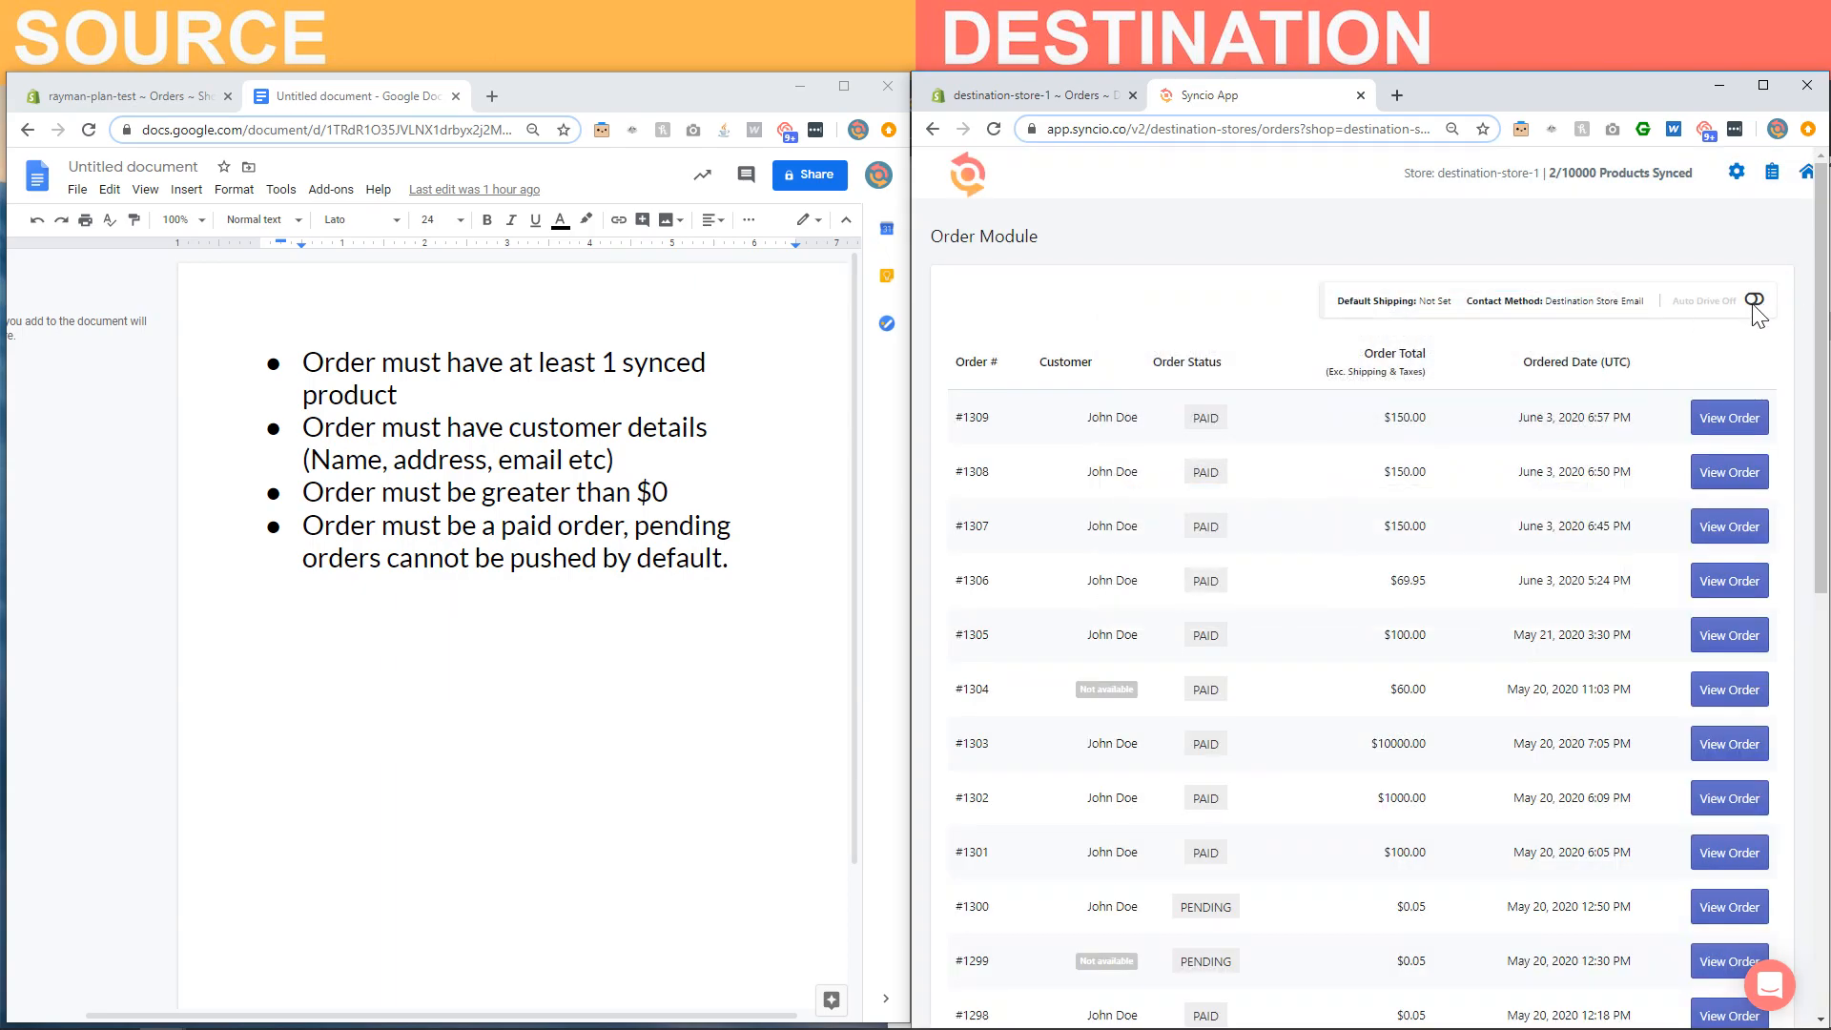
click(1757, 328)
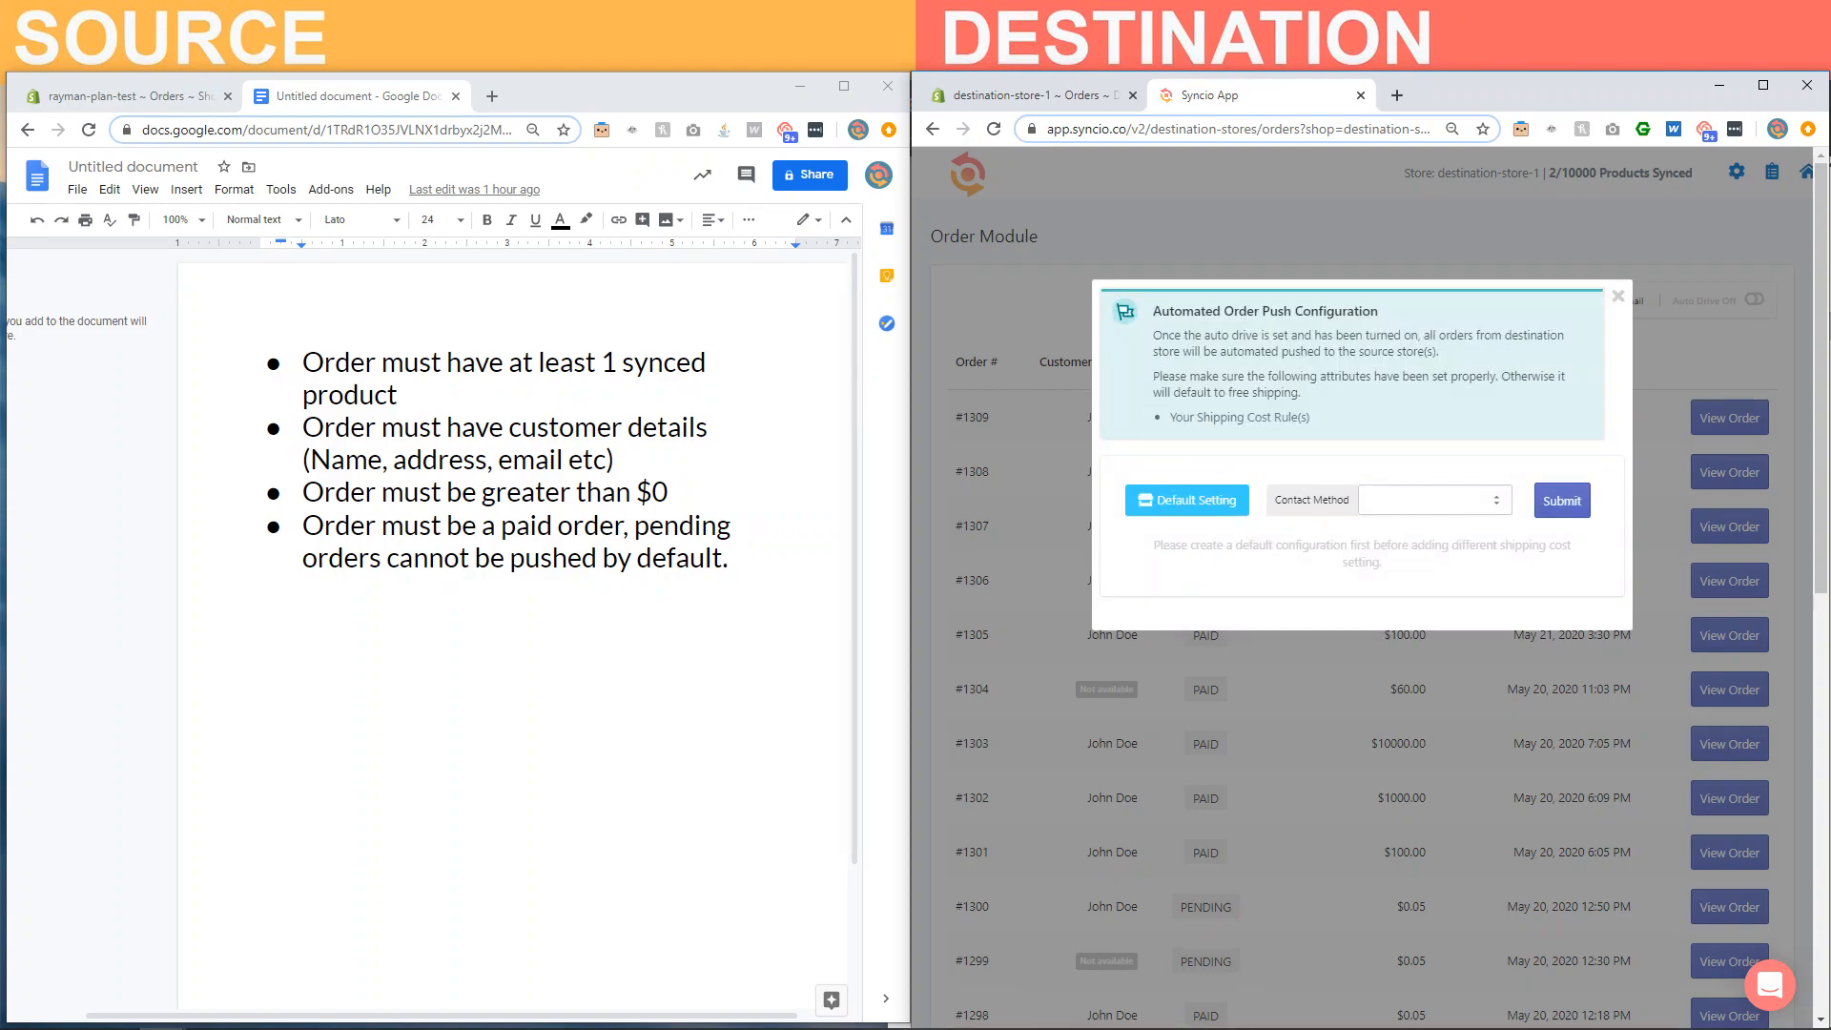
mouse_move(1312, 523)
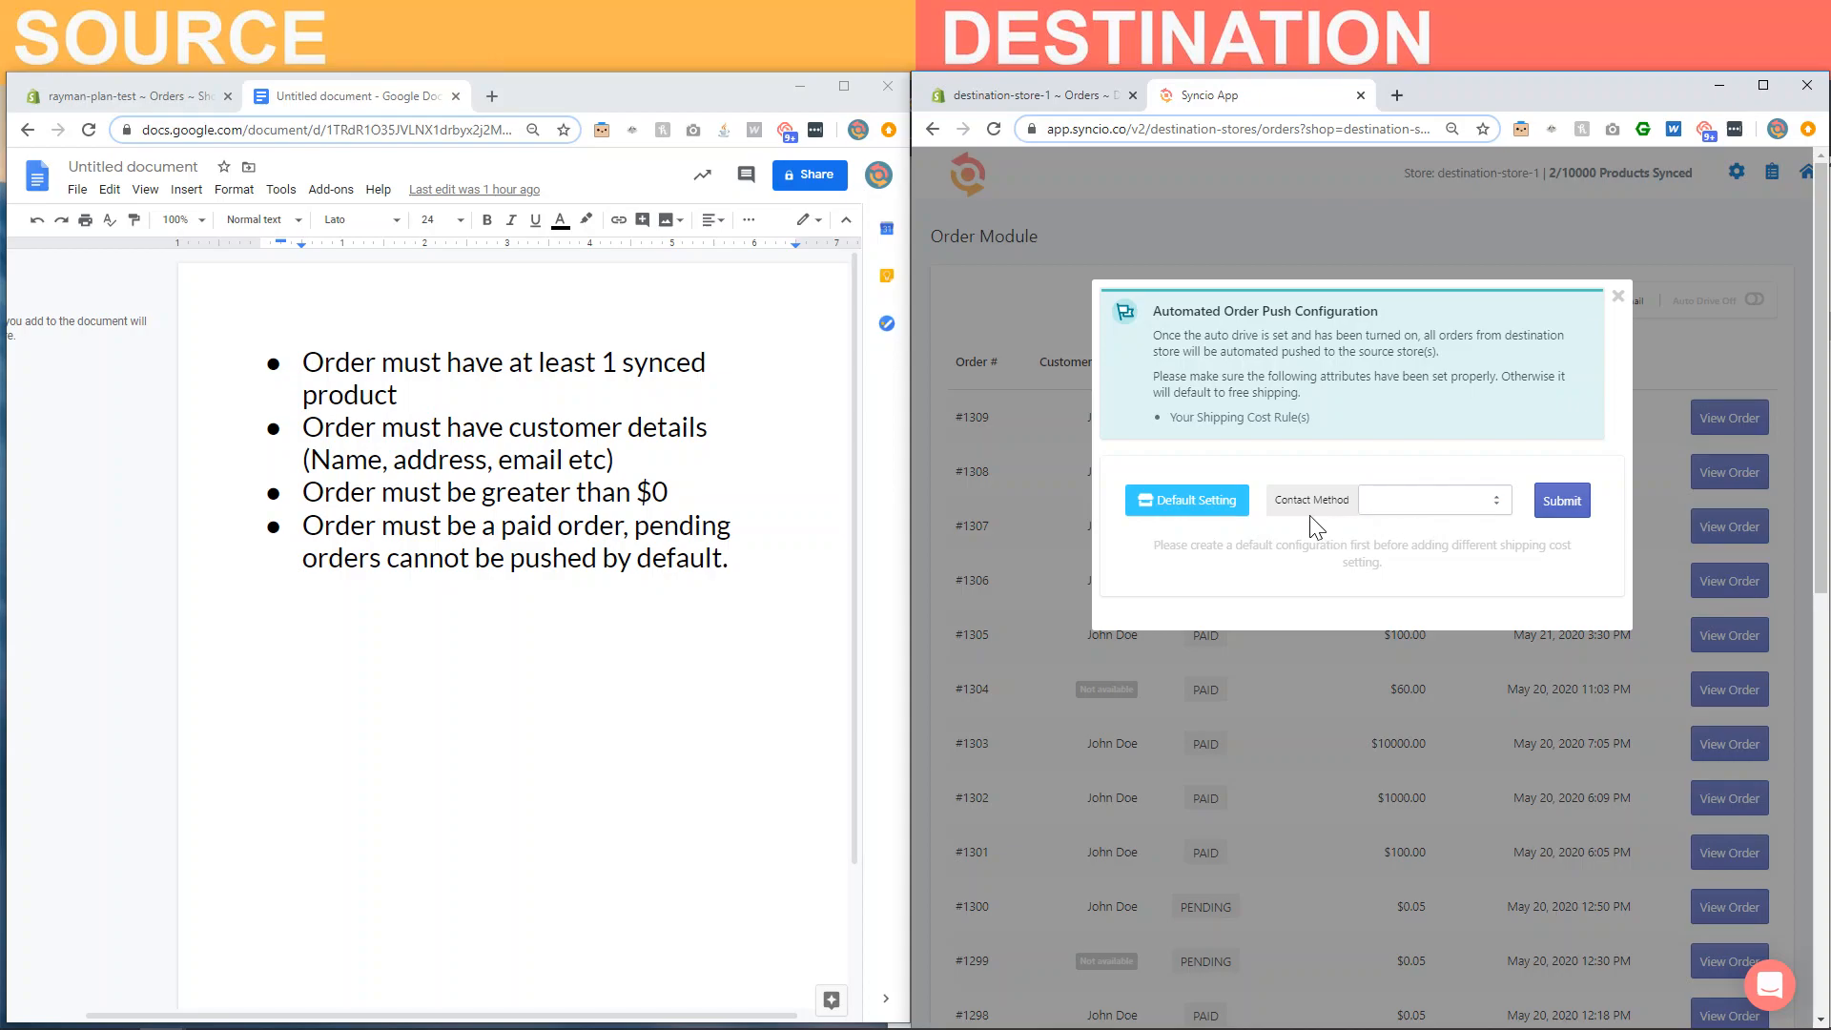
mouse_move(1393, 511)
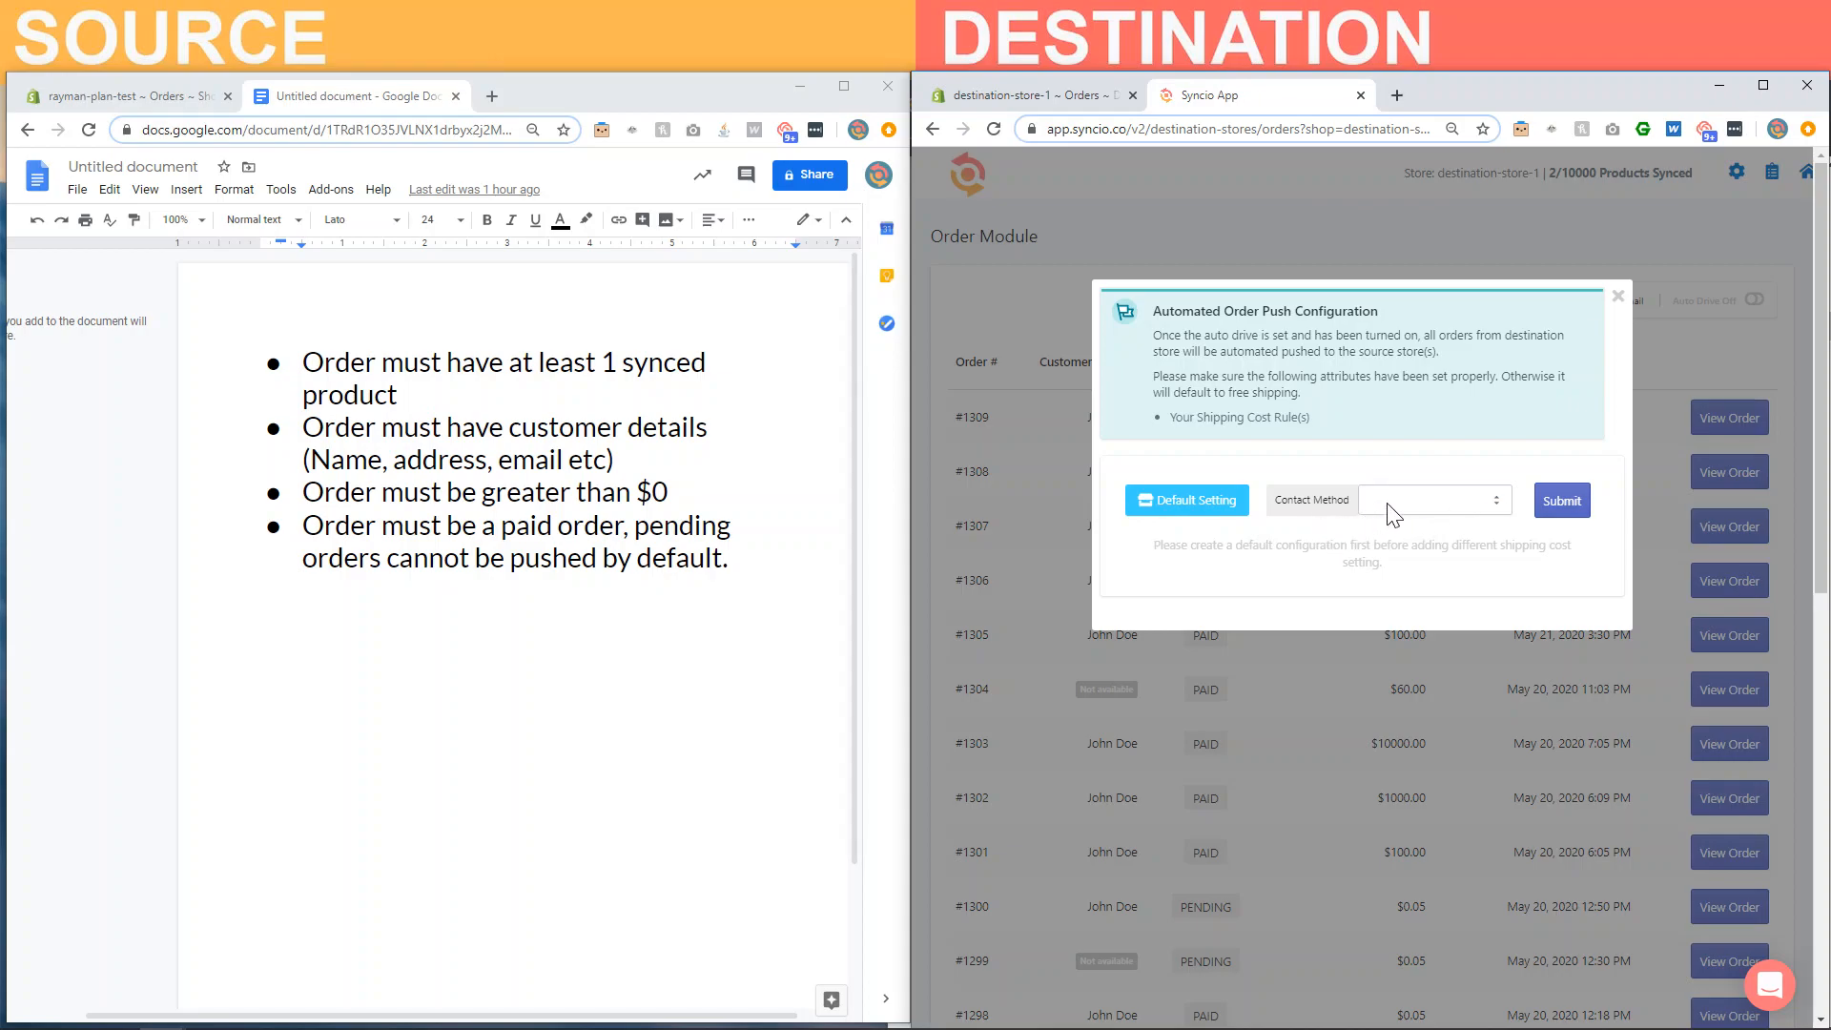
click(1434, 500)
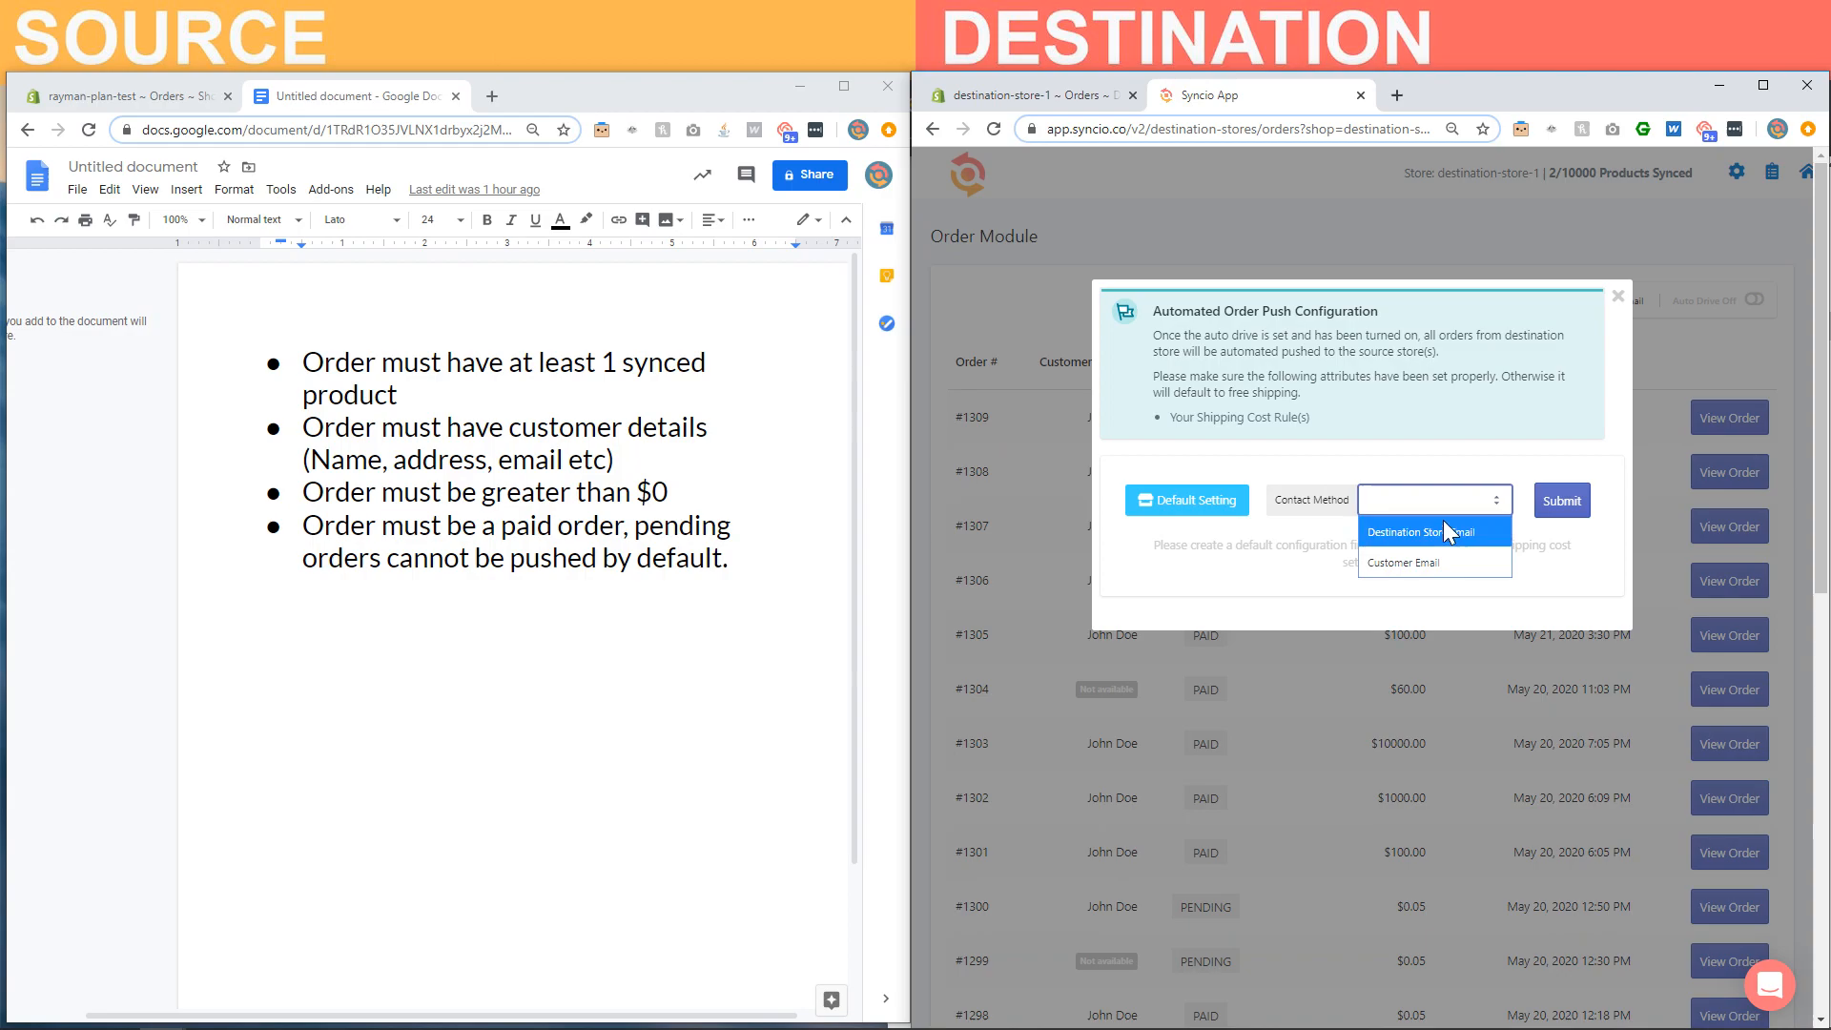
mouse_move(1408, 569)
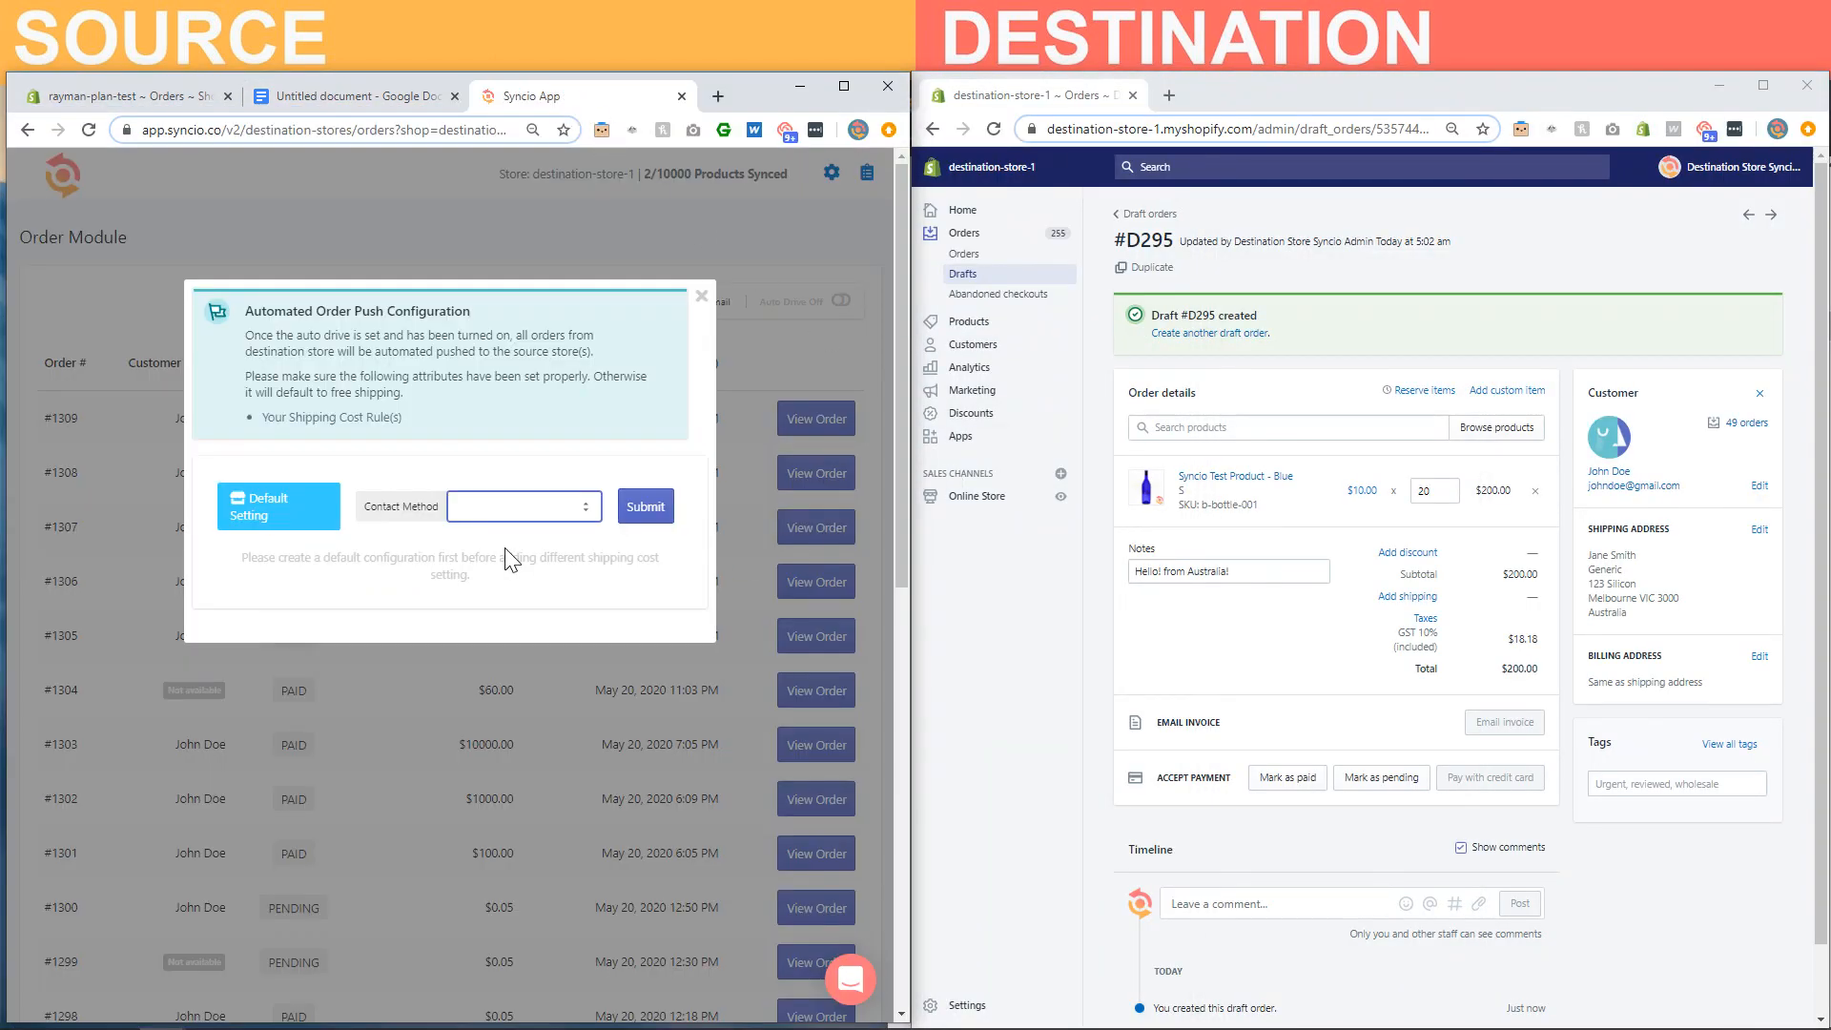
Choose Destination Store Email as the contact method for automated order push
click(523, 508)
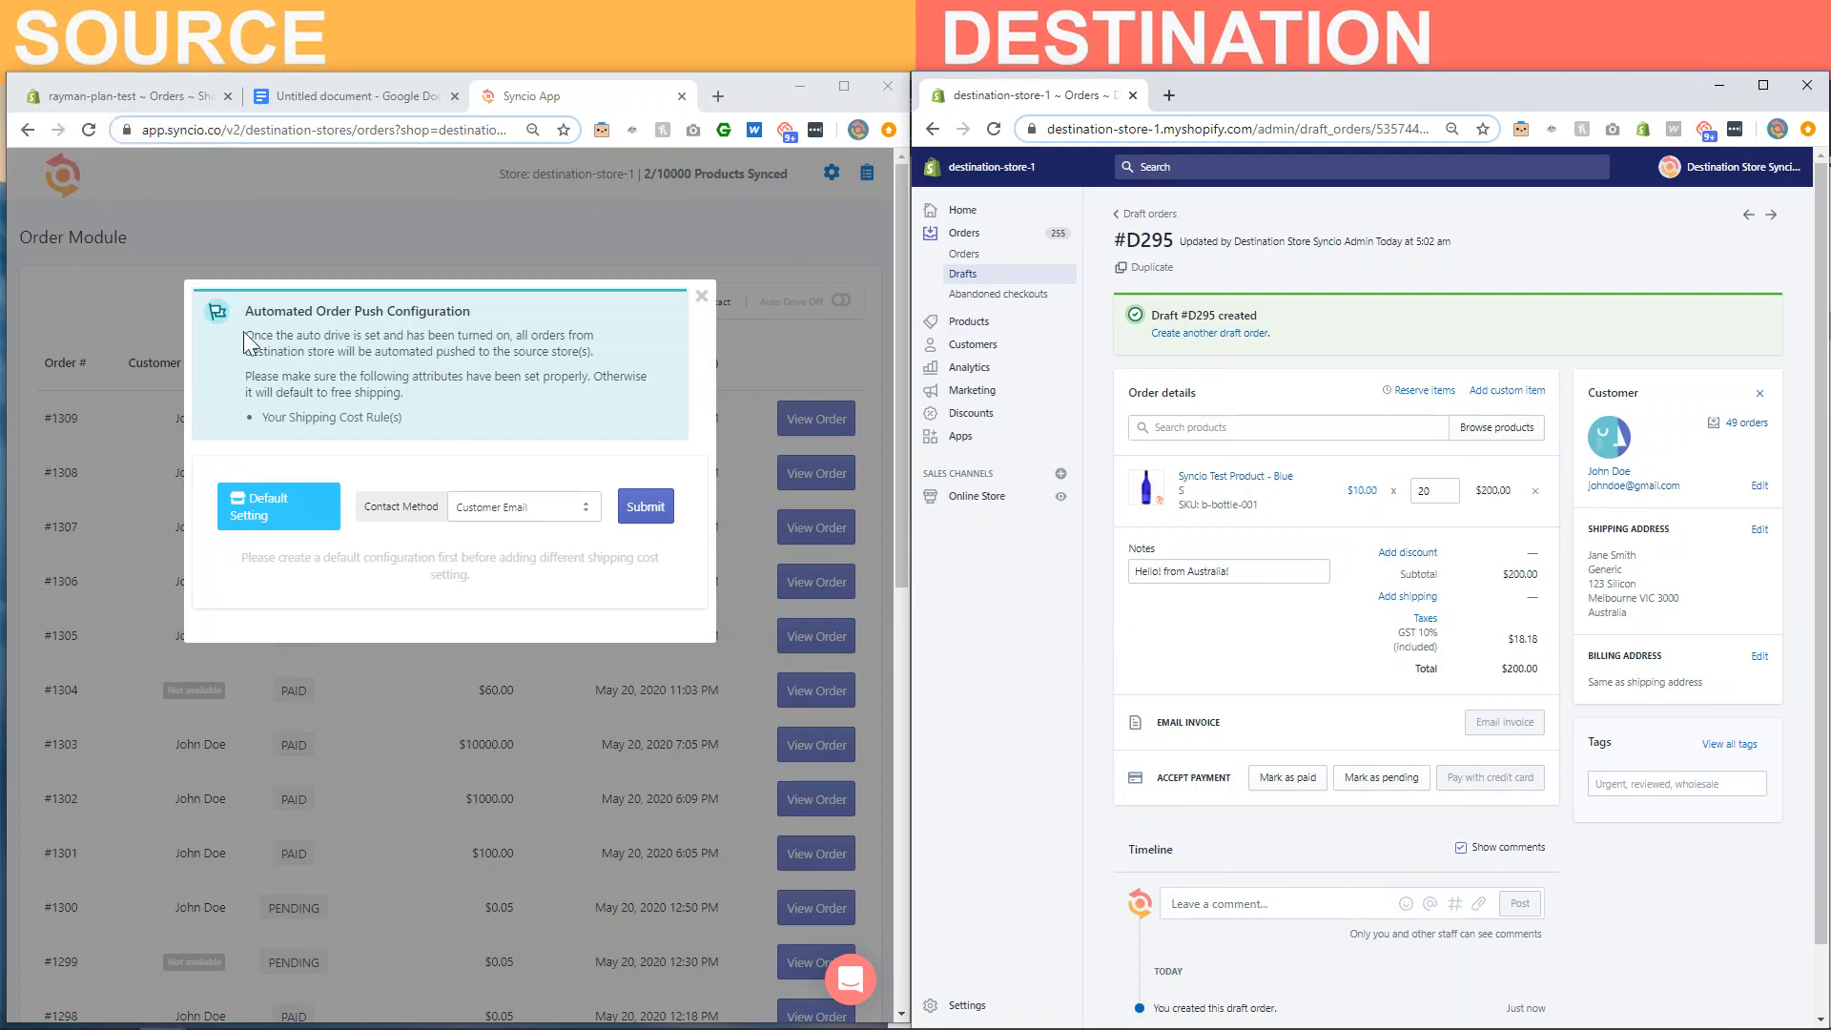
click(124, 98)
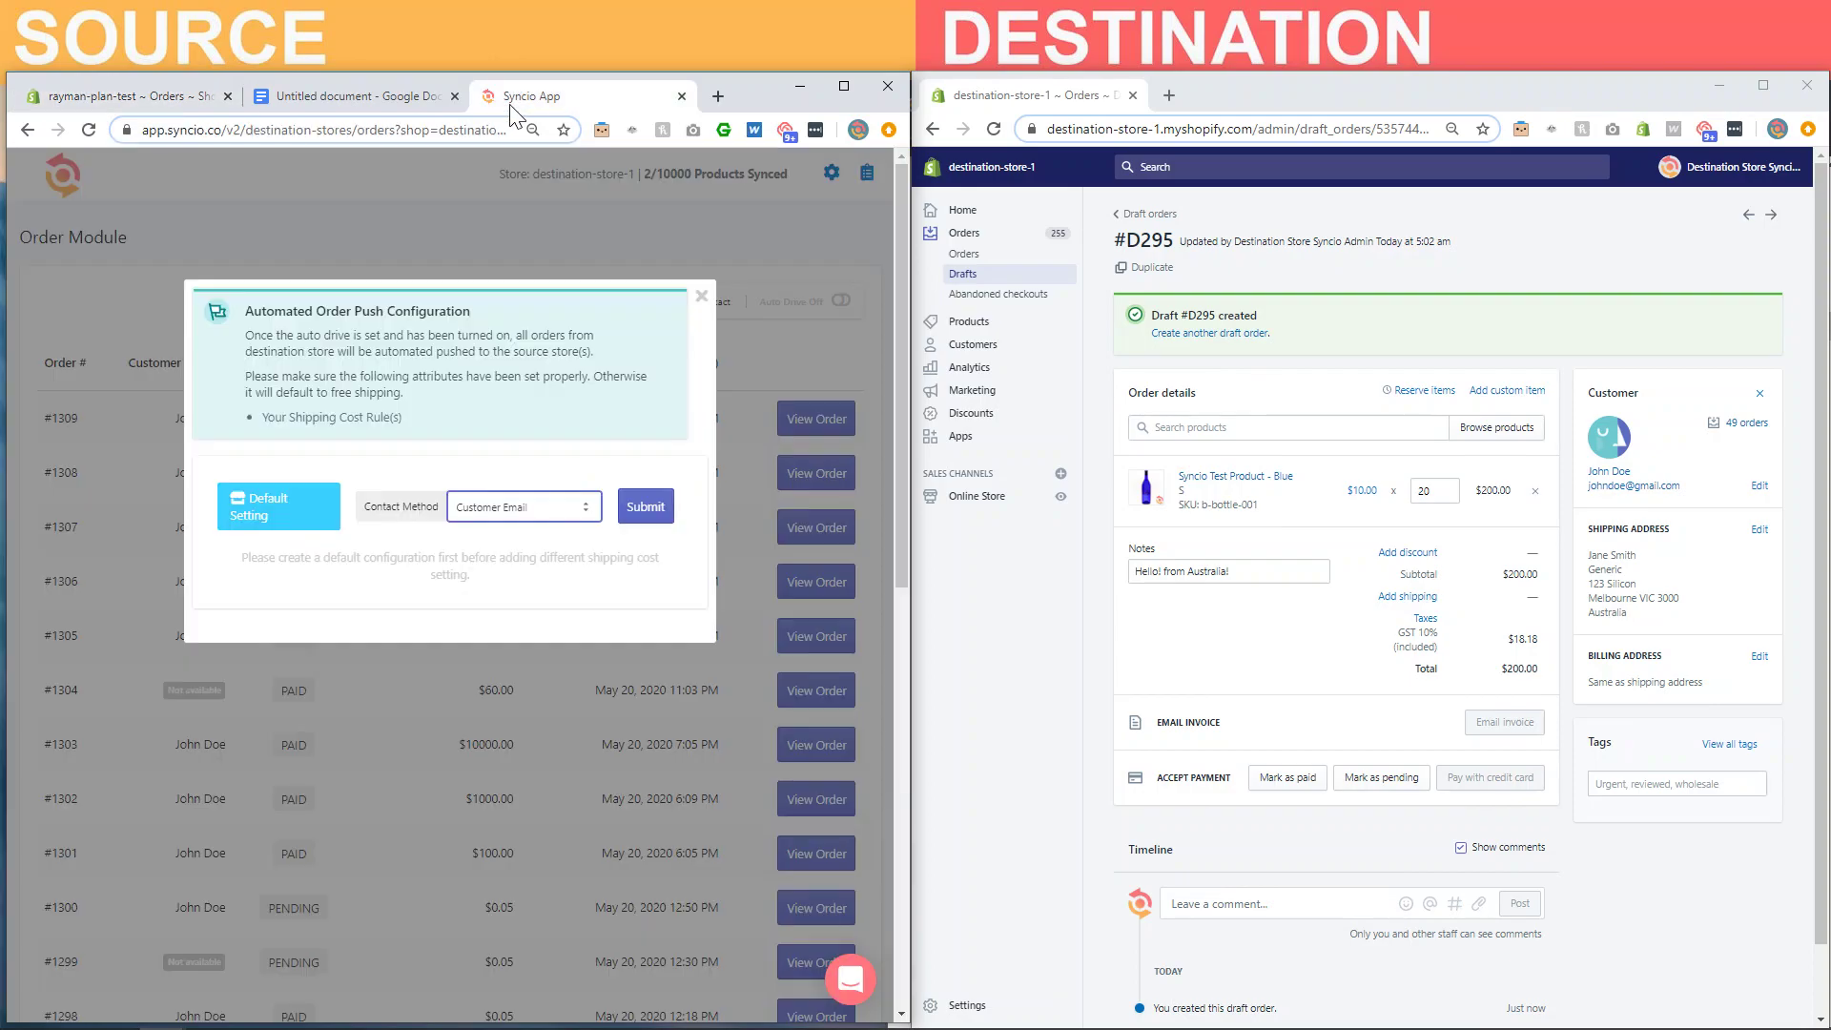
mouse_move(1678, 542)
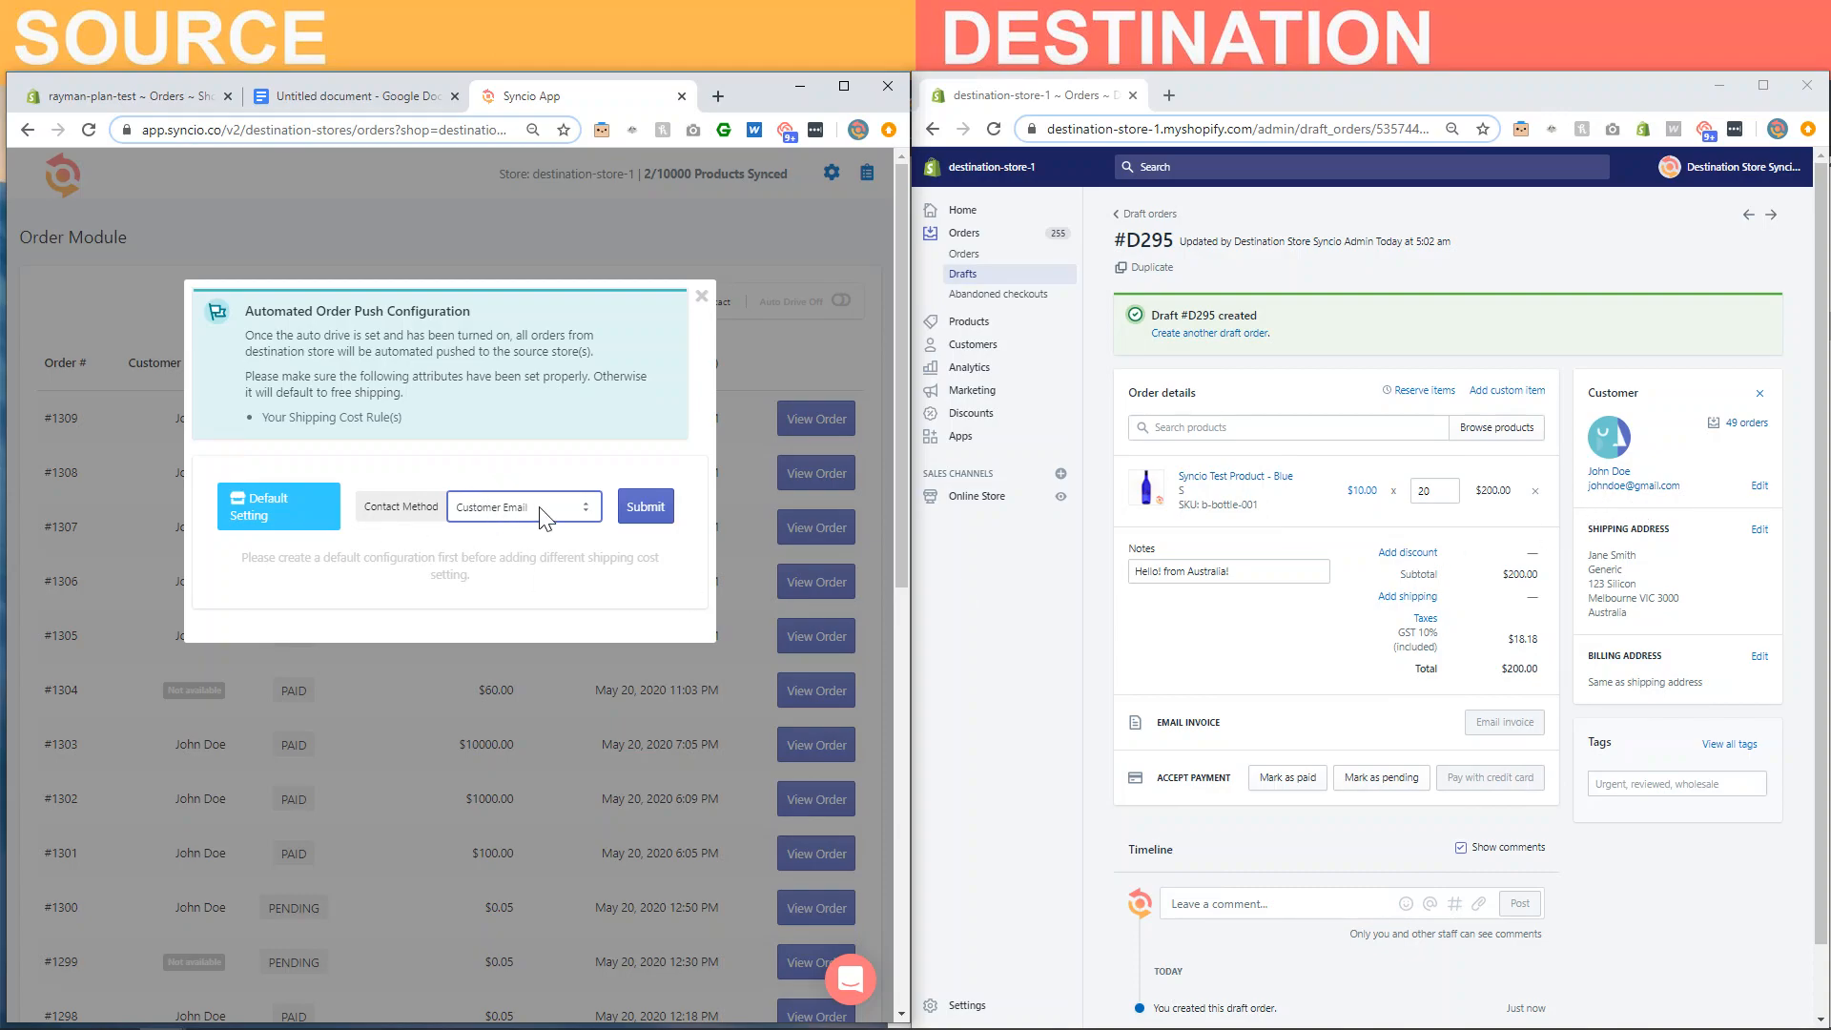
click(523, 508)
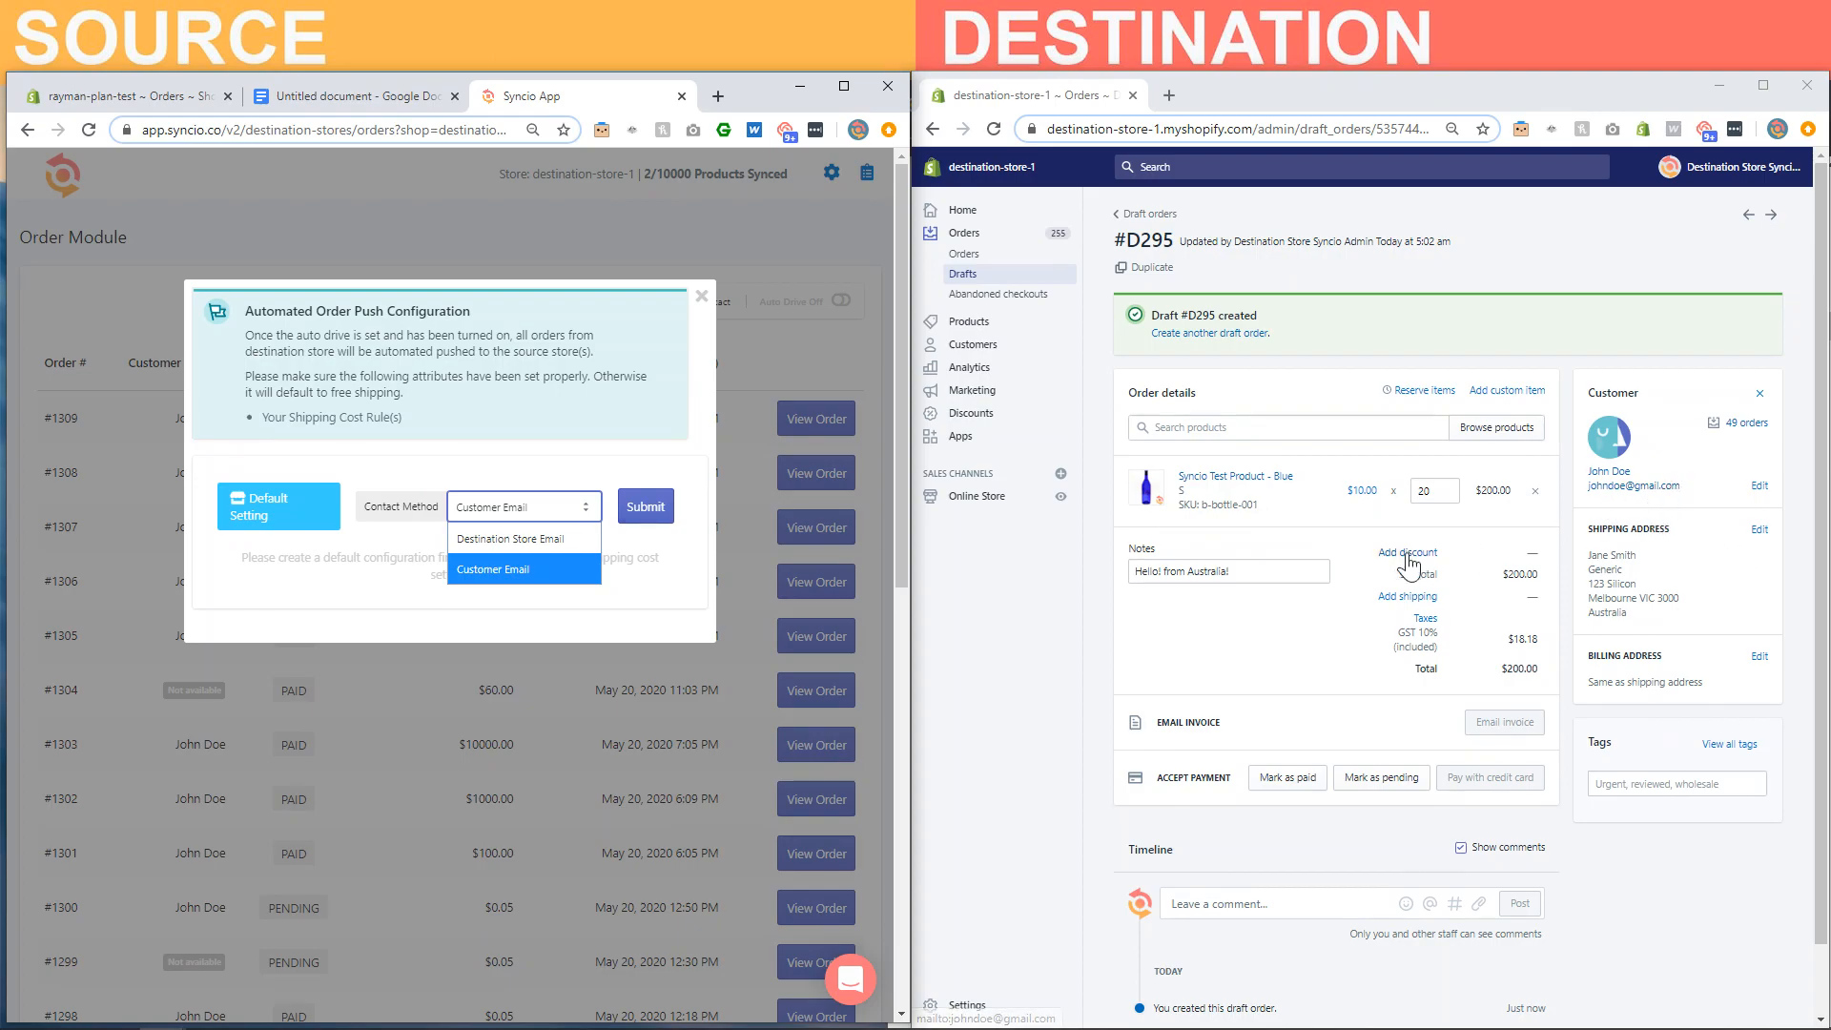
click(517, 538)
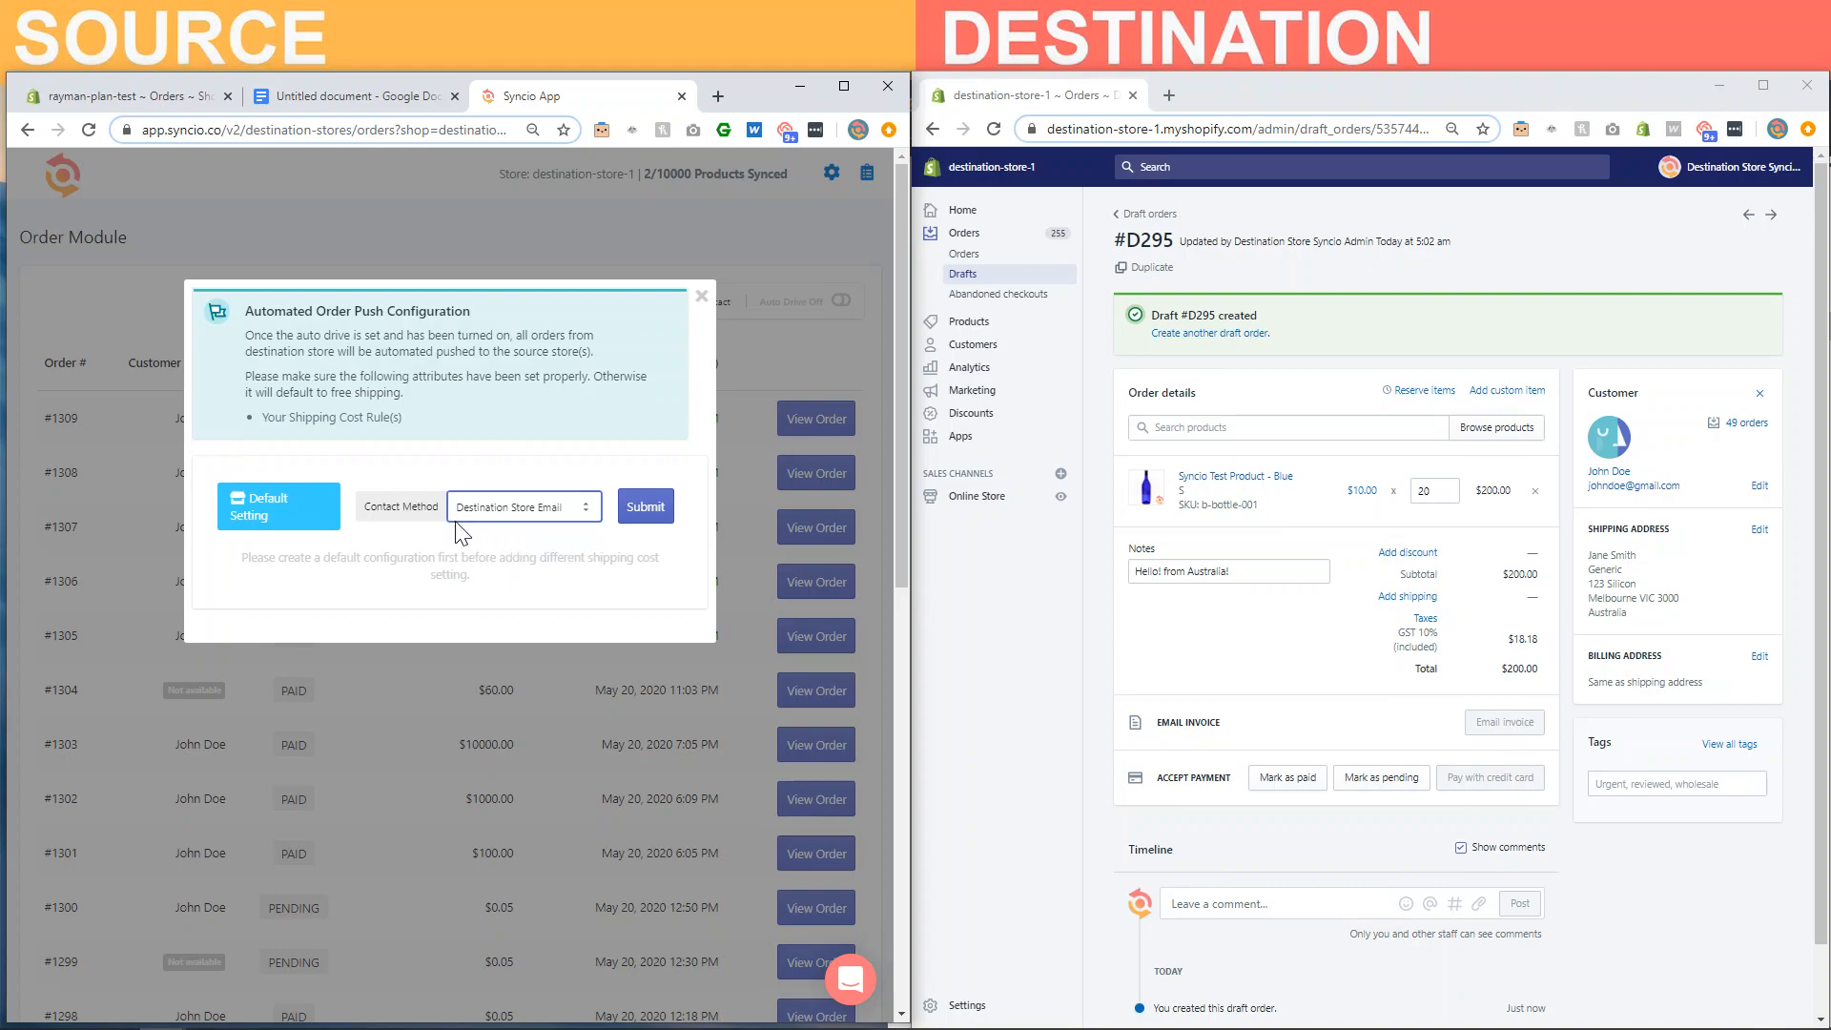
mouse_move(1048, 656)
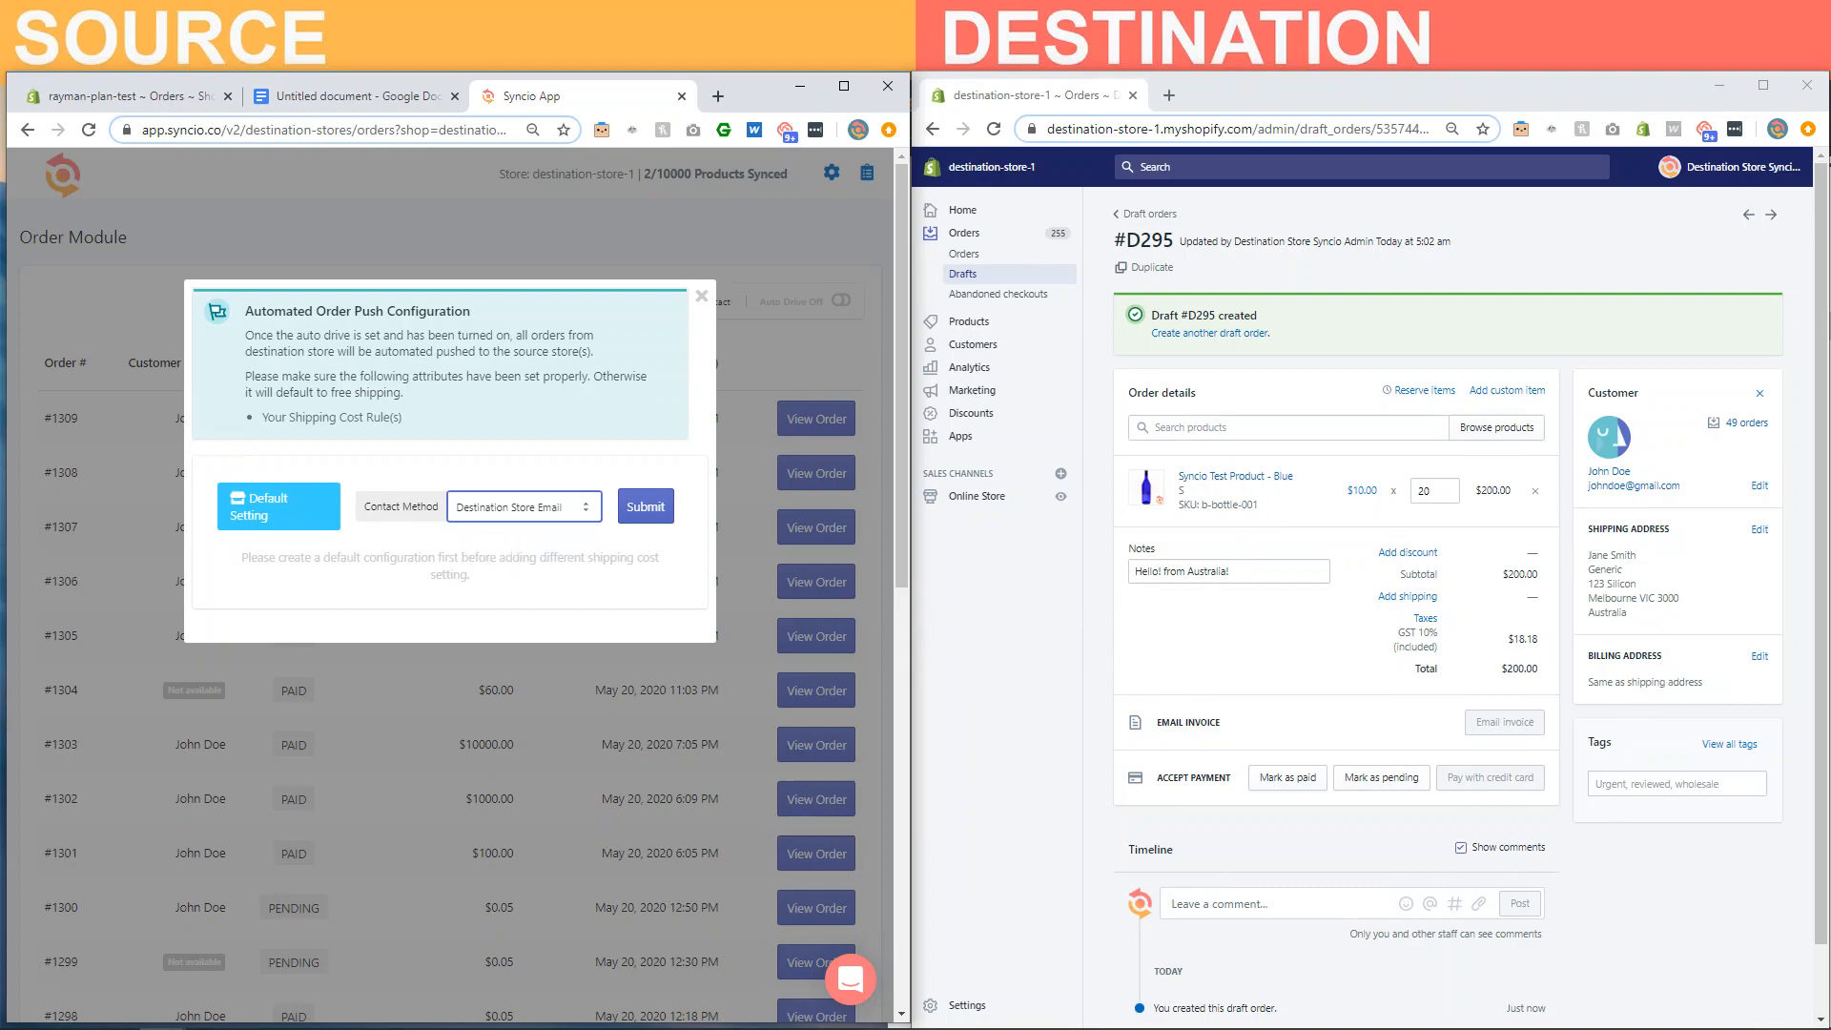
mouse_move(1717, 569)
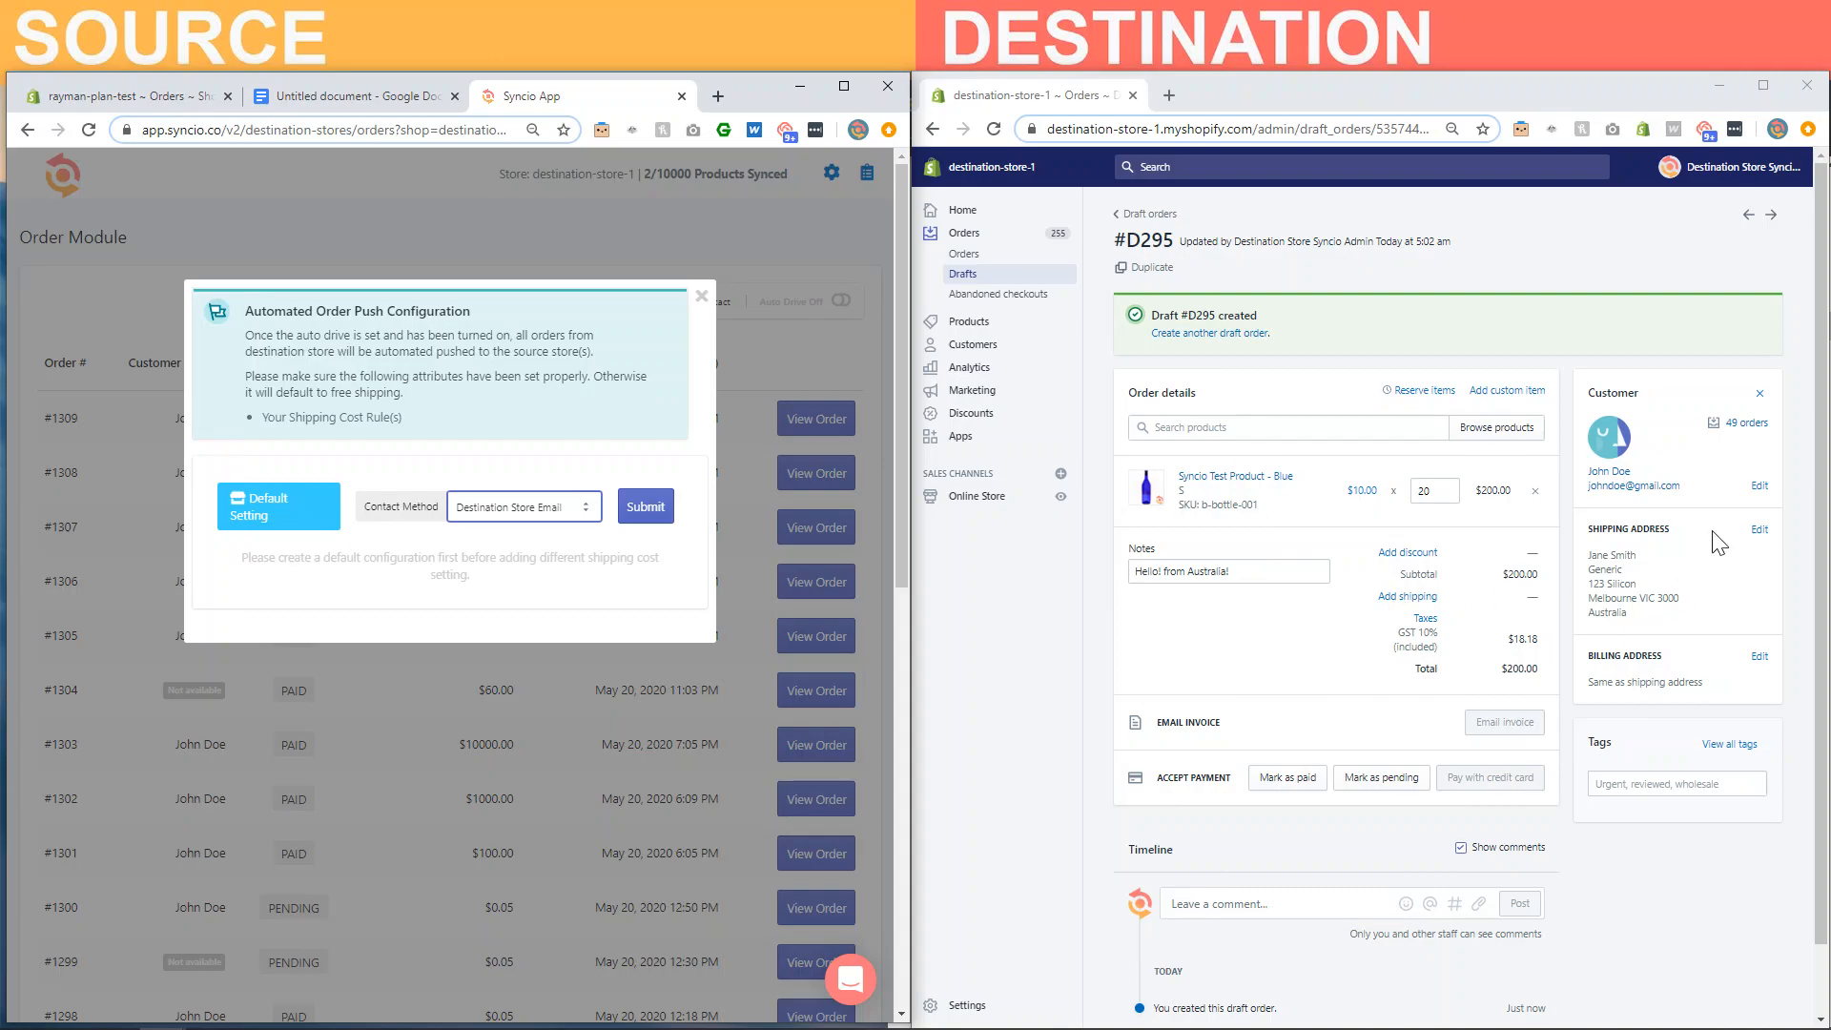
mouse_move(1591, 504)
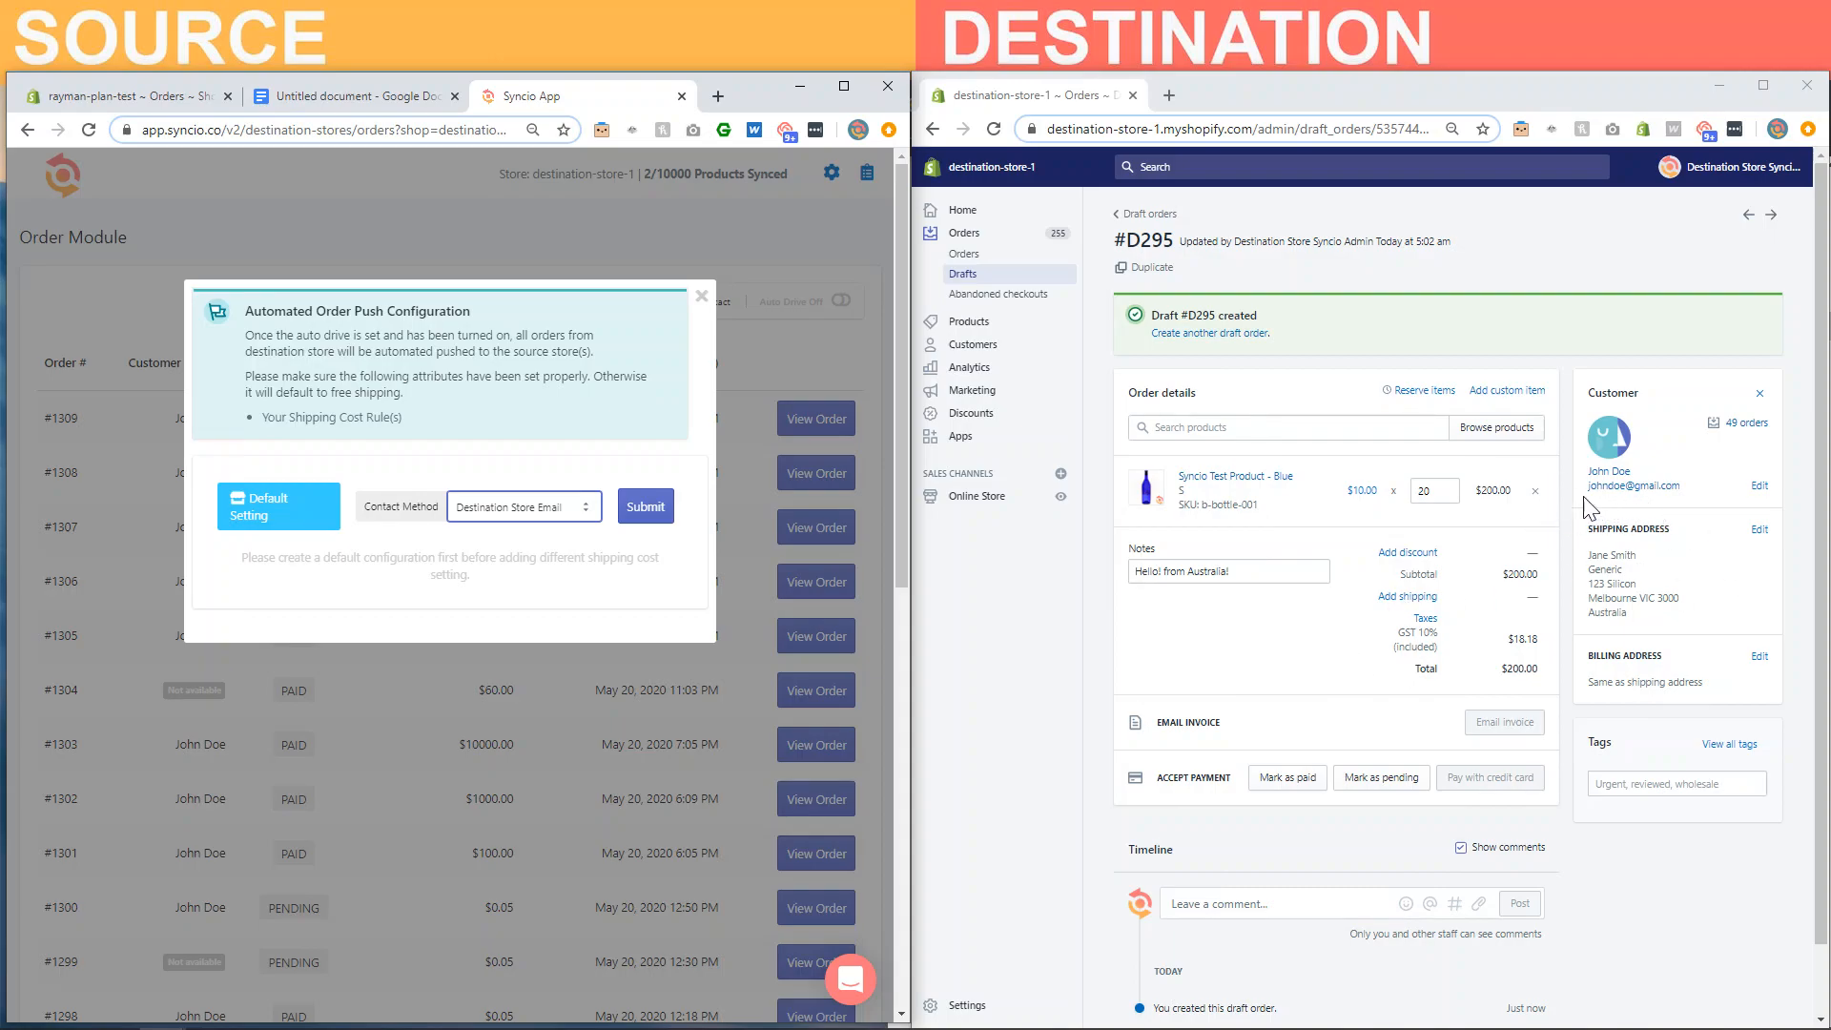
mouse_move(1614, 515)
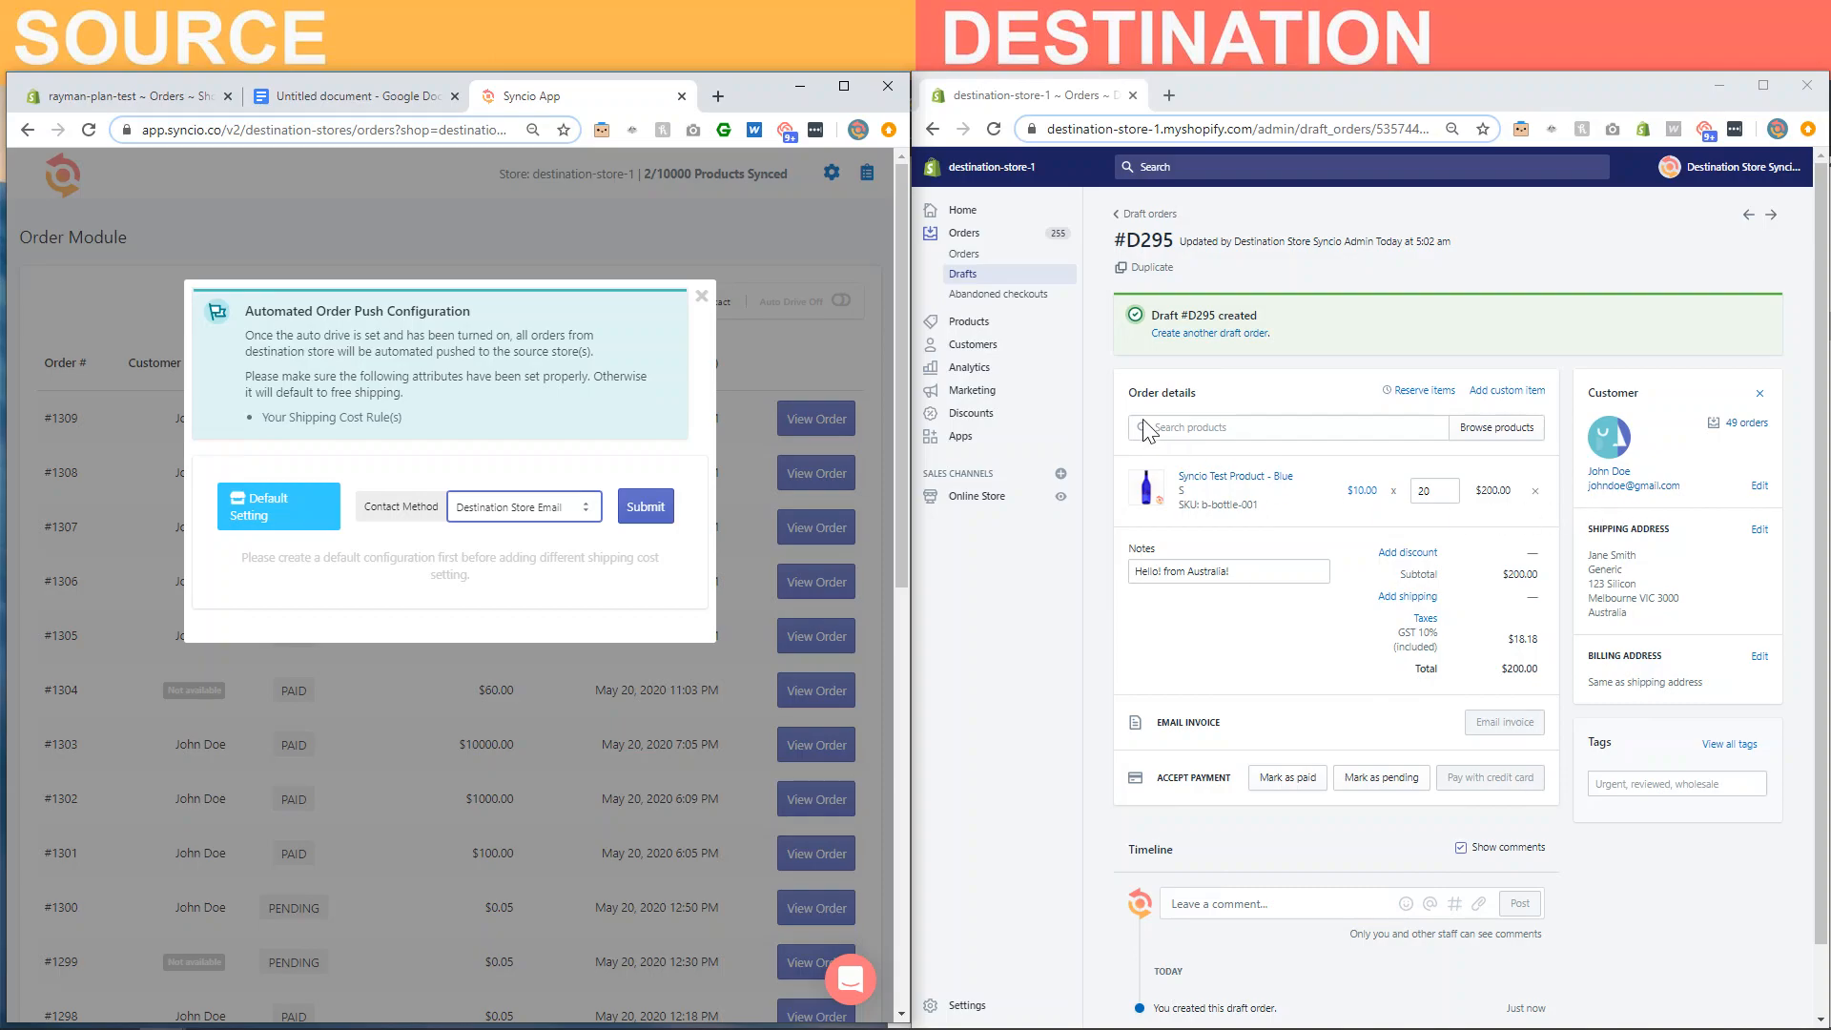
mouse_move(1237, 421)
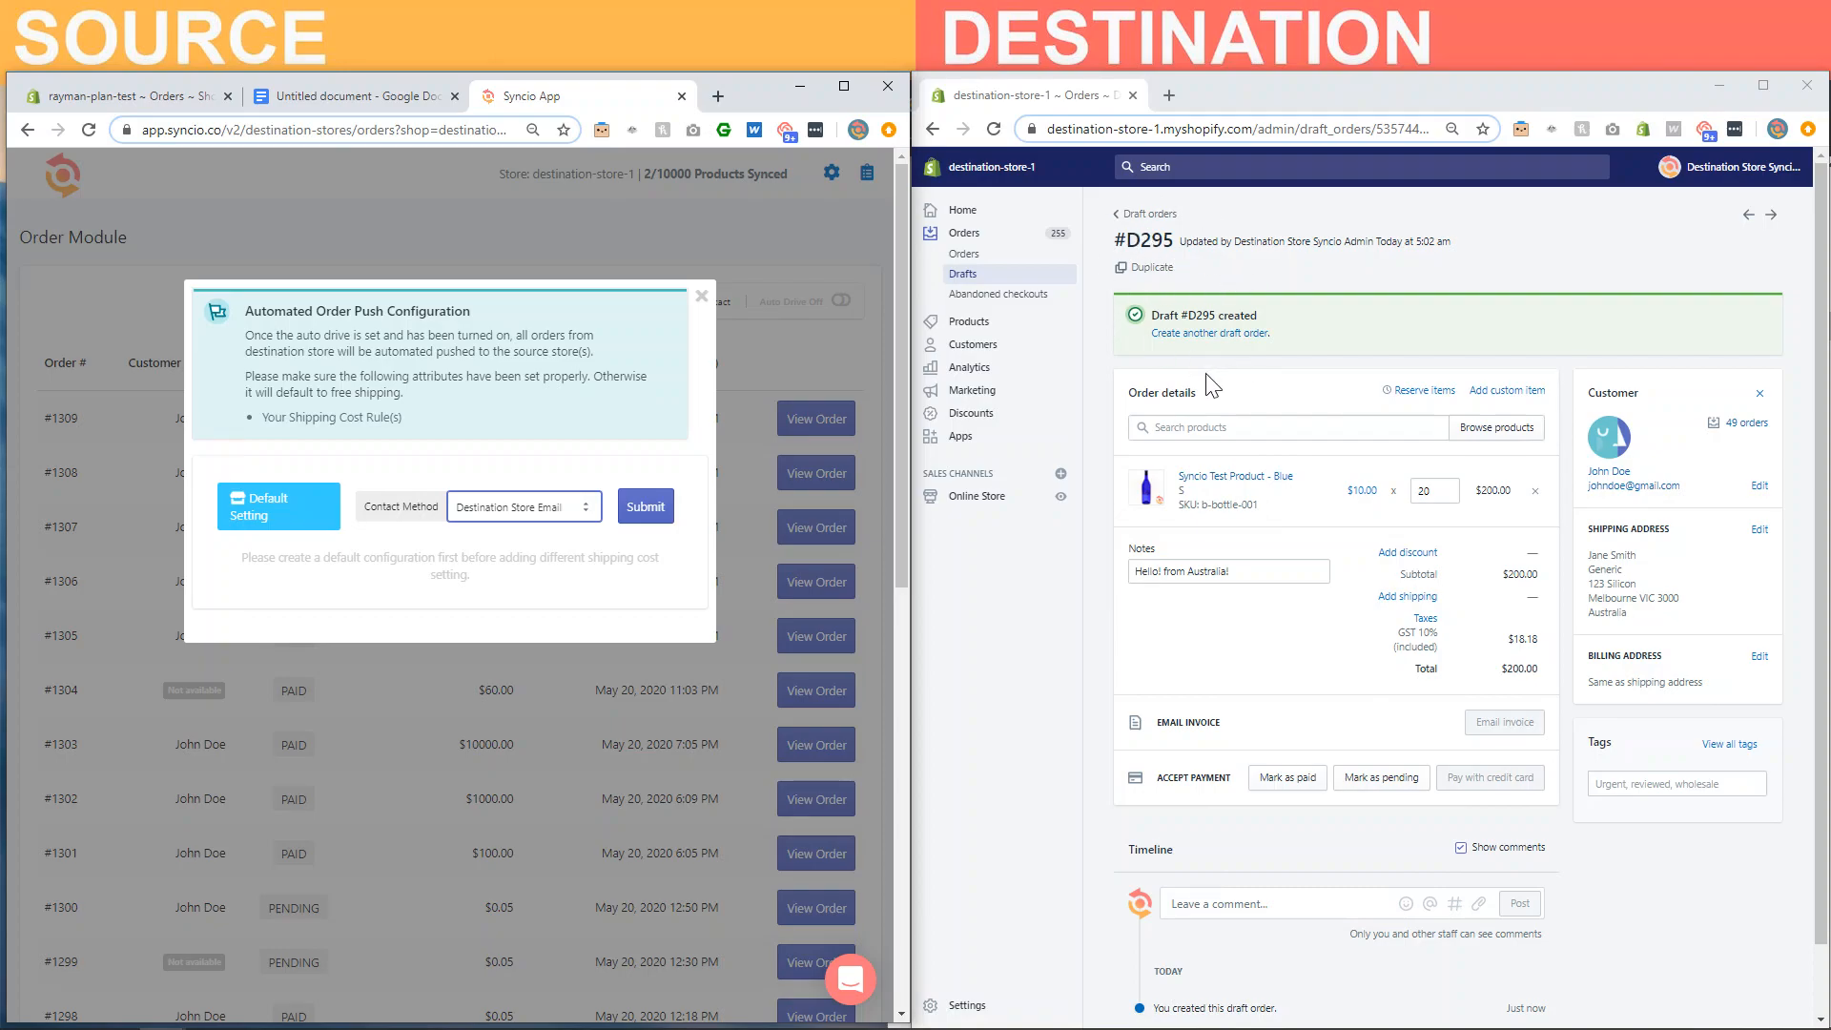
mouse_move(1221, 407)
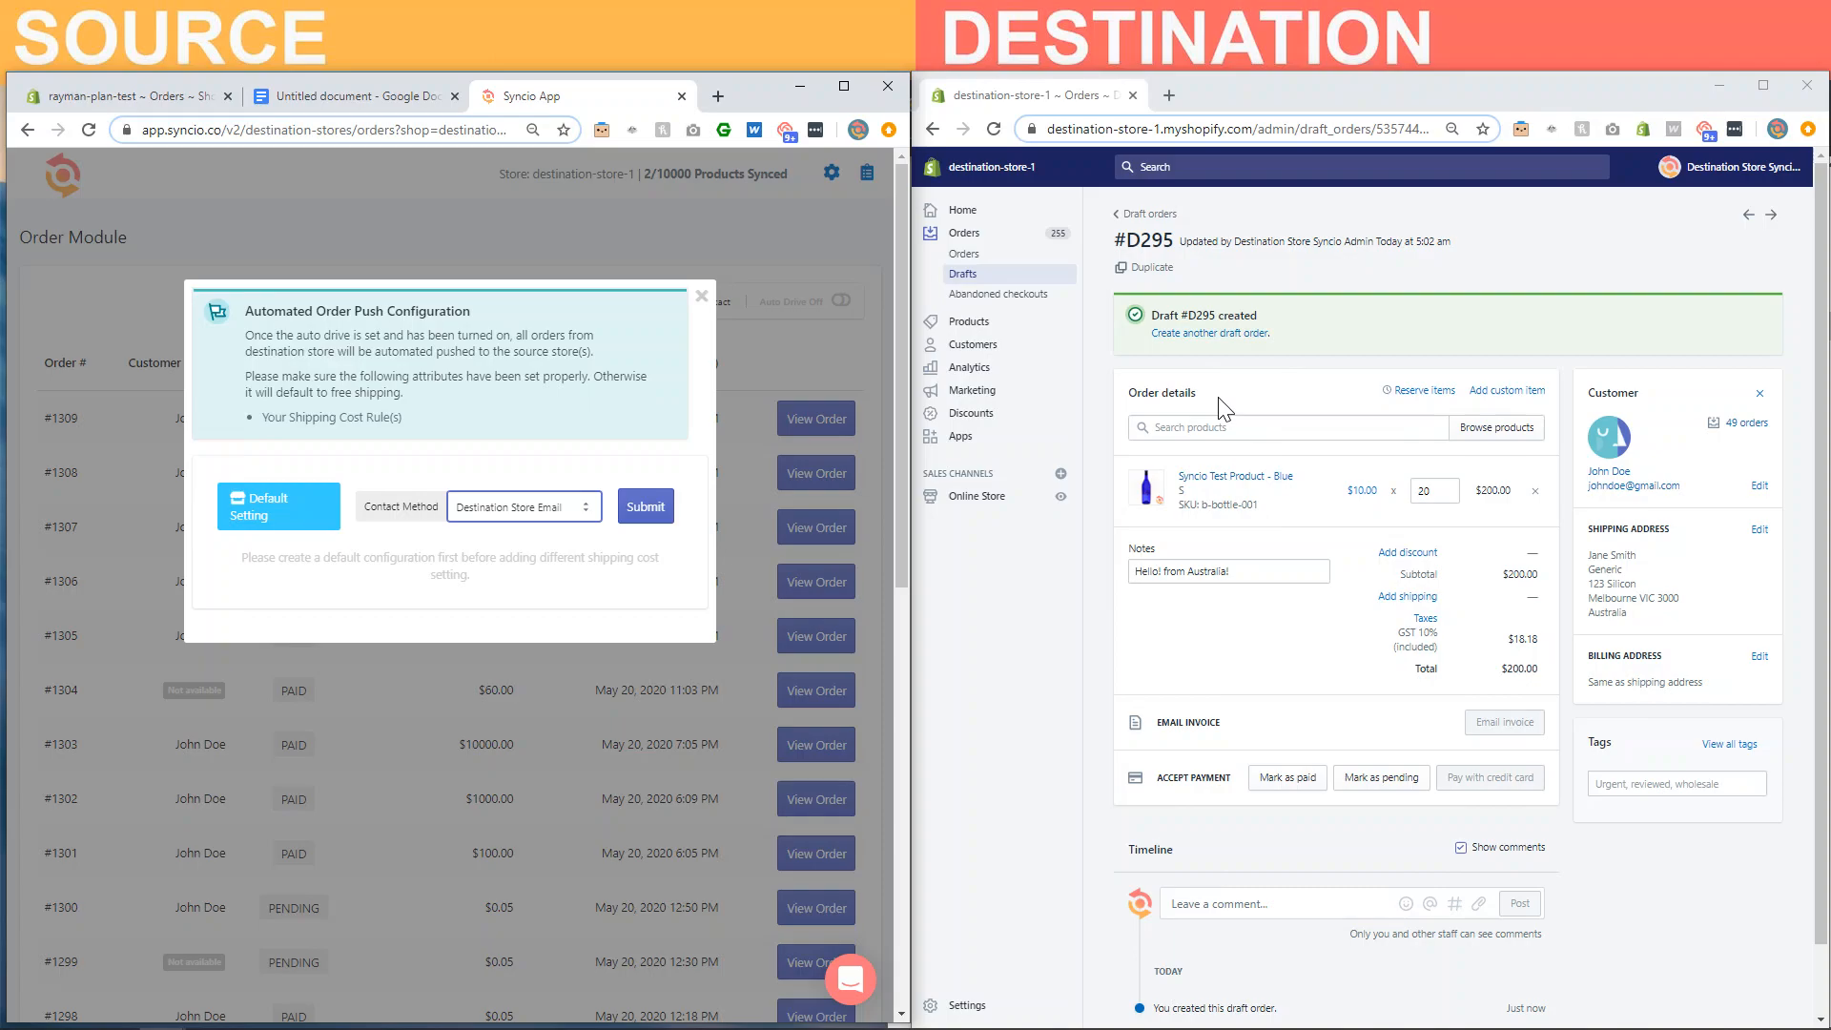
mouse_move(1232, 401)
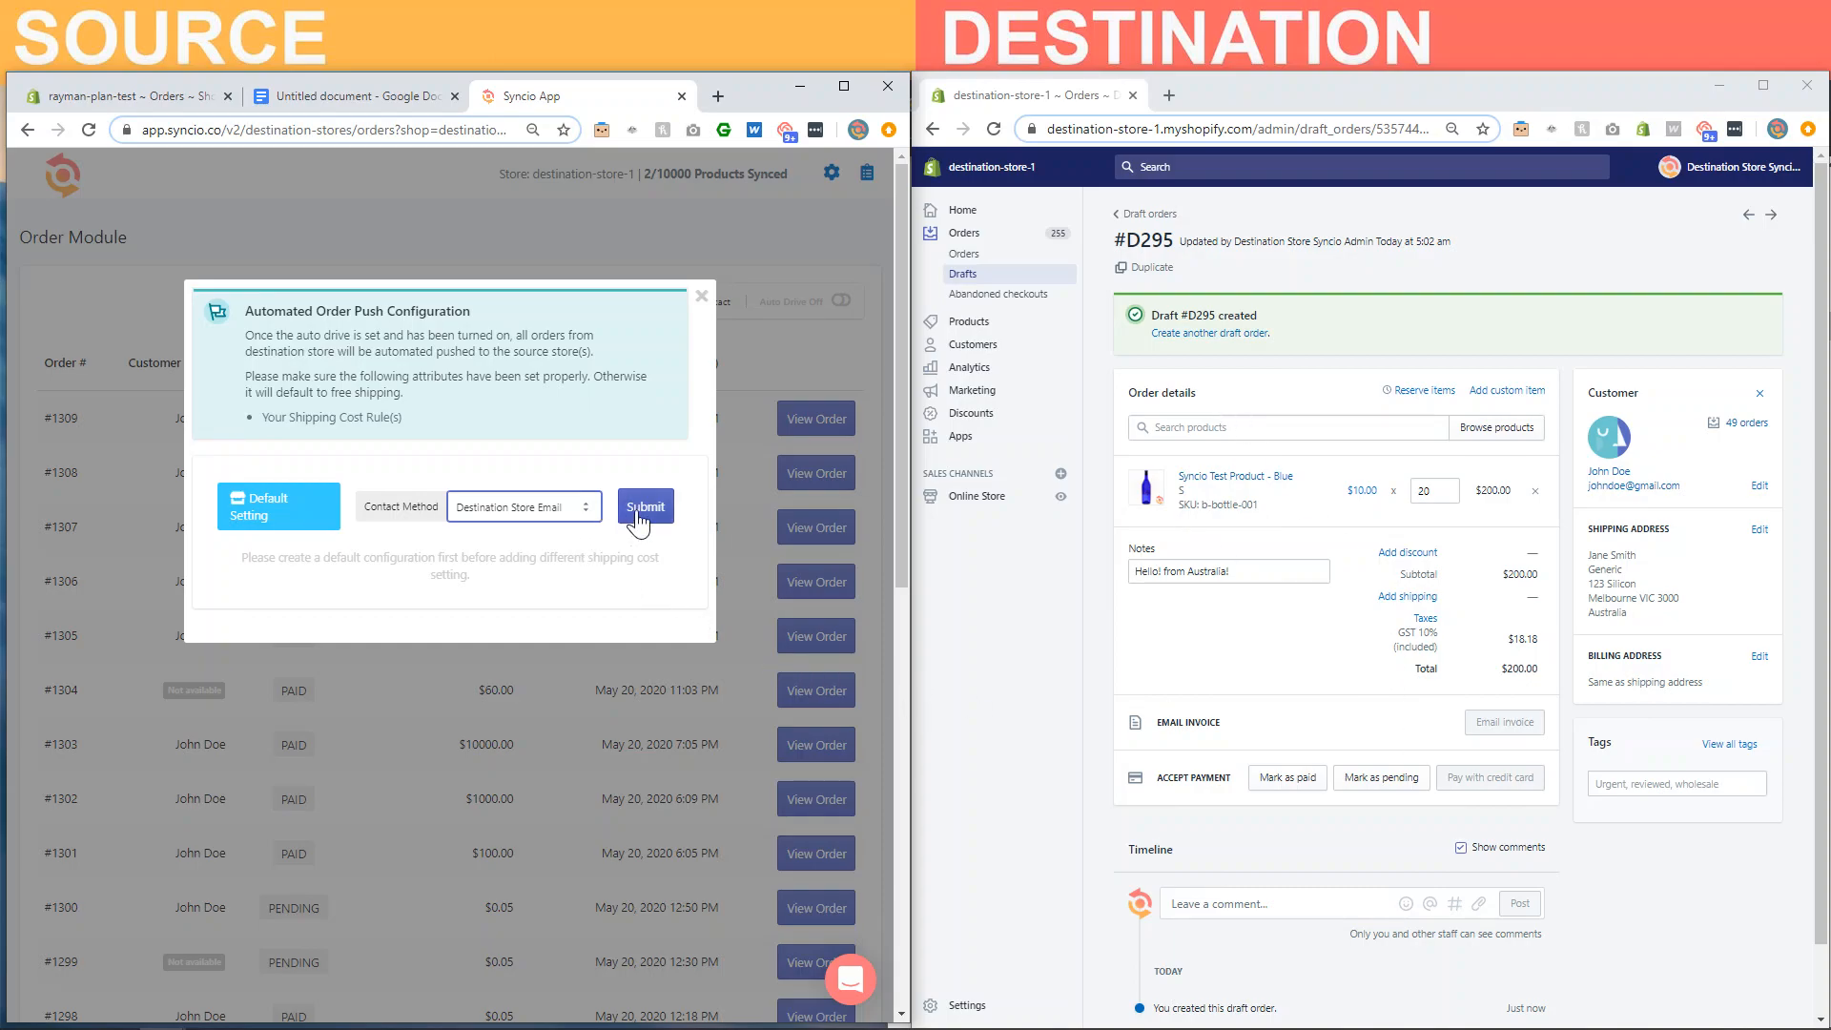
Submit the default auto push setting and dismiss the 'Auto drive setting created' alert
click(644, 508)
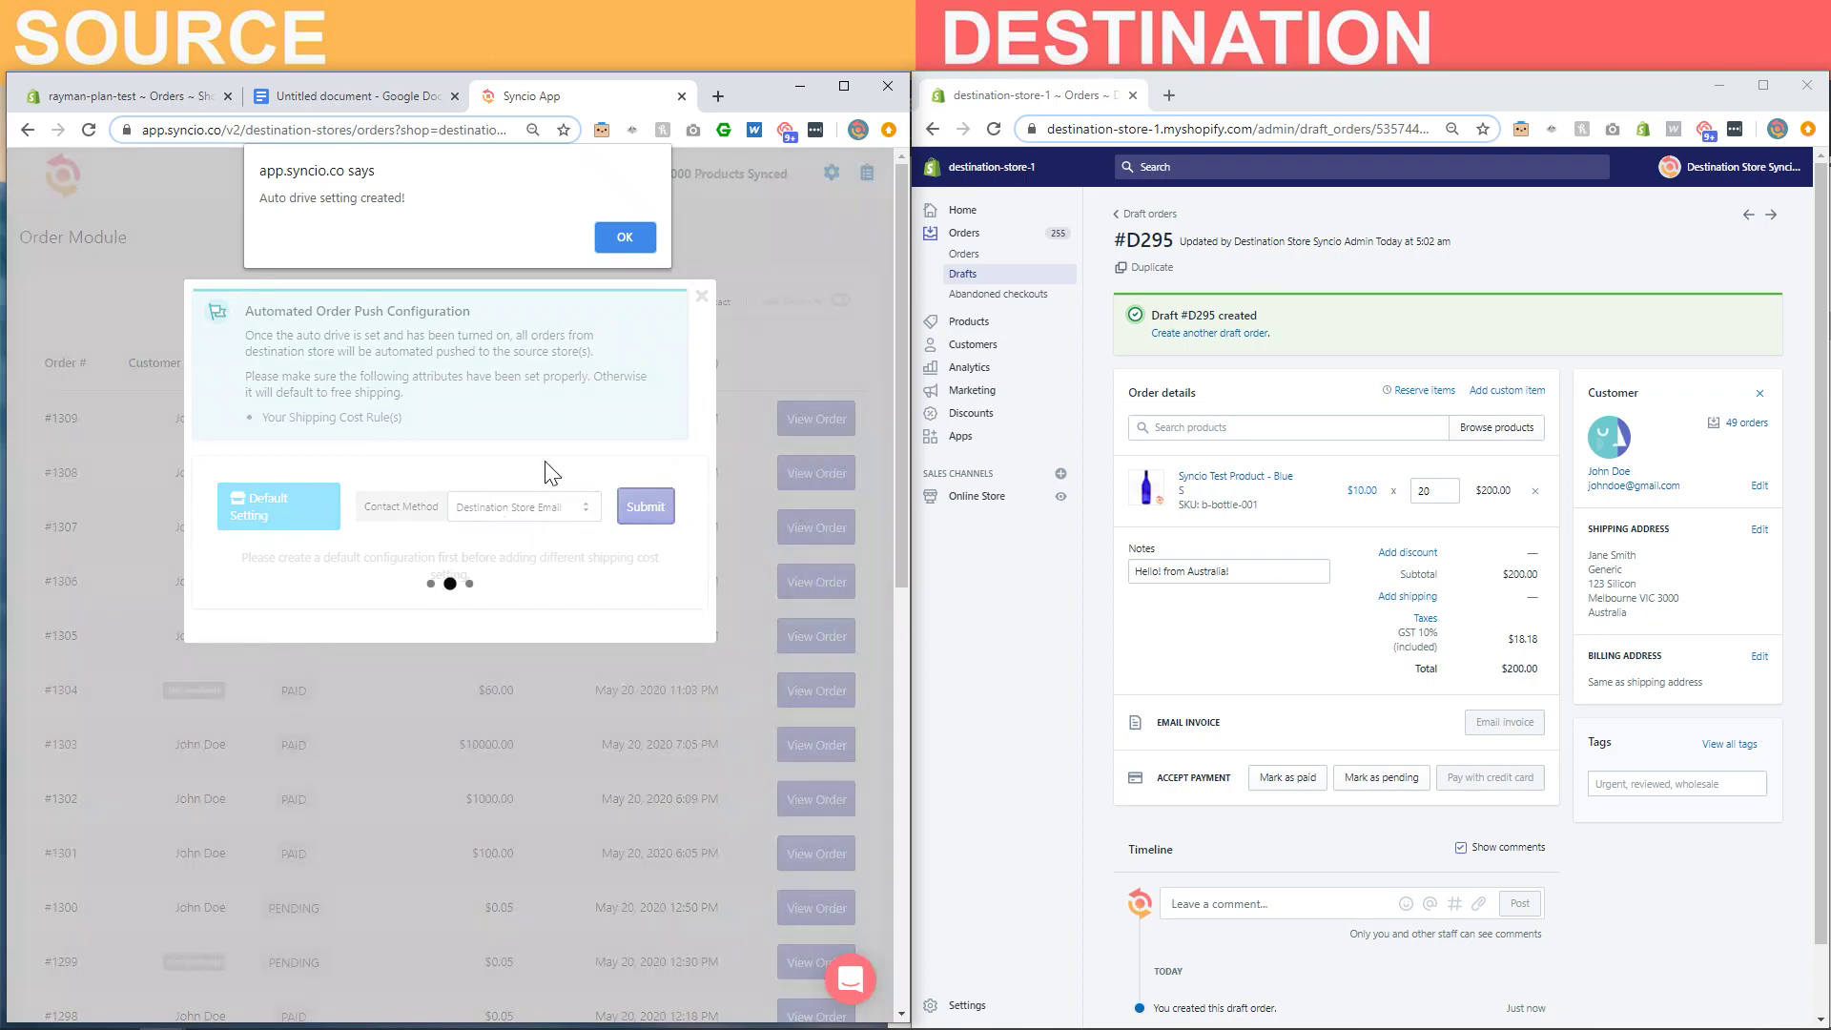
click(626, 237)
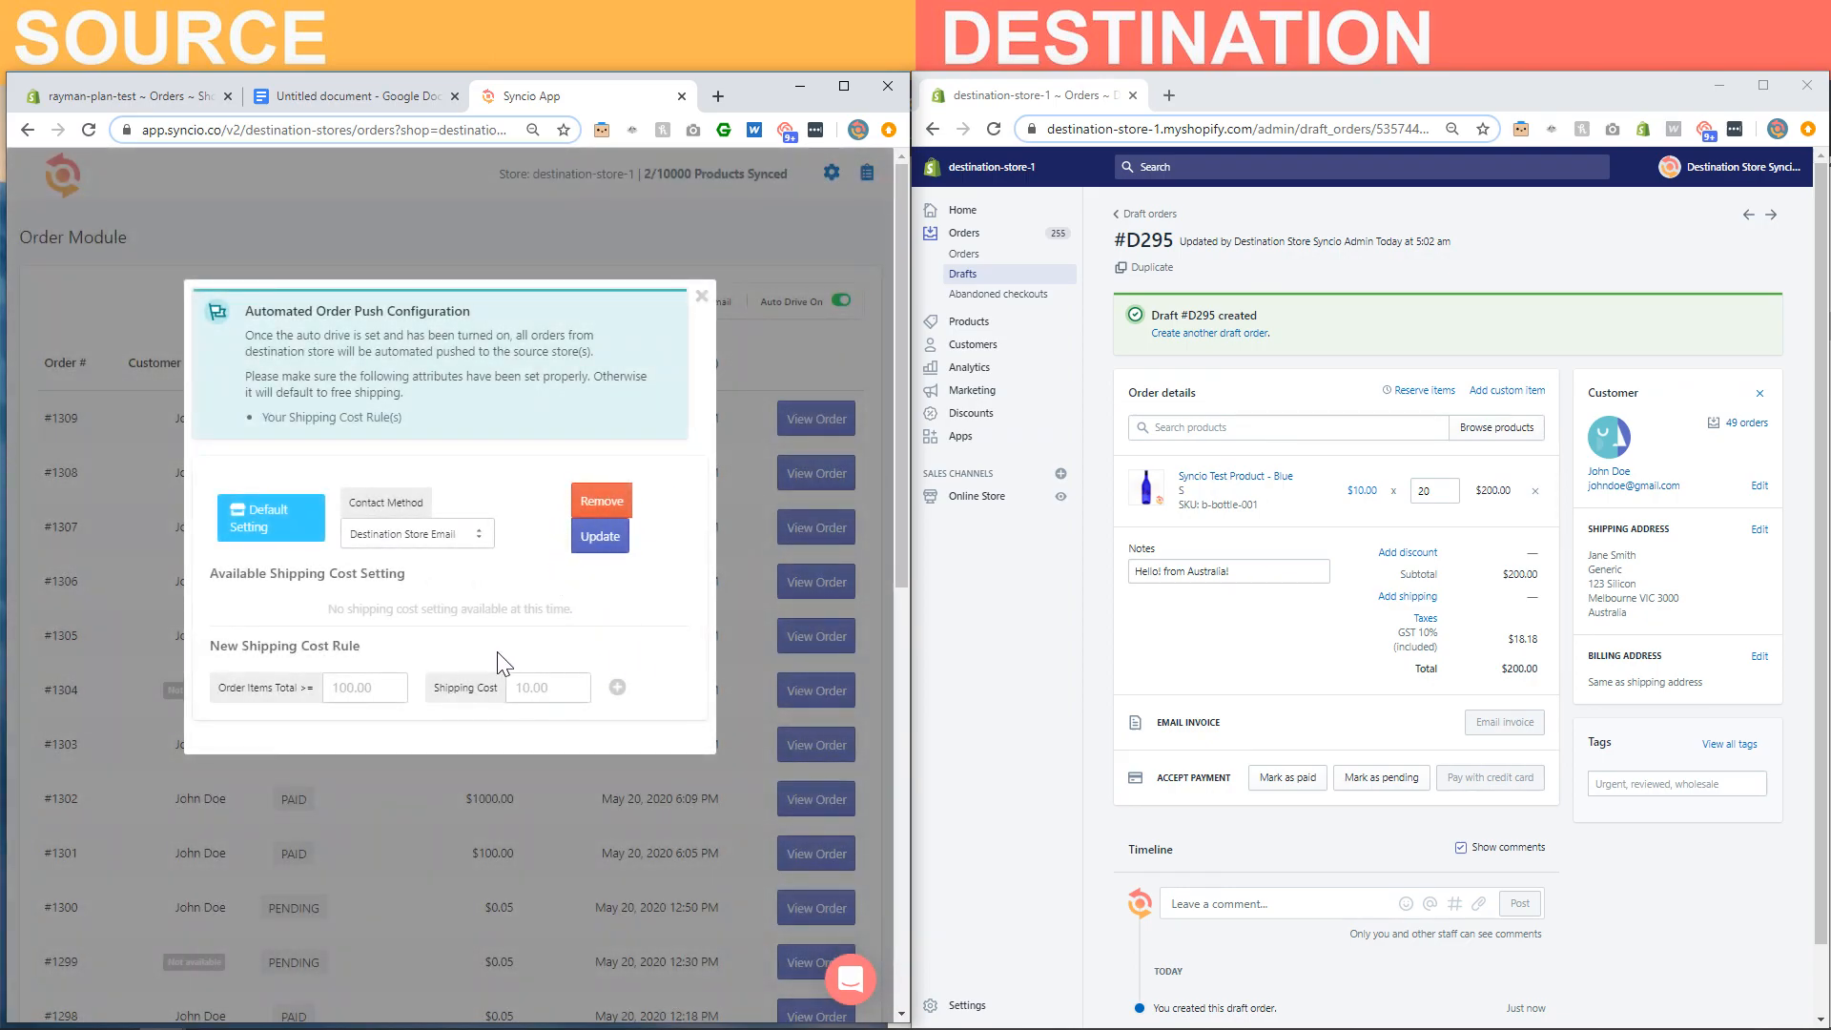
mouse_move(401, 603)
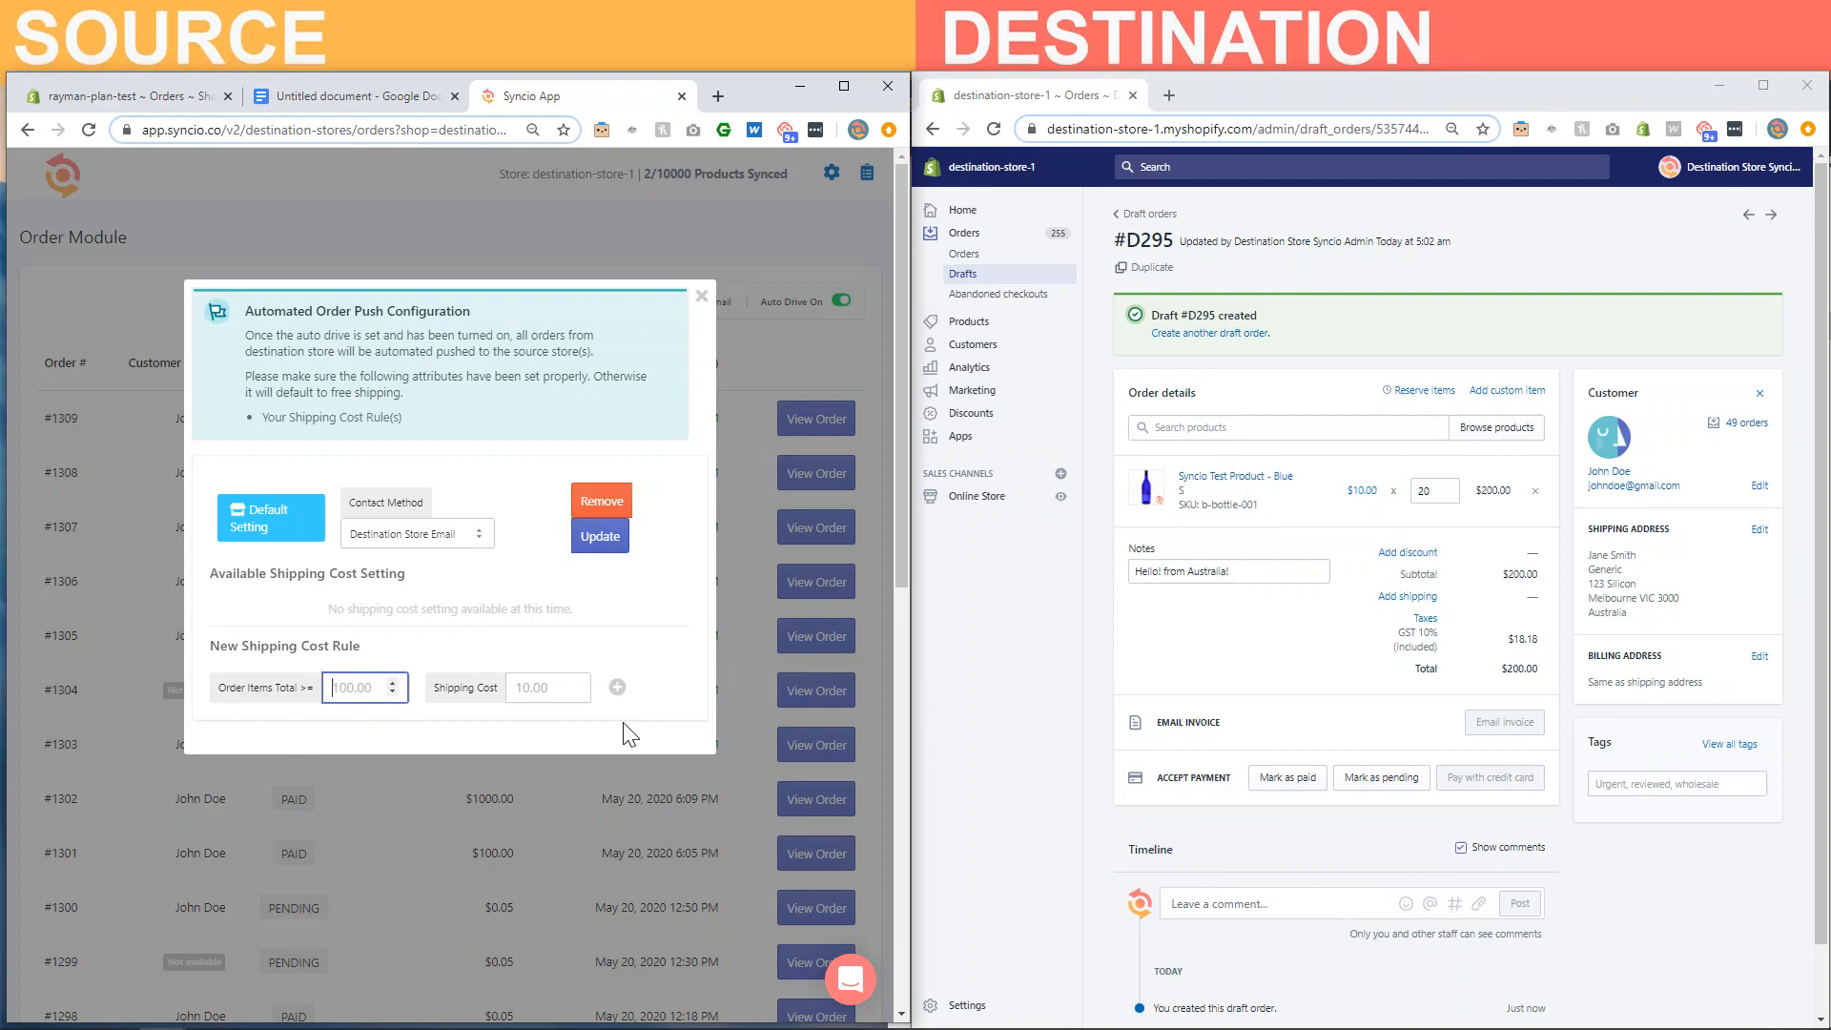
mouse_move(477, 706)
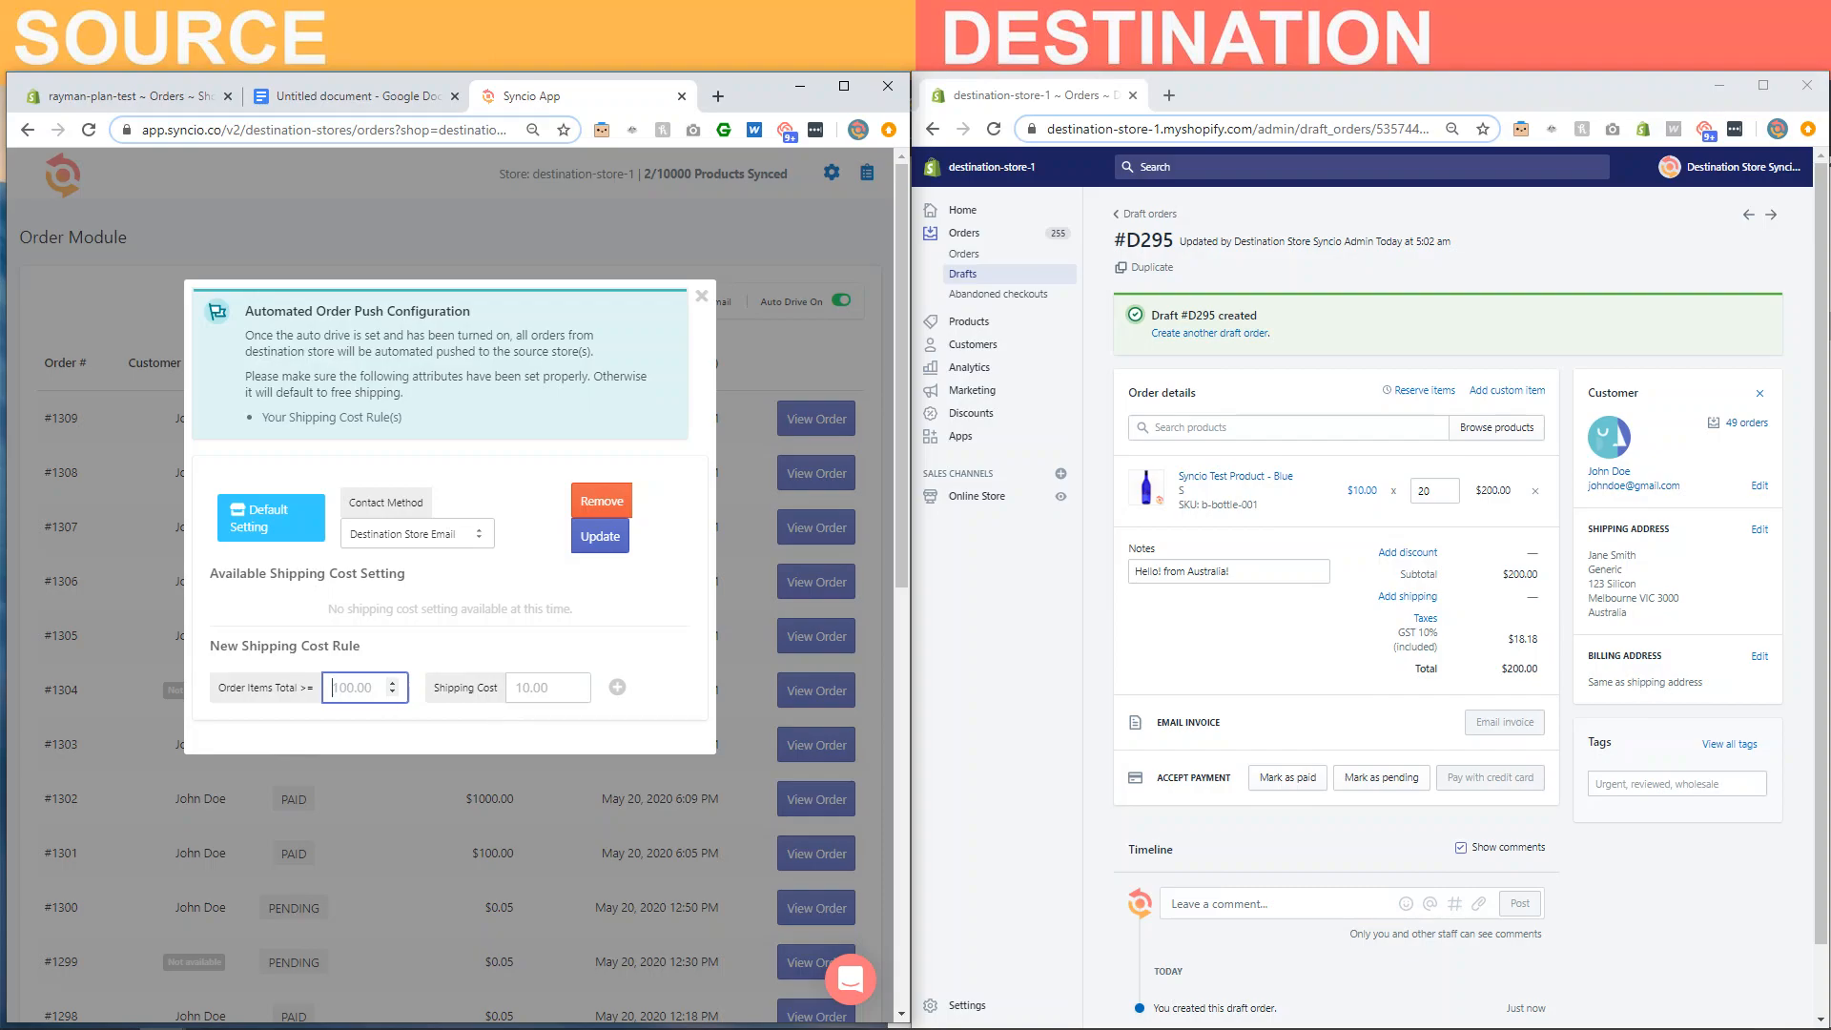
Add shipping cost rules: 0.00 for order totals ≥100.00 and 15.00 for ≥99.99
text(100)
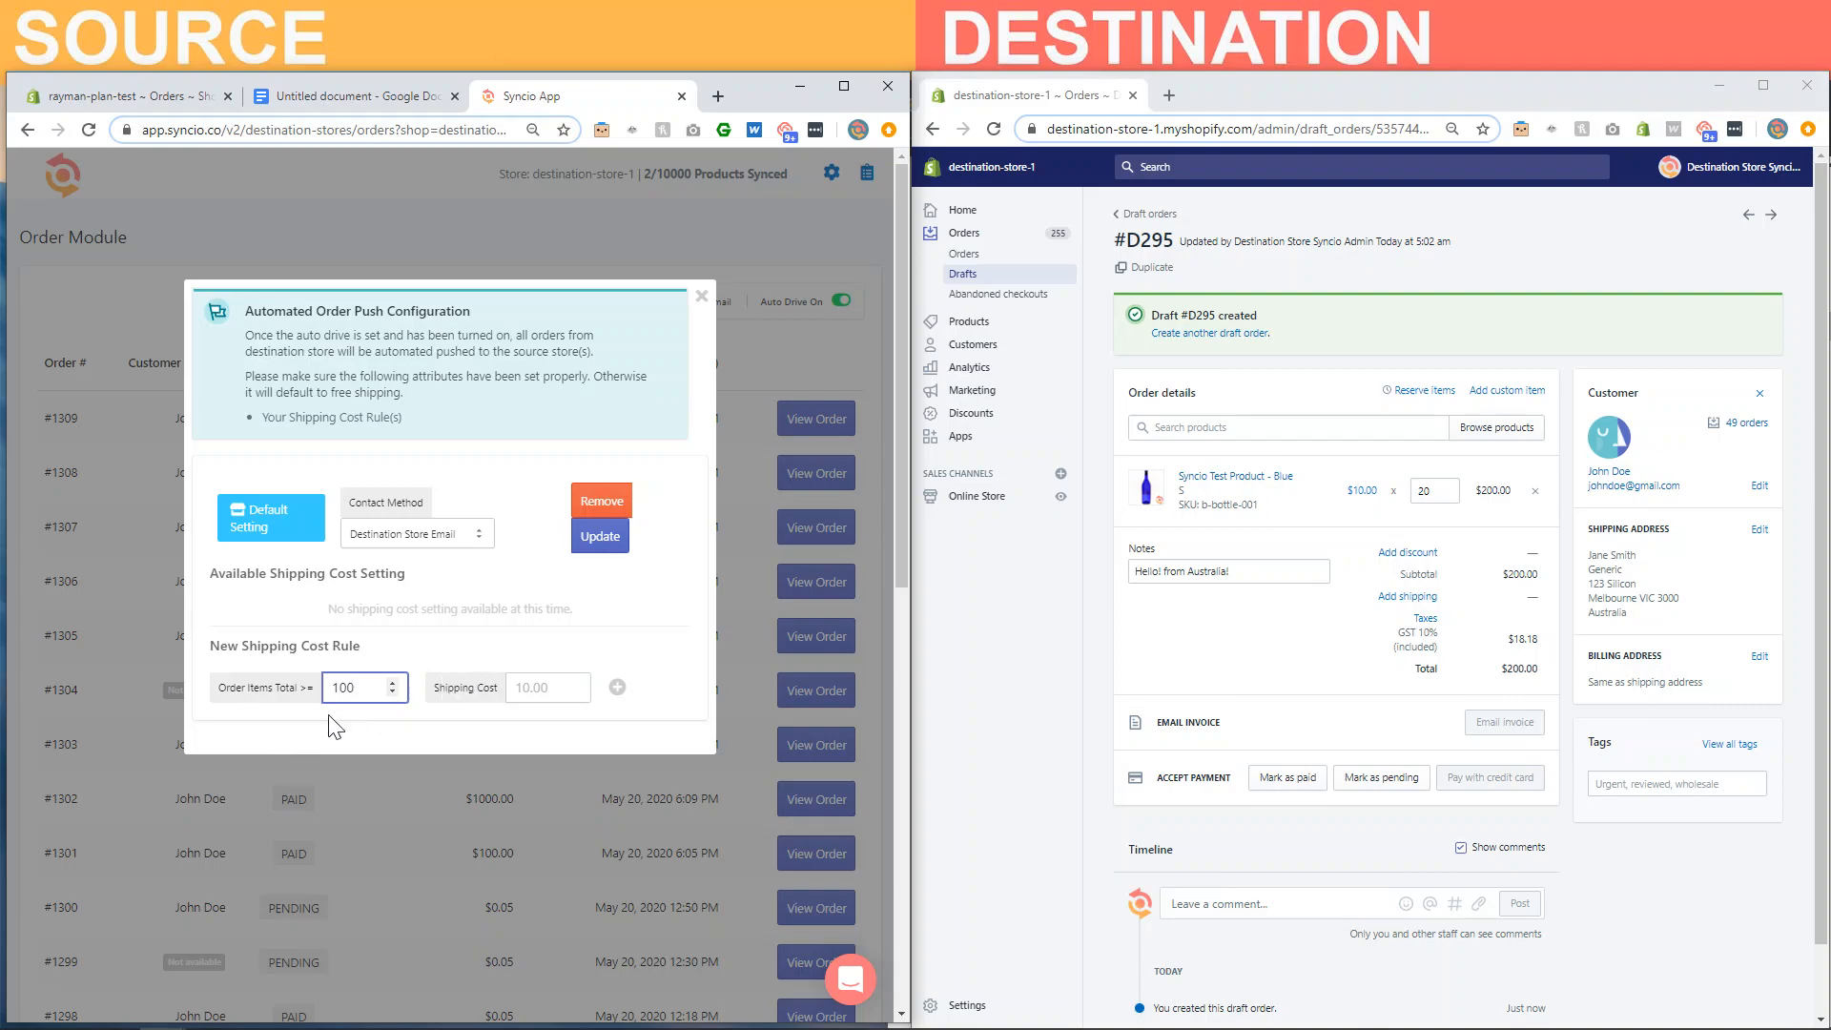
click(542, 686)
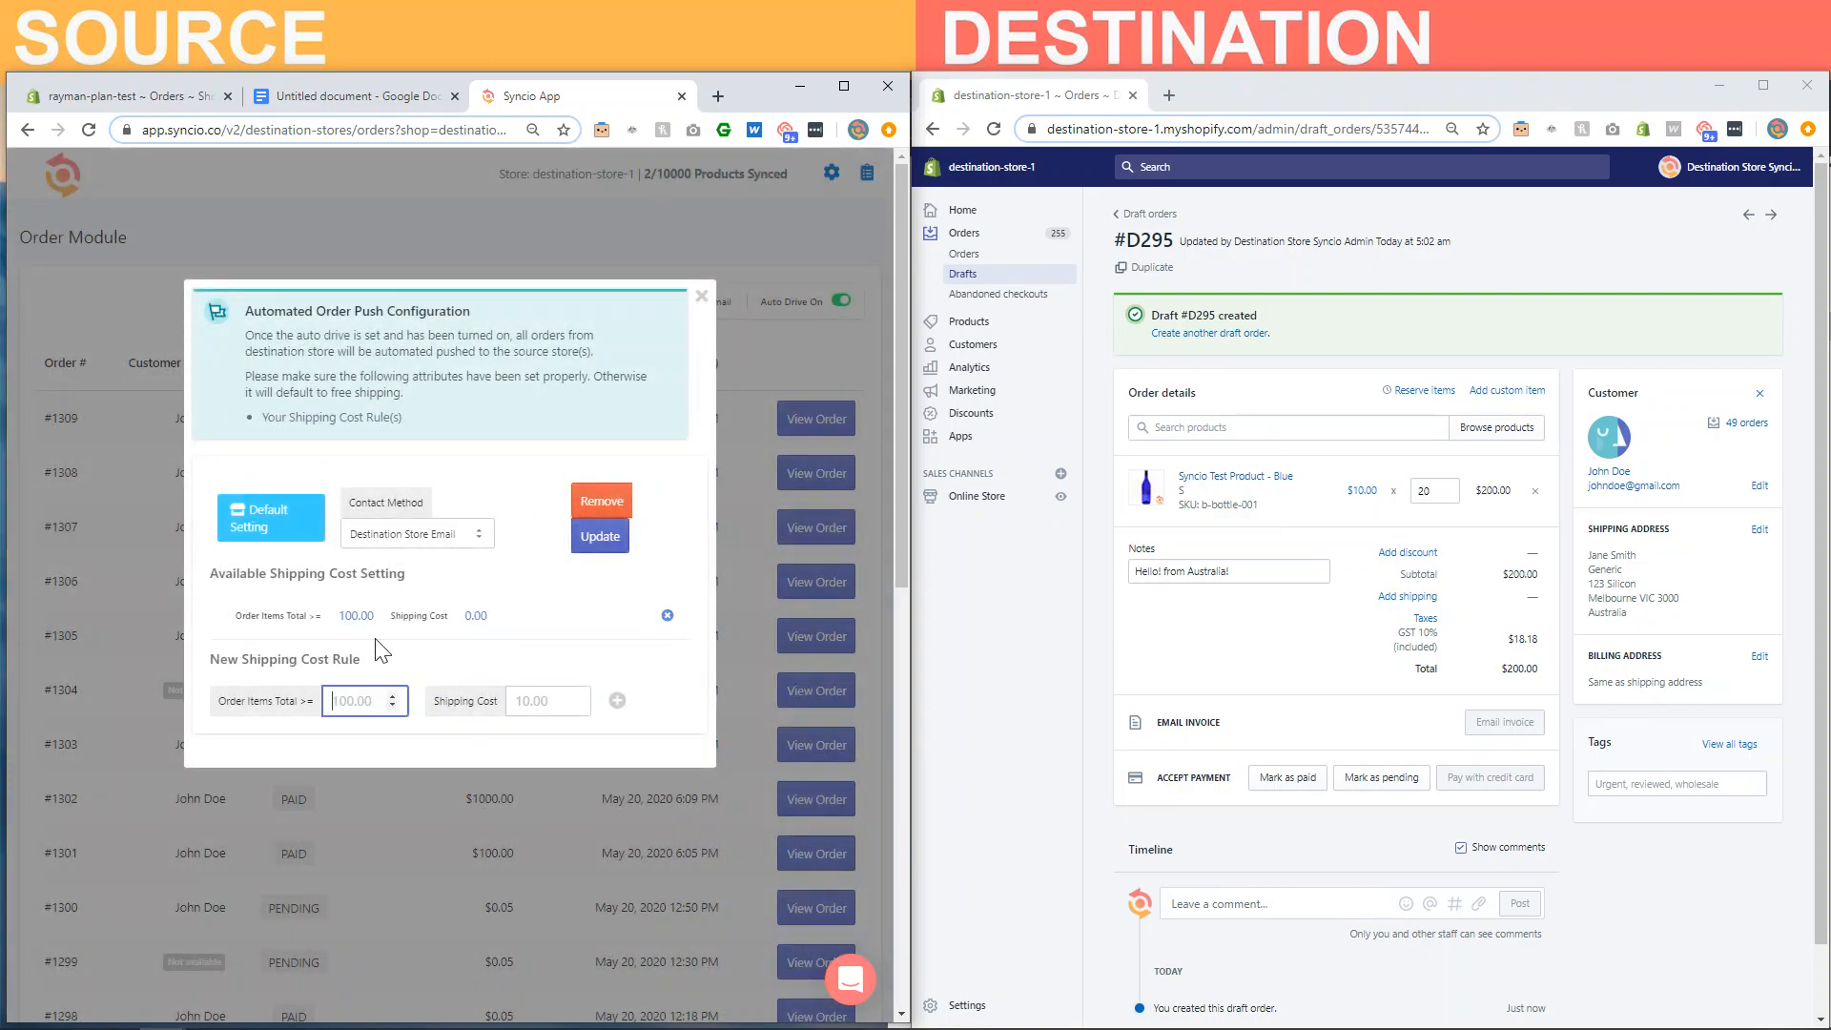
text(99.99)
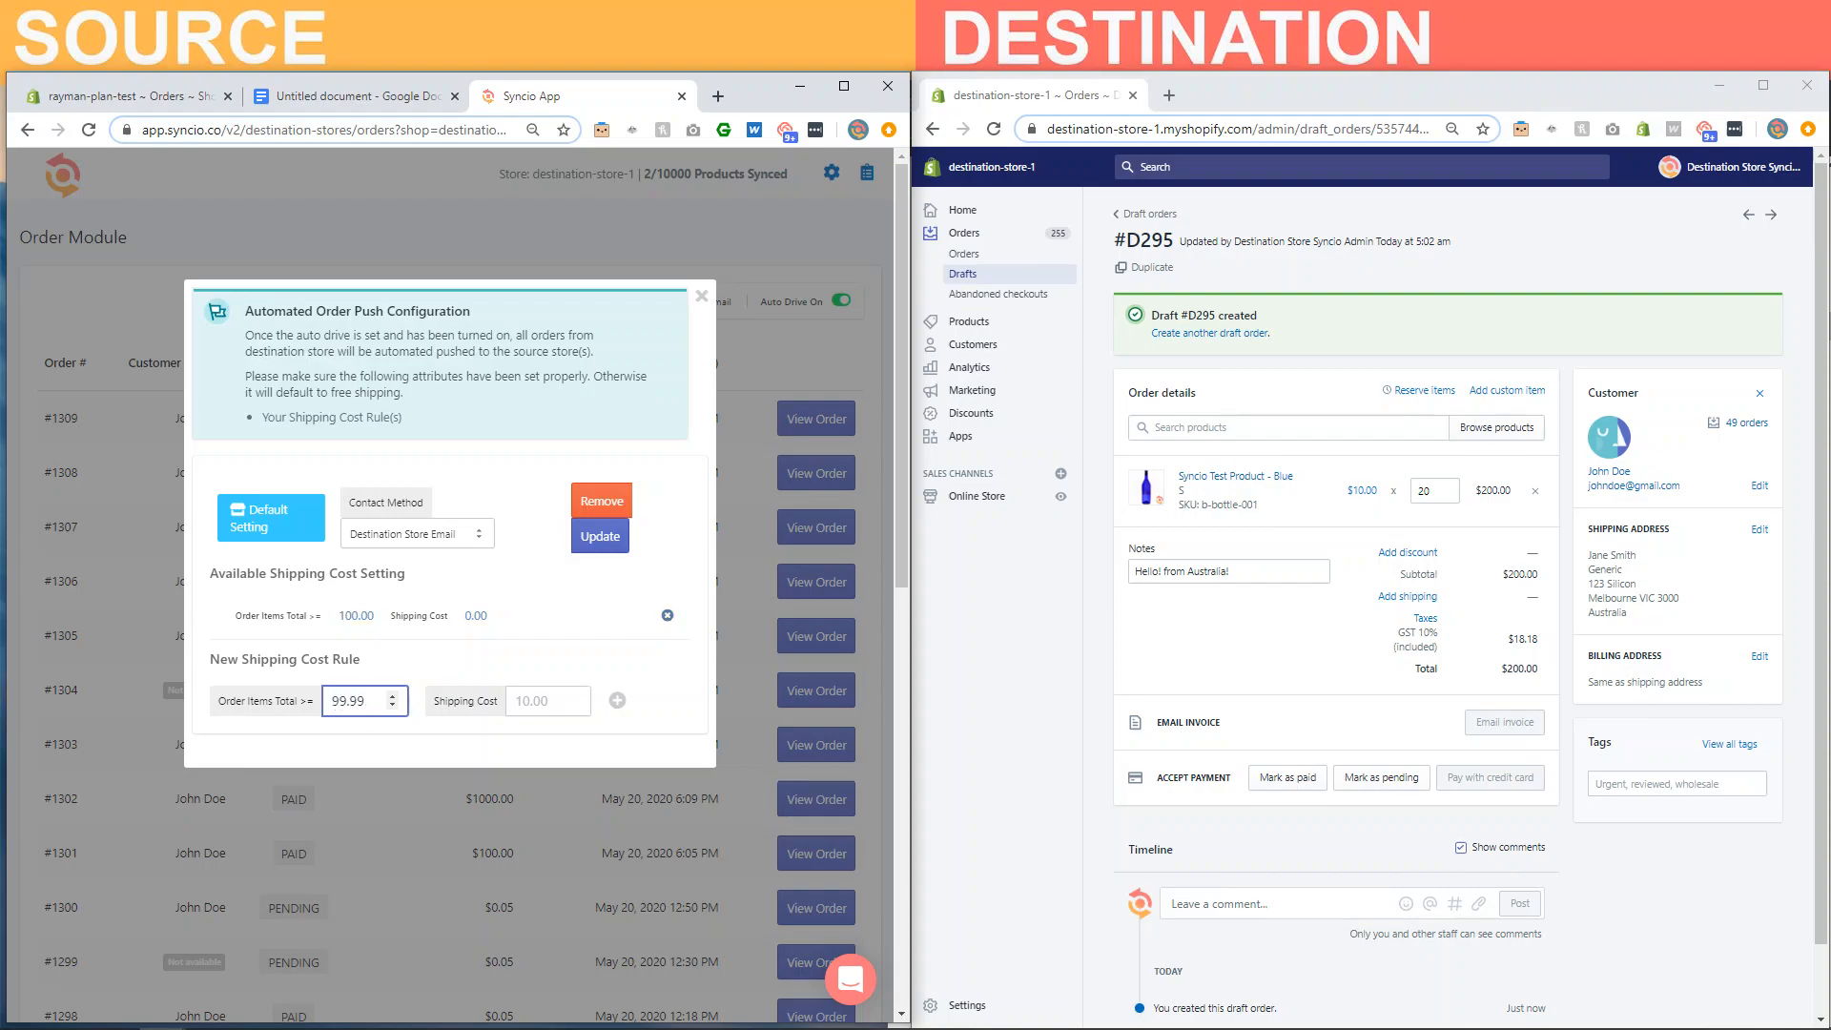
click(542, 701)
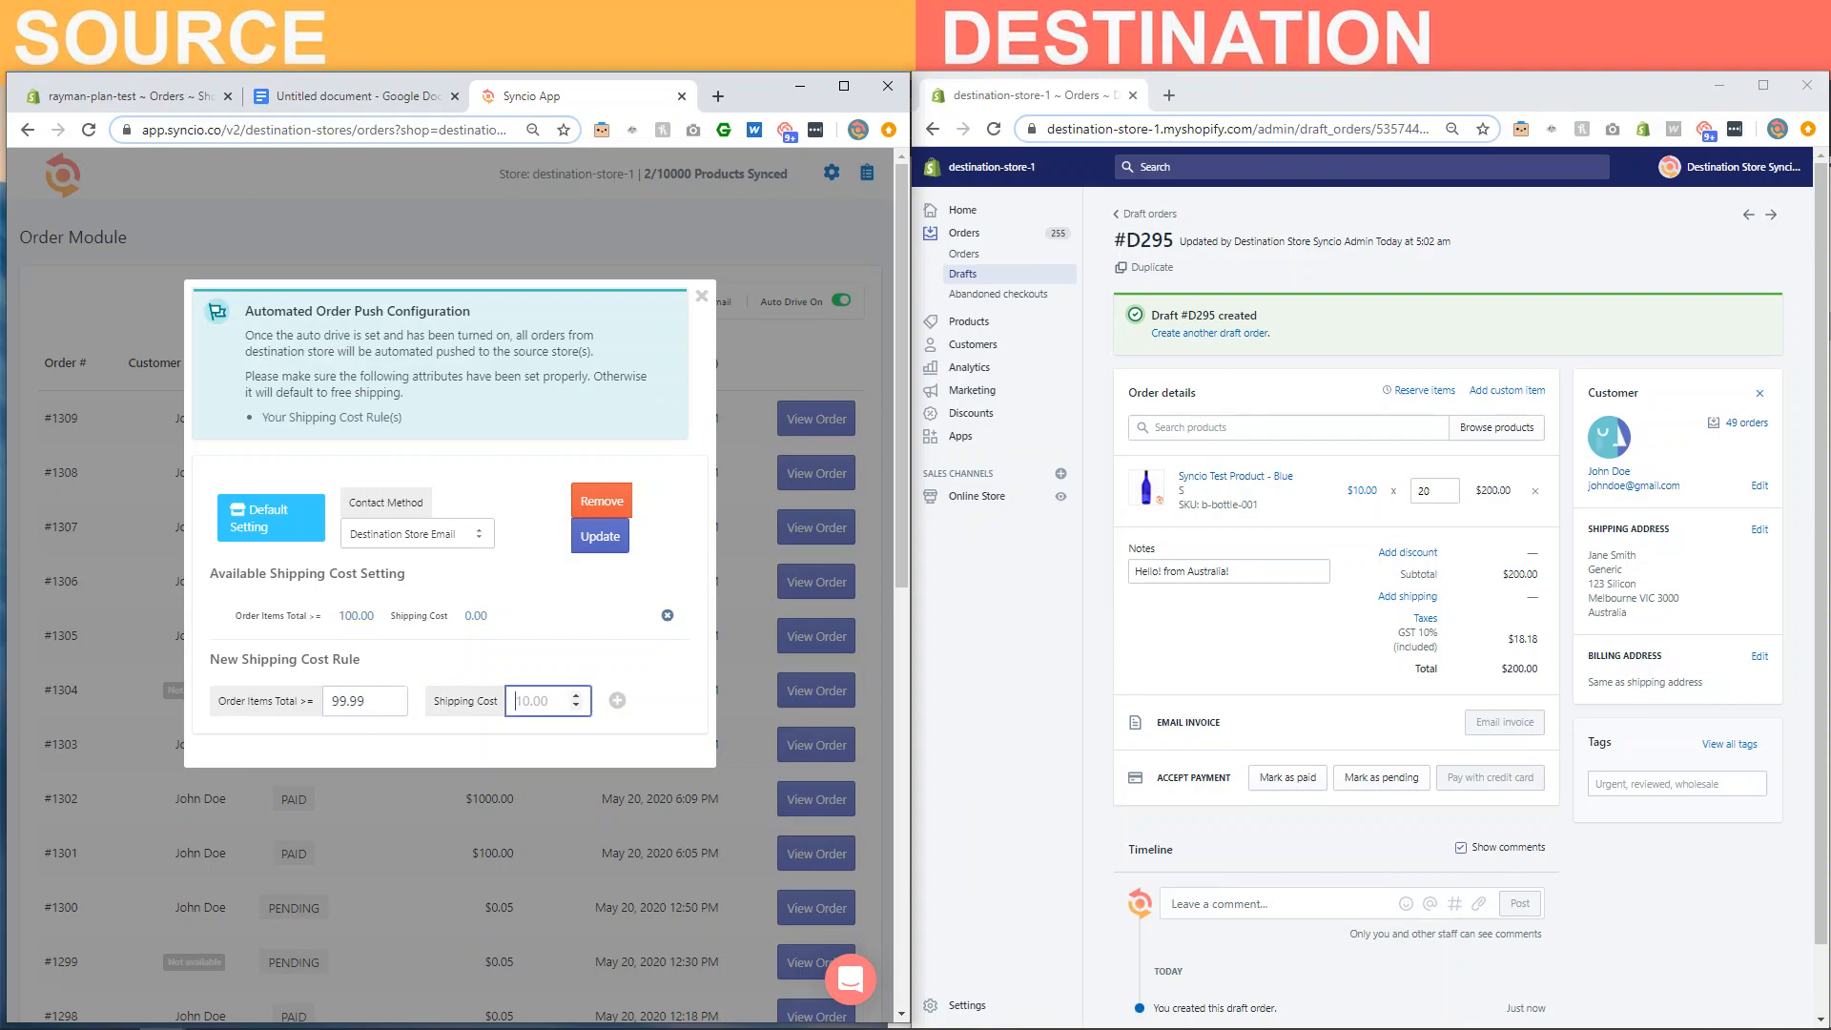
text(15)
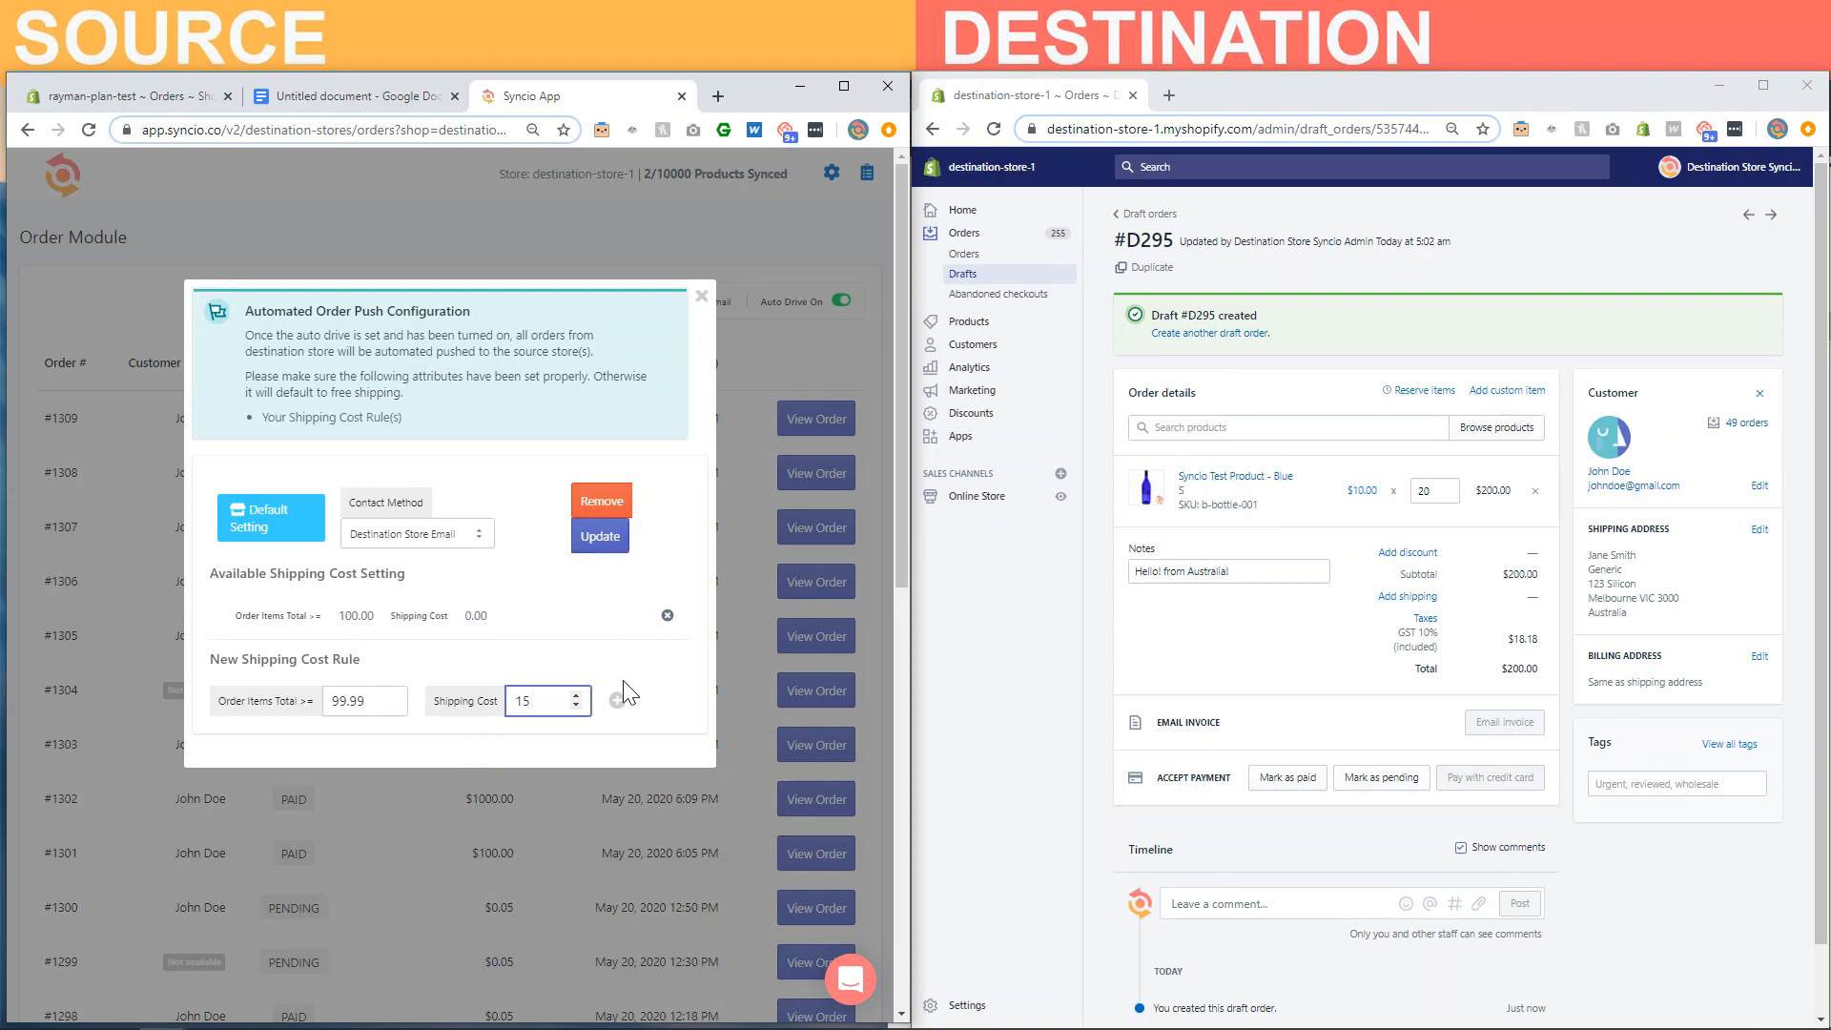
click(614, 701)
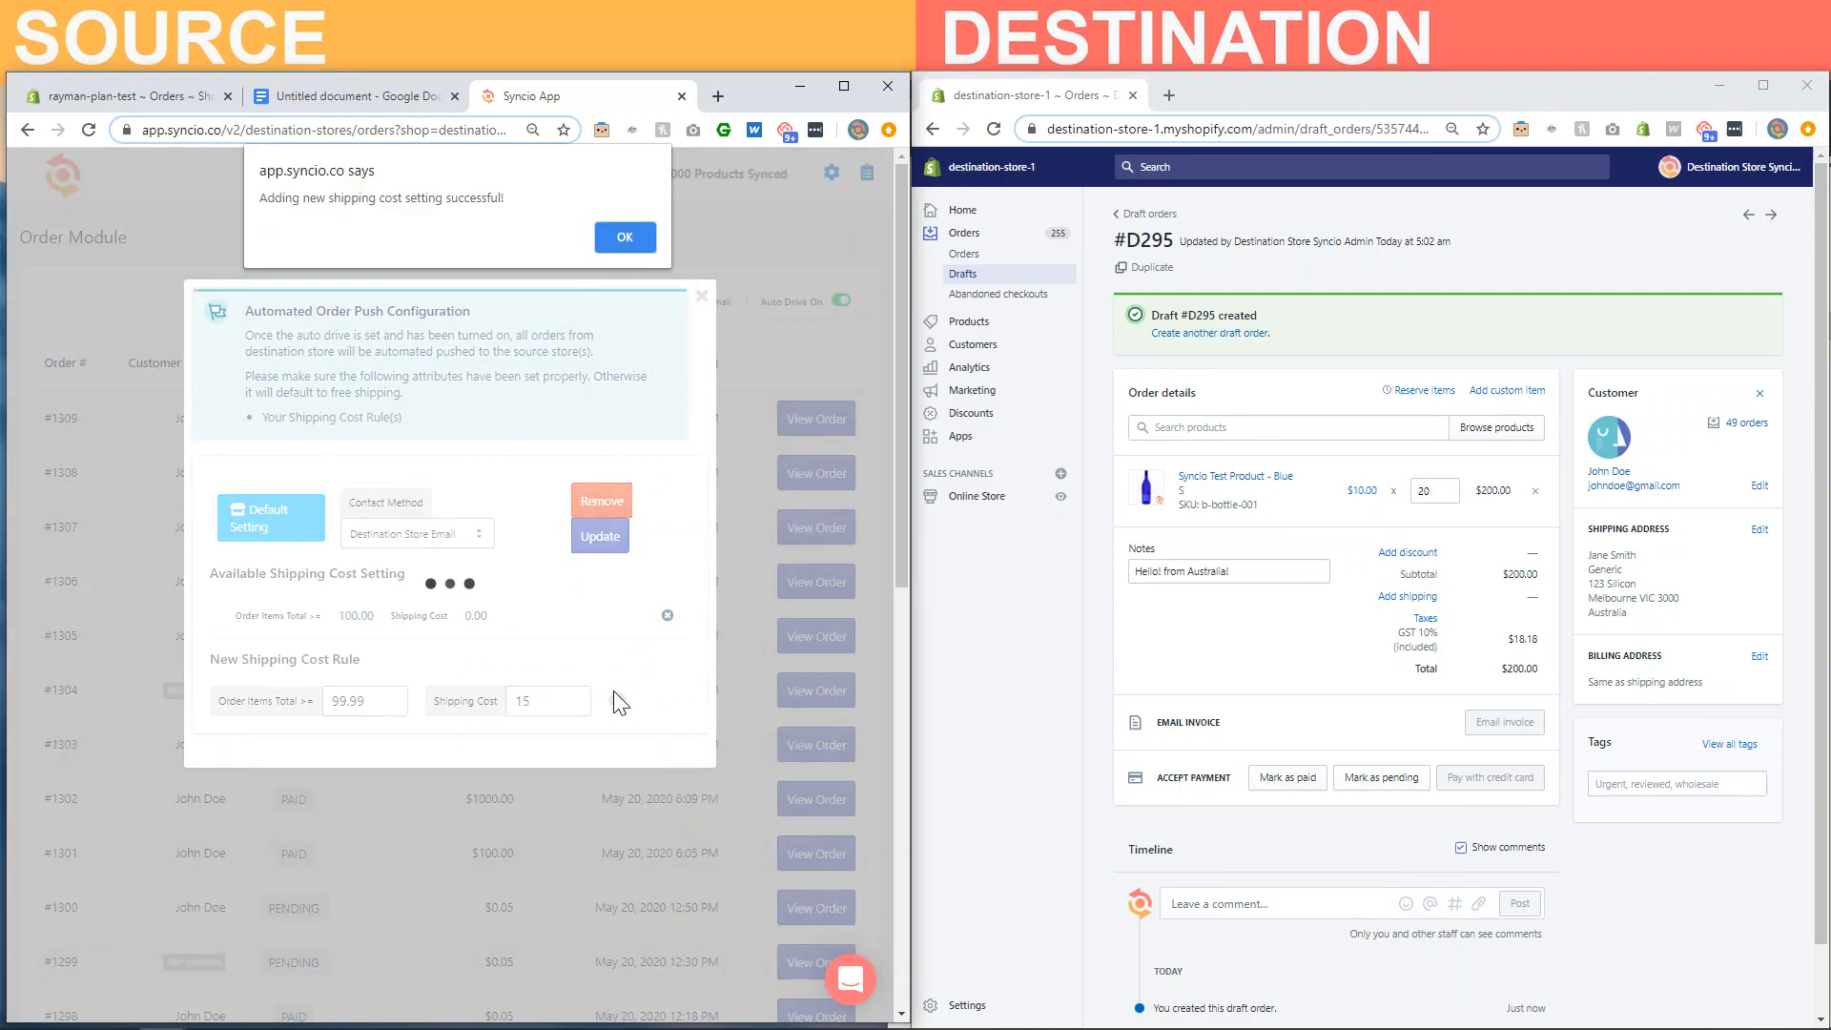
click(626, 237)
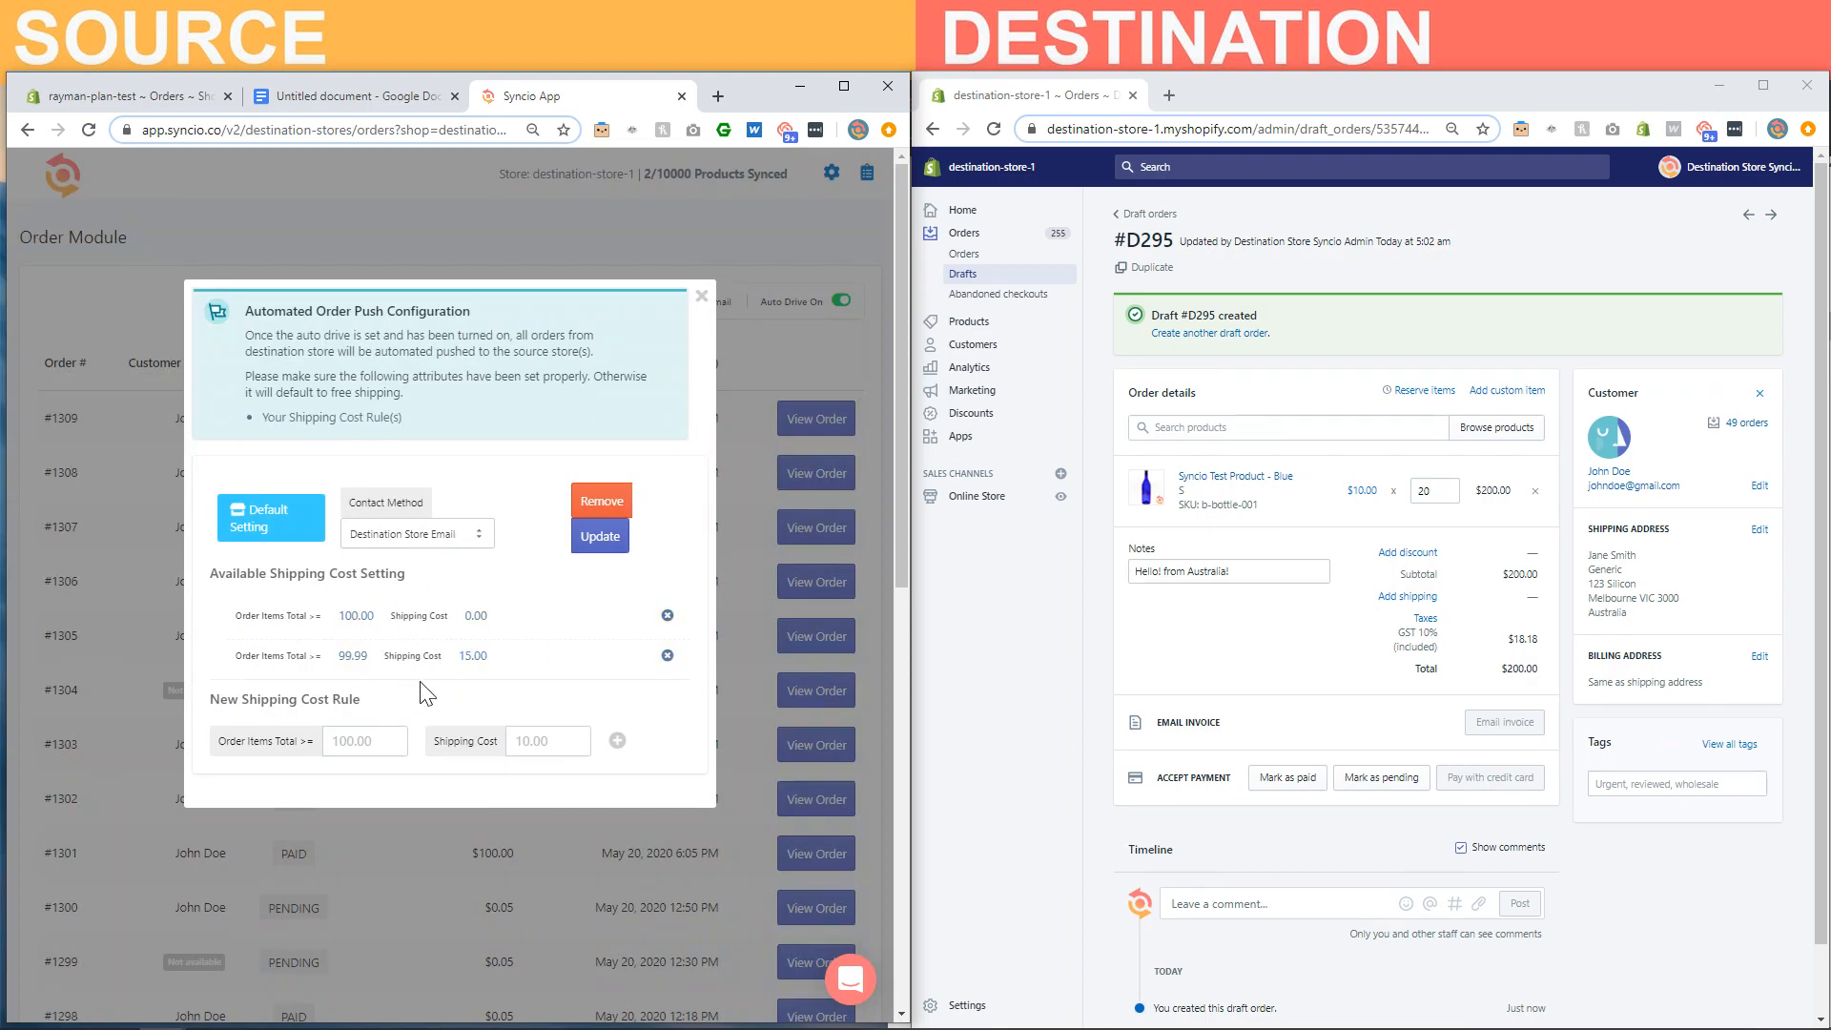
mouse_move(1385, 664)
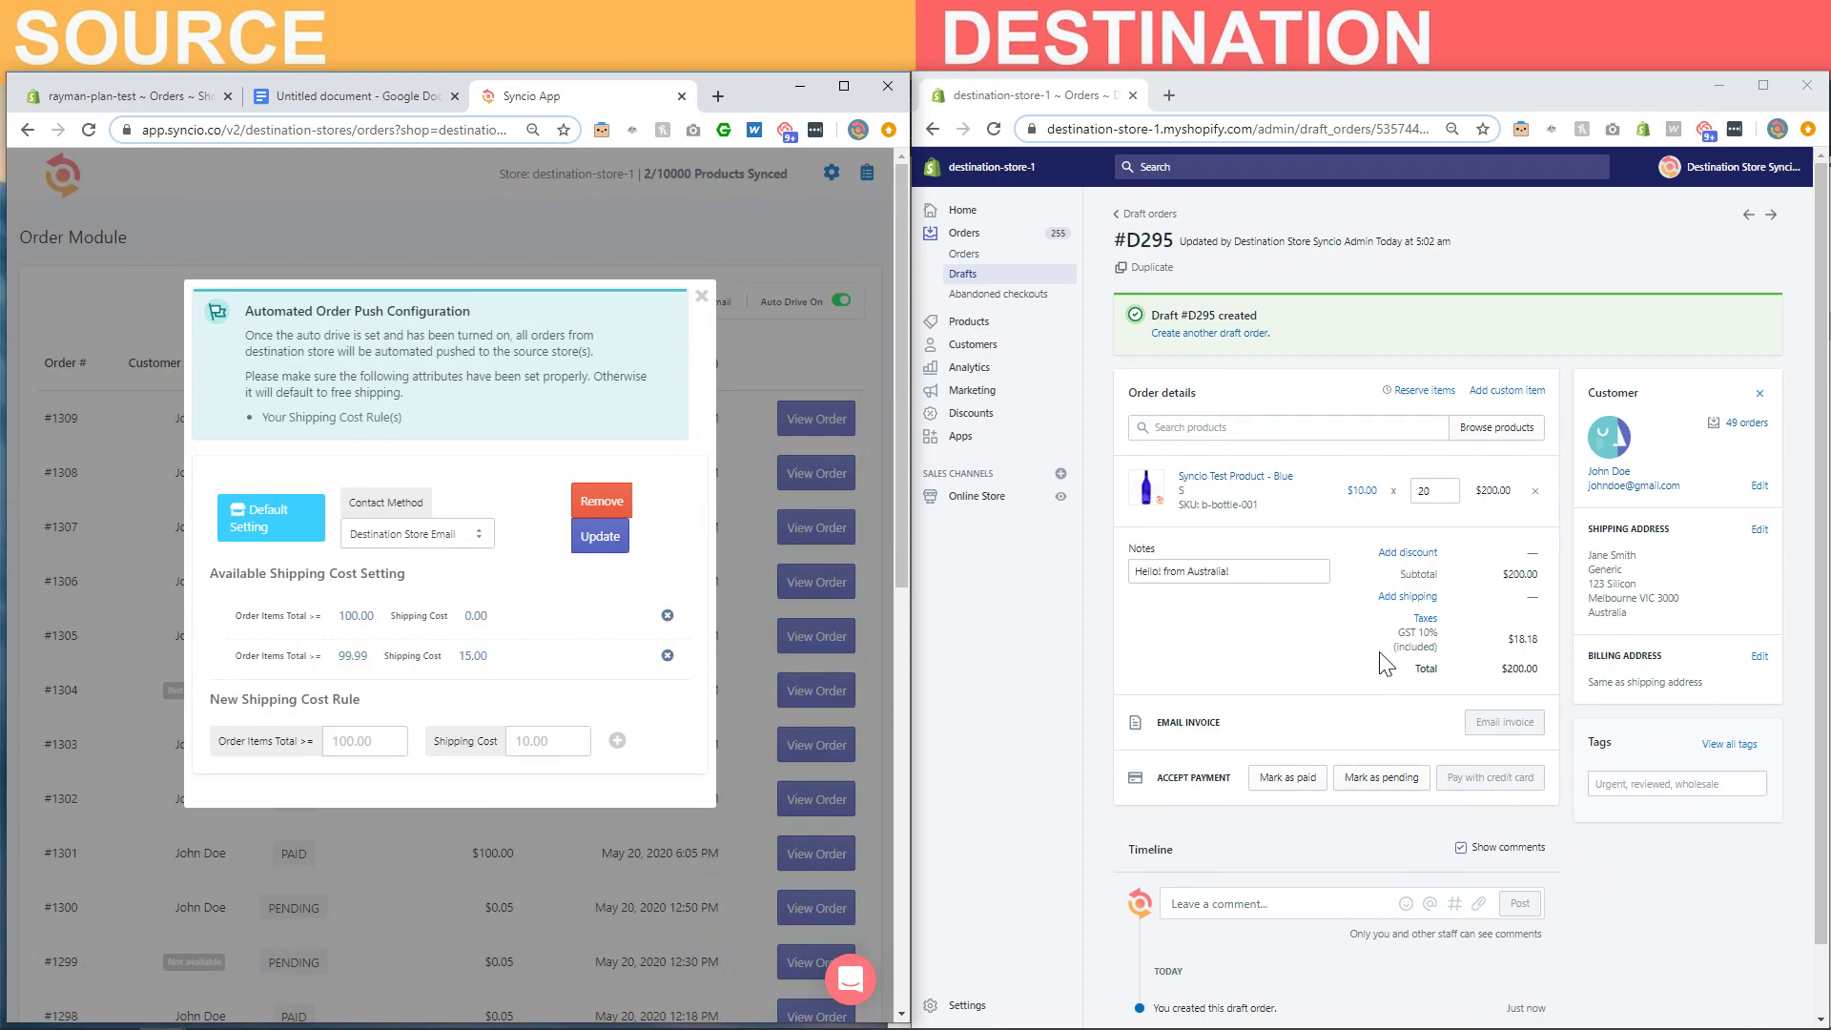
Apply 15.00 standard shipping to draft order #D295 and save the updated auto push setting
click(1408, 595)
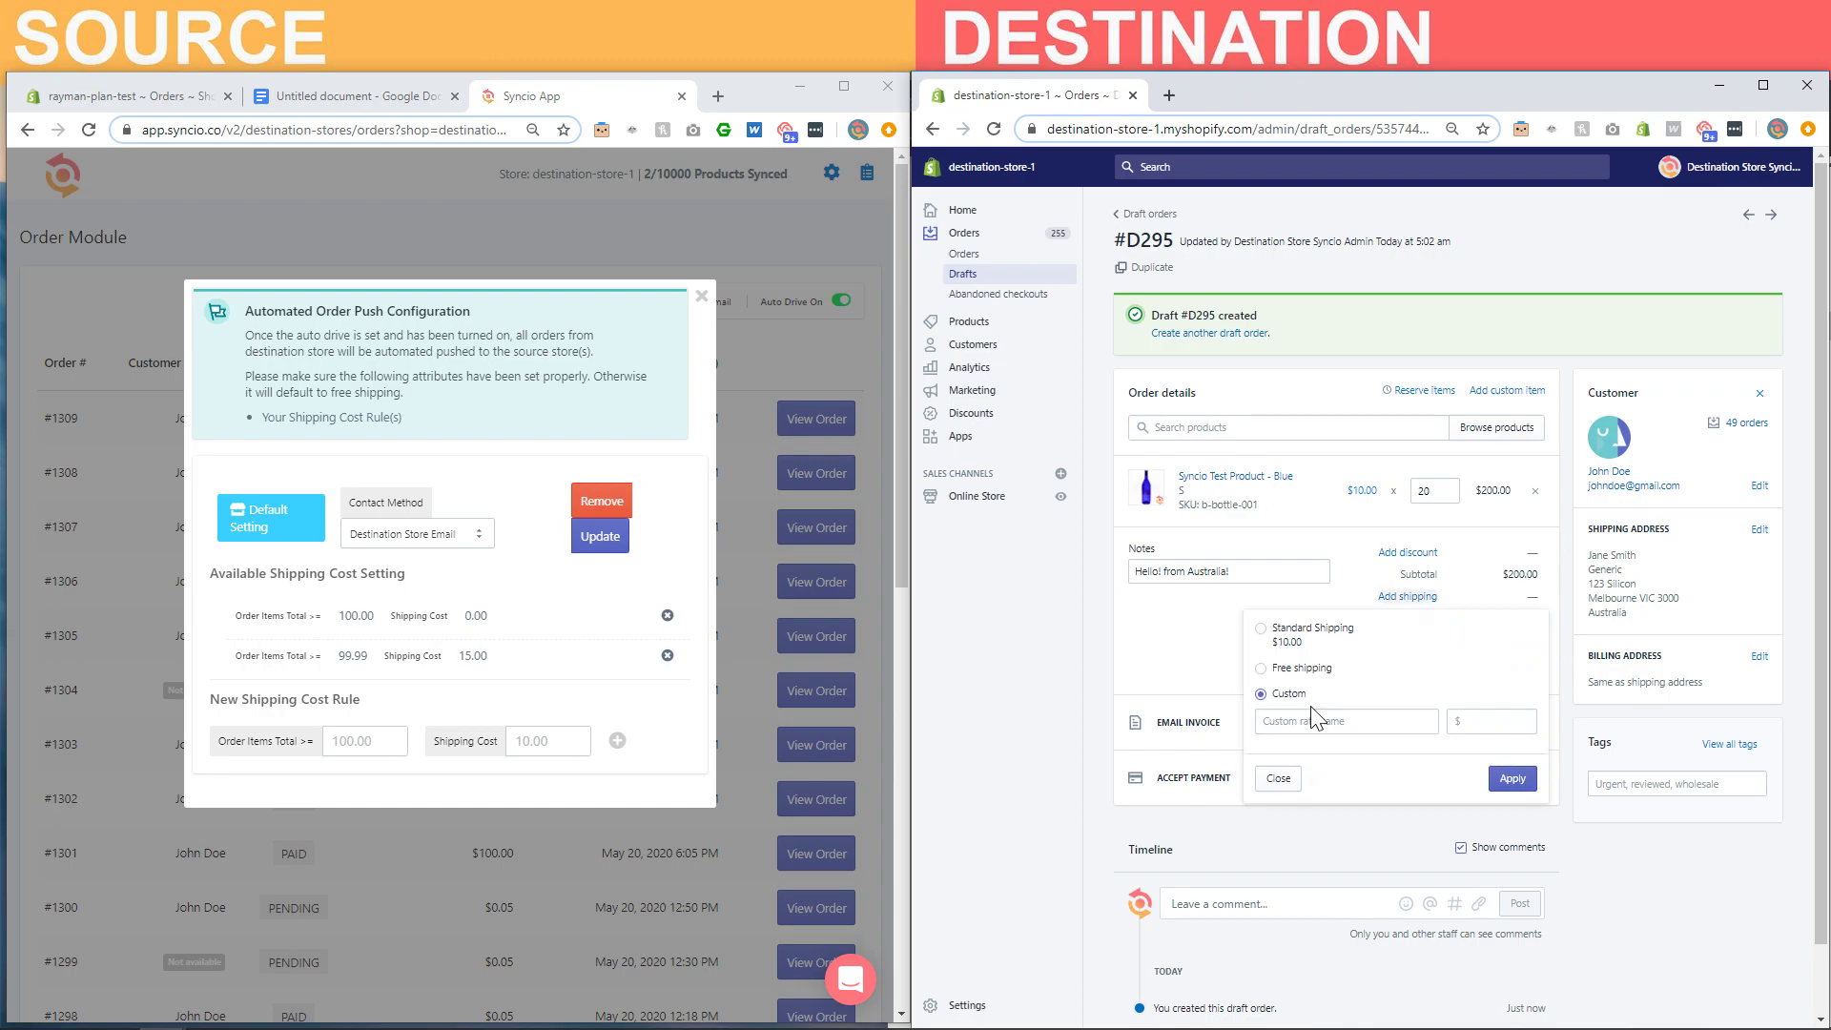
click(1261, 668)
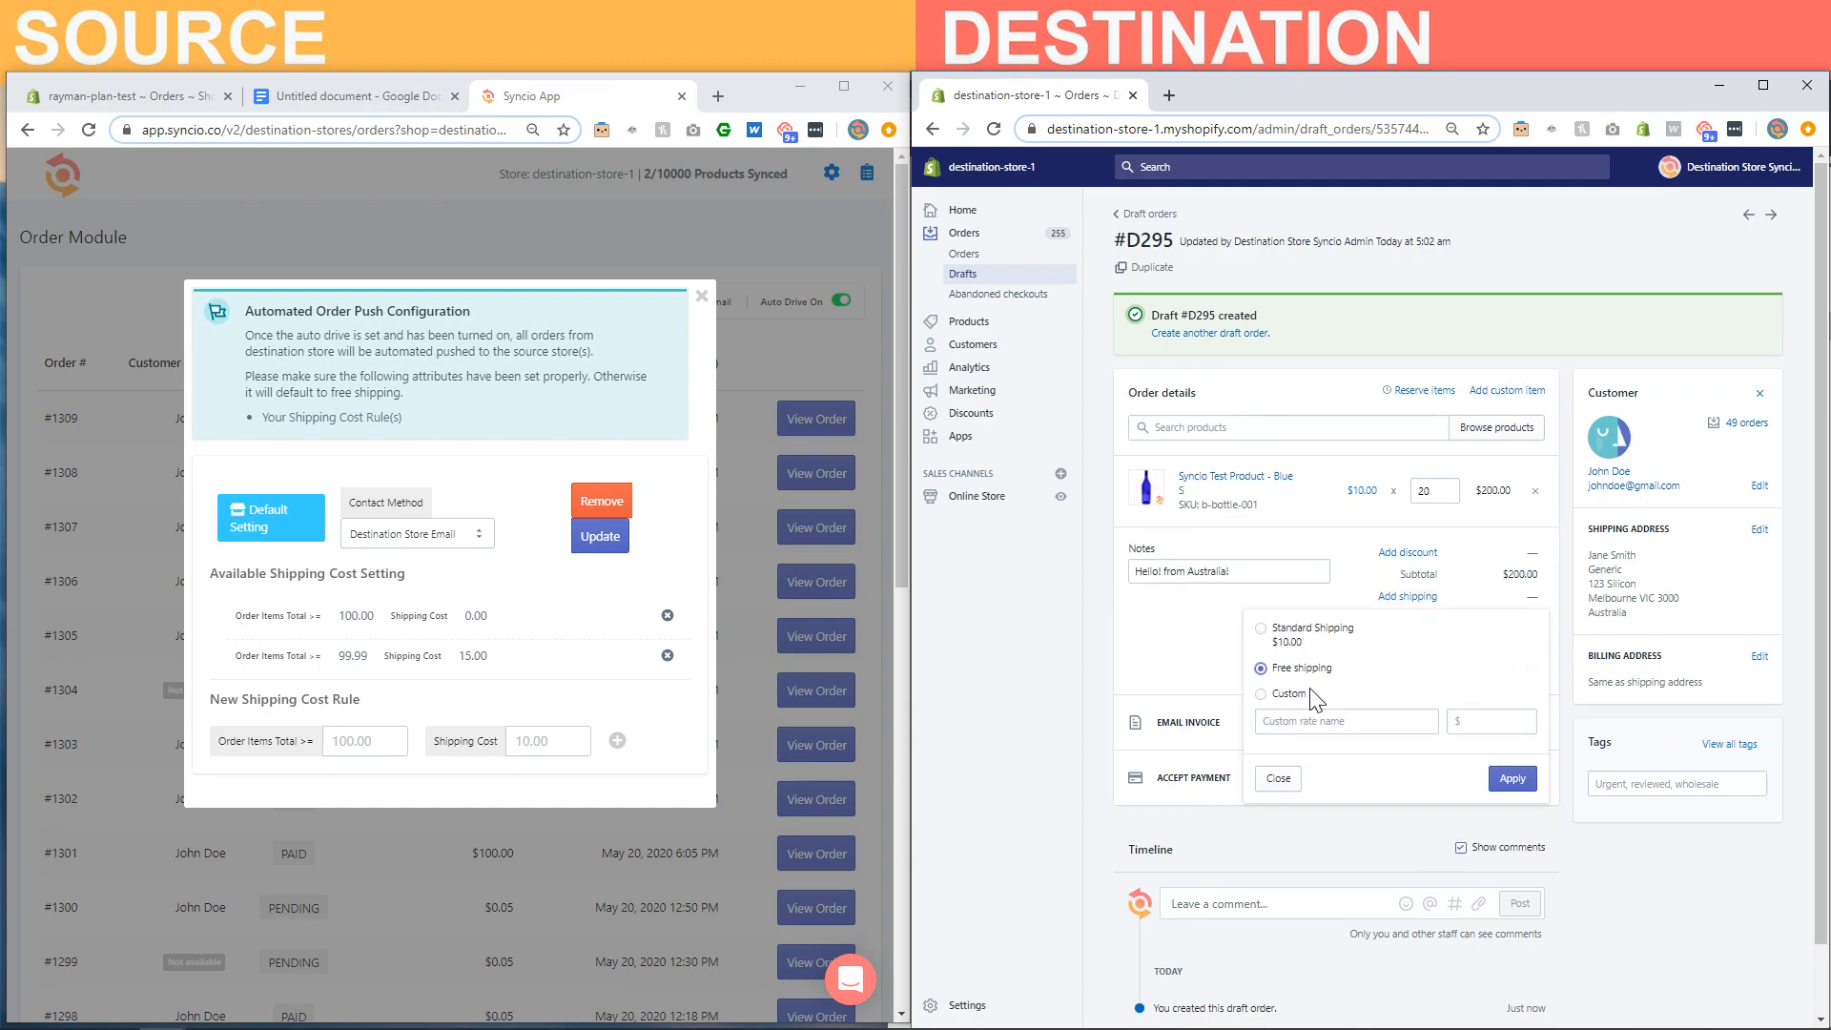
click(1513, 778)
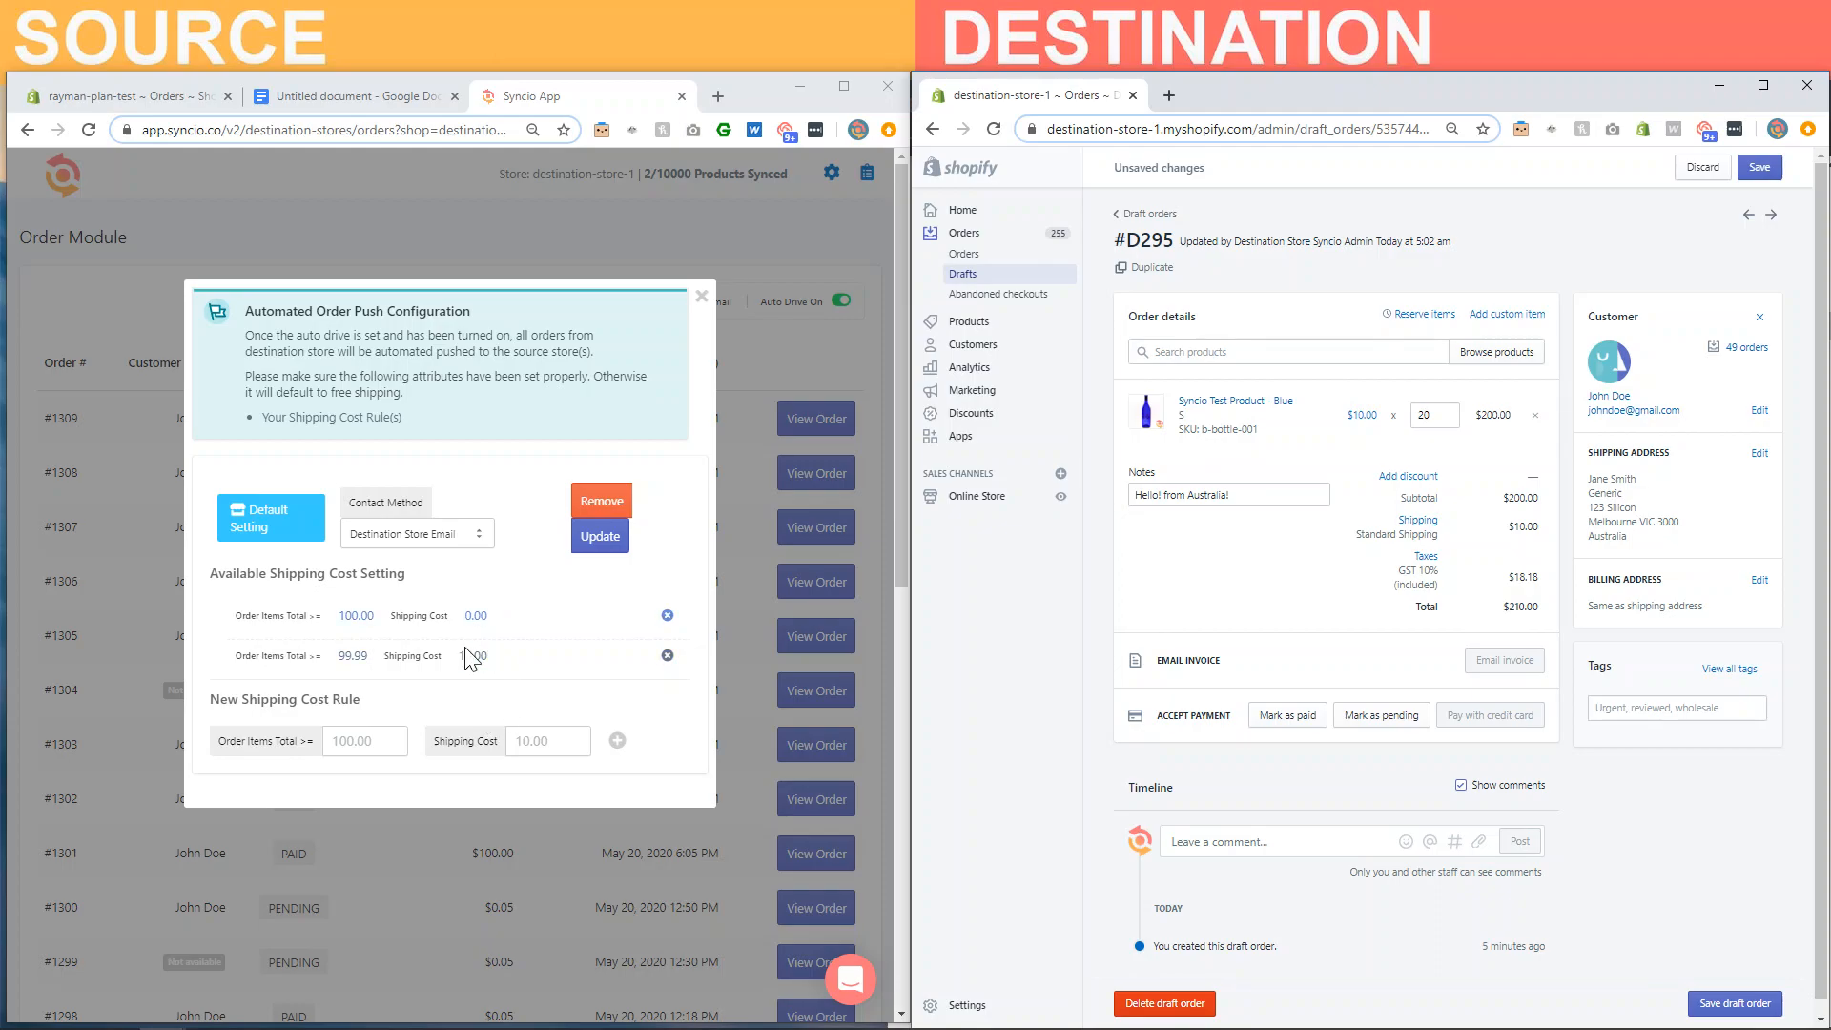
text(15.00)
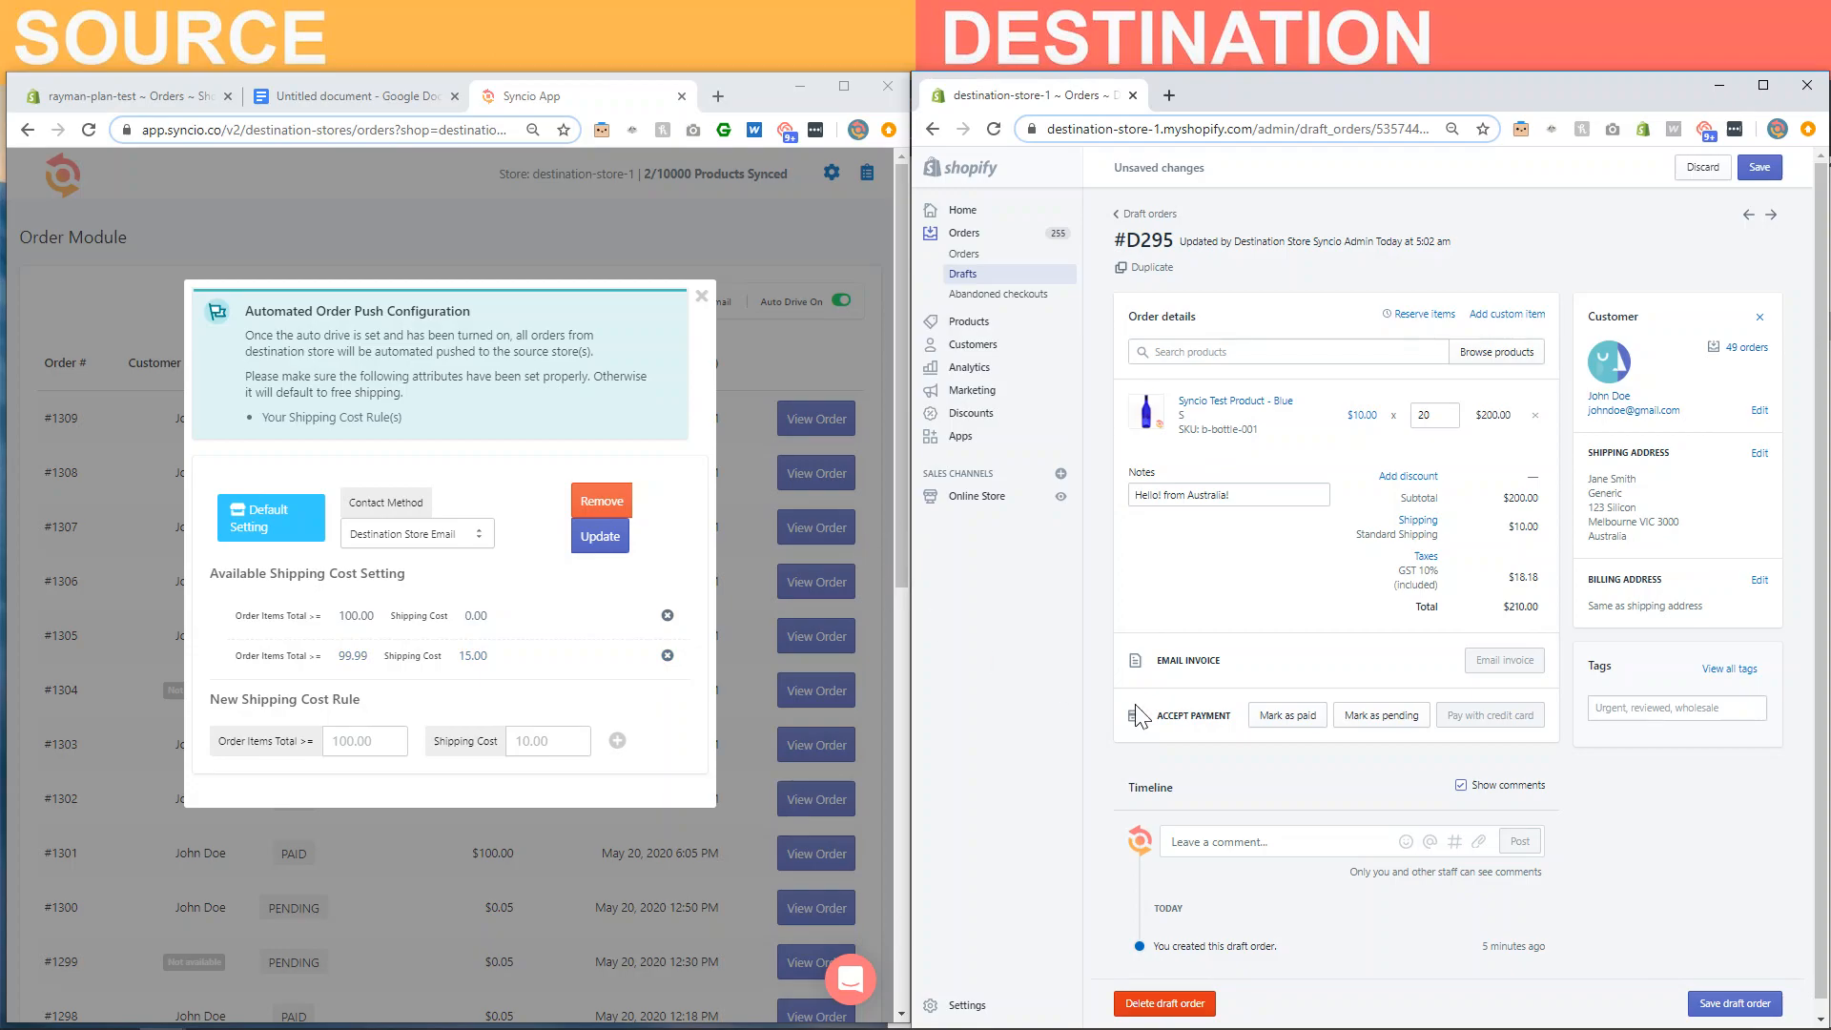
mouse_move(551, 690)
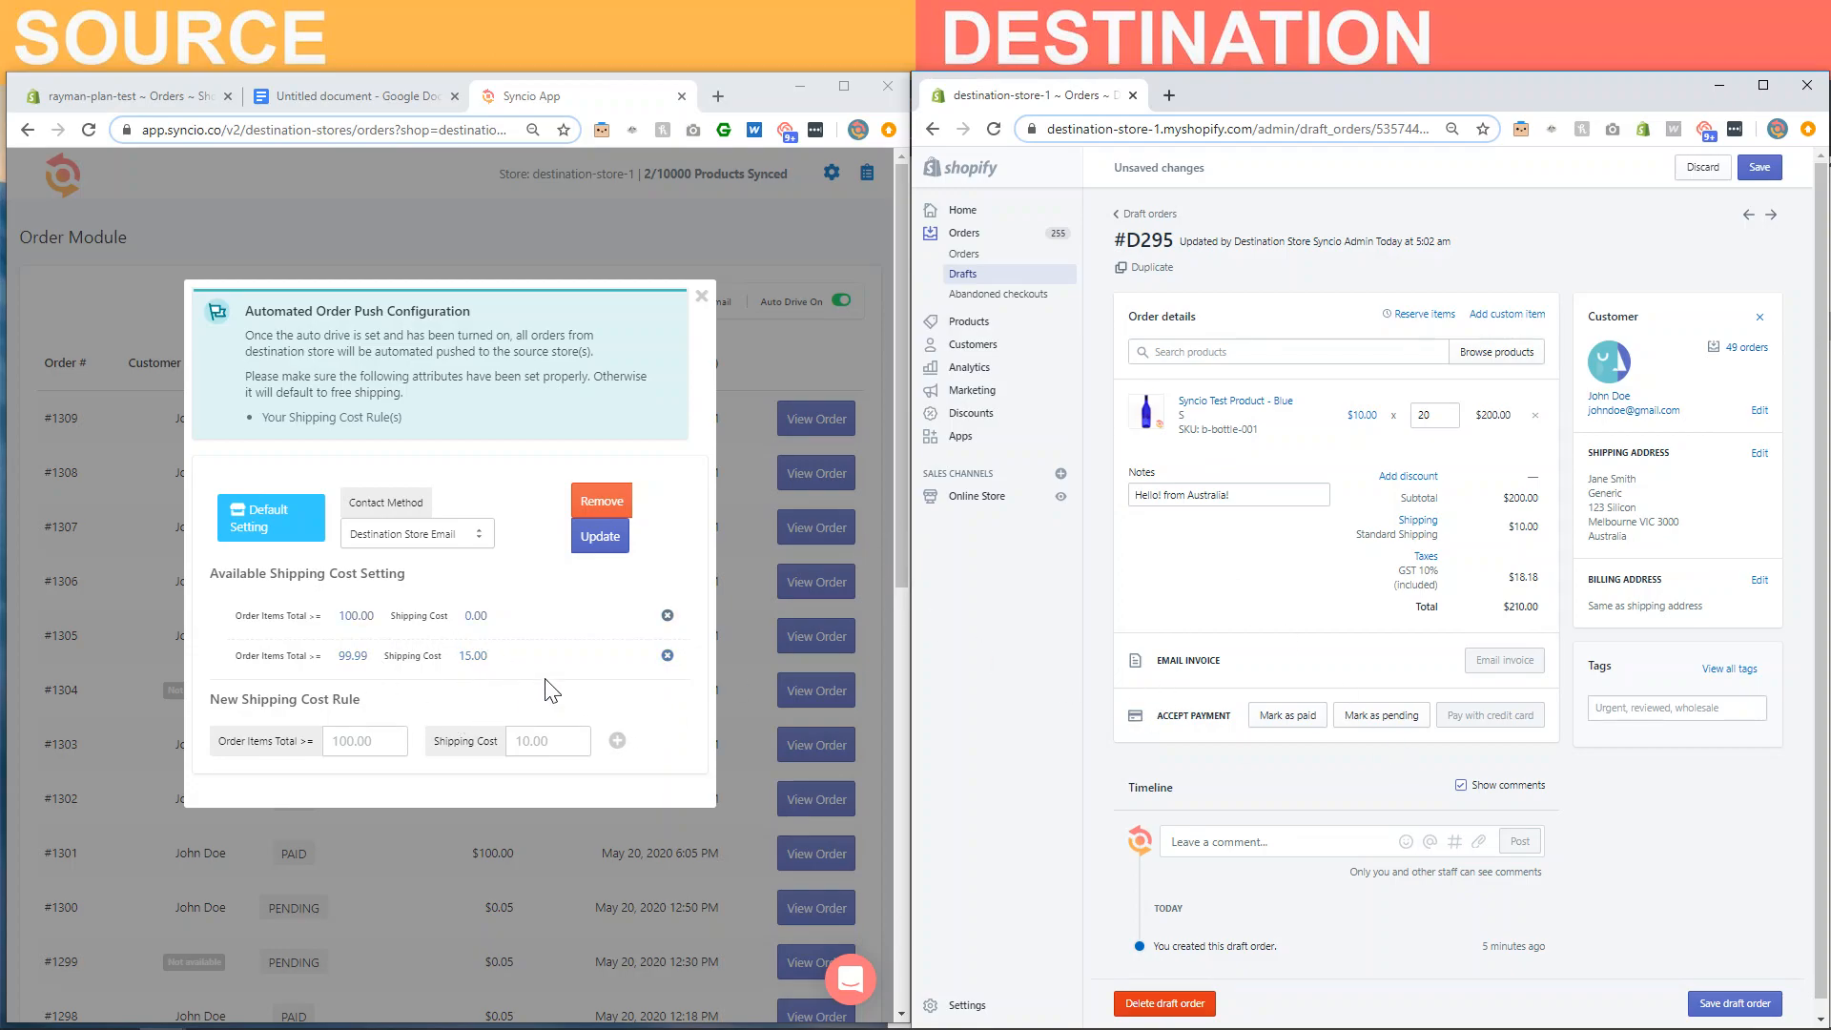
click(599, 534)
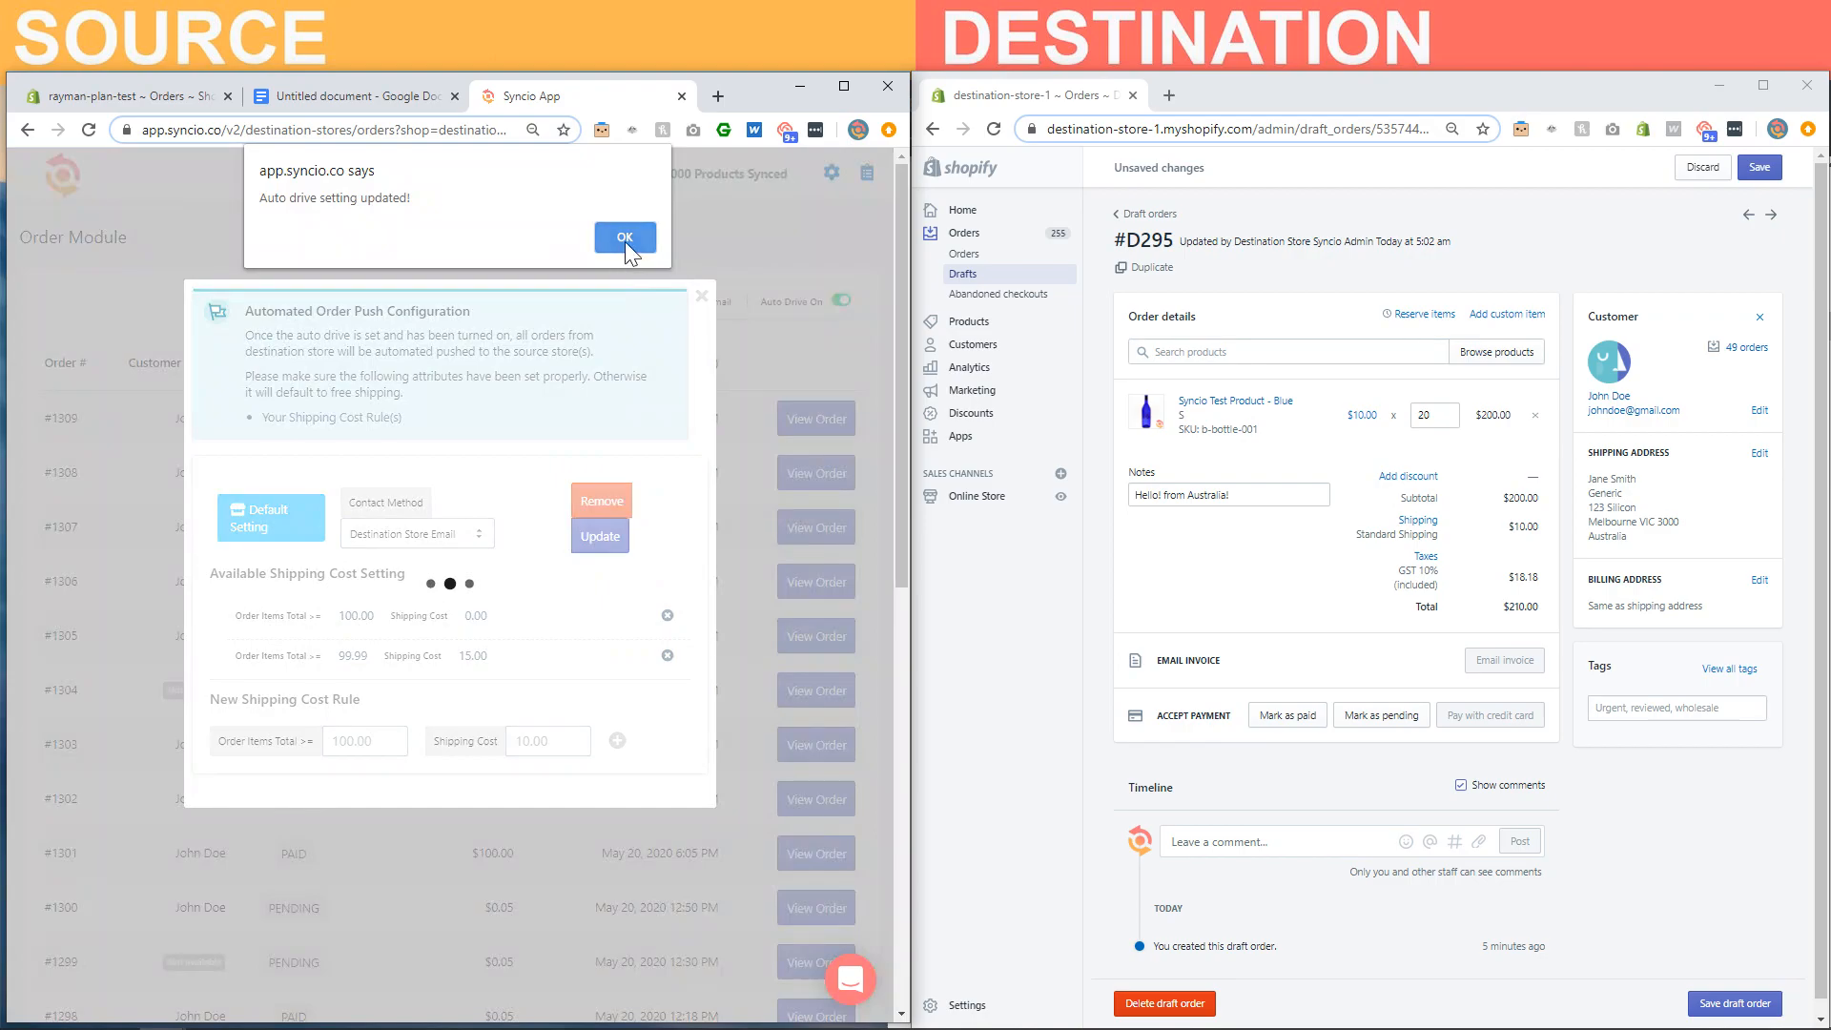
click(626, 236)
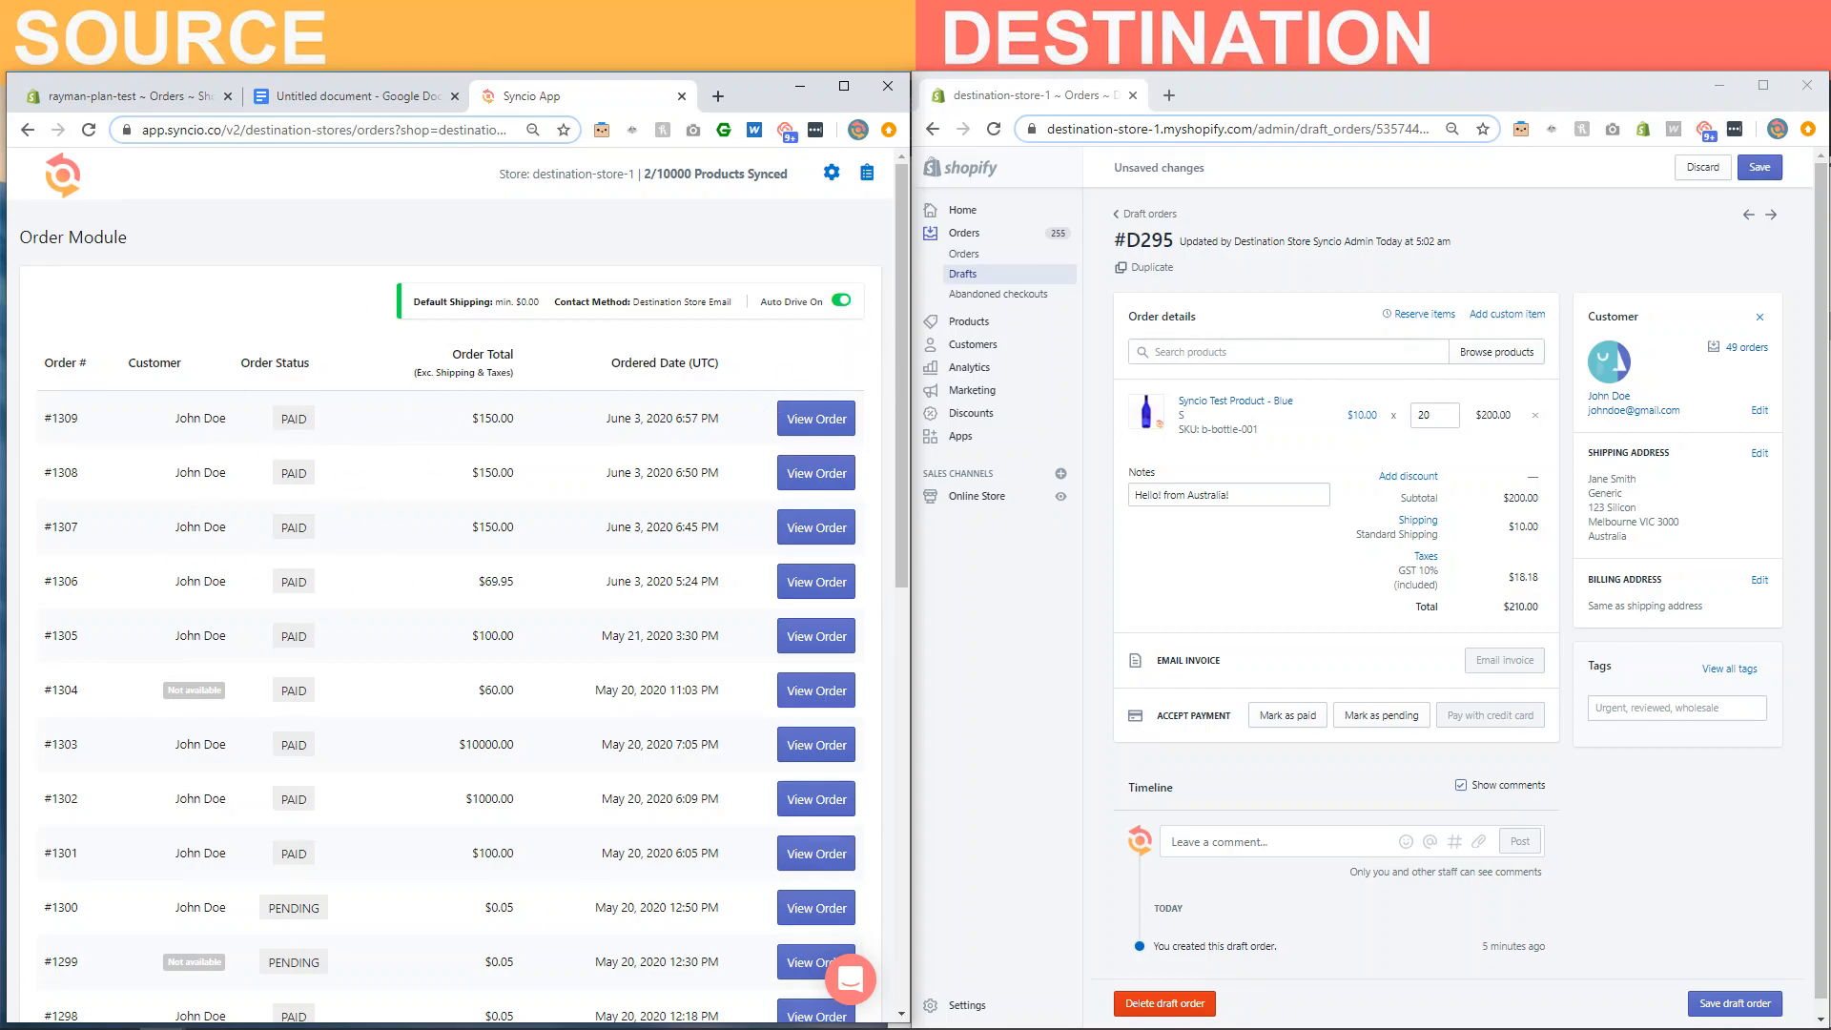
mouse_move(880, 595)
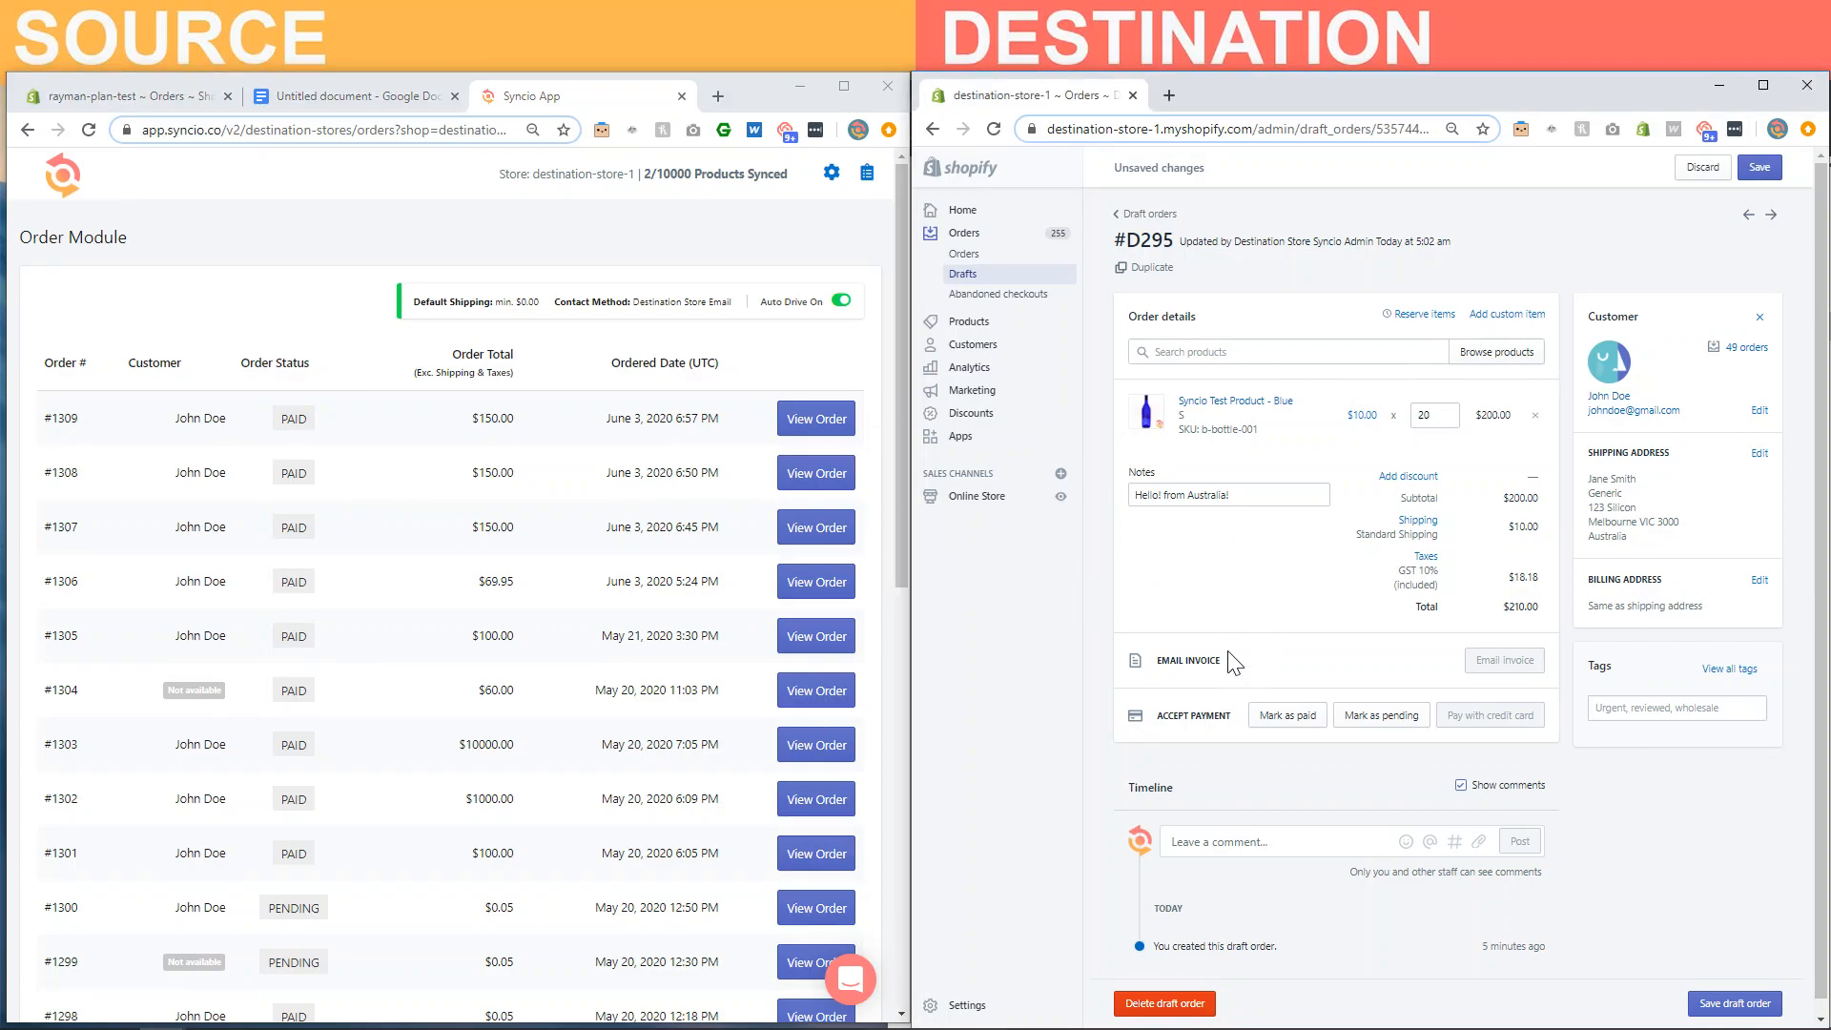
mouse_move(400, 213)
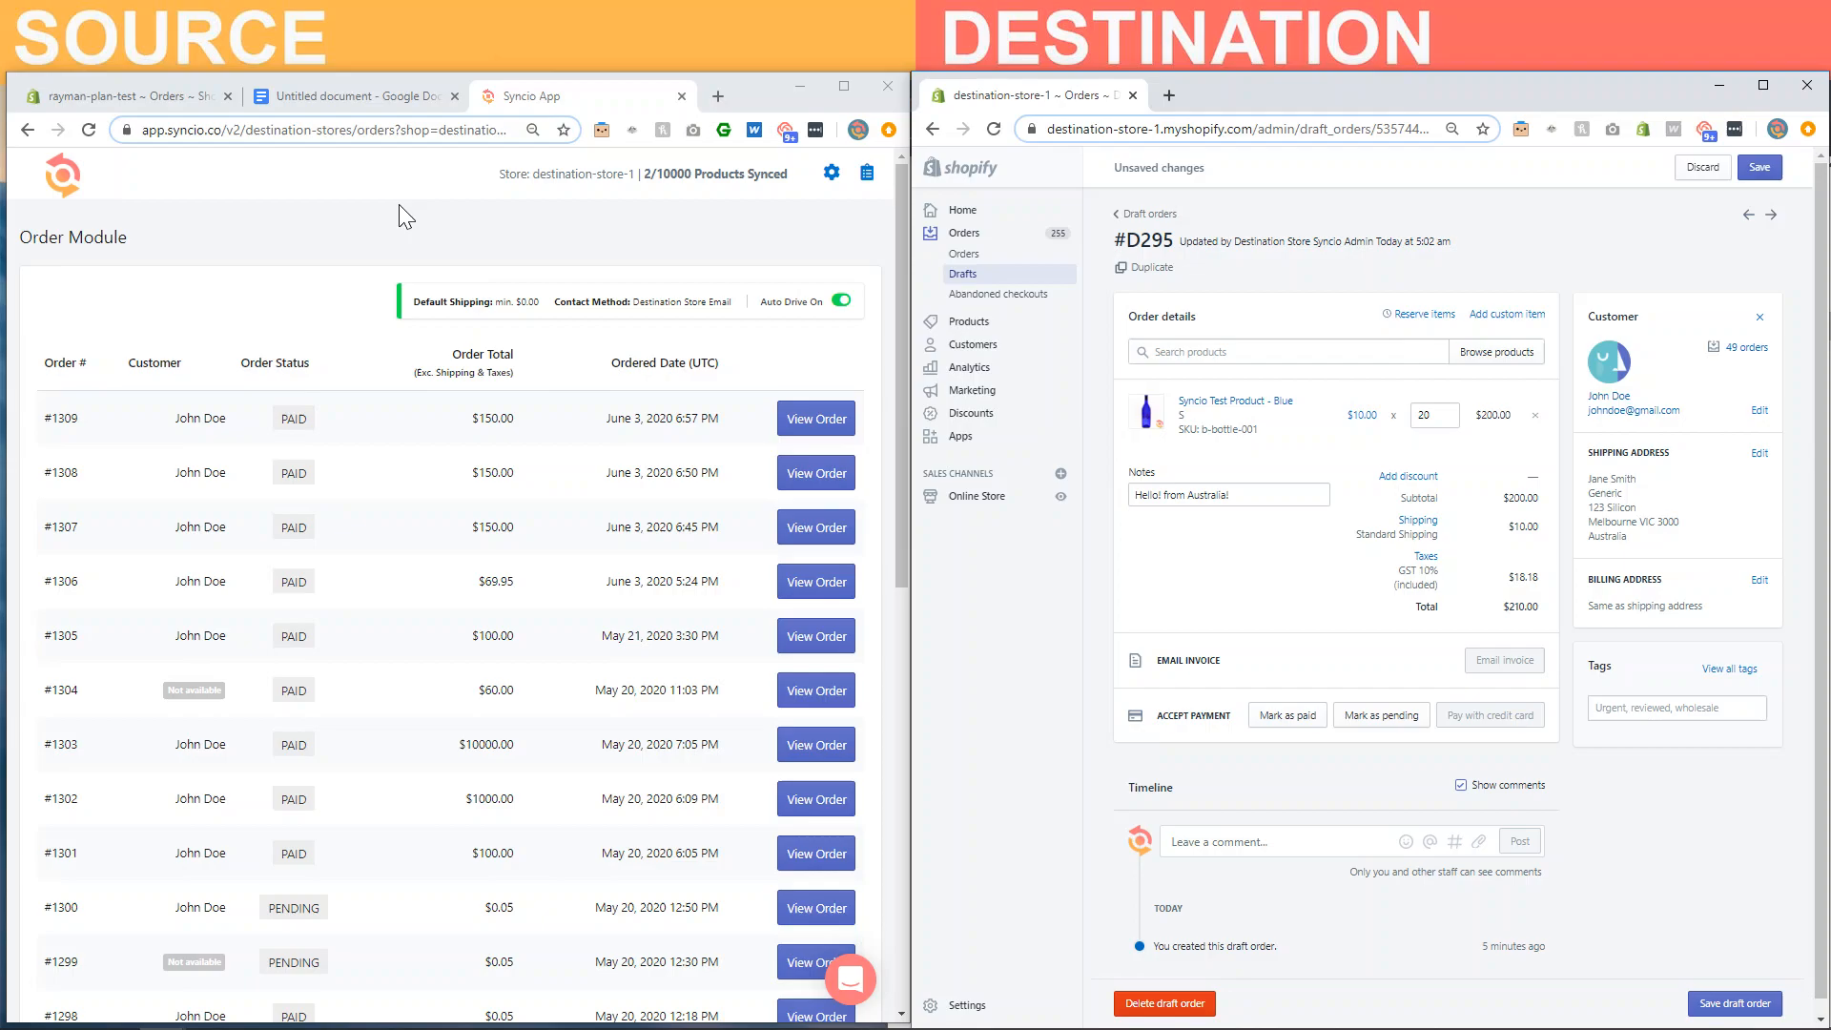
Return to the Google Docs notes listing the order-push requirements
click(362, 96)
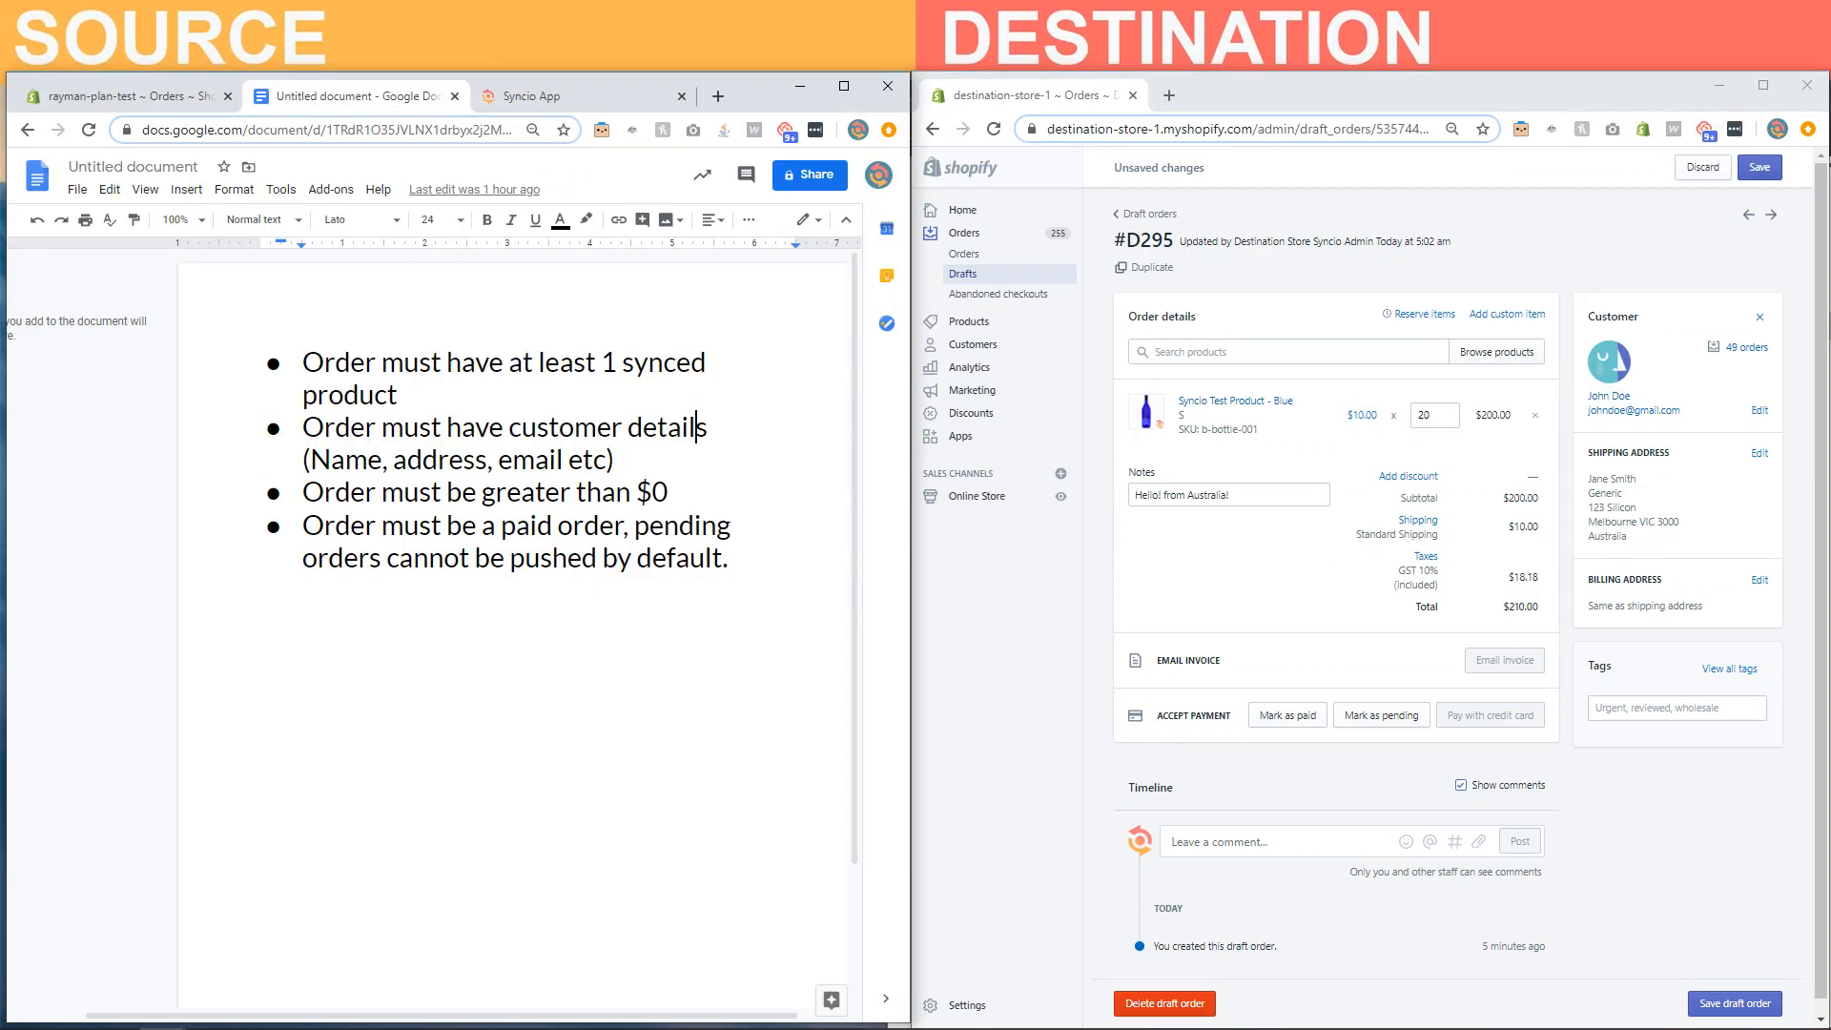
Mark draft order #D295 as paid to create order #1310, then show Syncio's order list
click(1286, 713)
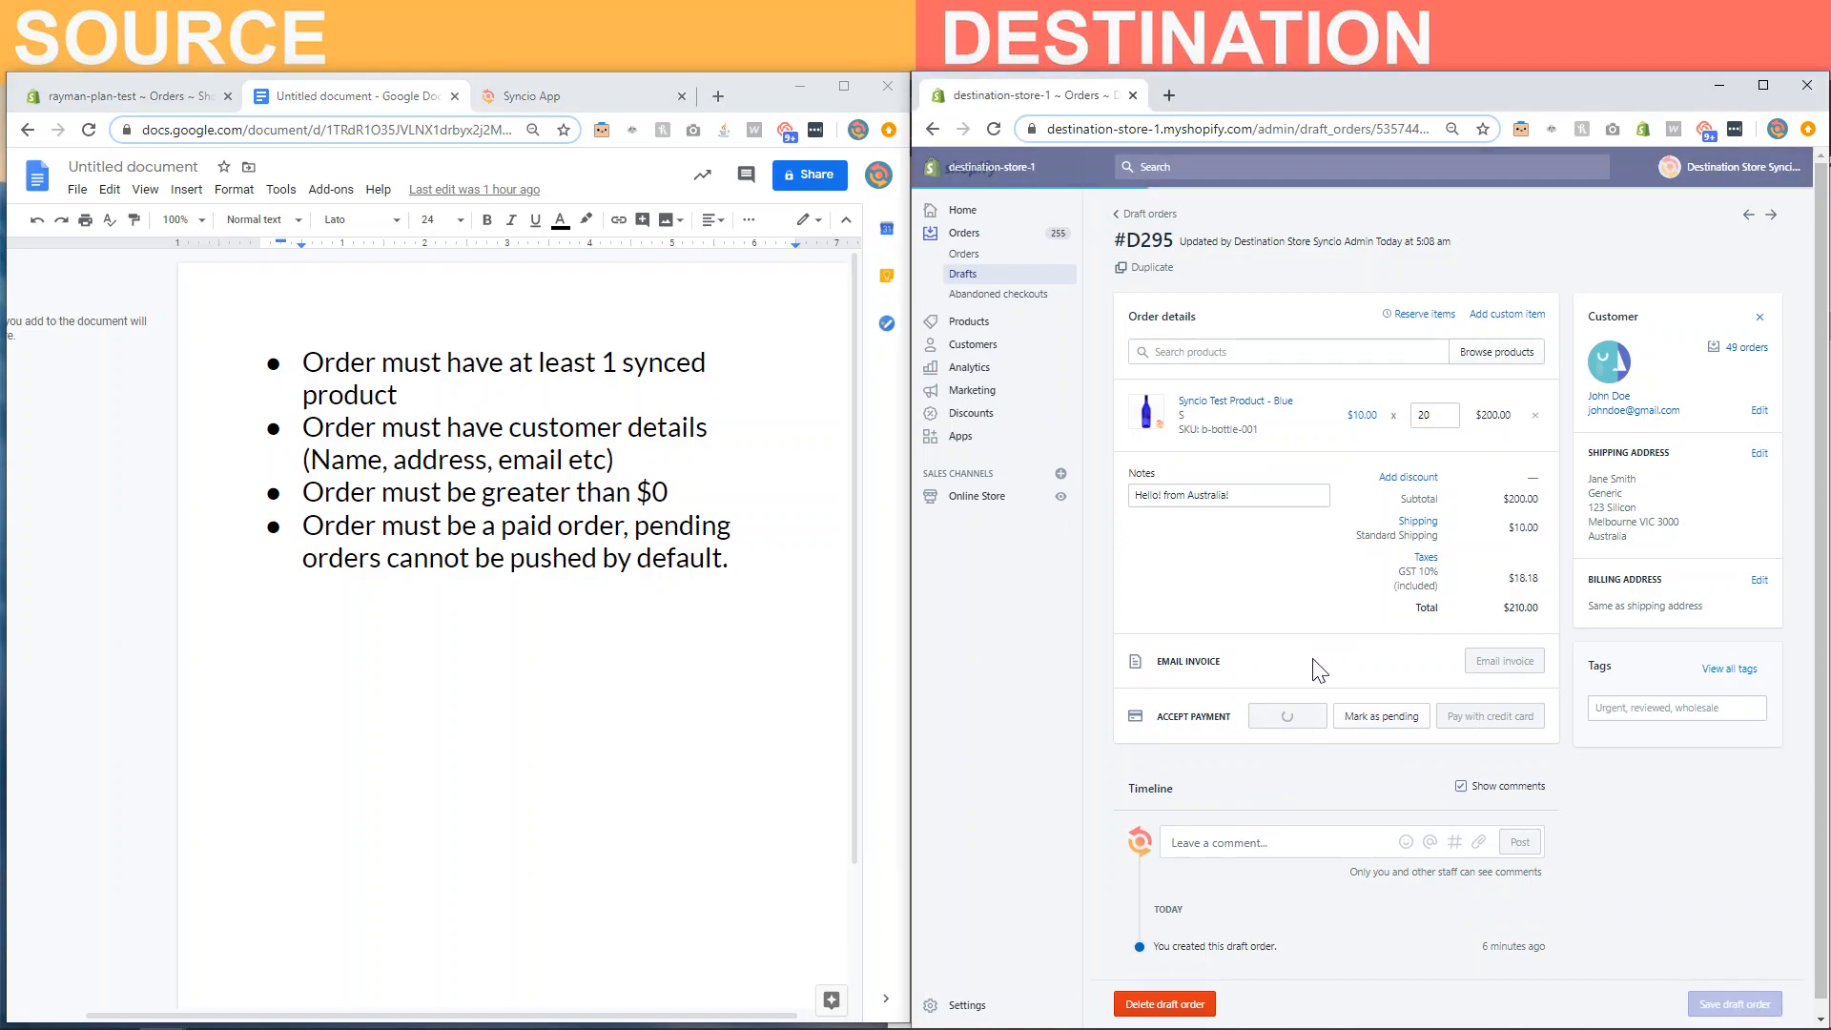
click(1286, 716)
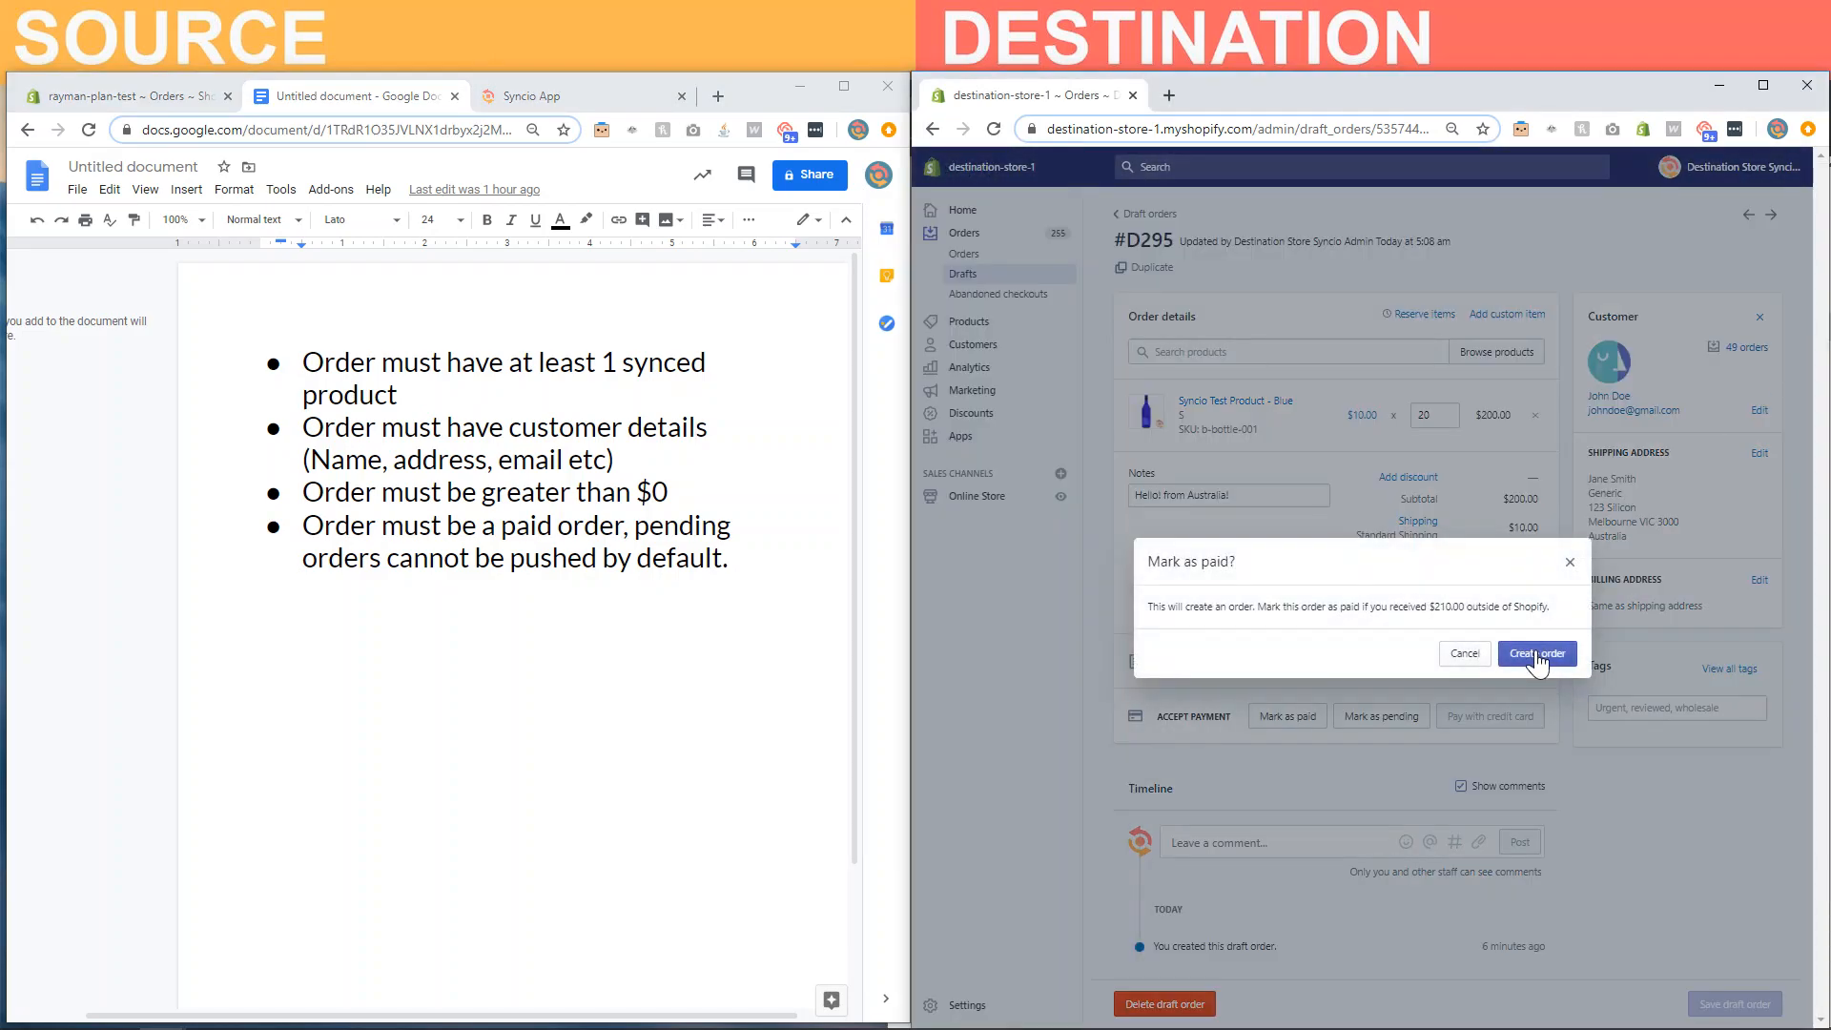
click(1538, 653)
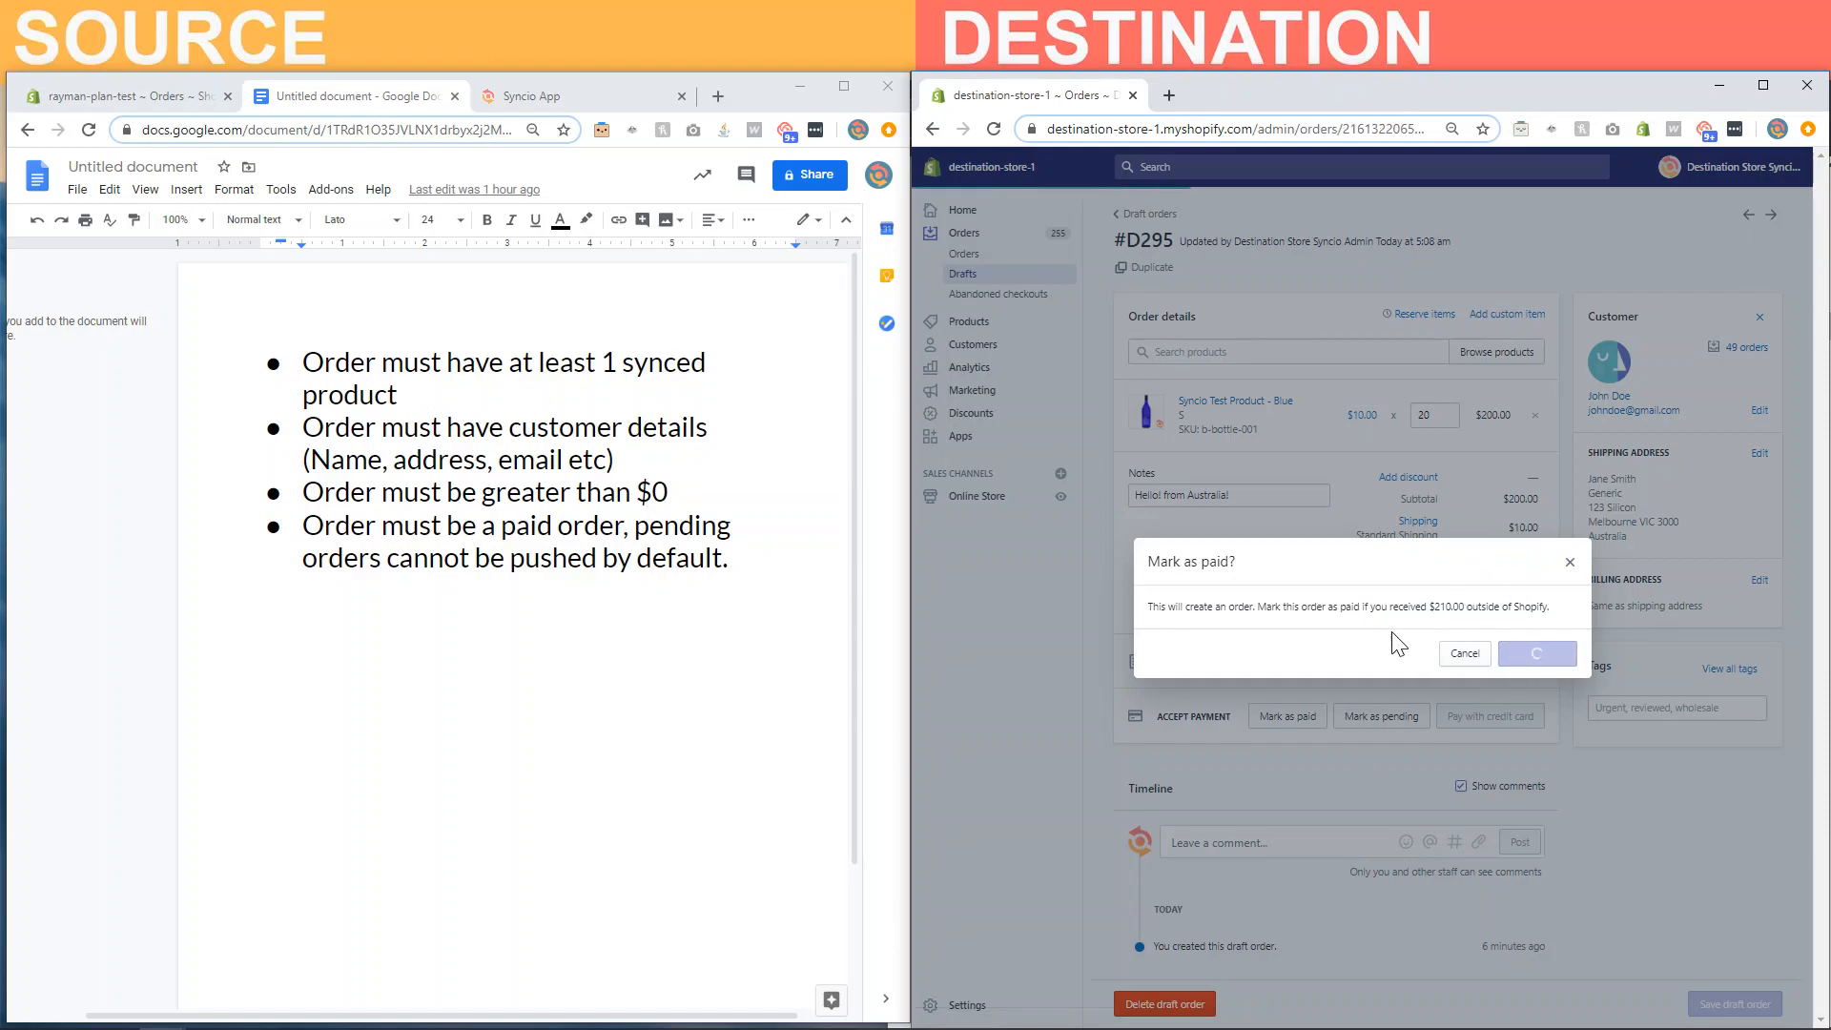
click(1536, 652)
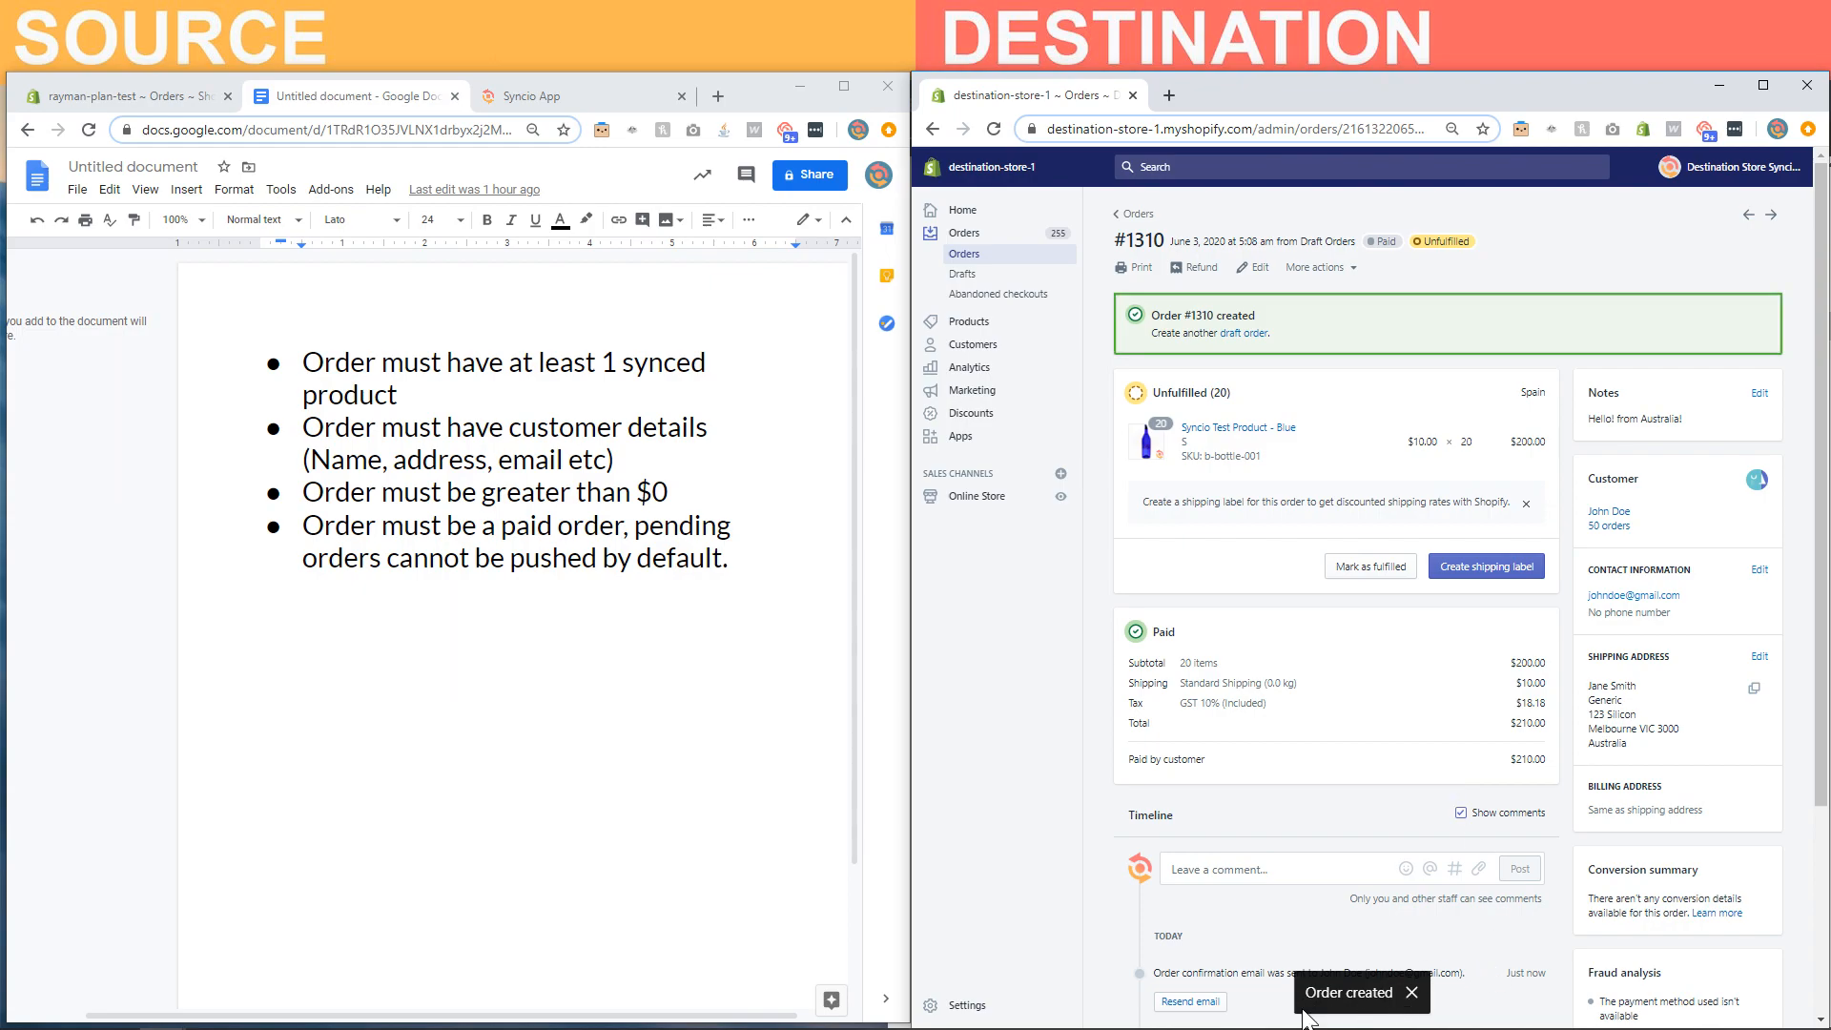
mouse_move(1352, 780)
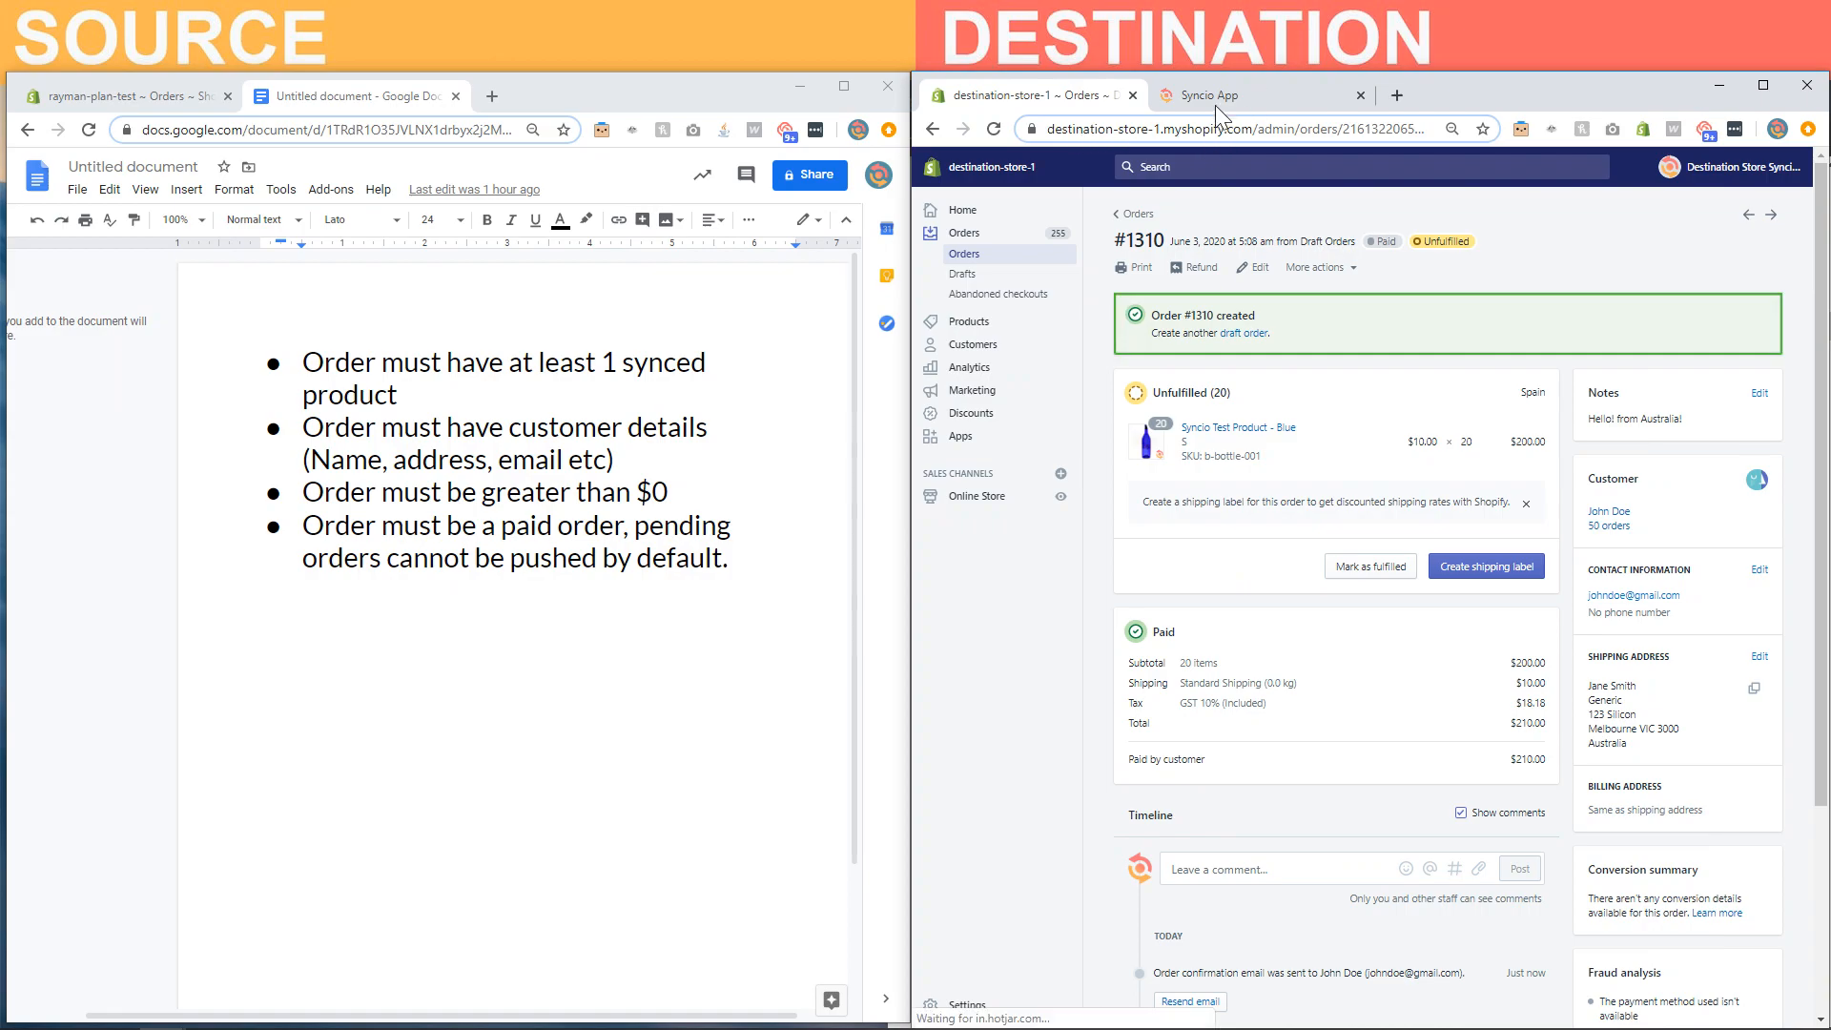
click(1221, 96)
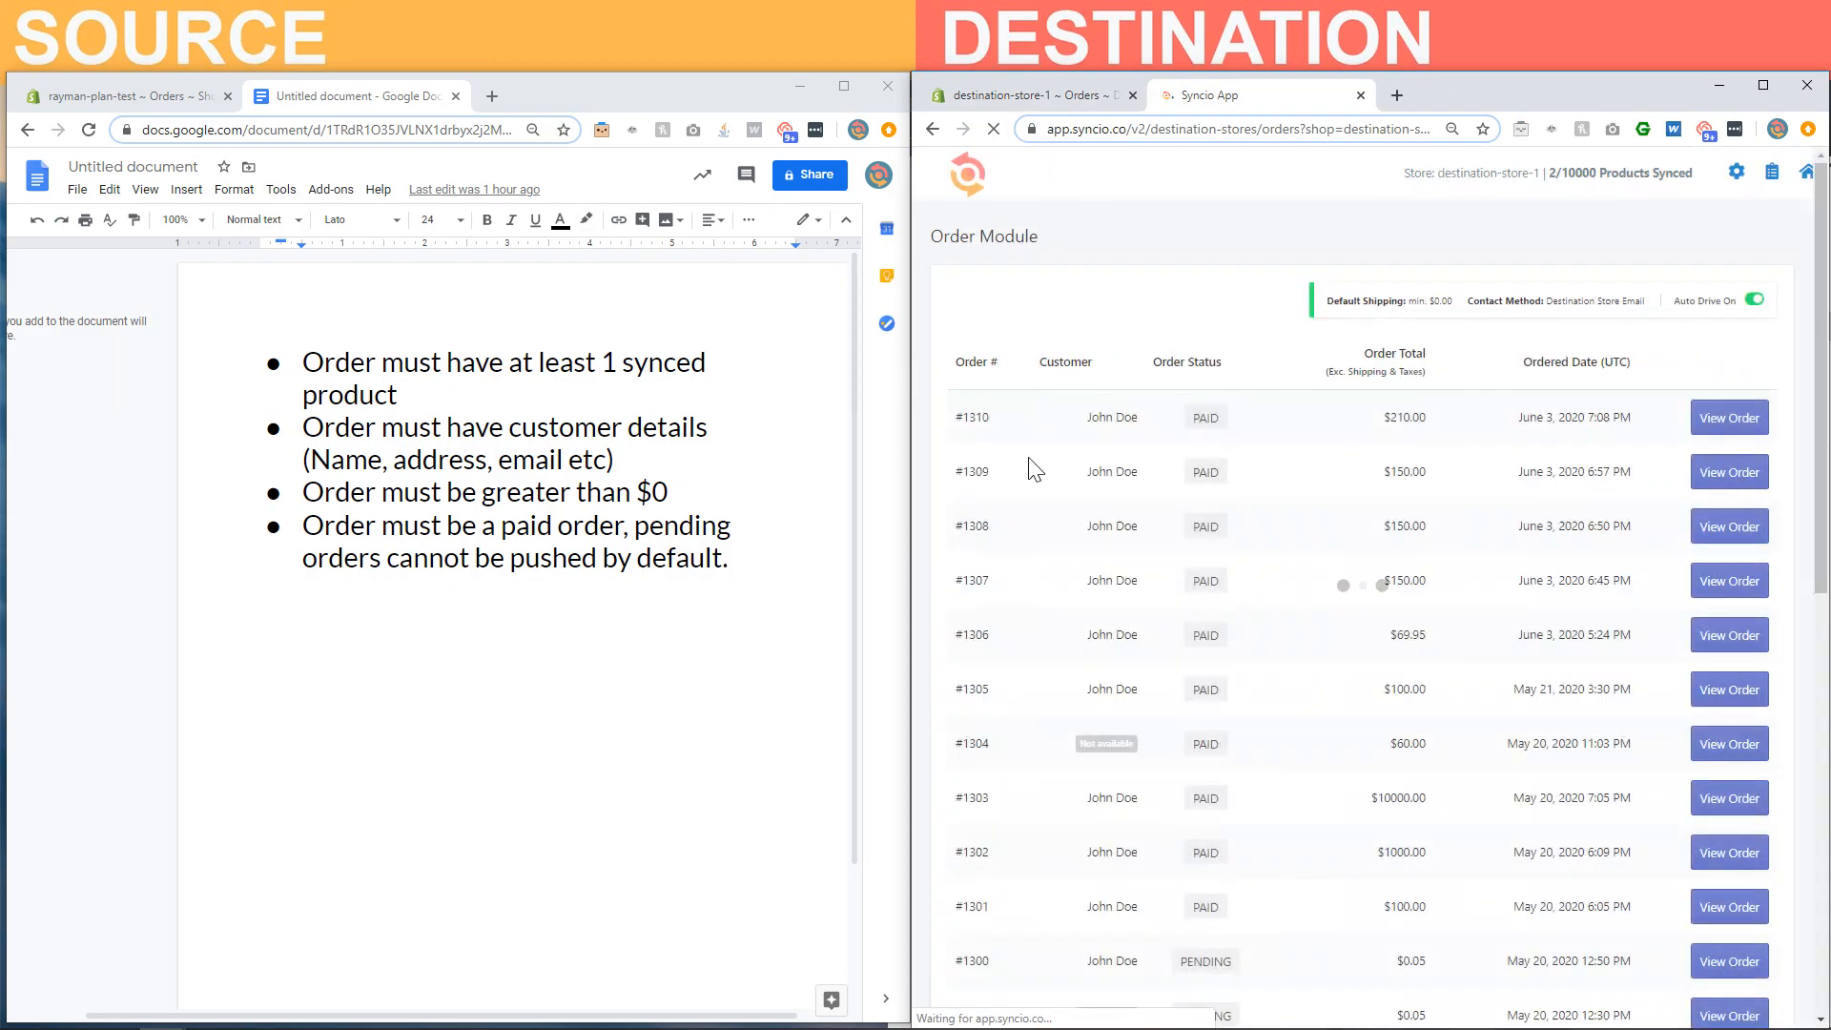
Refresh the source store's orders and view Syncio's push details for order #1310
click(1729, 418)
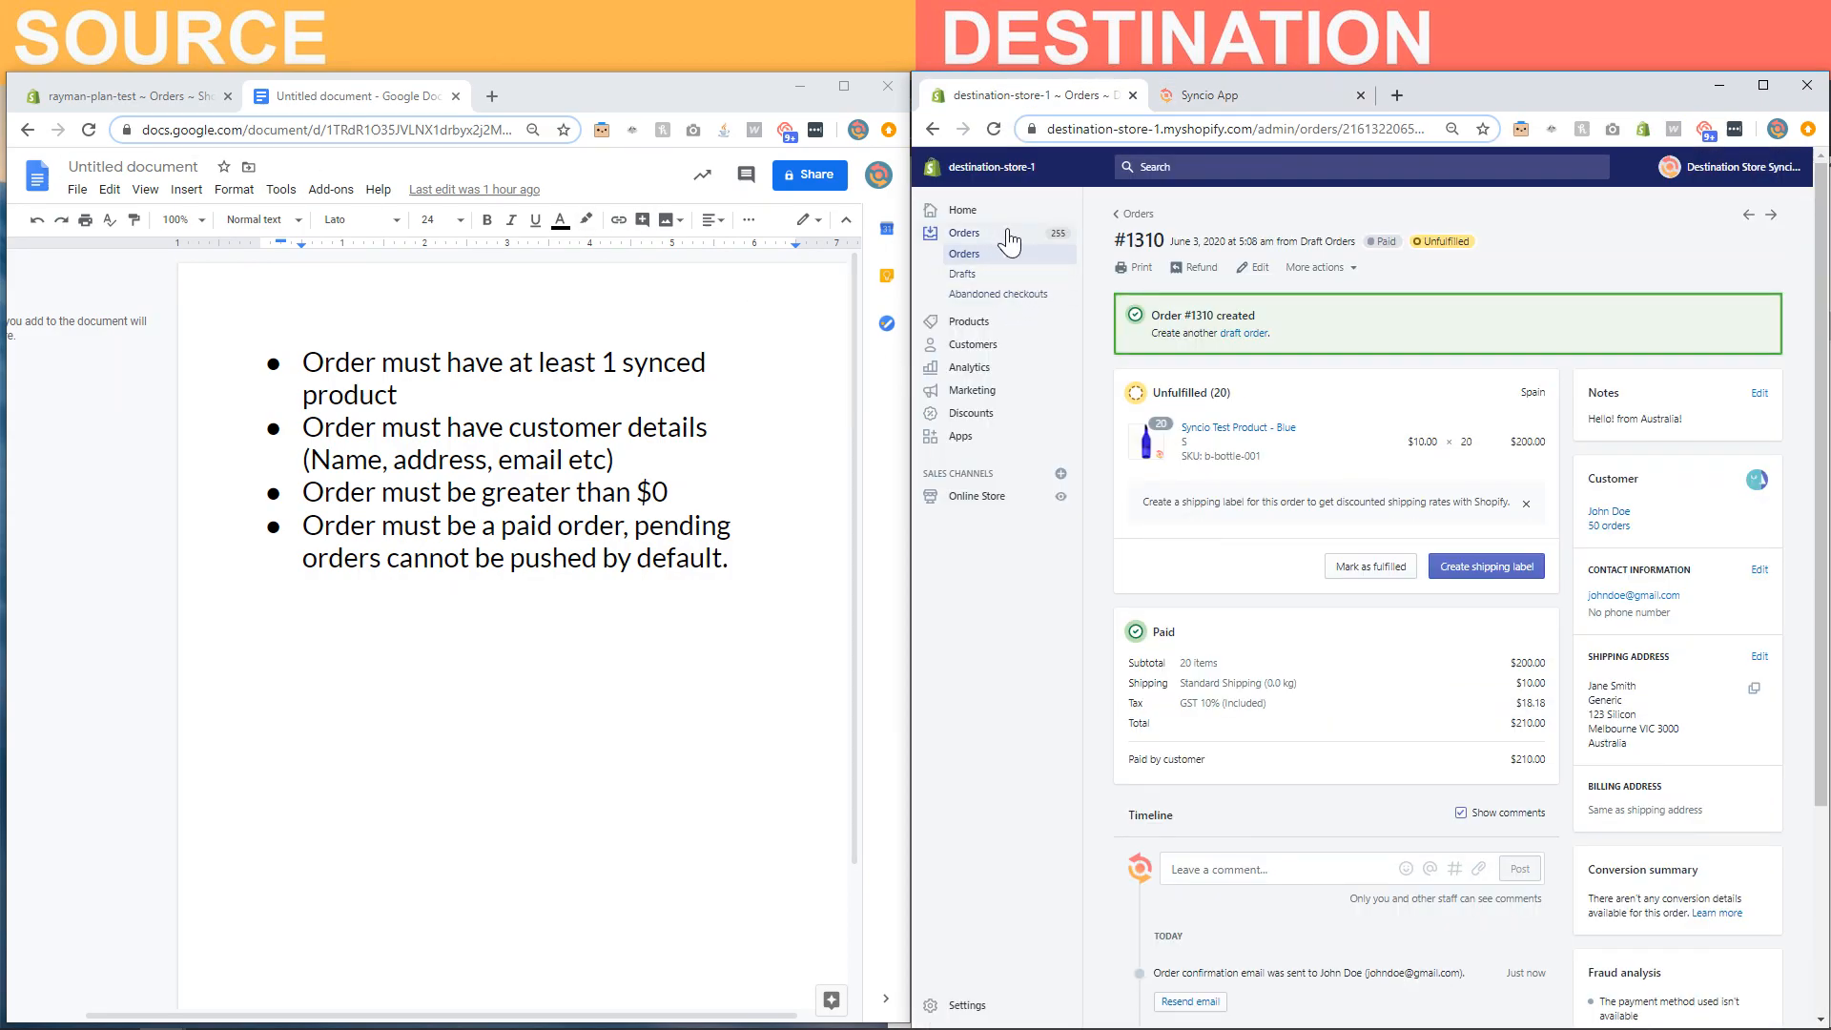
click(124, 95)
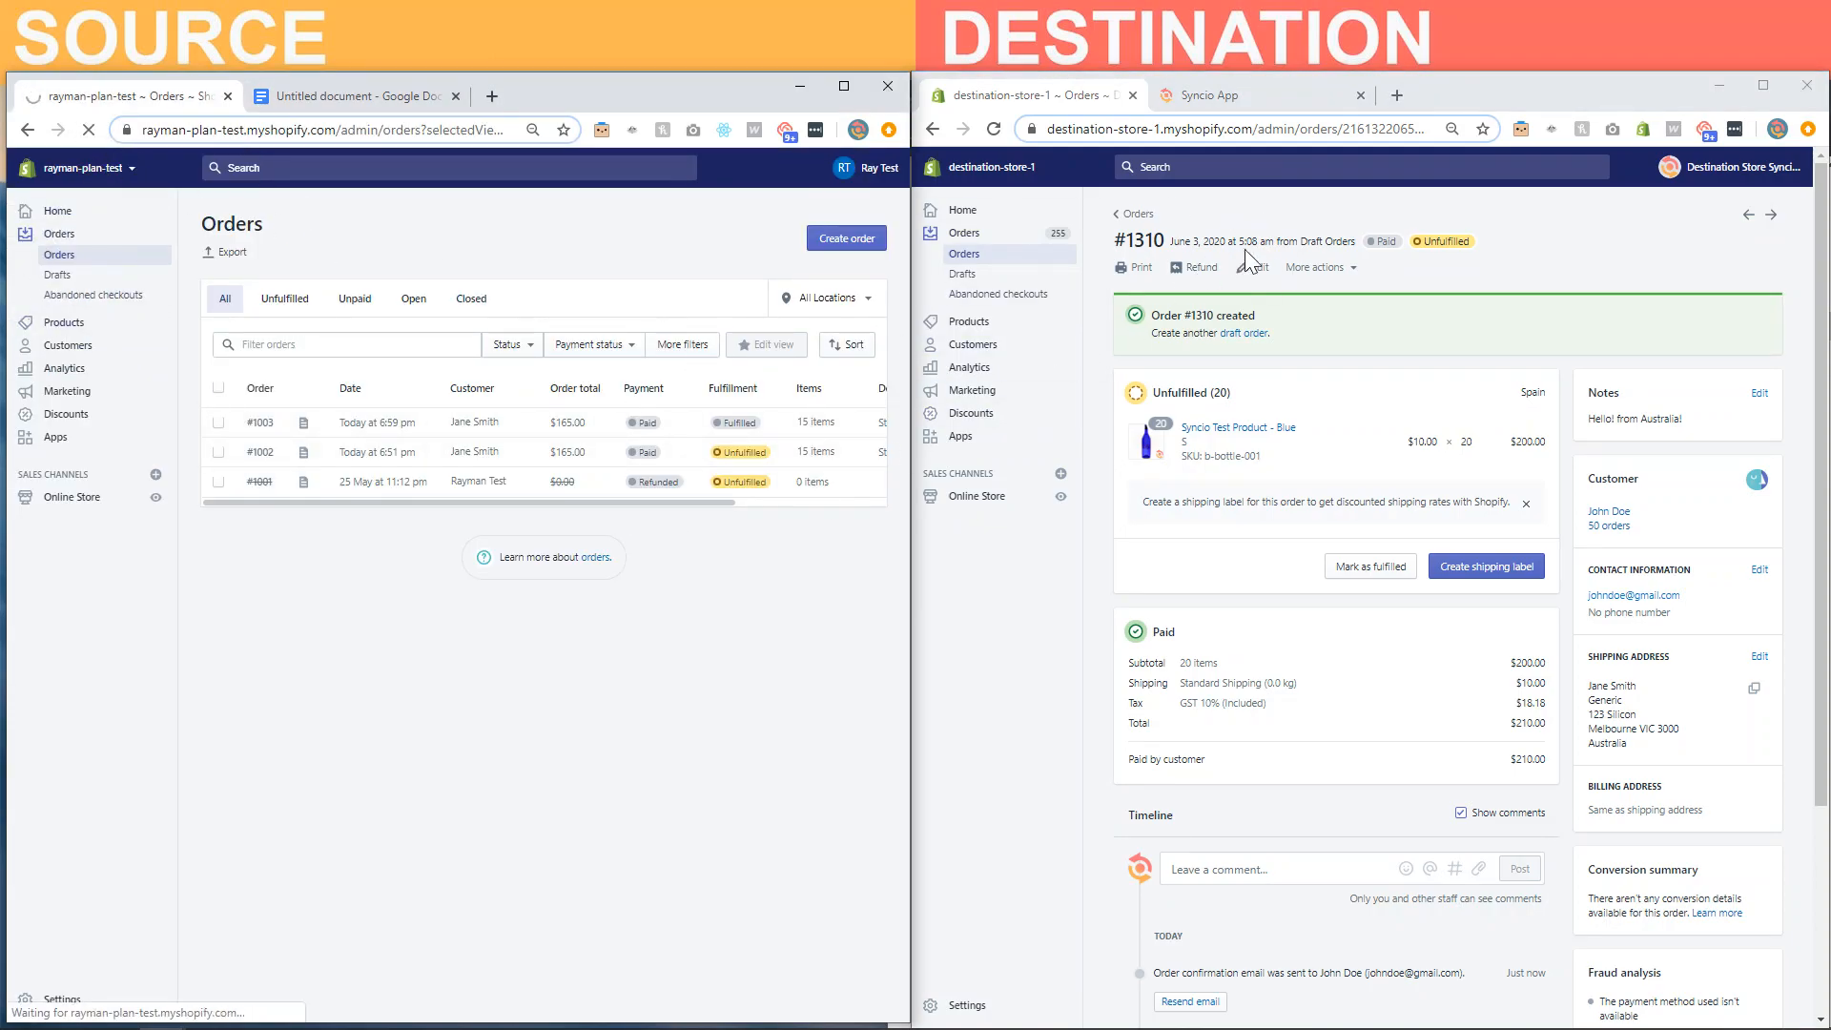
click(1214, 95)
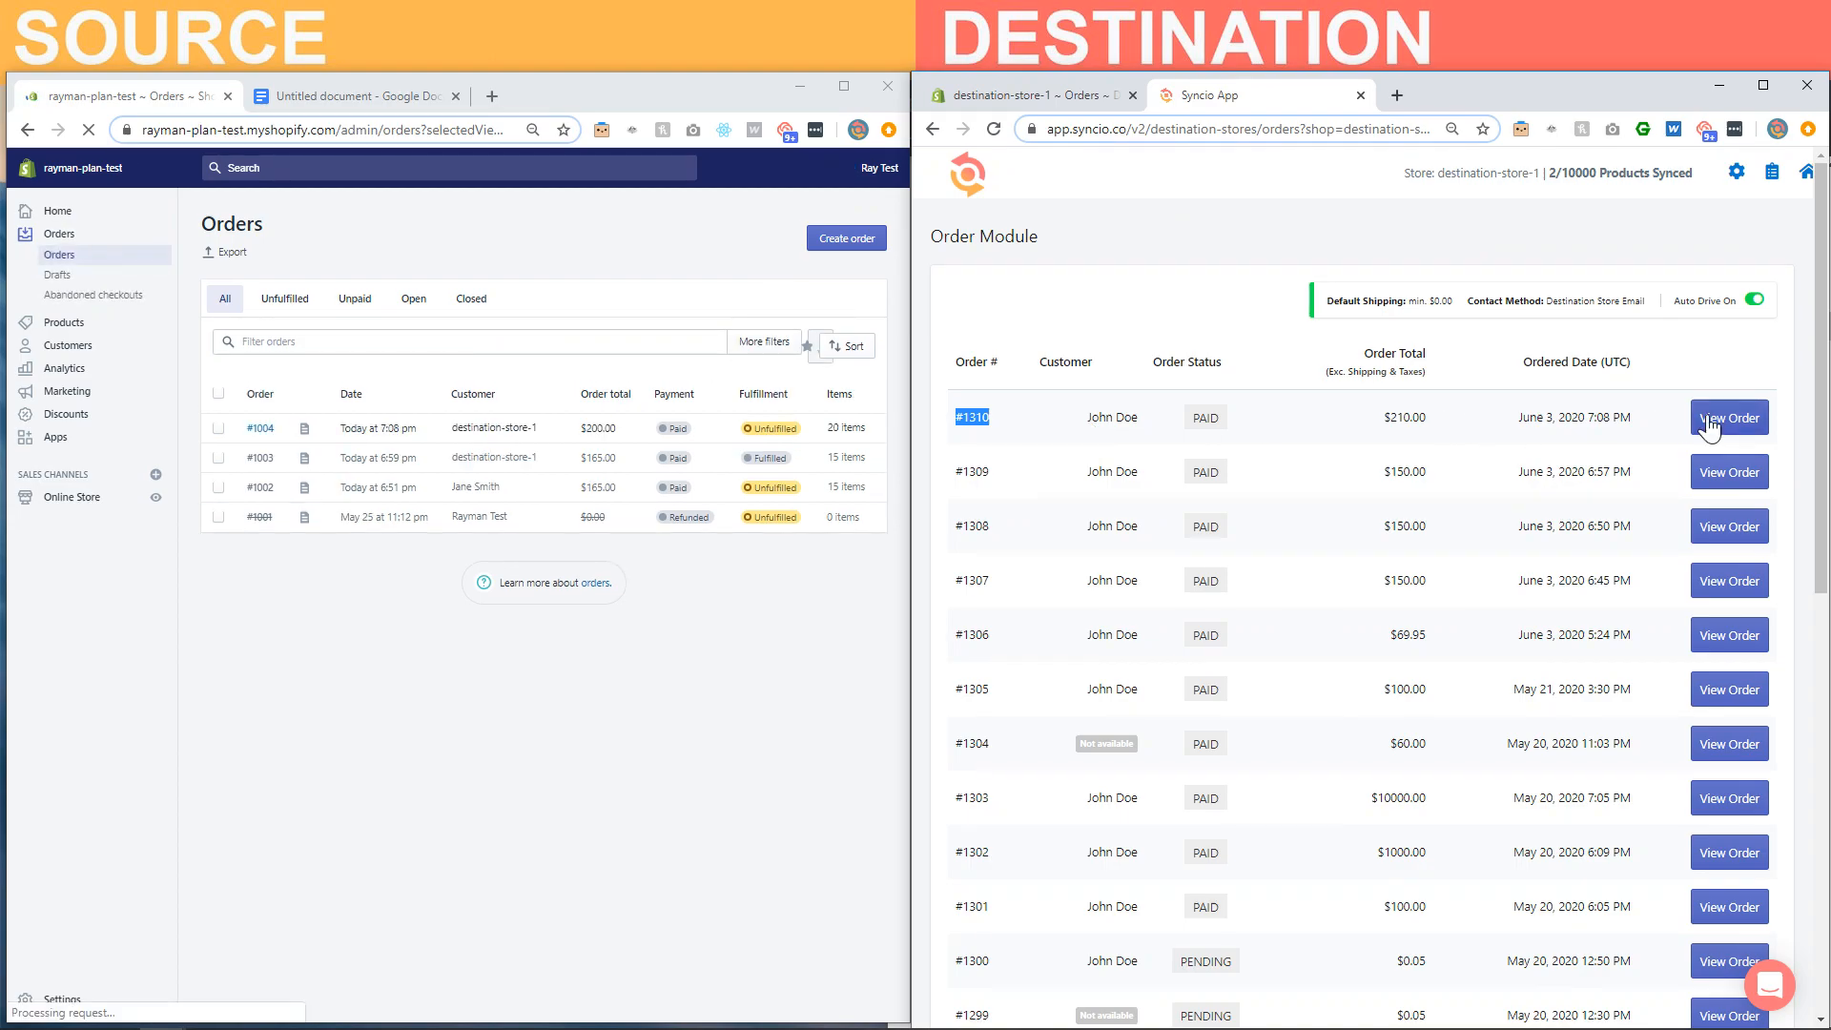
click(1728, 417)
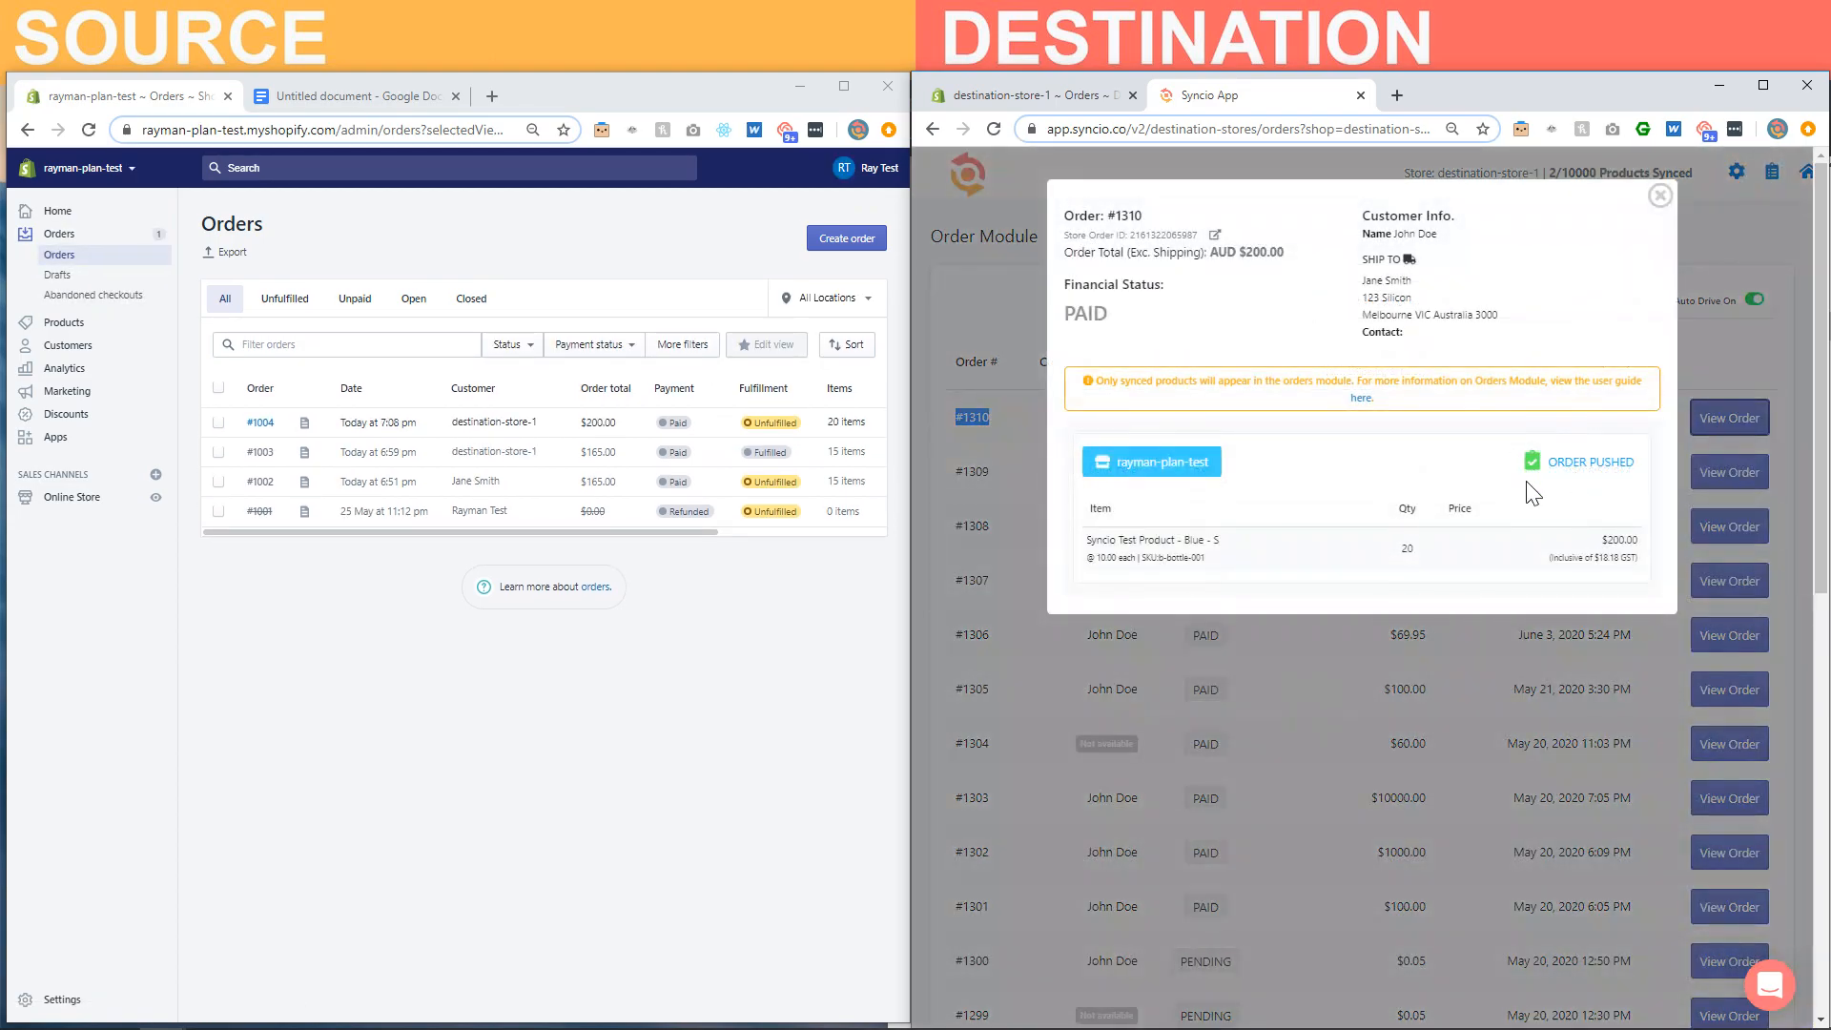
mouse_move(675, 458)
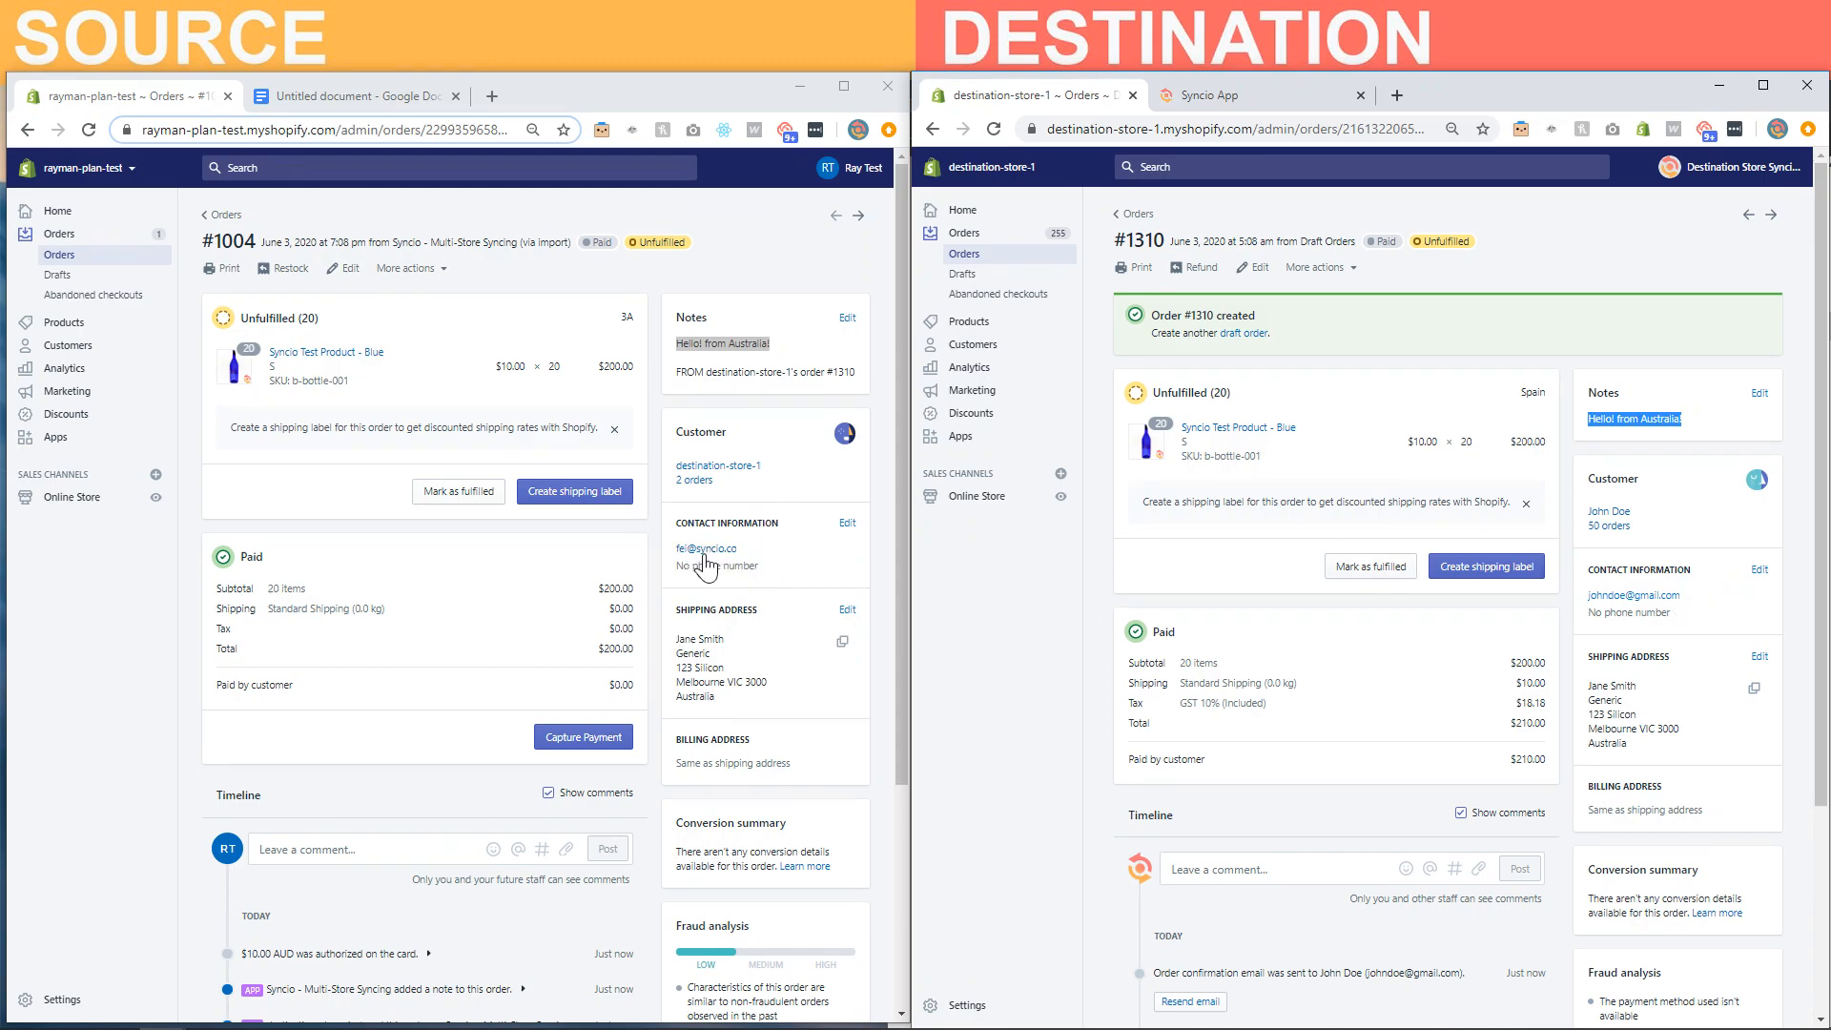
mouse_move(1633, 626)
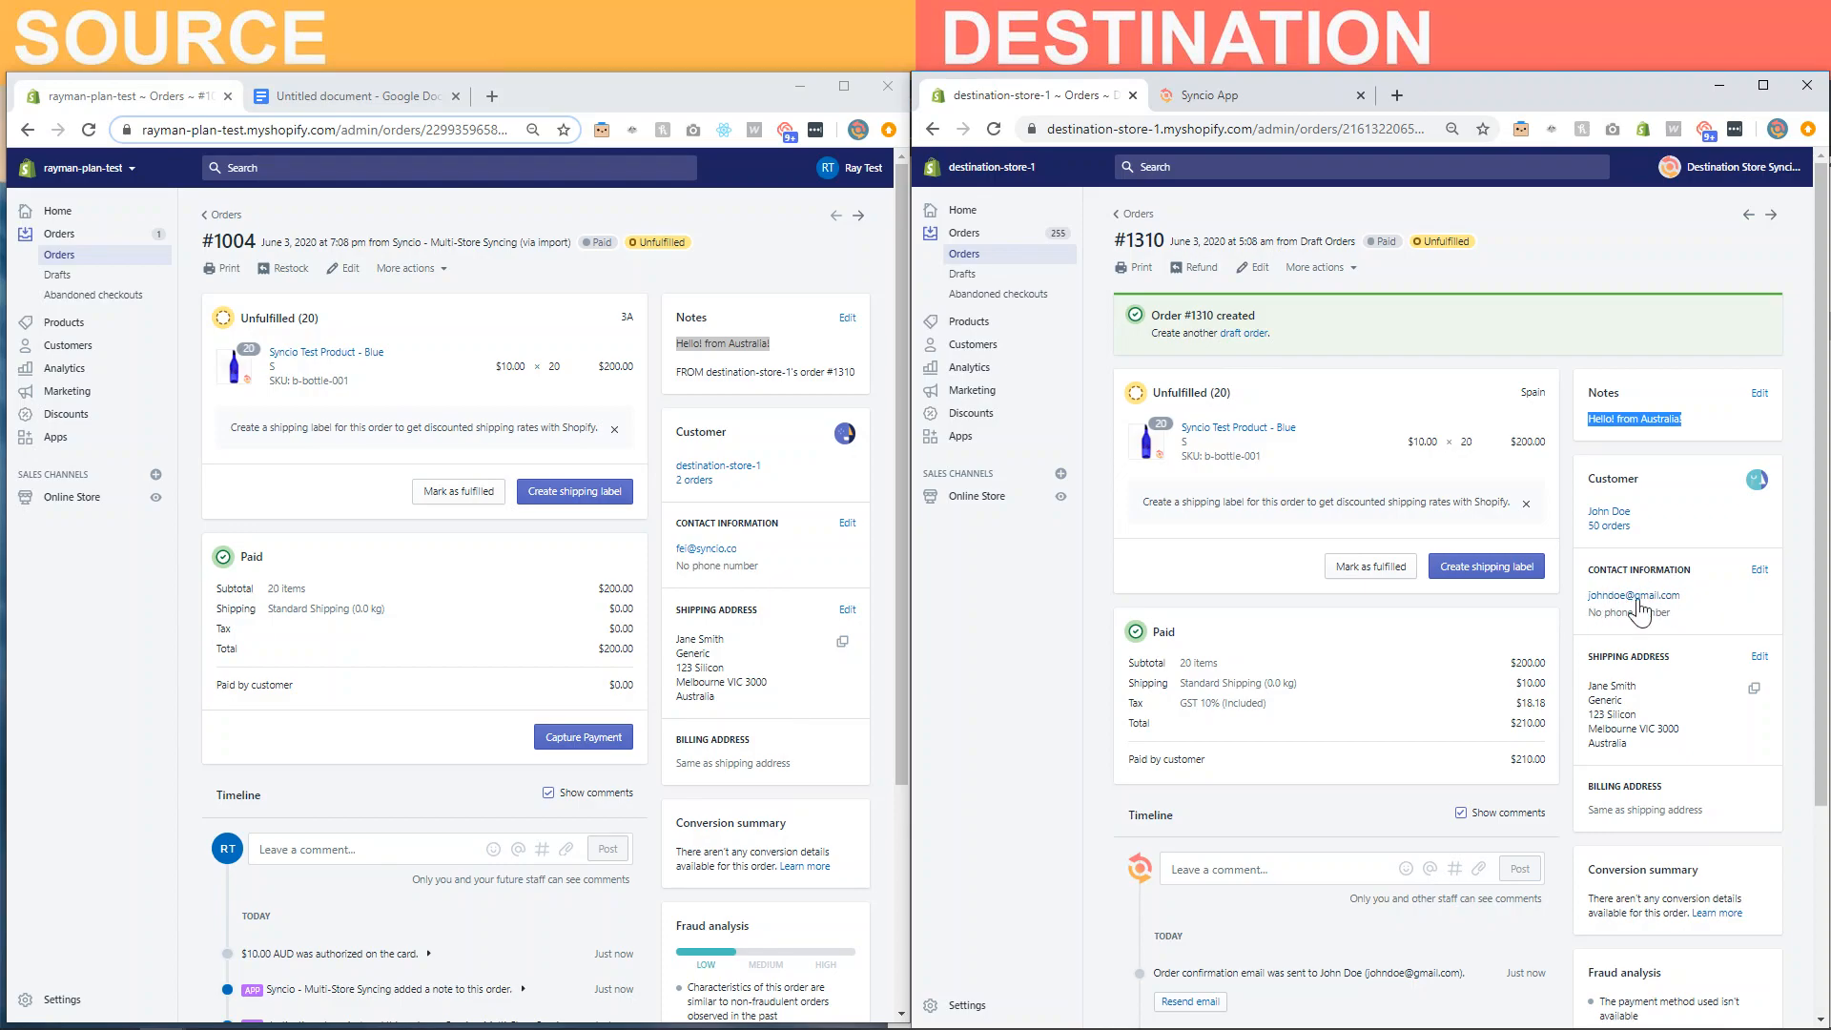
mouse_move(1240, 446)
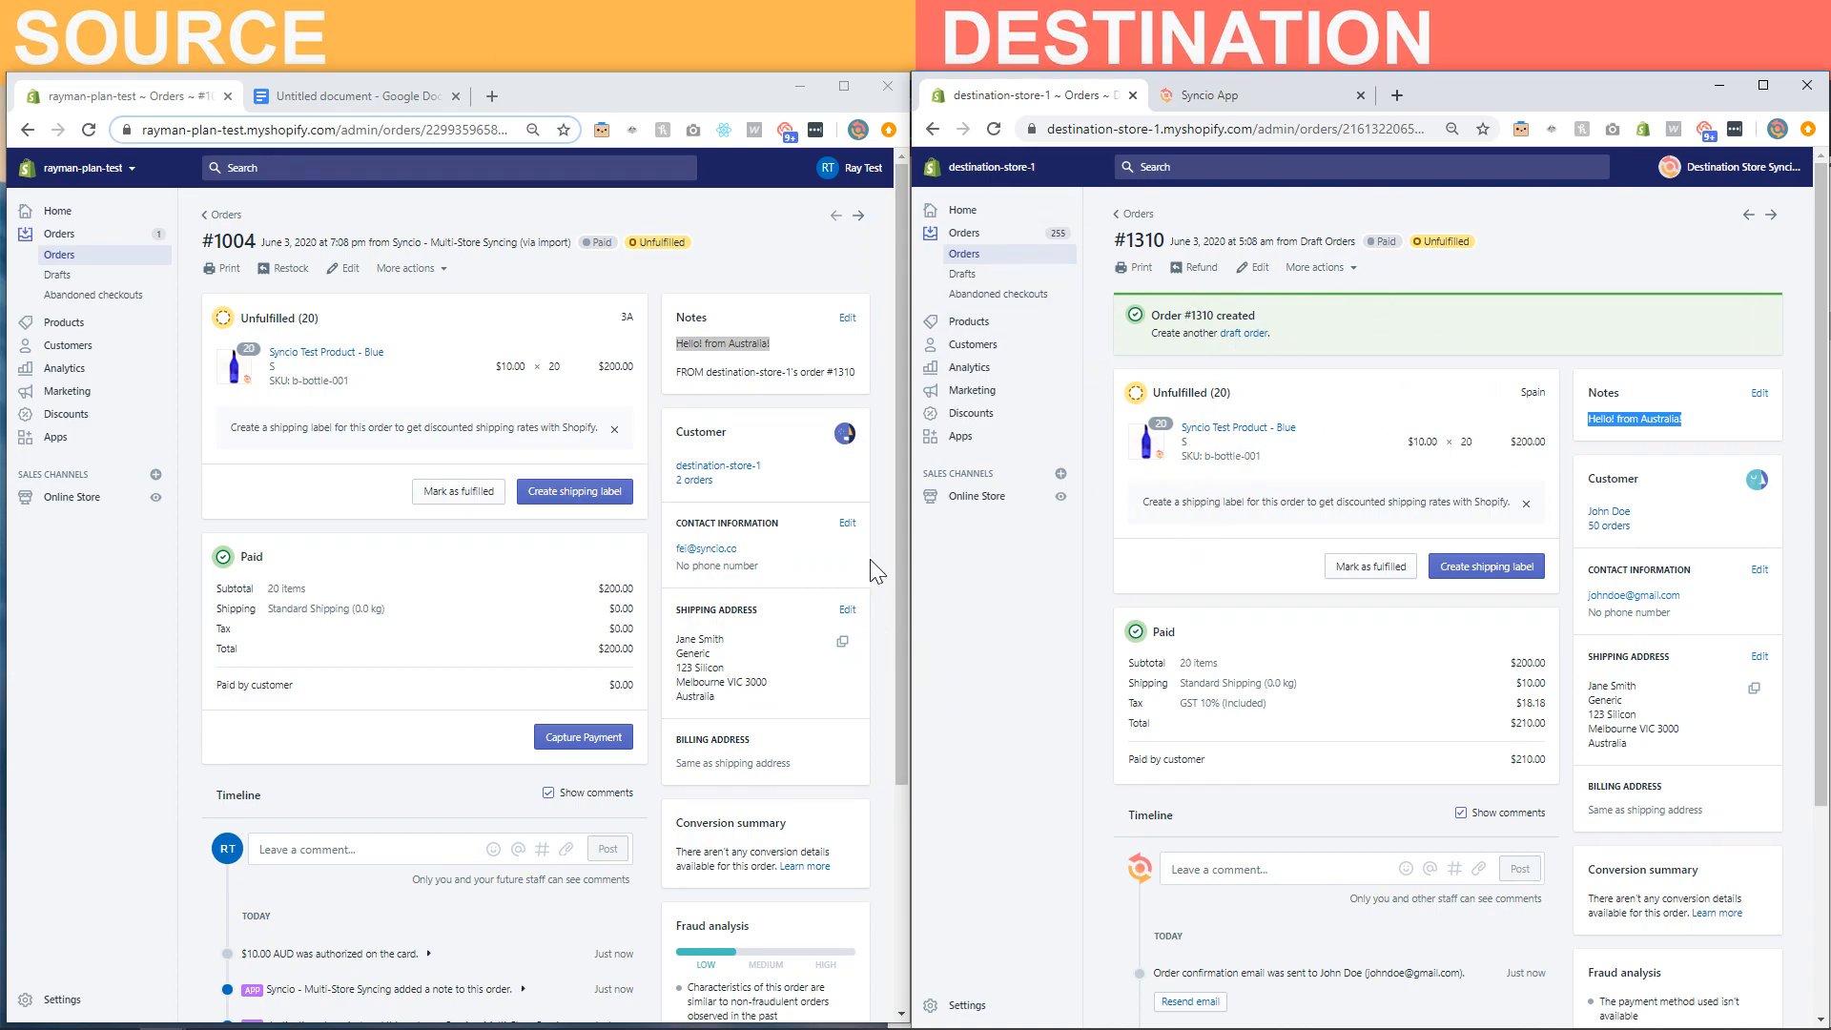
Scroll source order #1004 down to its timeline beside destination order #1310
scroll(down, 3)
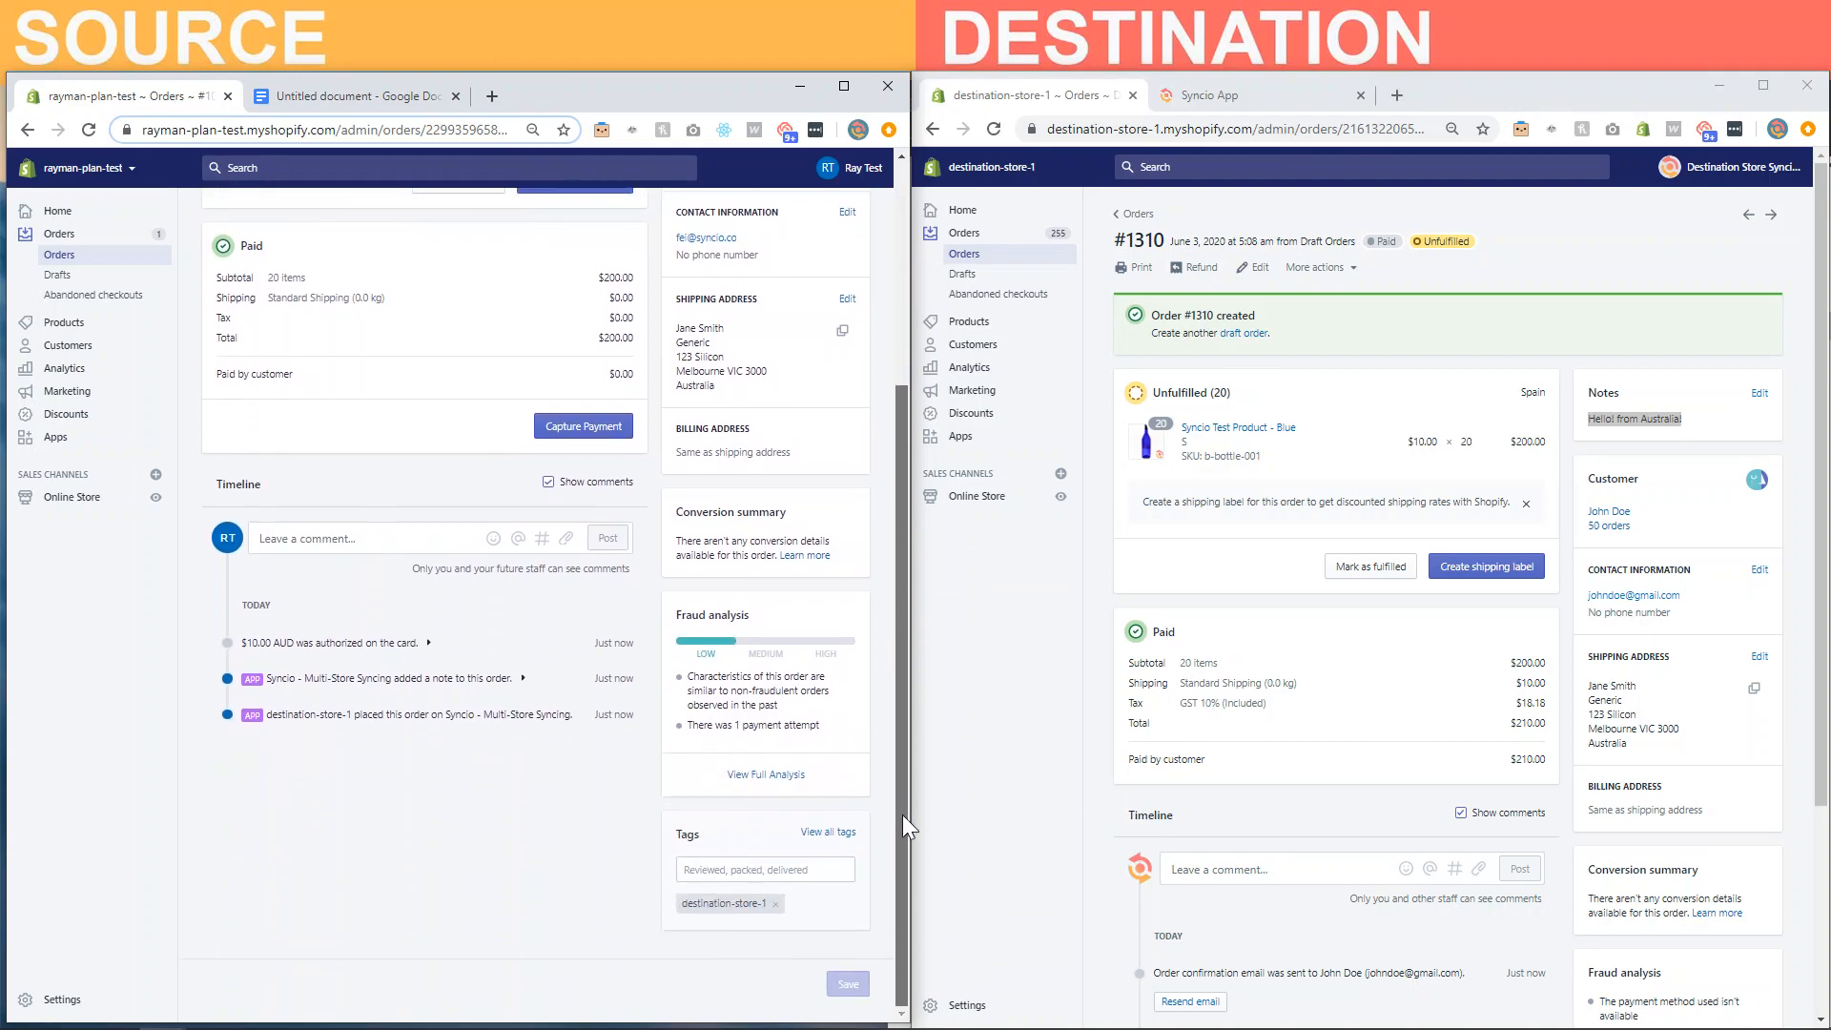
mouse_move(687, 957)
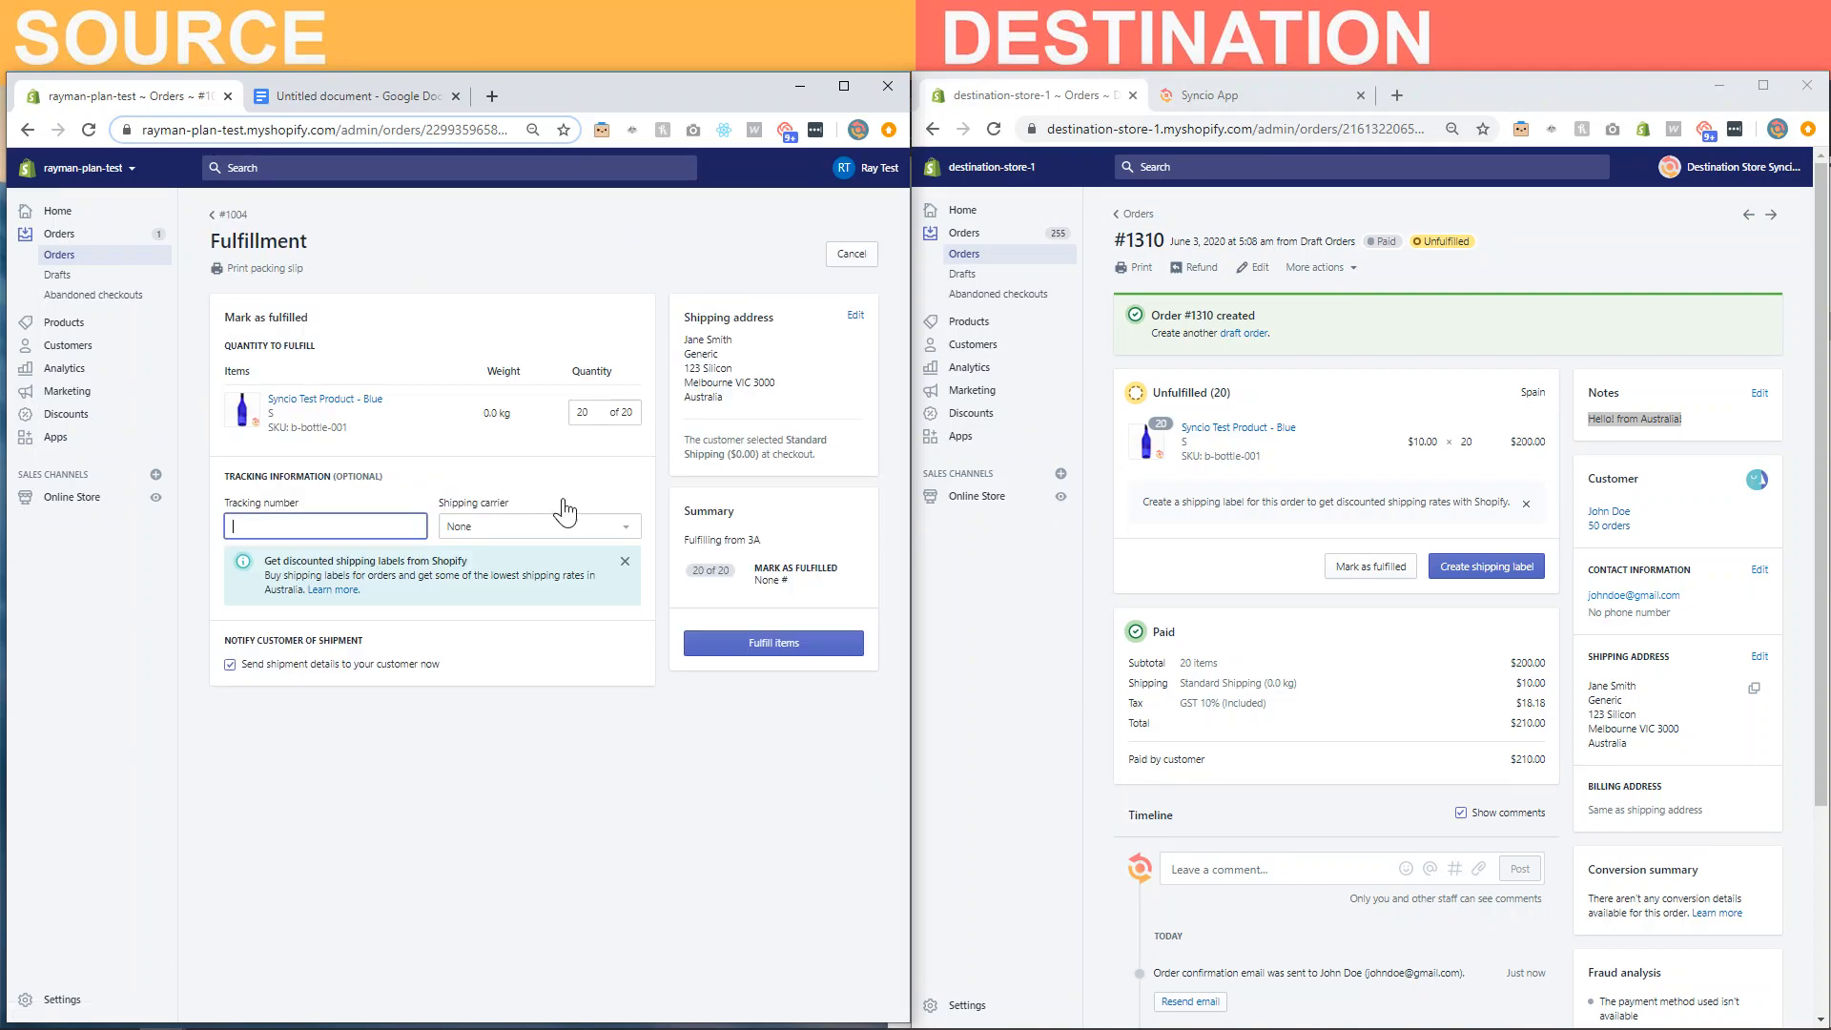
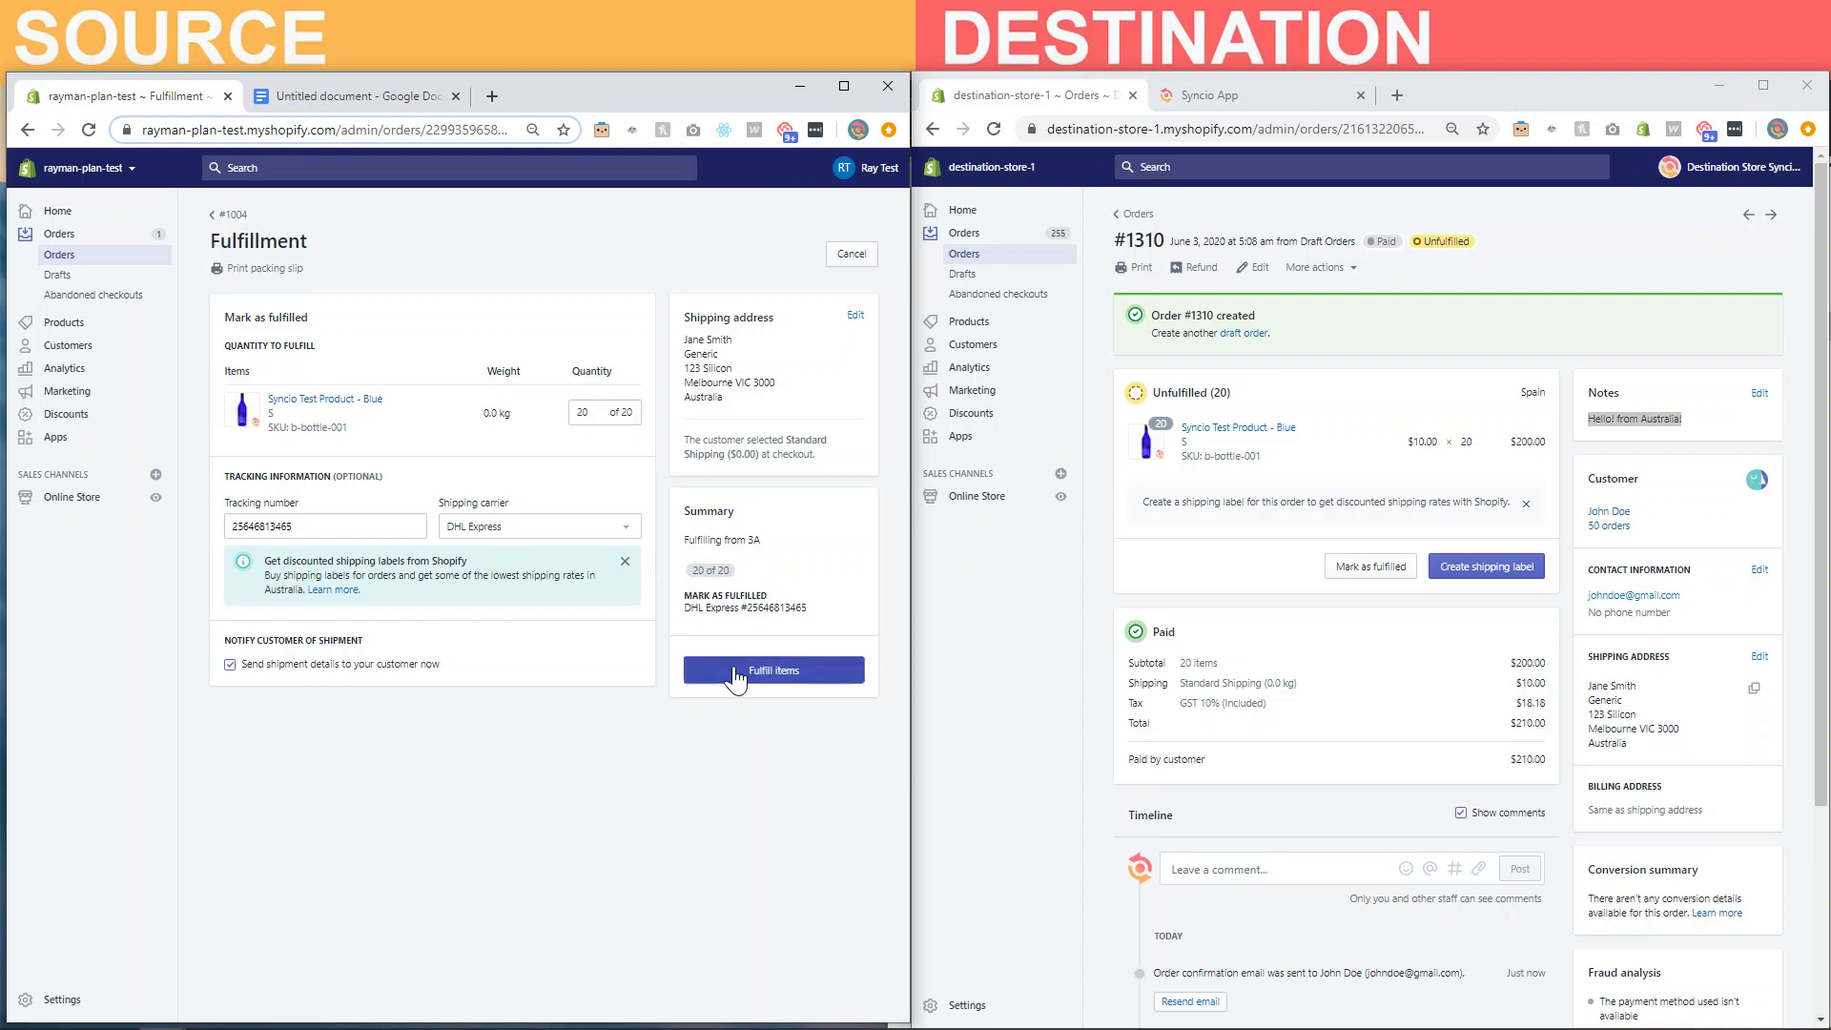
click(774, 670)
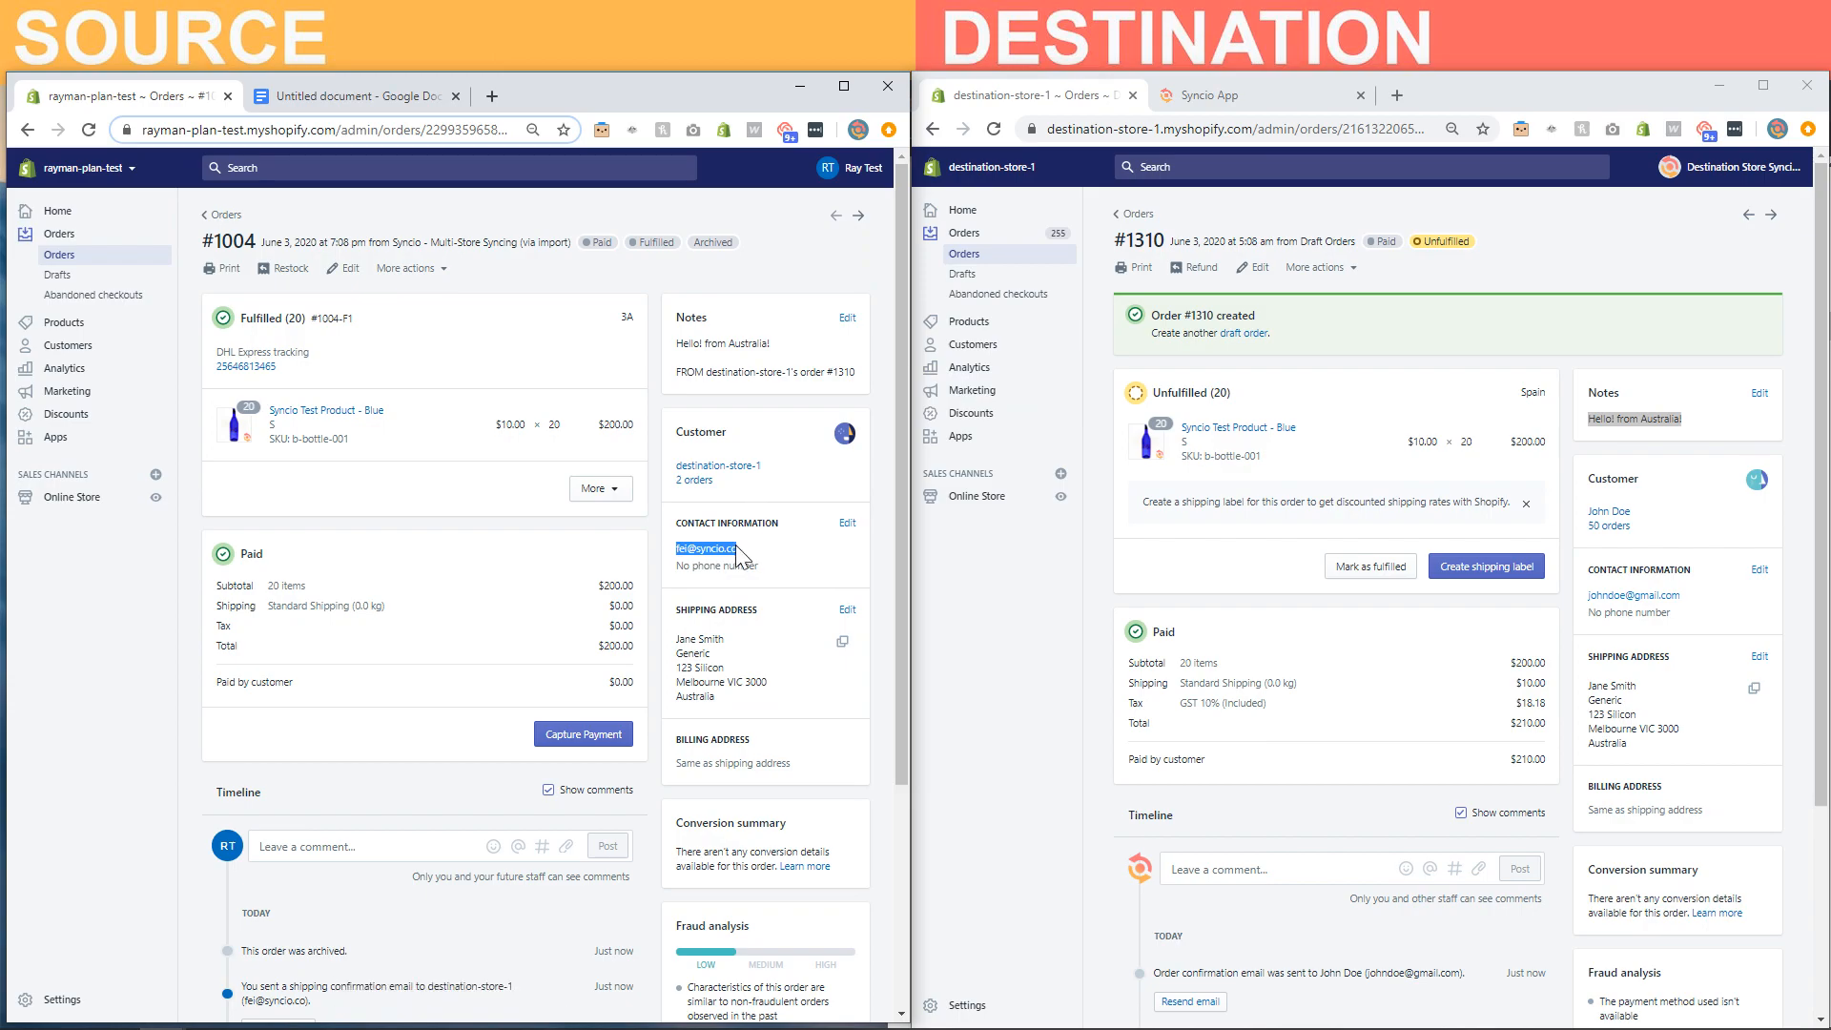
mouse_move(673, 343)
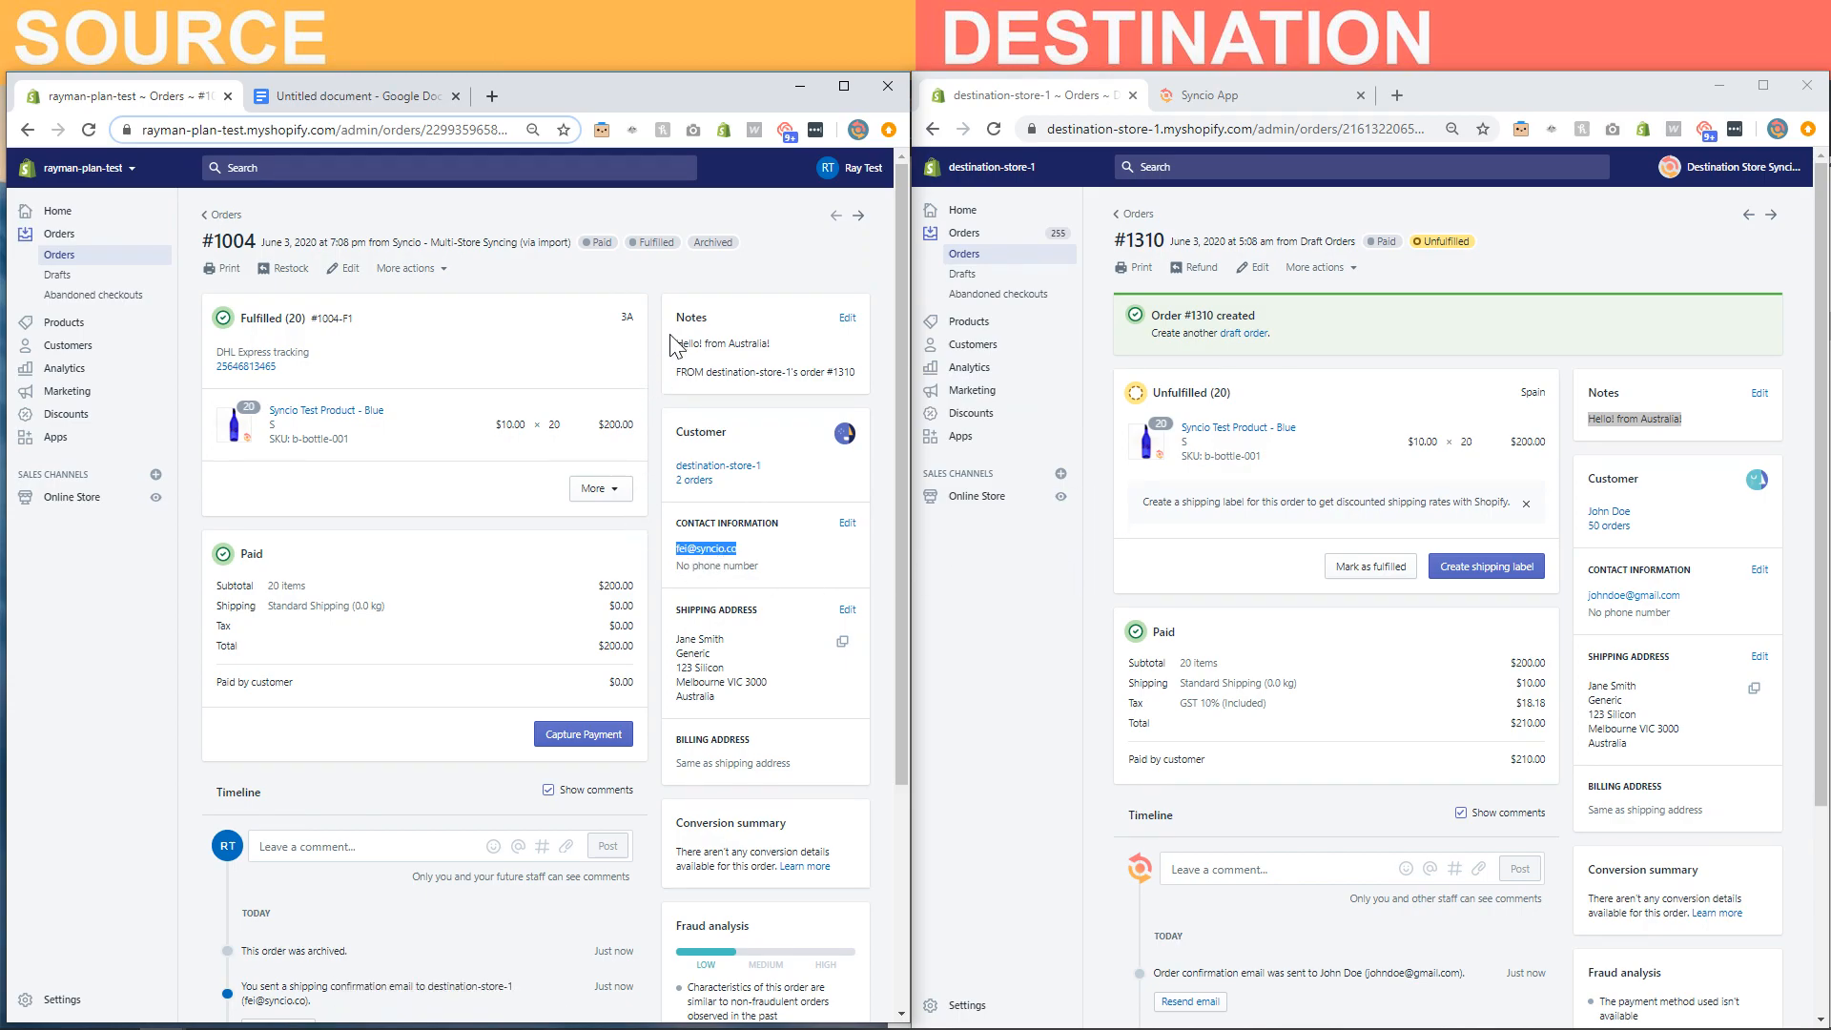
mouse_move(755, 618)
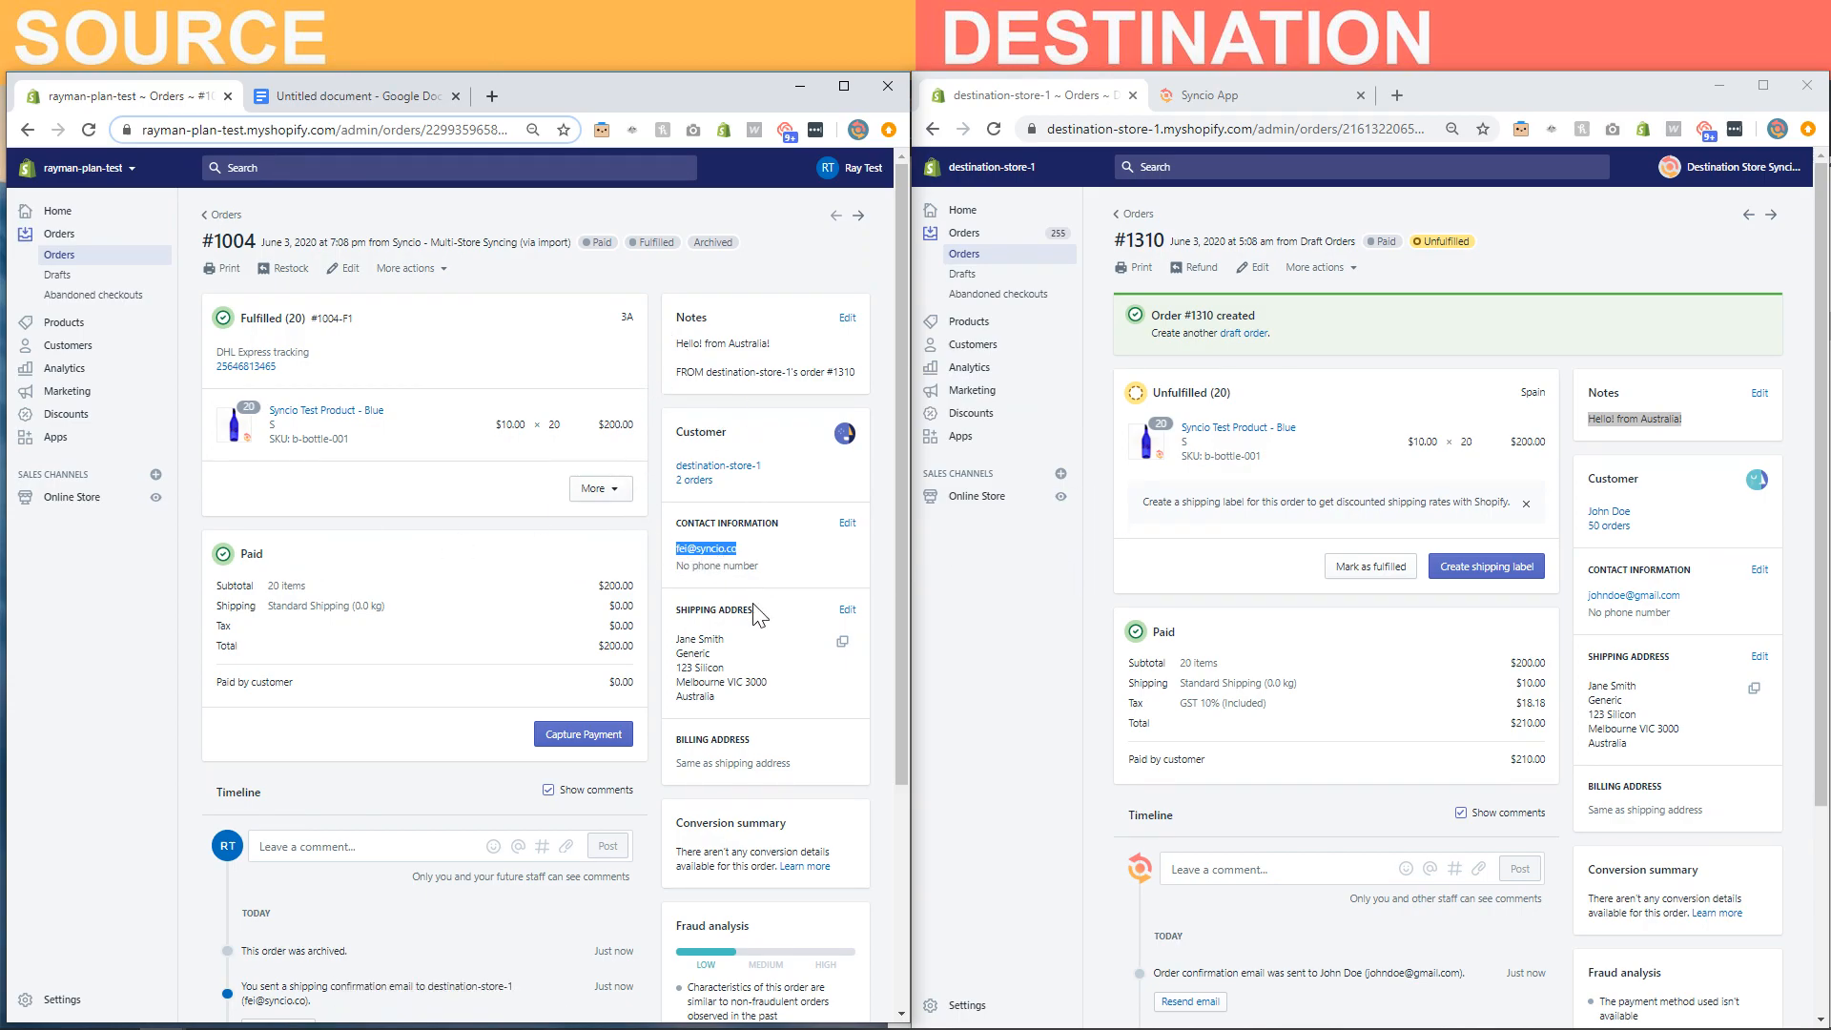
mouse_move(1139, 588)
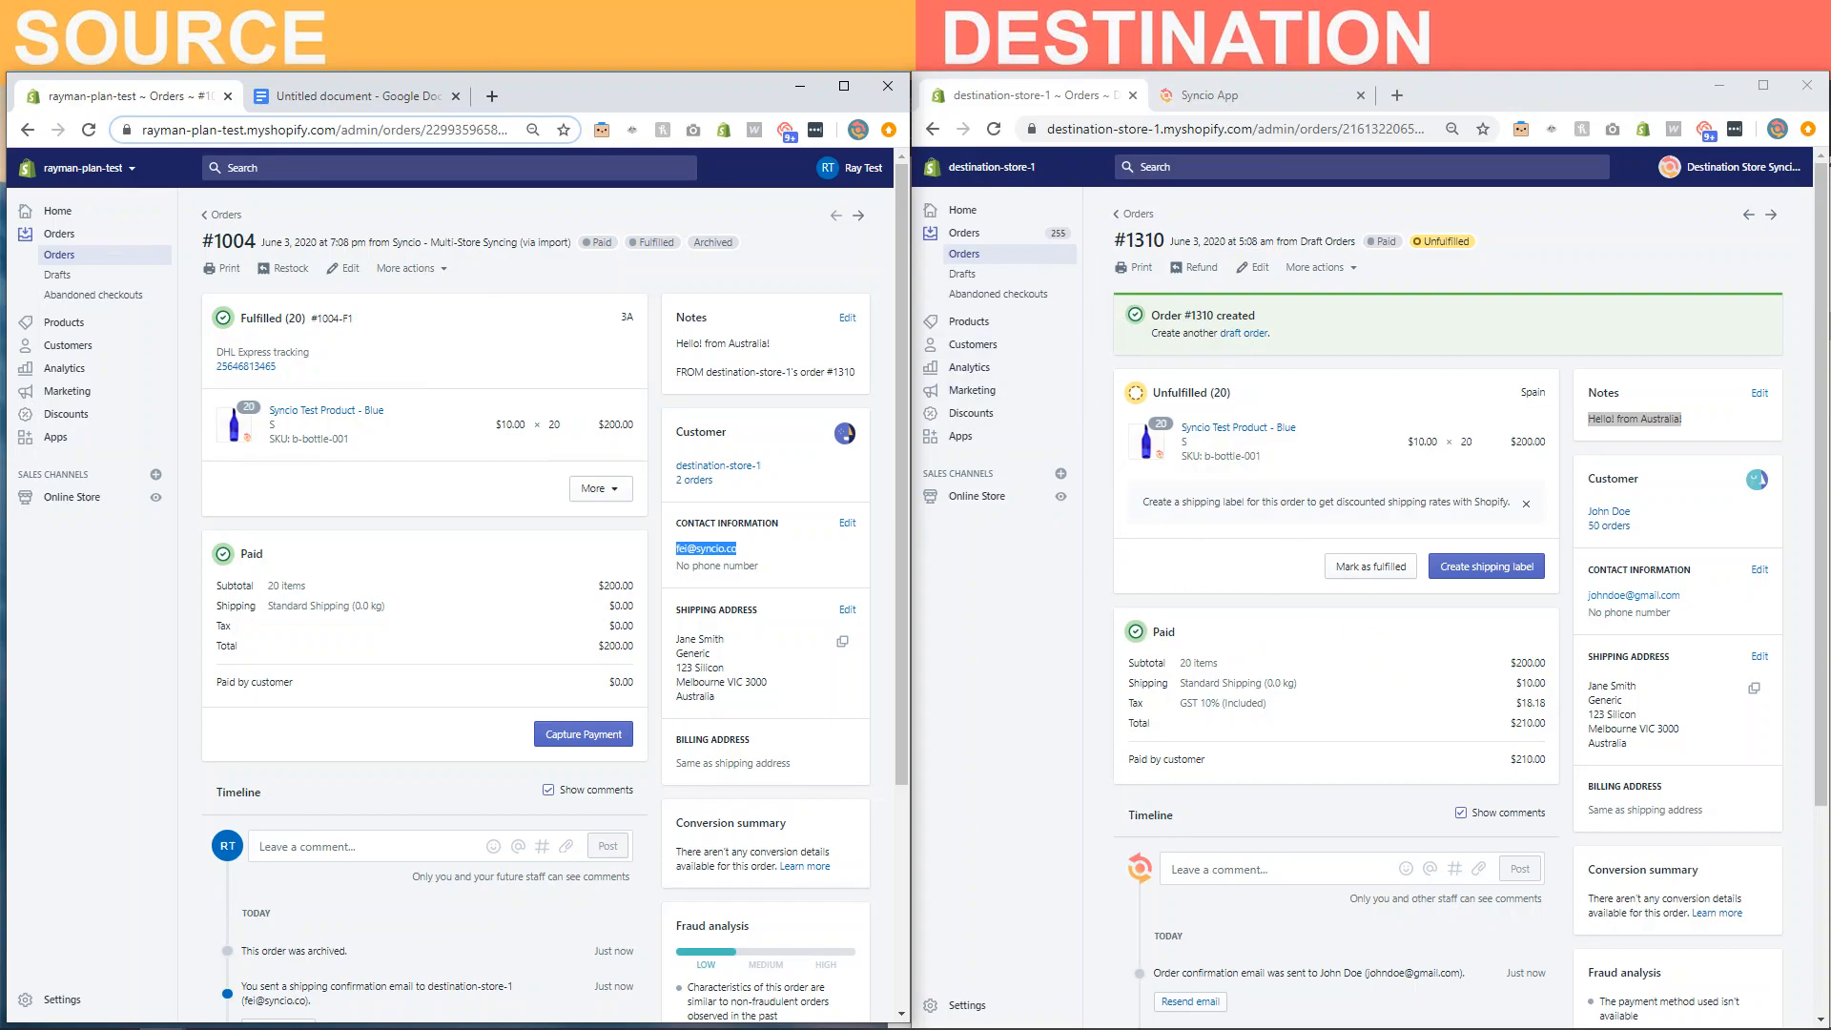
mouse_move(1580, 538)
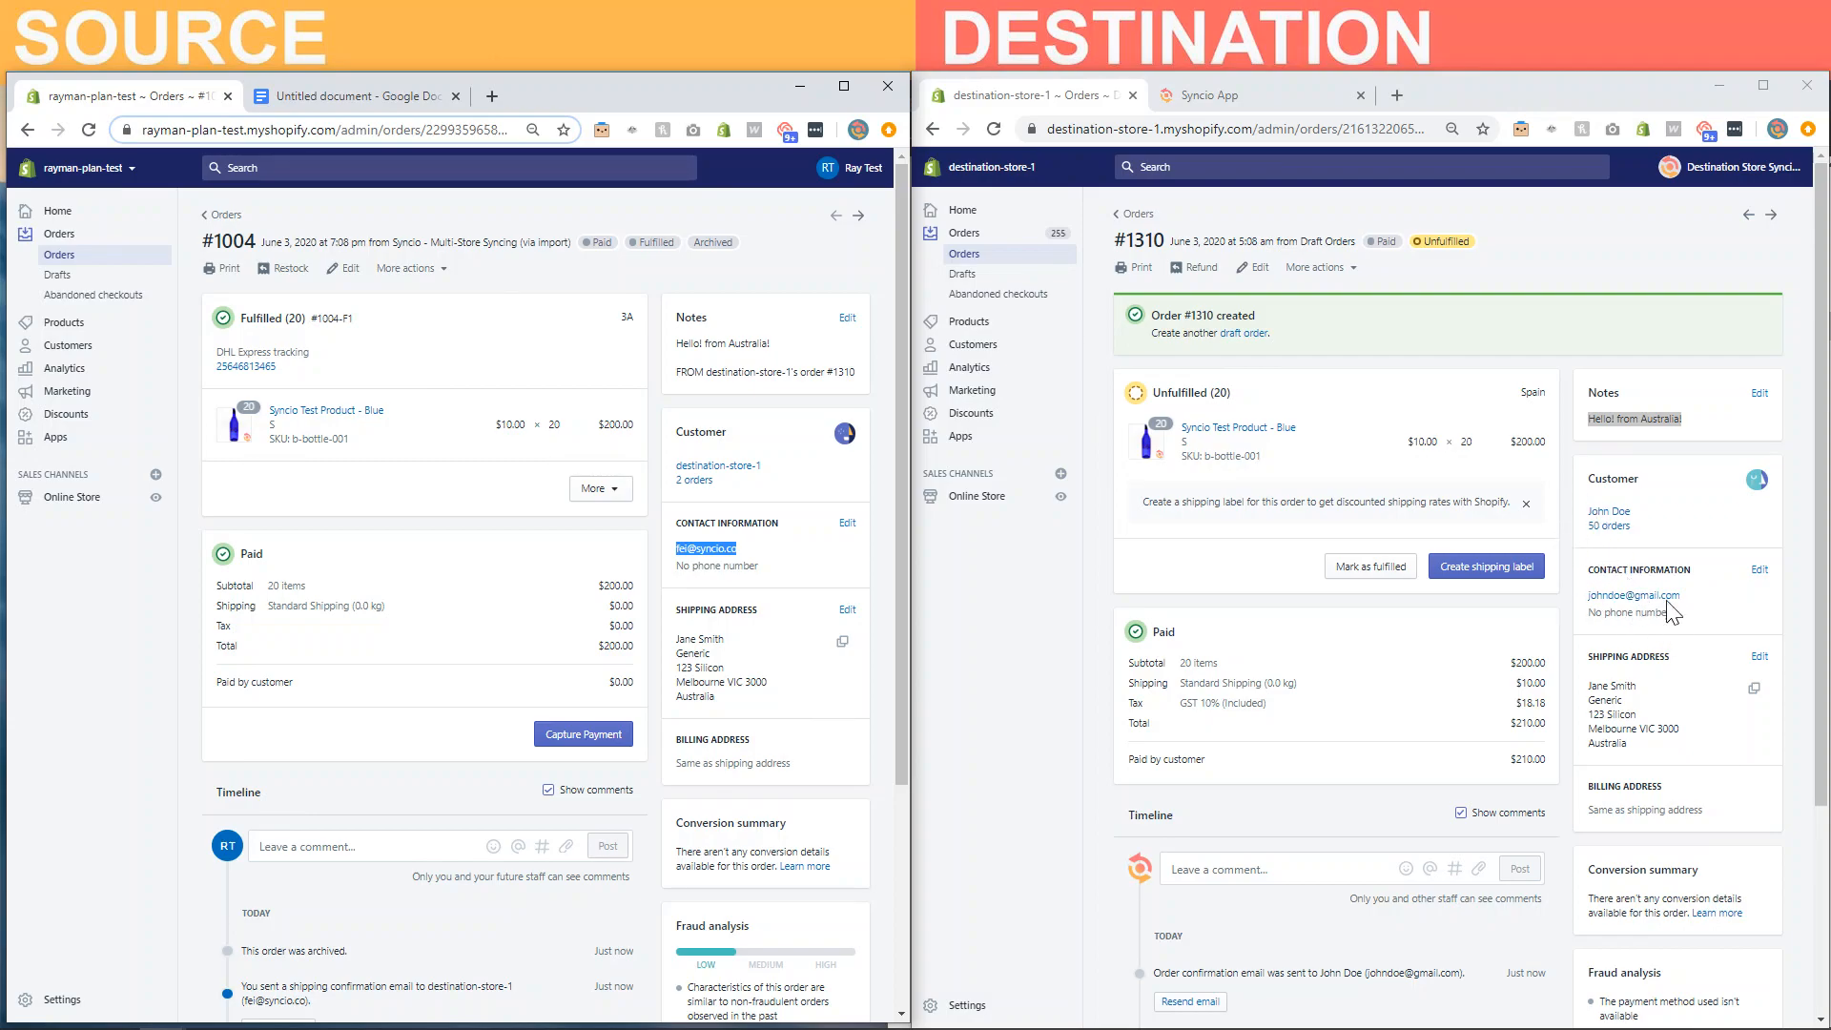
mouse_move(1706, 620)
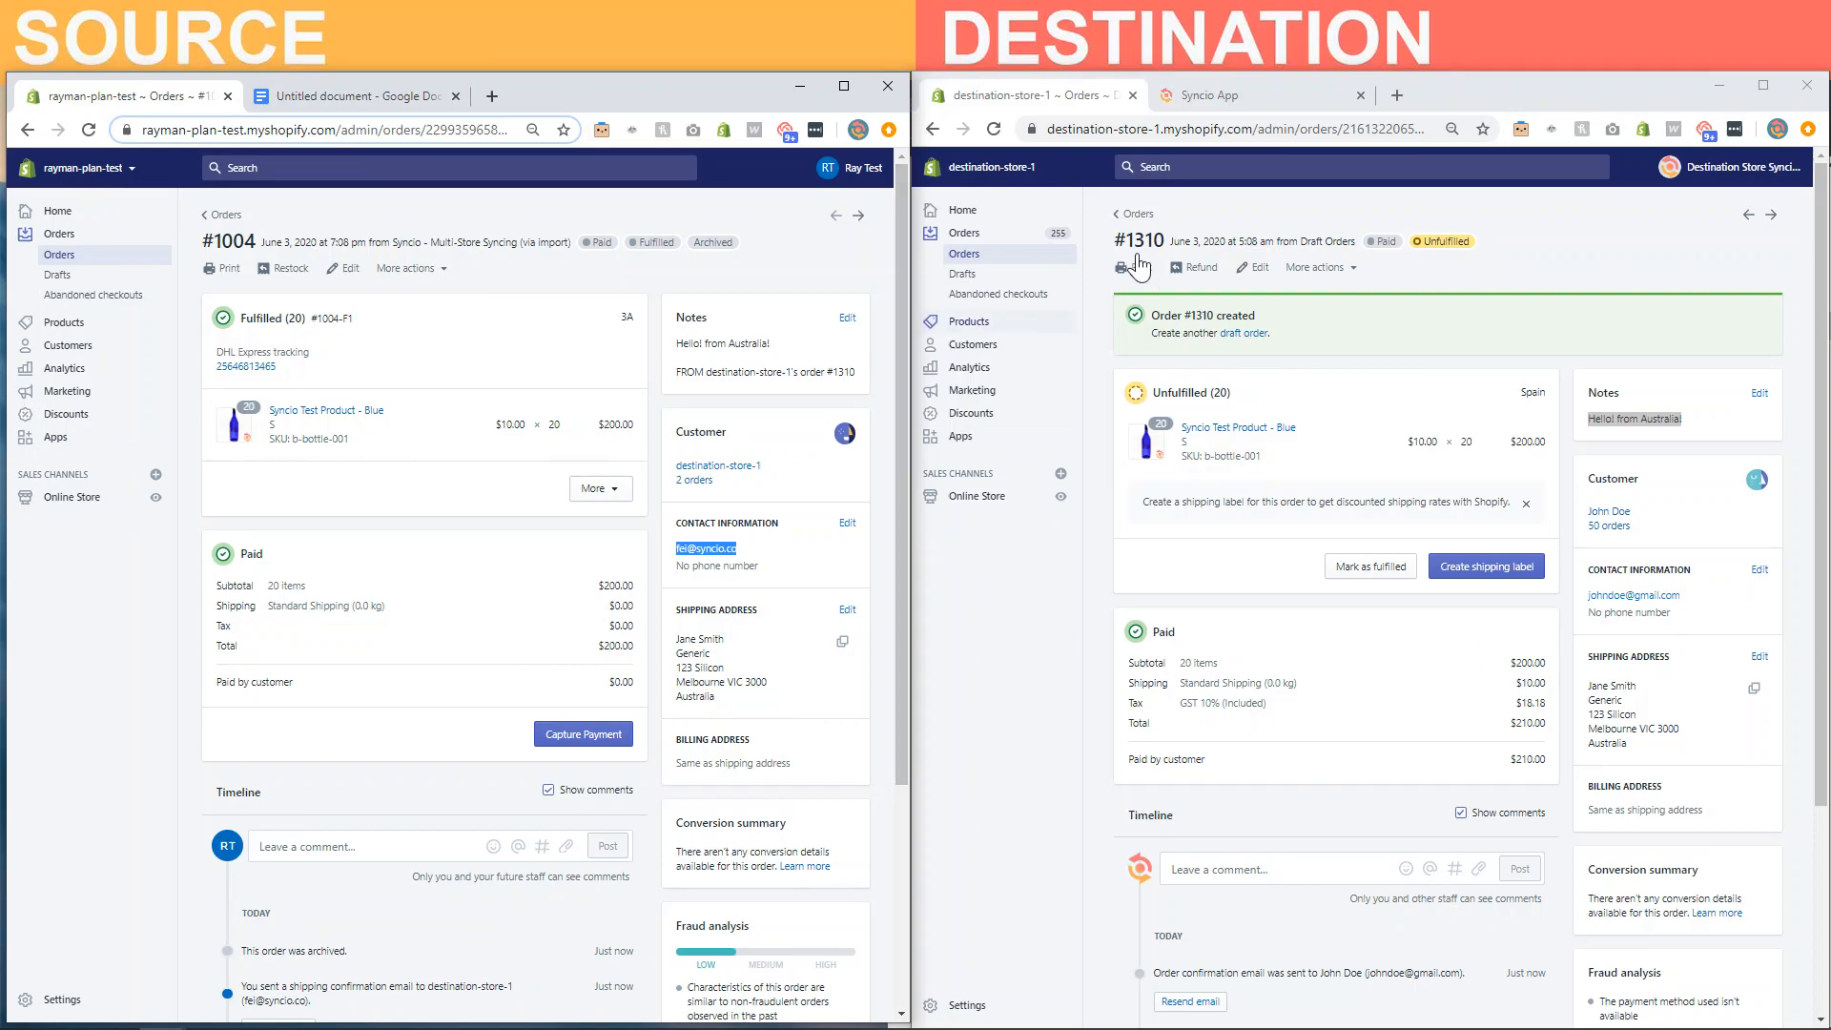
click(1244, 95)
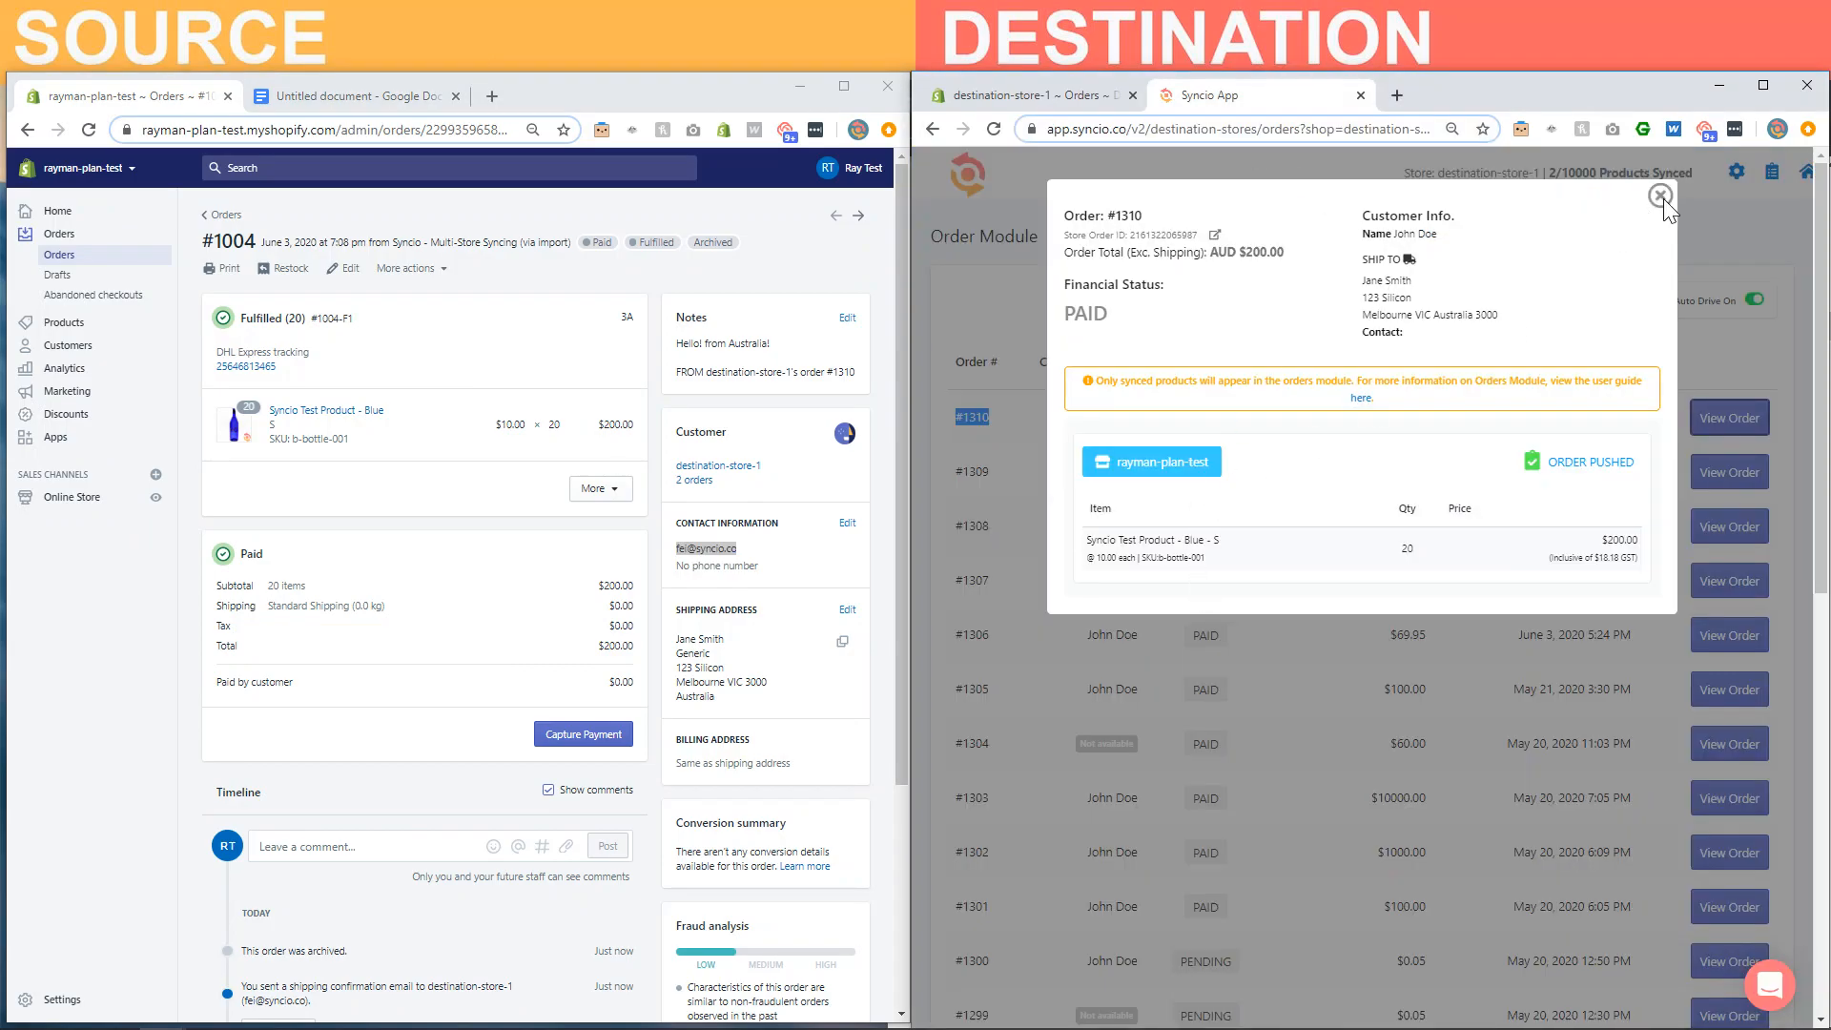
click(1660, 195)
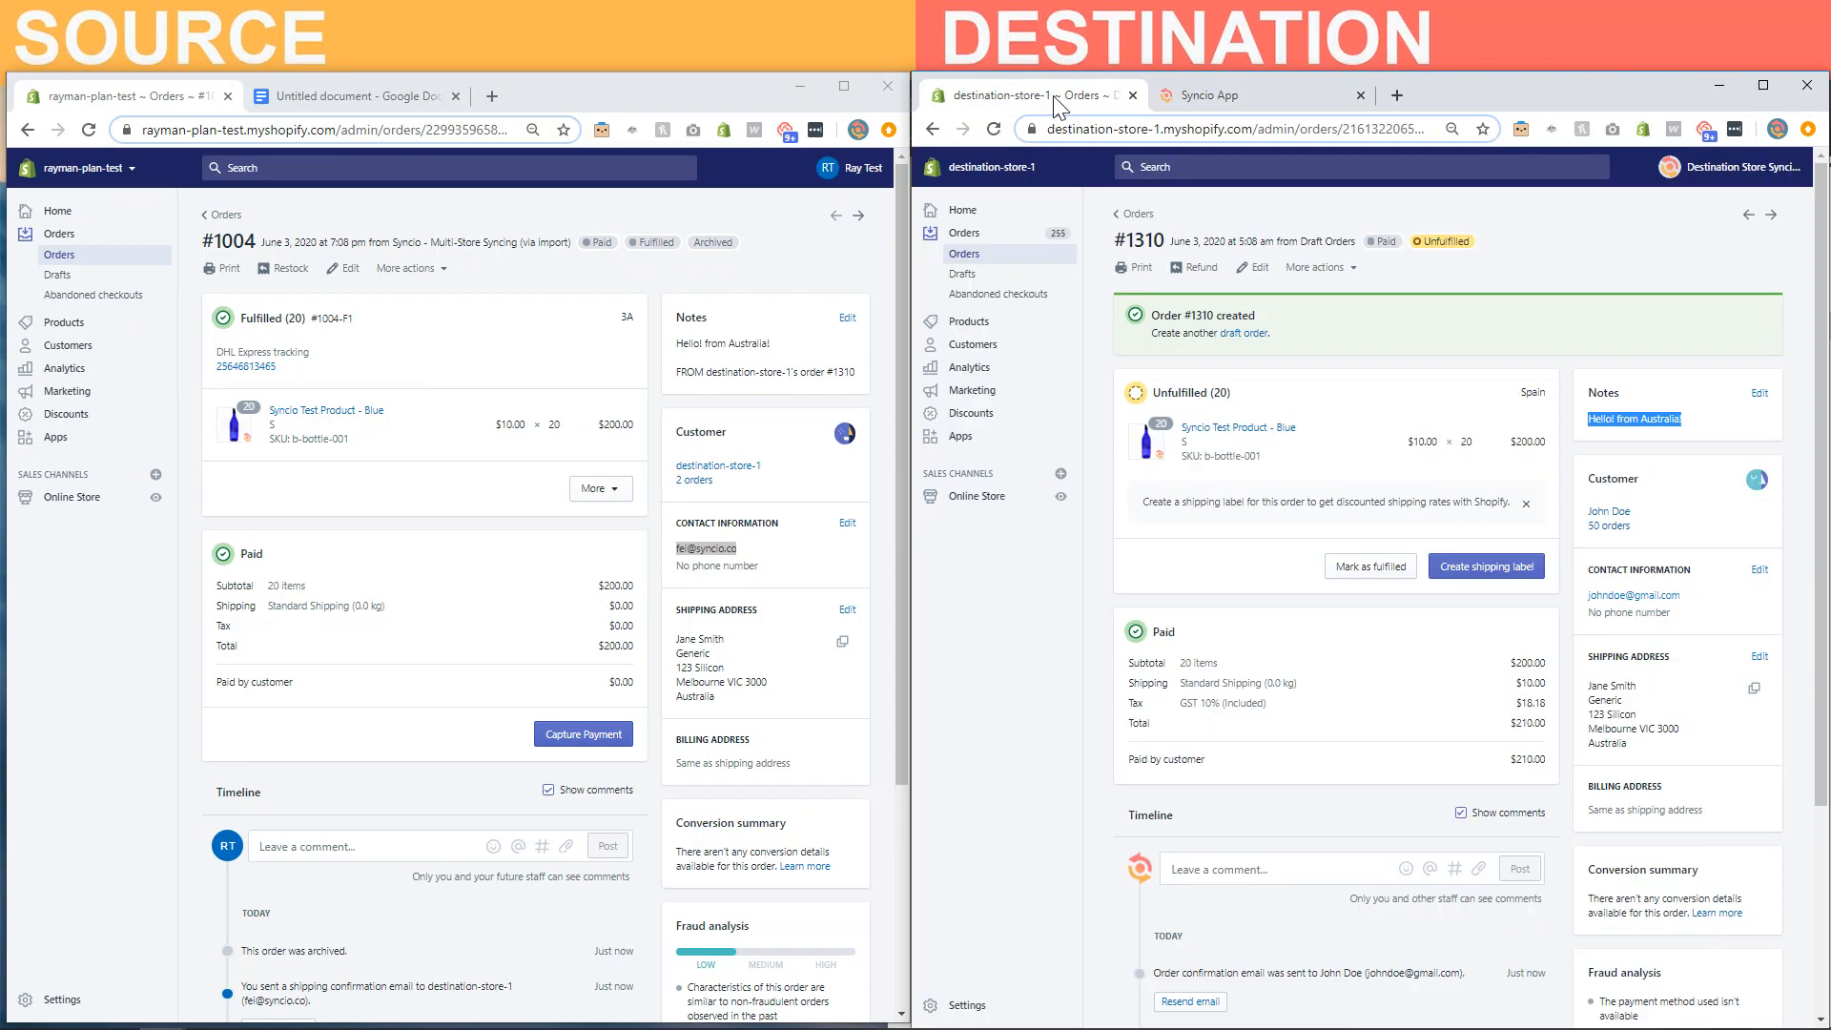
mouse_move(1412, 322)
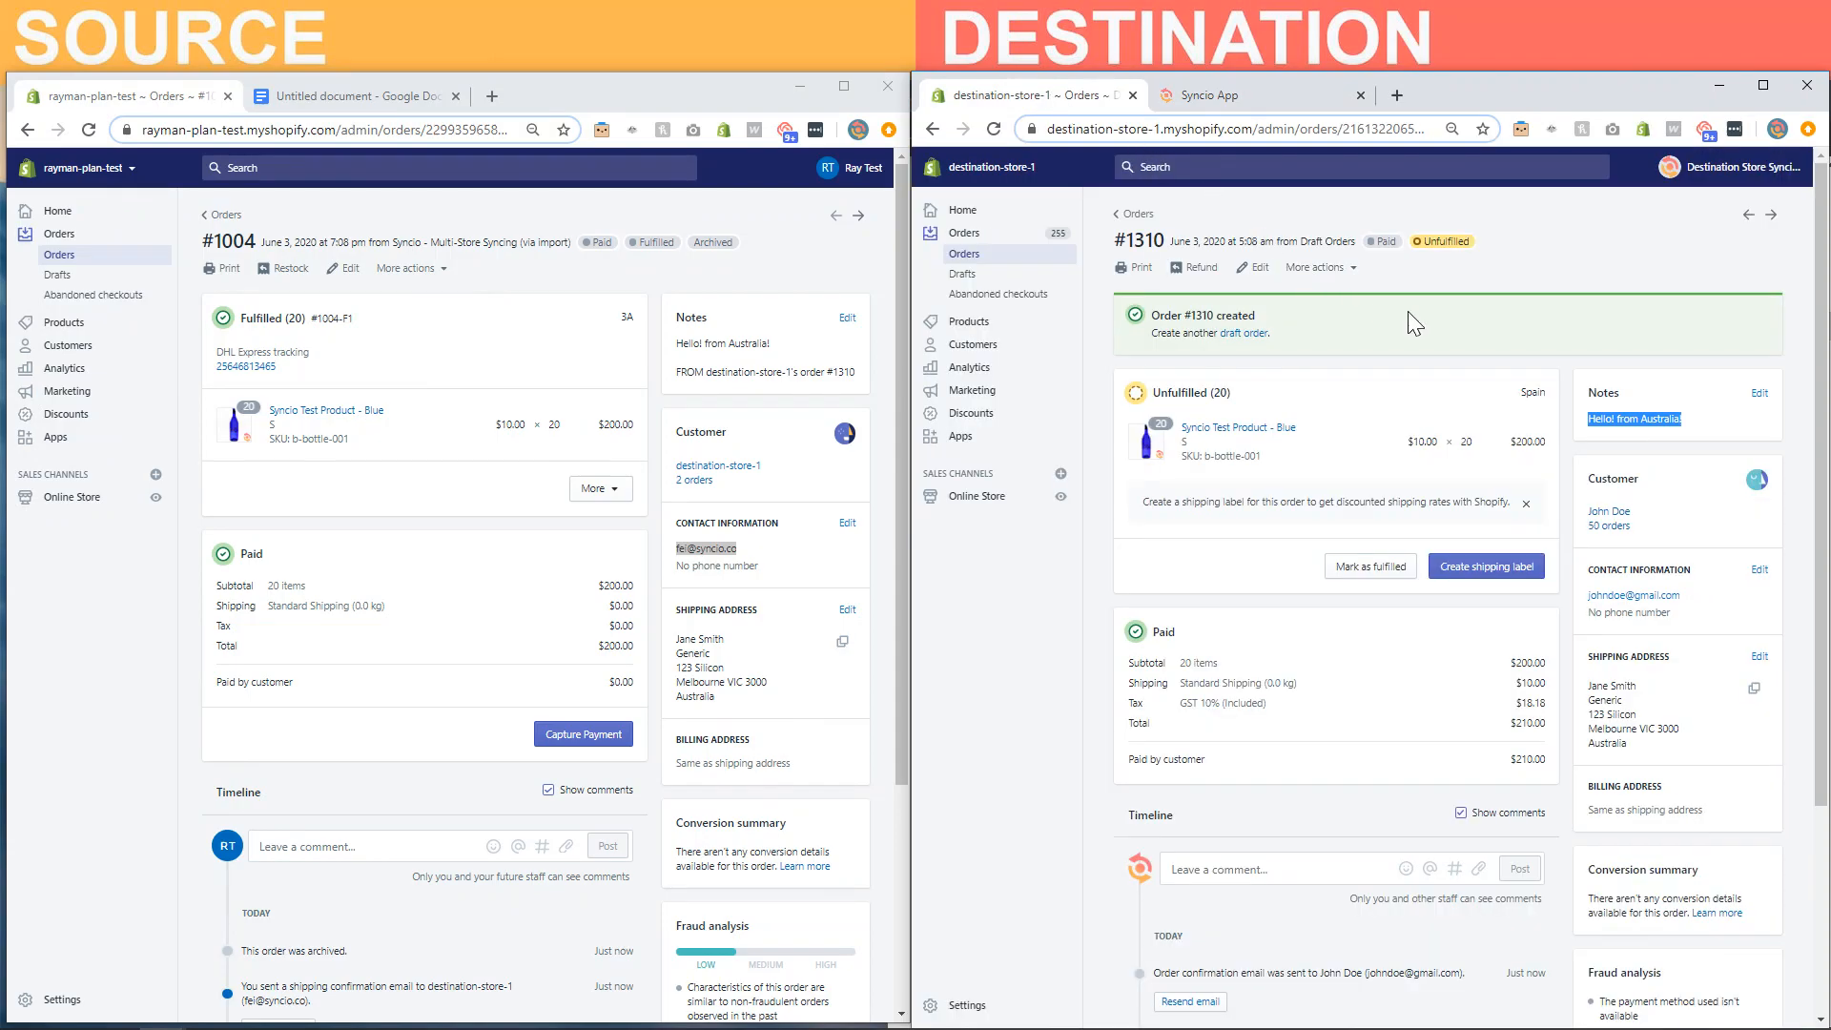